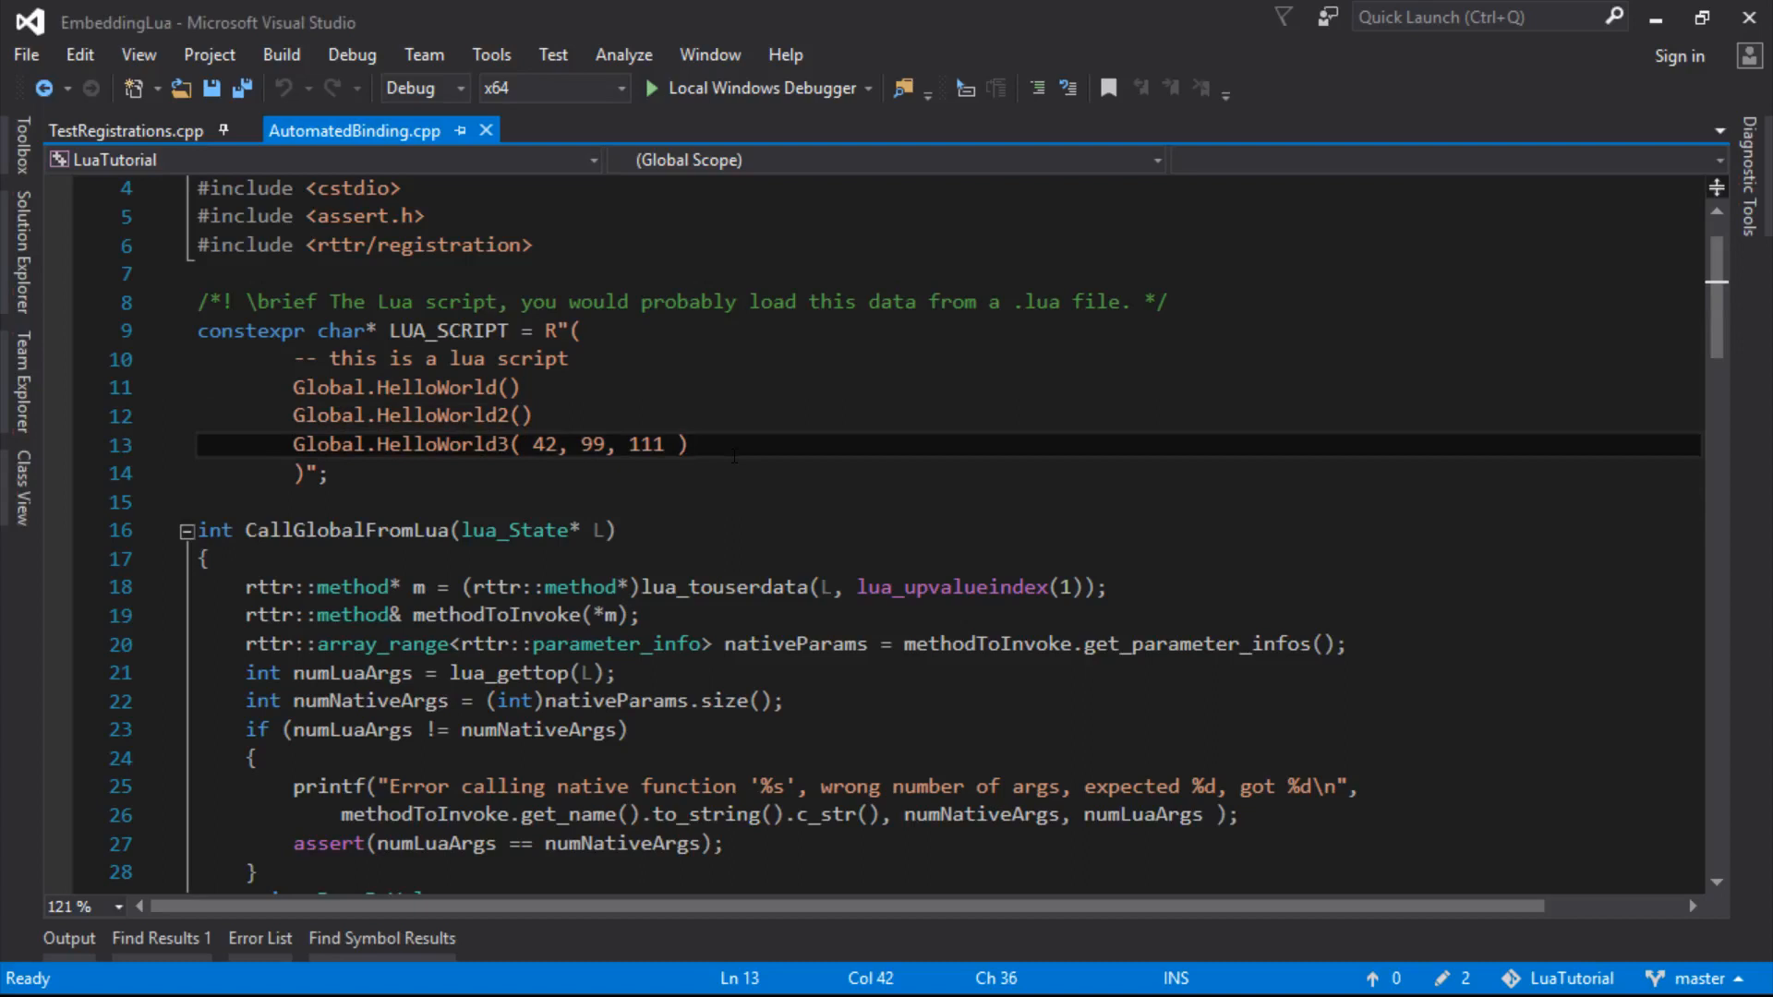
Review the Add function in TestRegistrations.cpp, then return to CallGlobalFromLua in AutomatedBinding.cpp
click(625, 444)
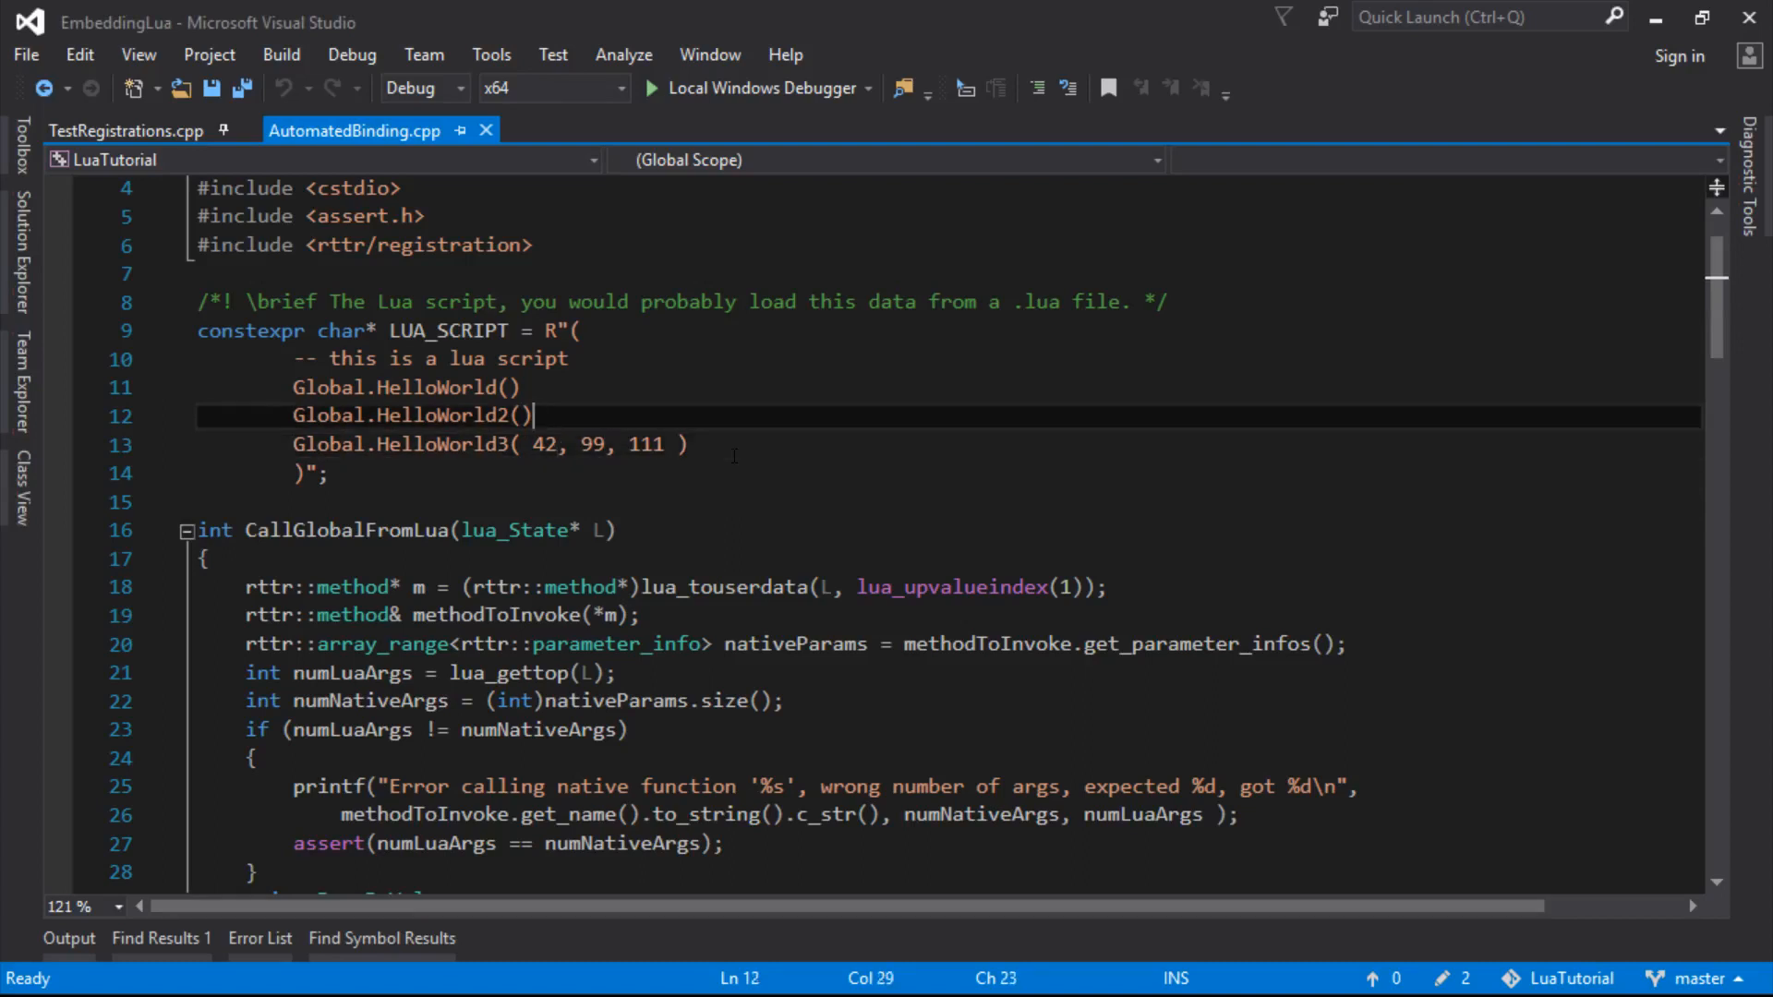
click(731, 444)
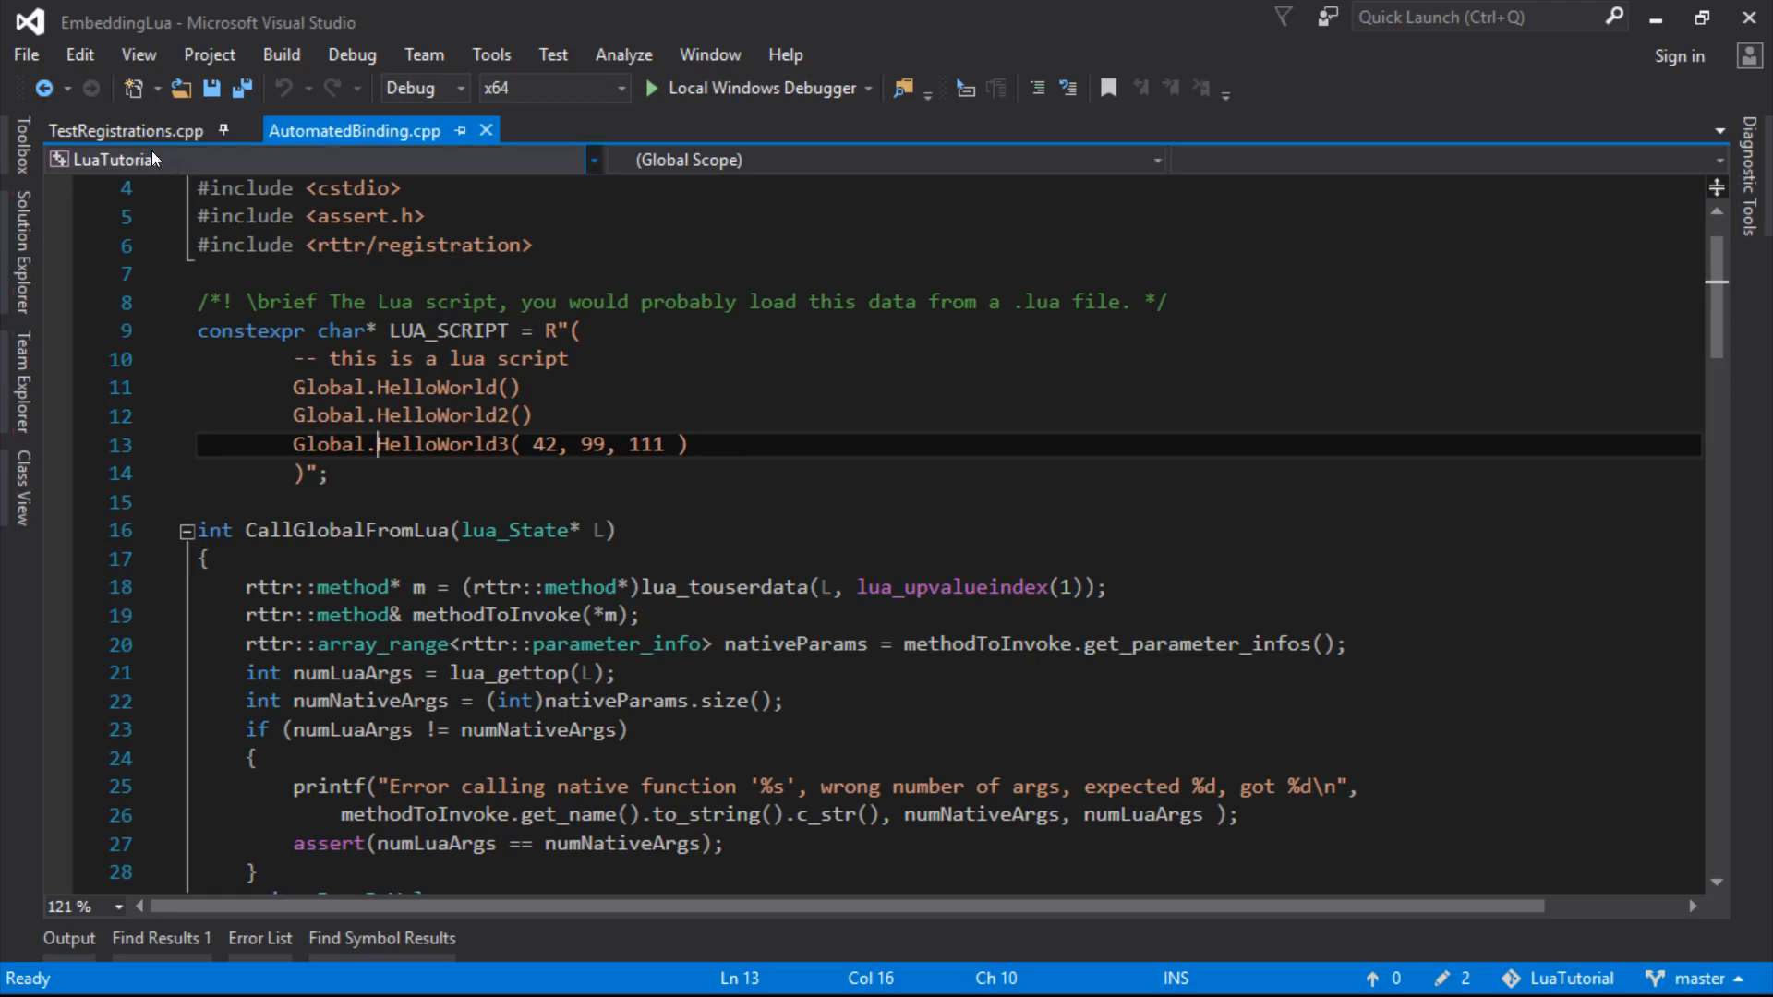
click(119, 131)
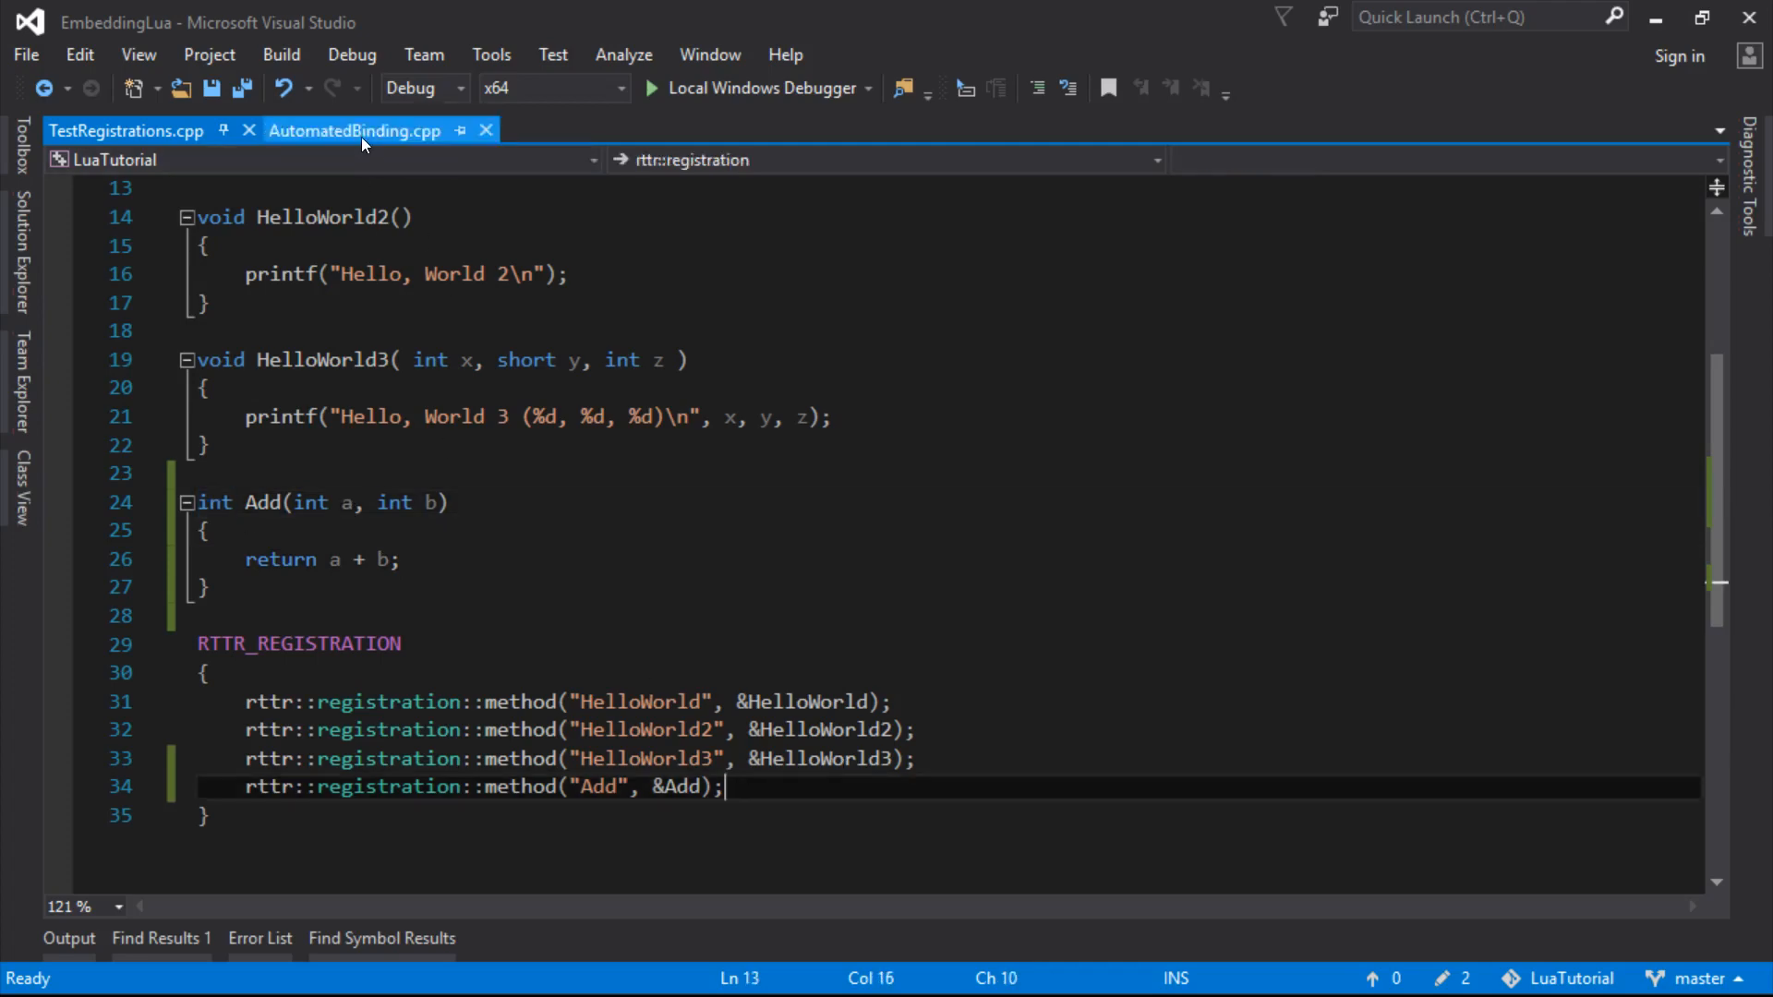
click(355, 129)
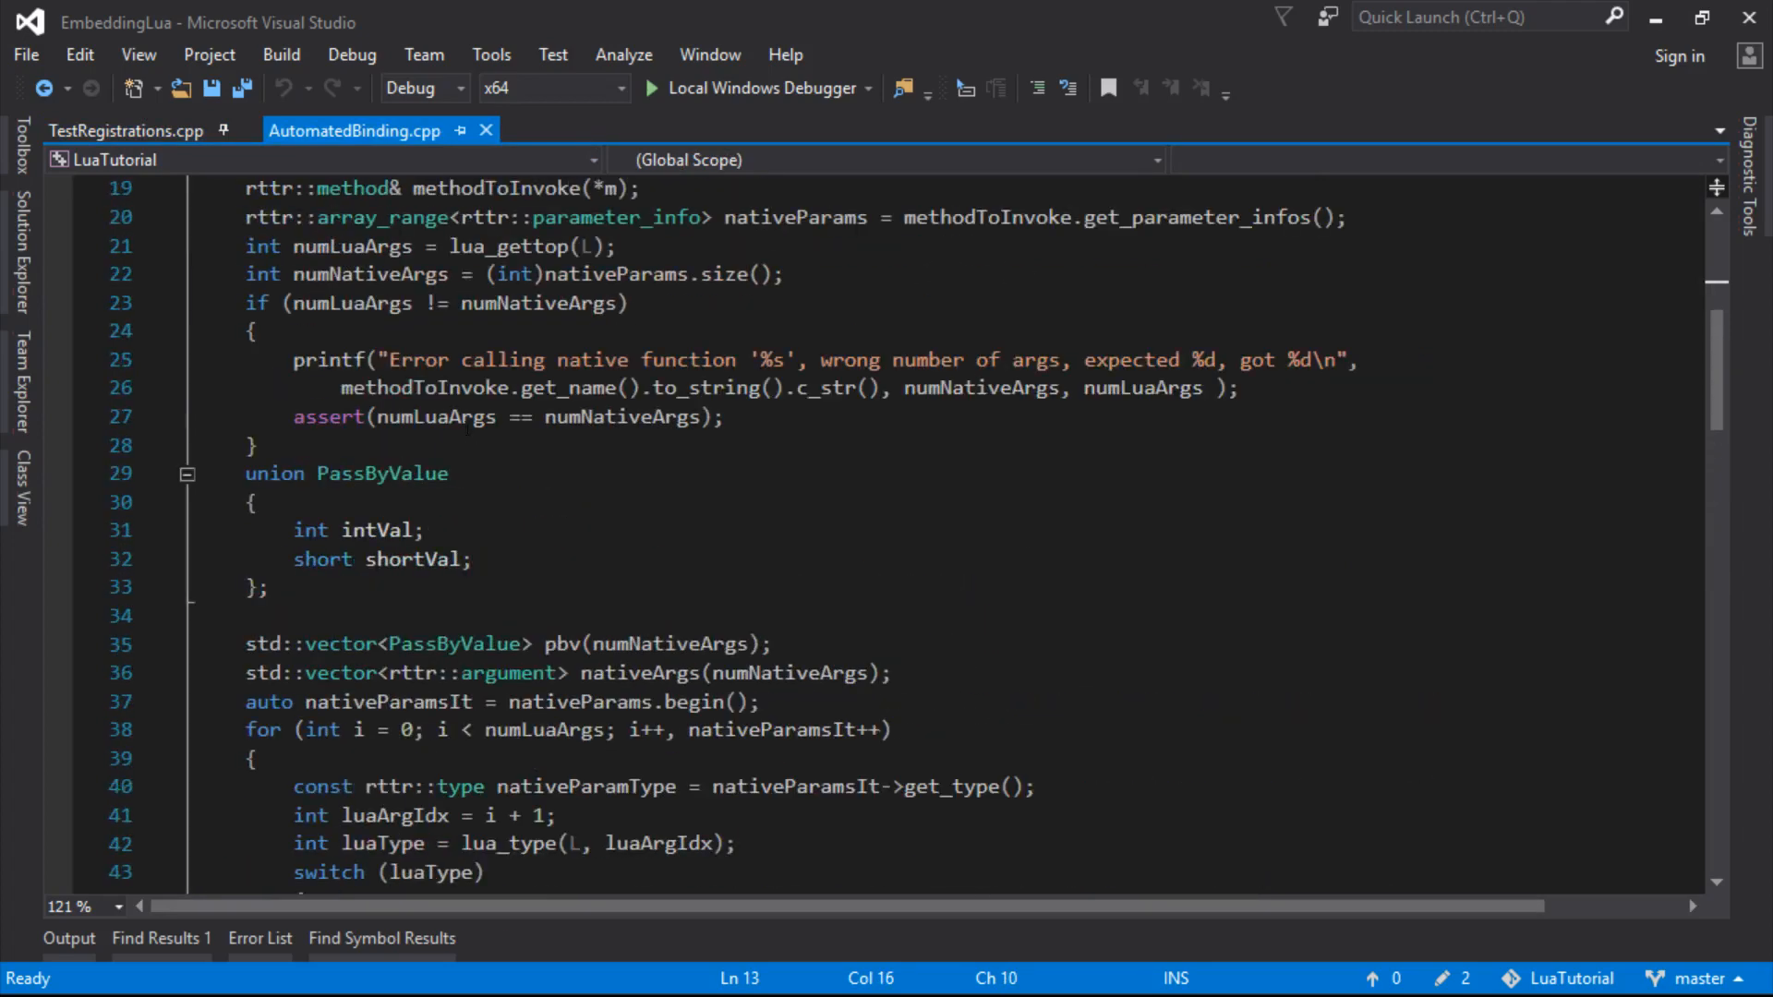
scroll(down, 3)
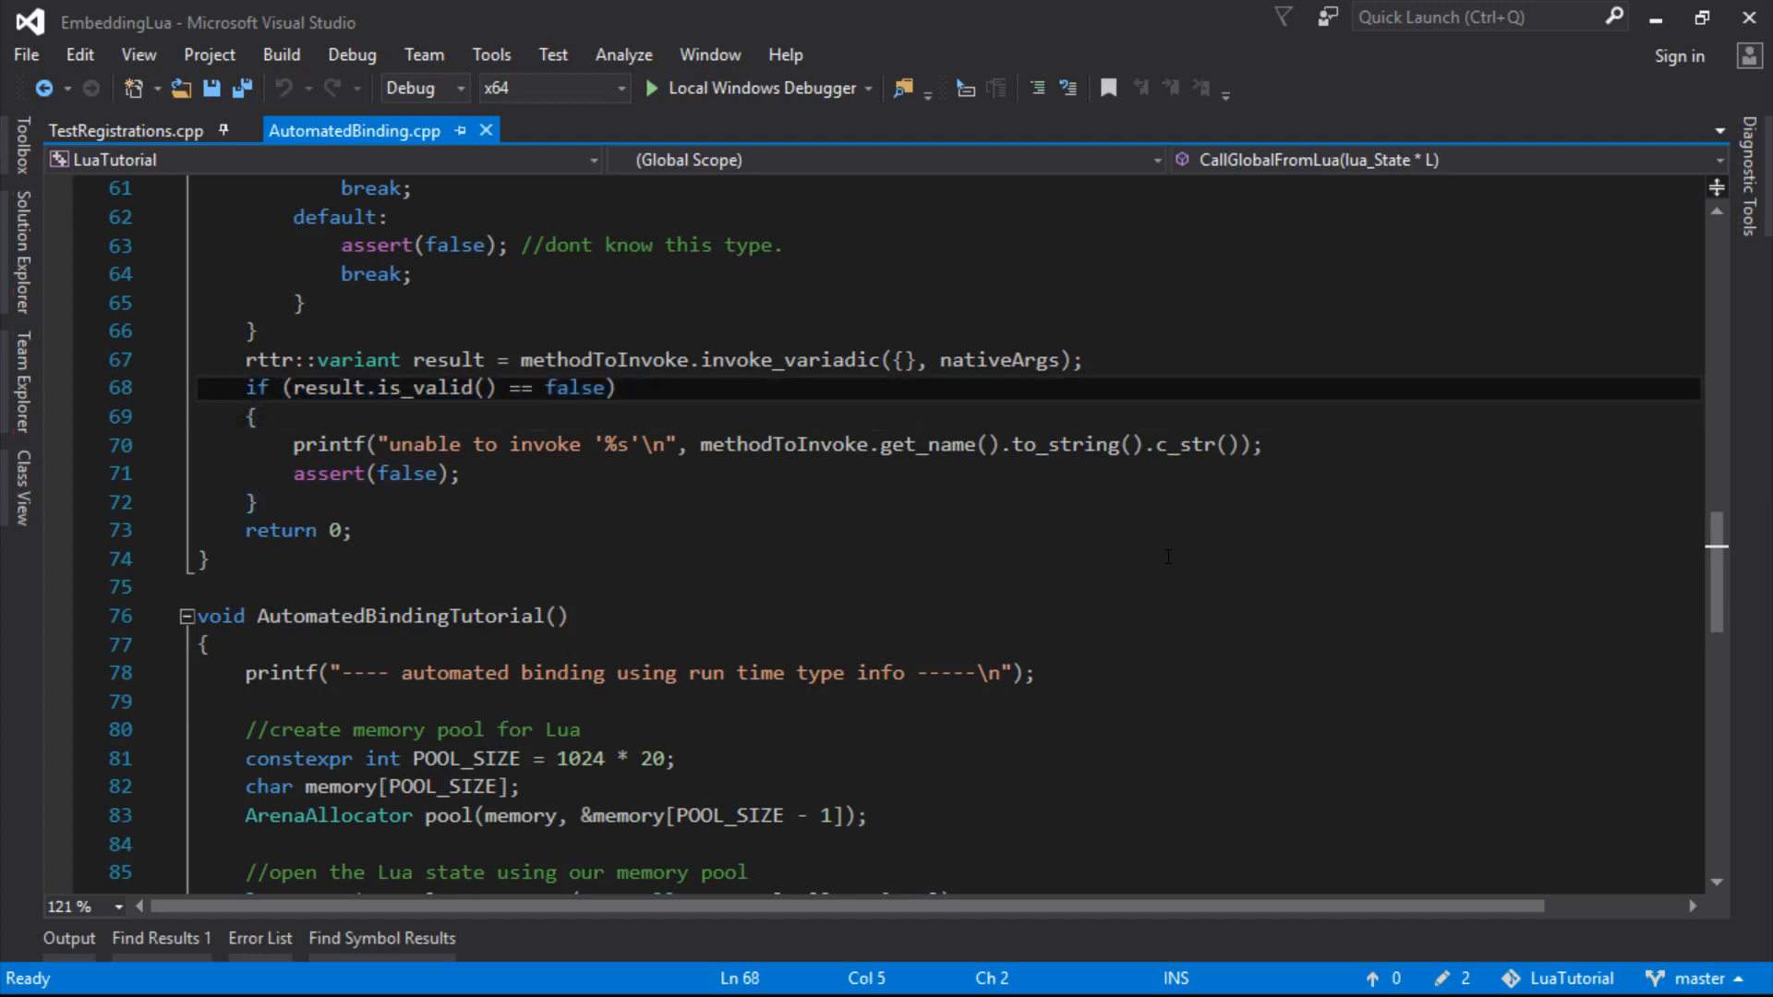
Replace the printf in the invalid-invoke branch with luaL_error(L, ...) and save
click(251, 417)
text(l)
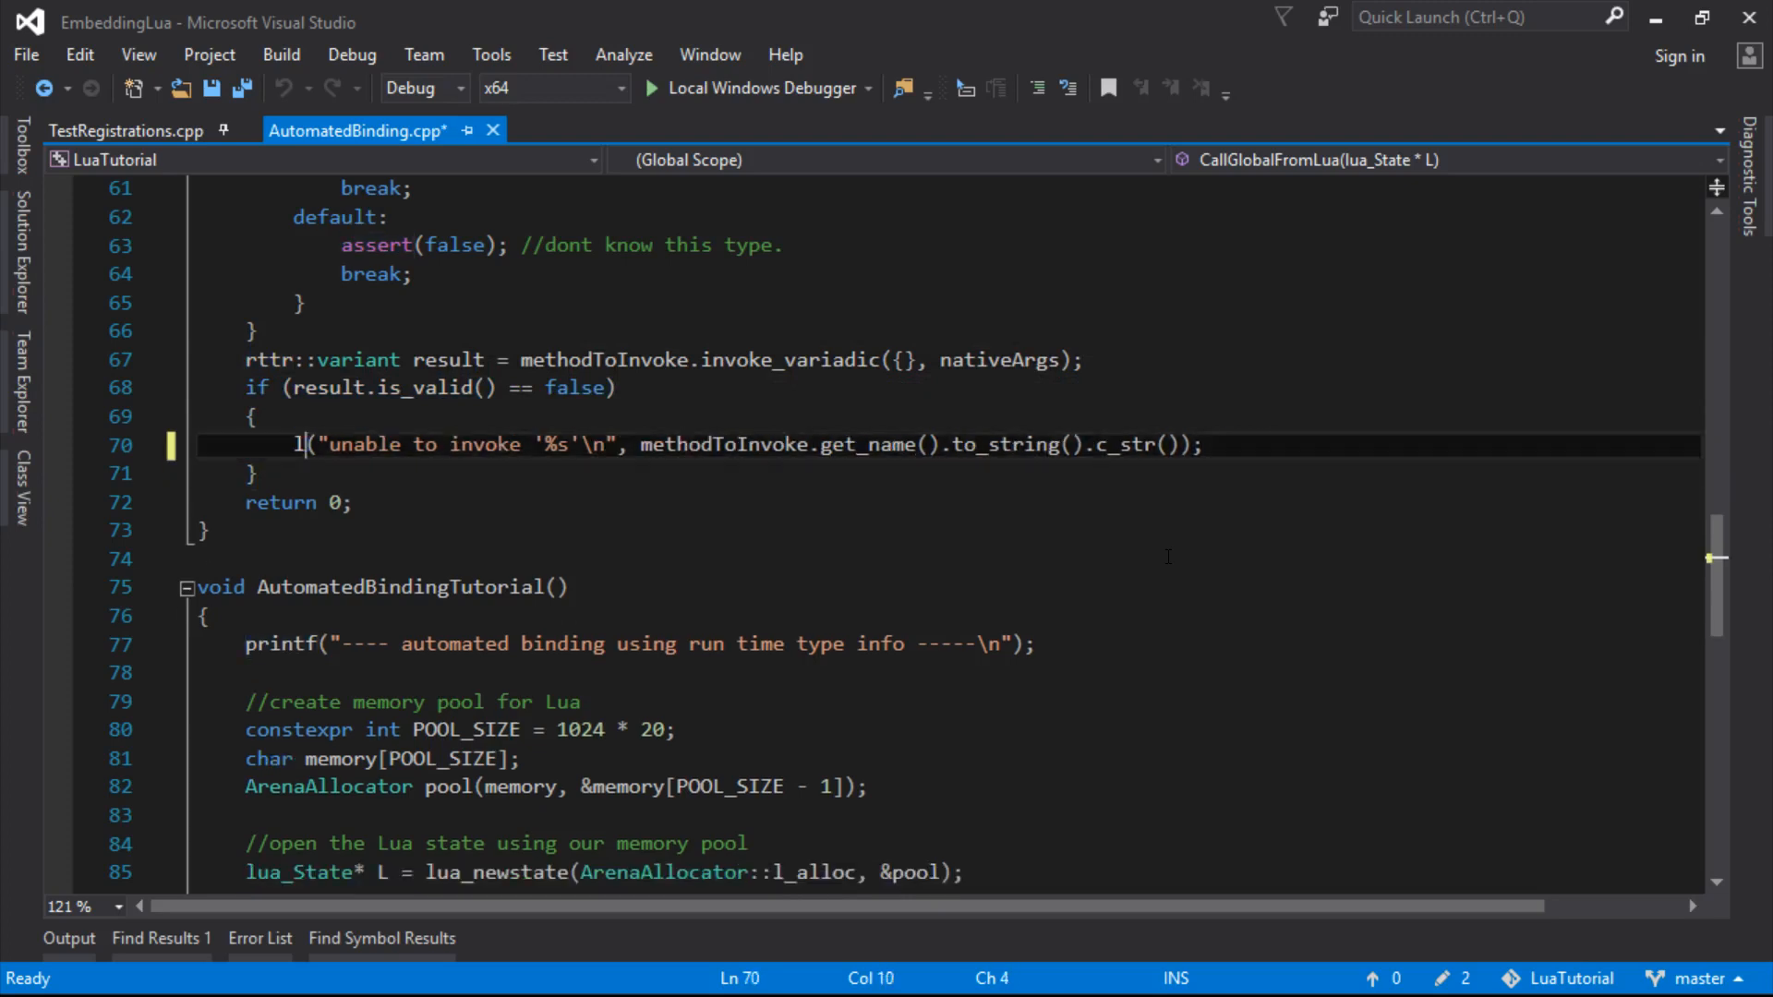
text(uaL_error)
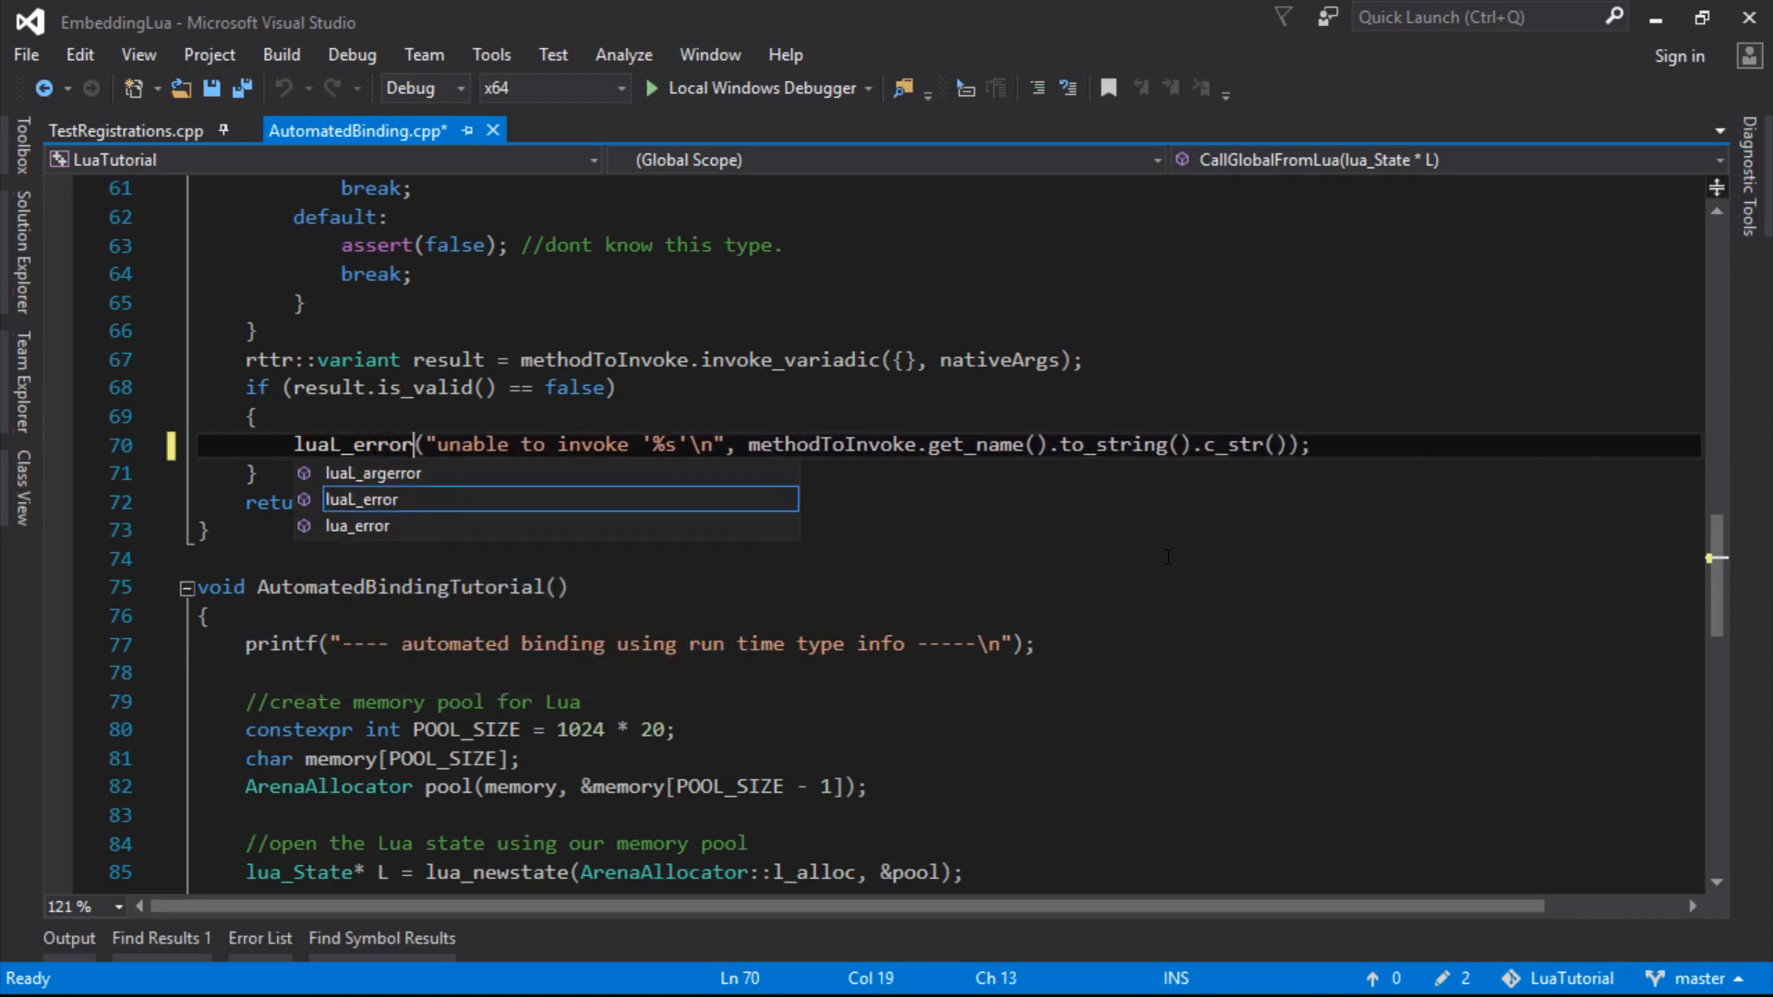
text(L,)
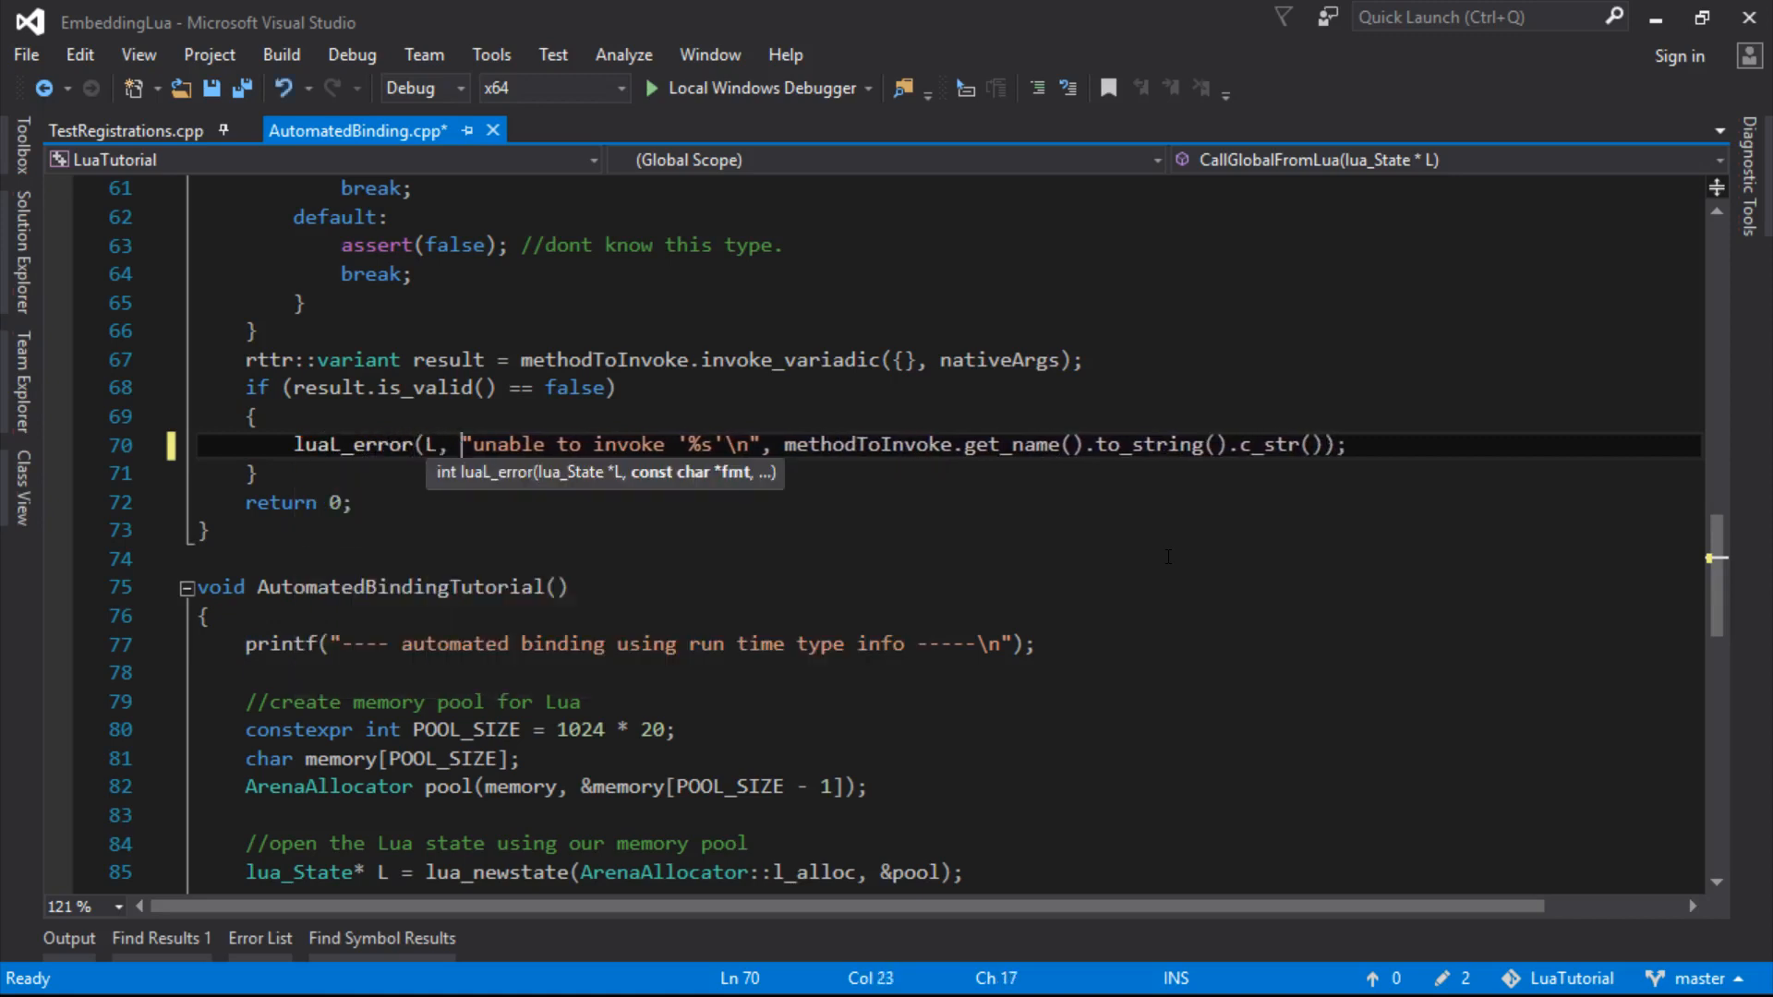
key(Ctrl+S)
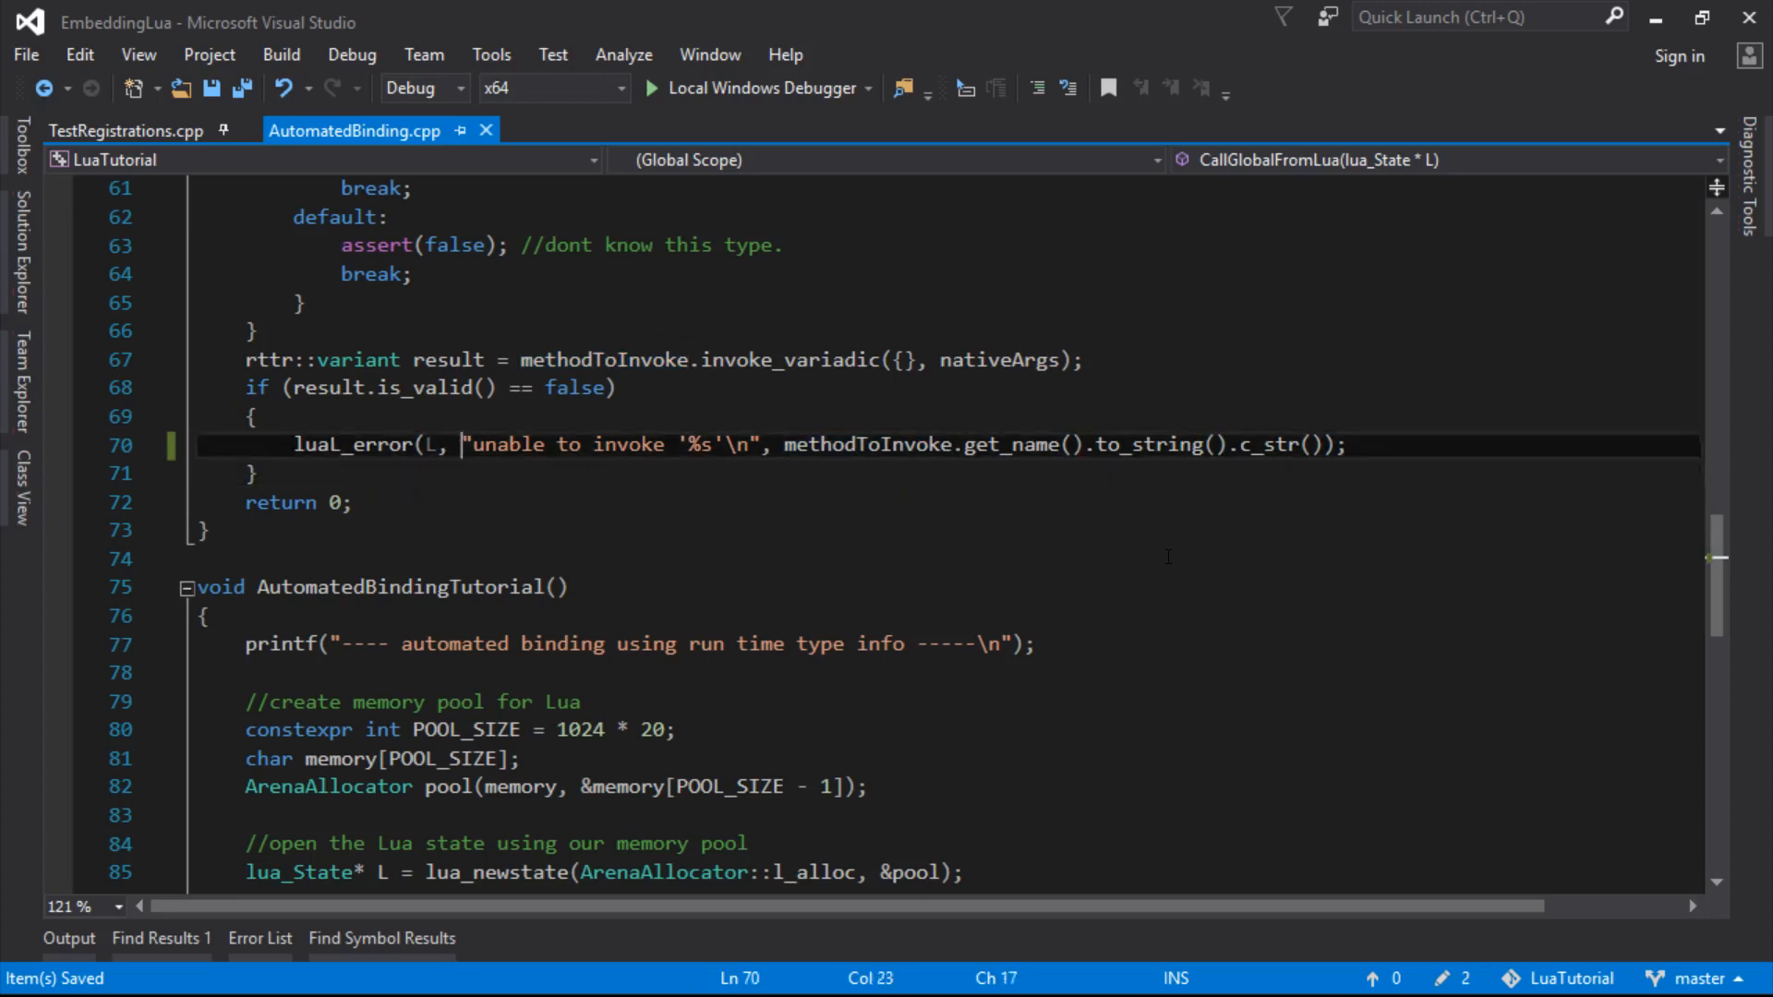
Add an else if (result.is_type<void>() == false) branch raising an 'unhandled return type' luaL_error
click(249, 473)
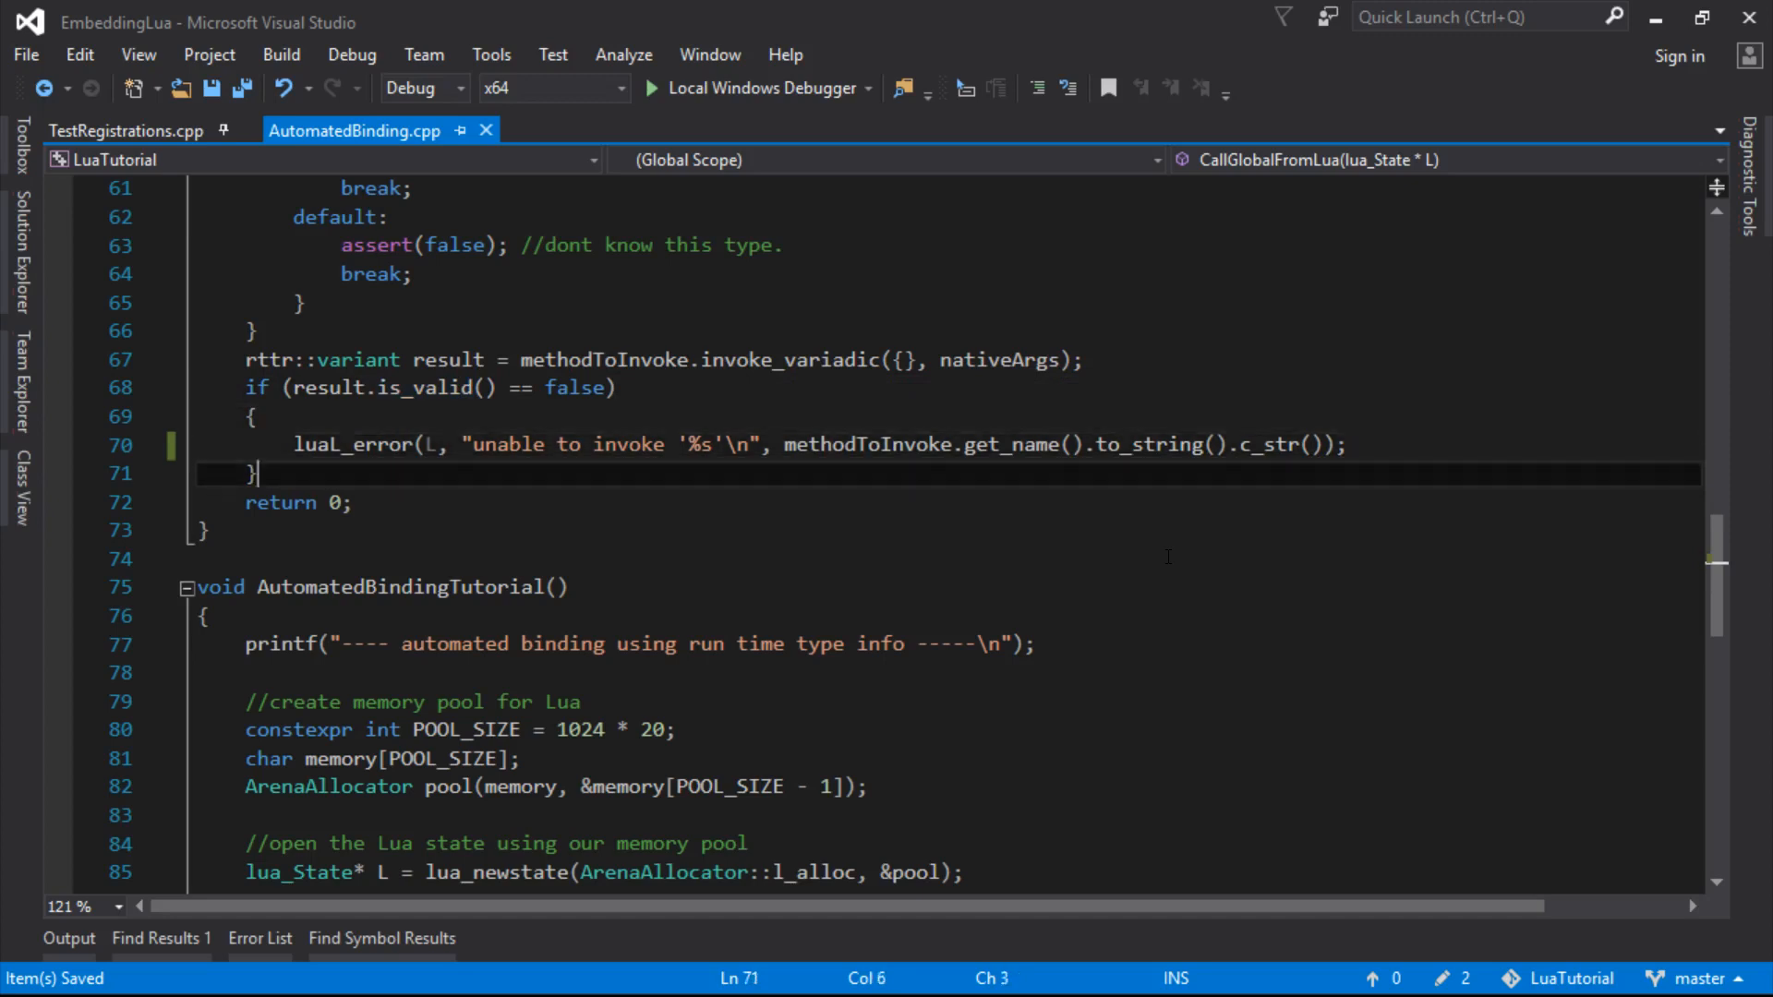
text(else if ( result)
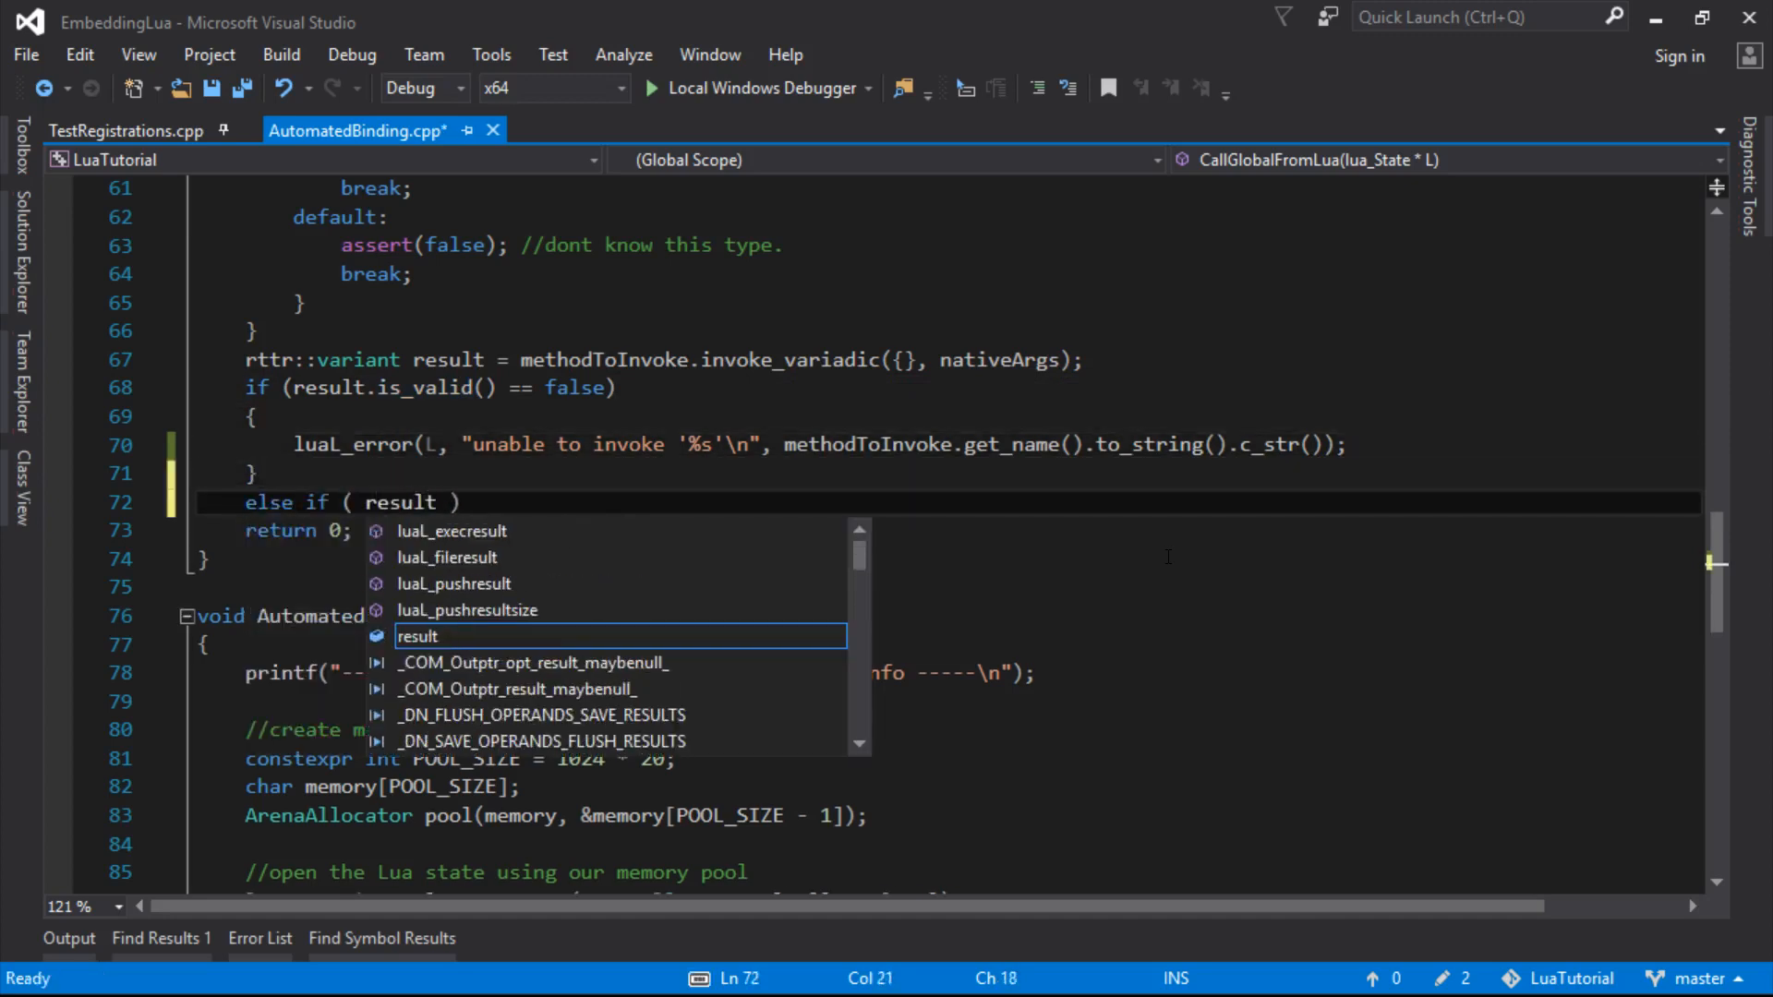
text(.is_type<void)
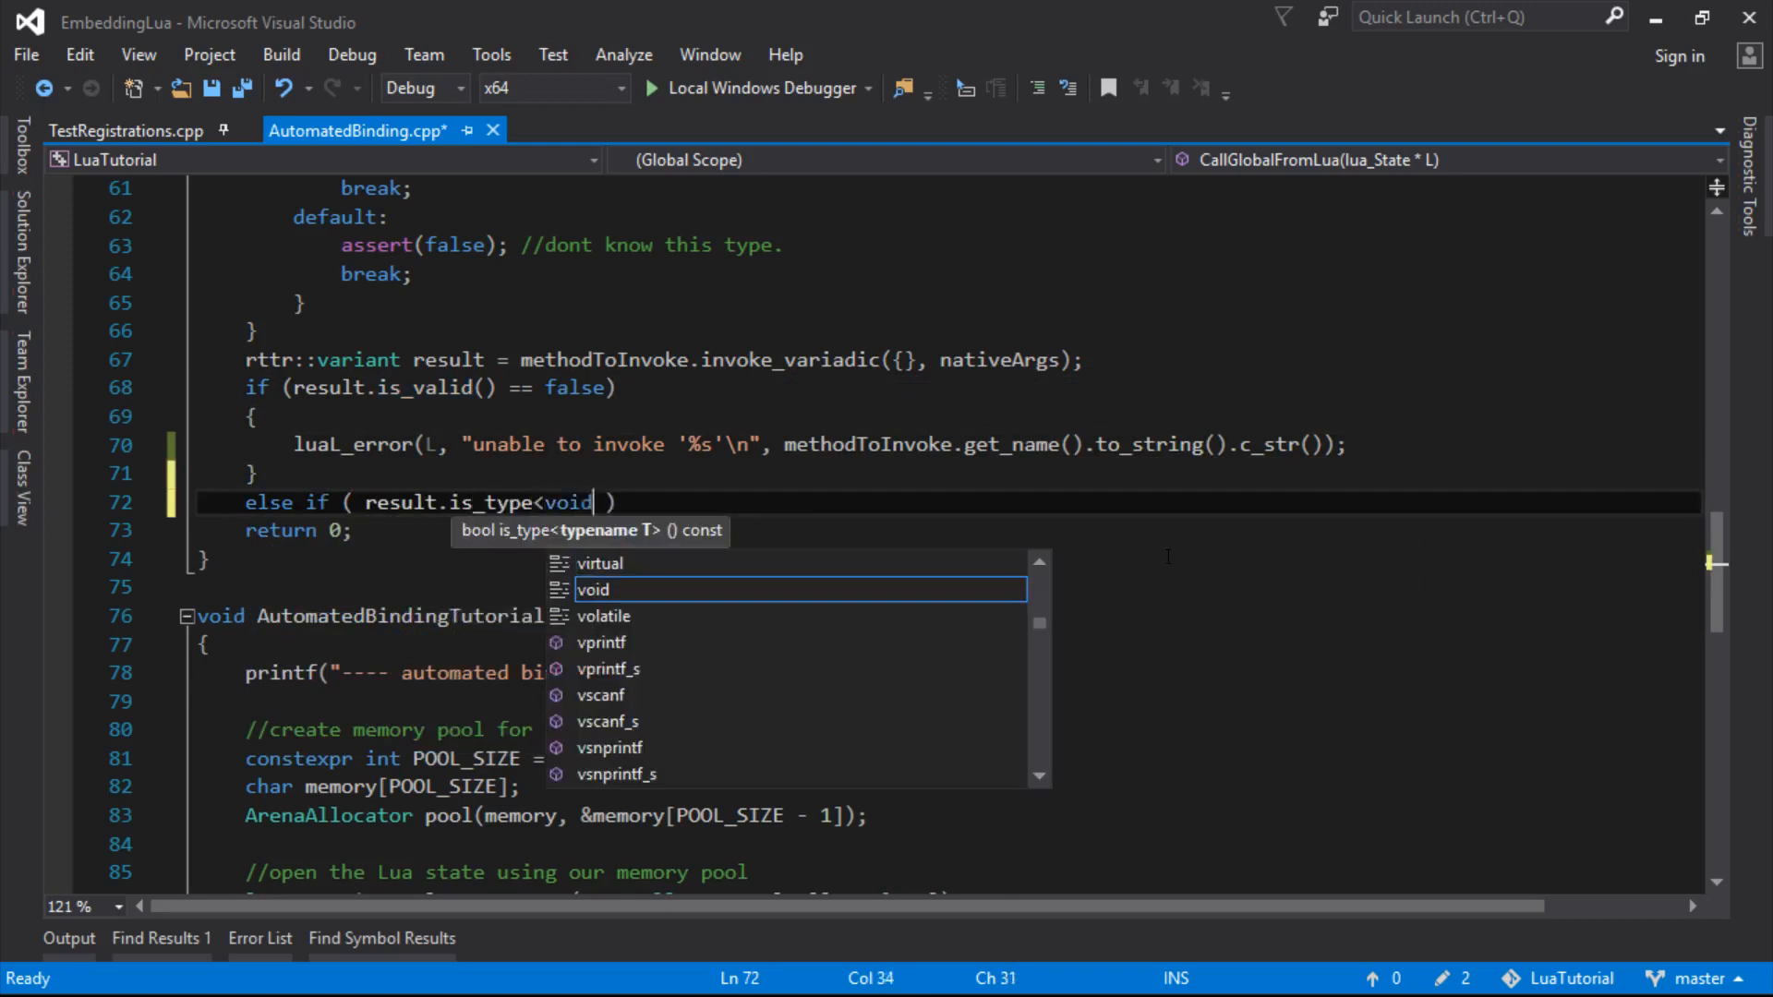
text(>())
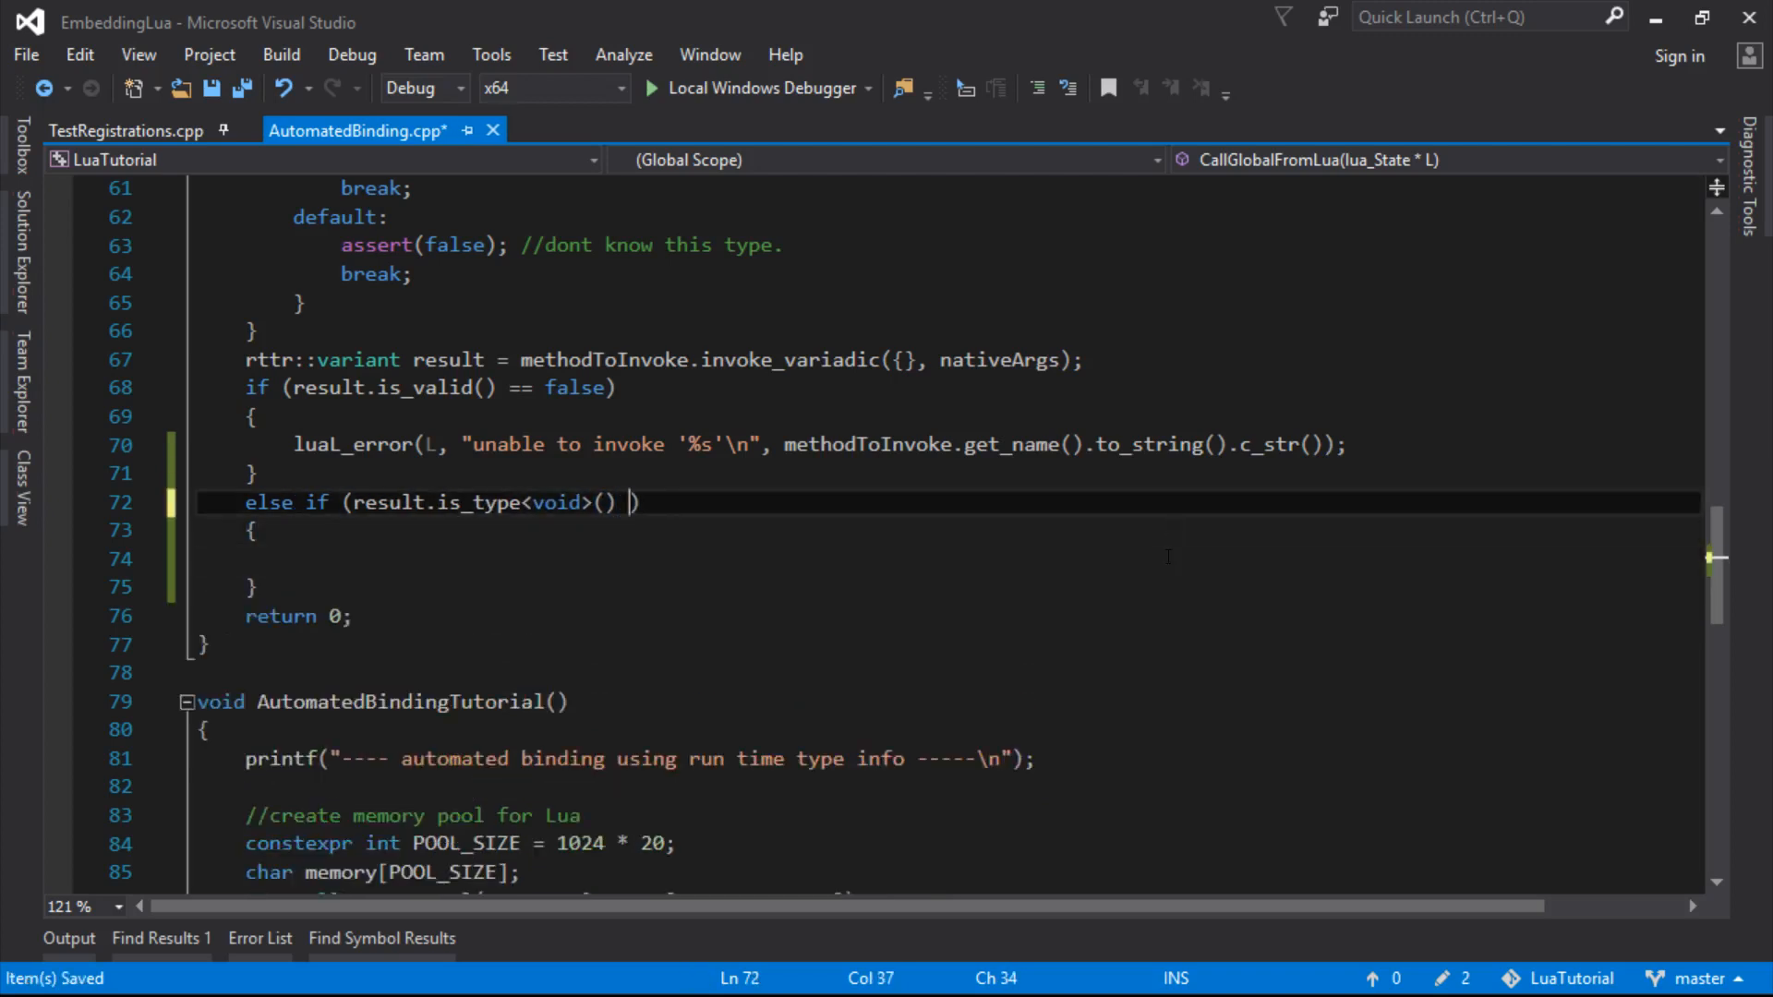
text(== false)
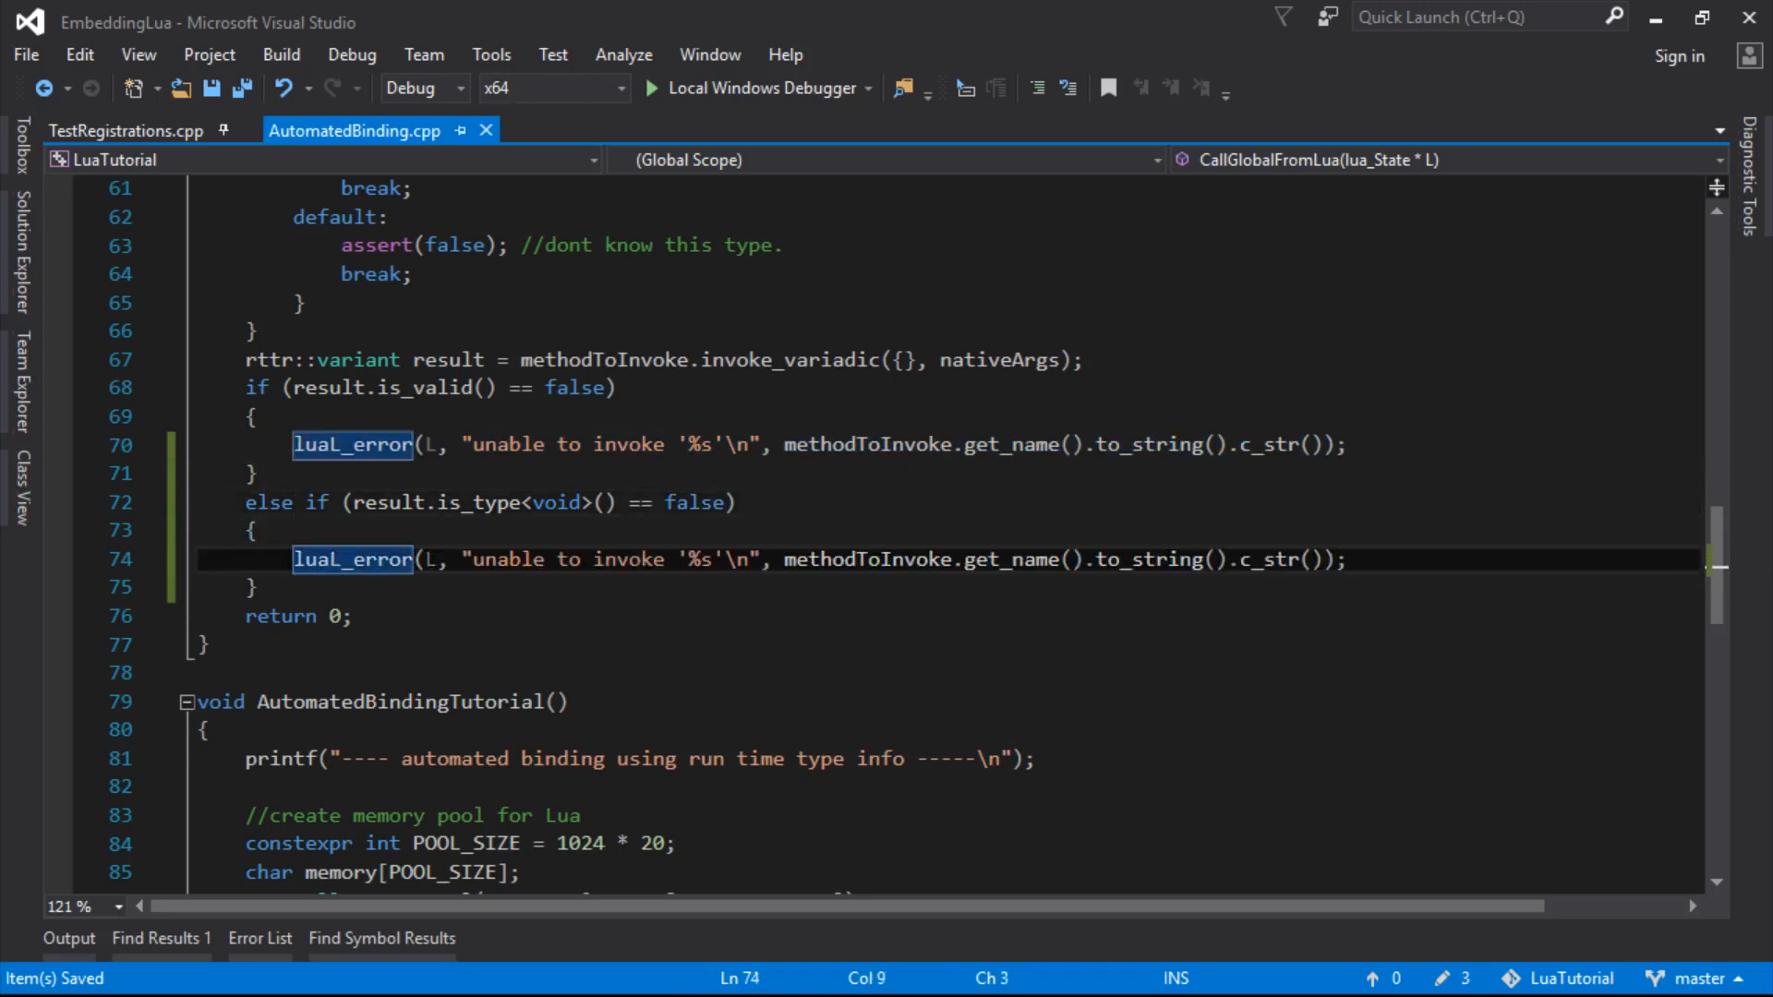
drag(473, 558, 593, 558)
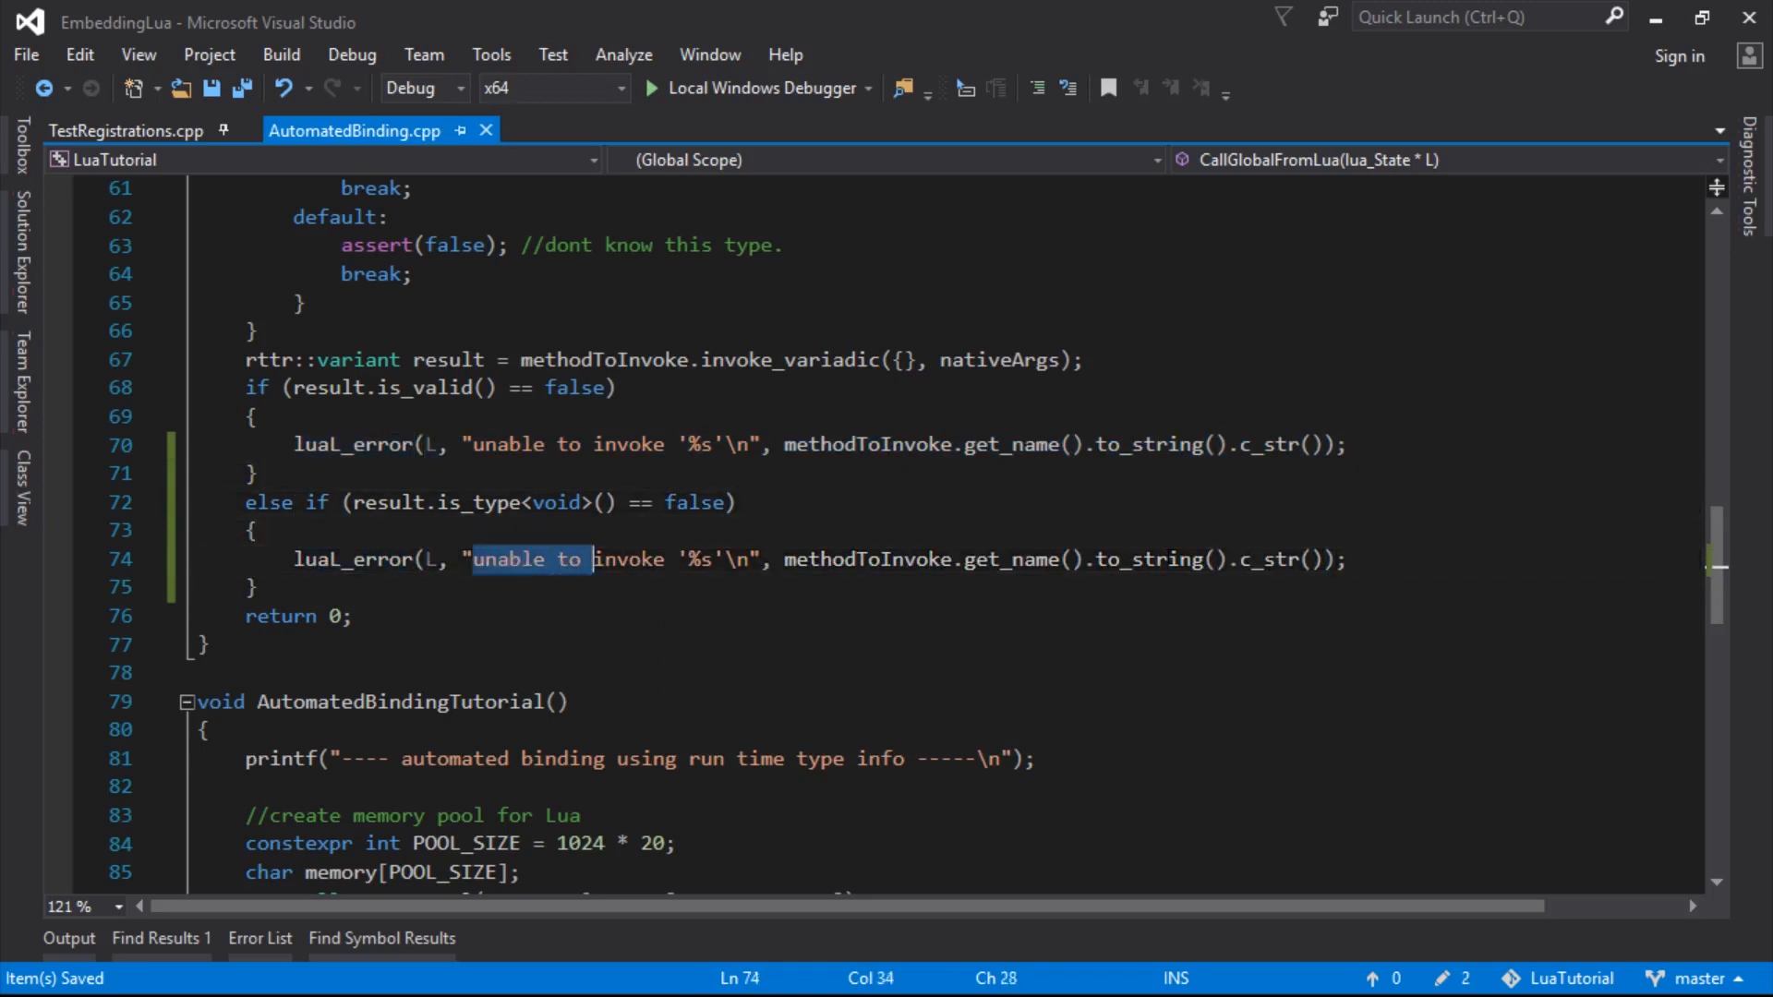
key(Delete)
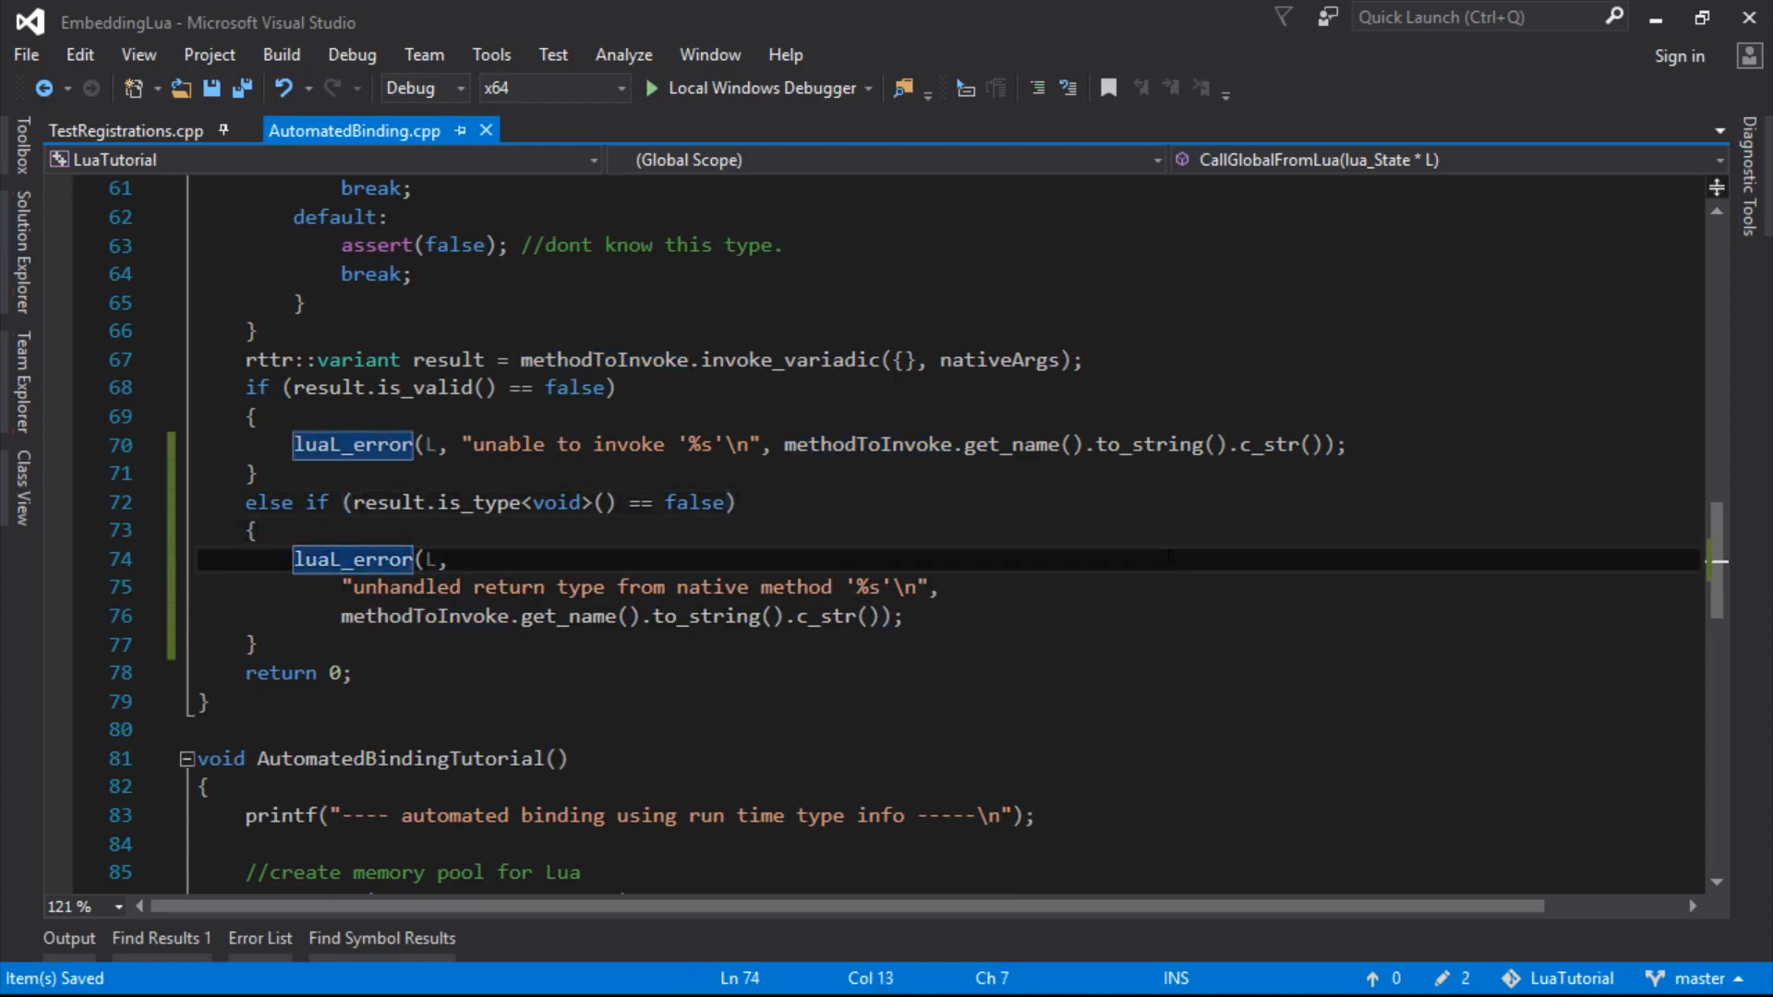
double_click(423, 617)
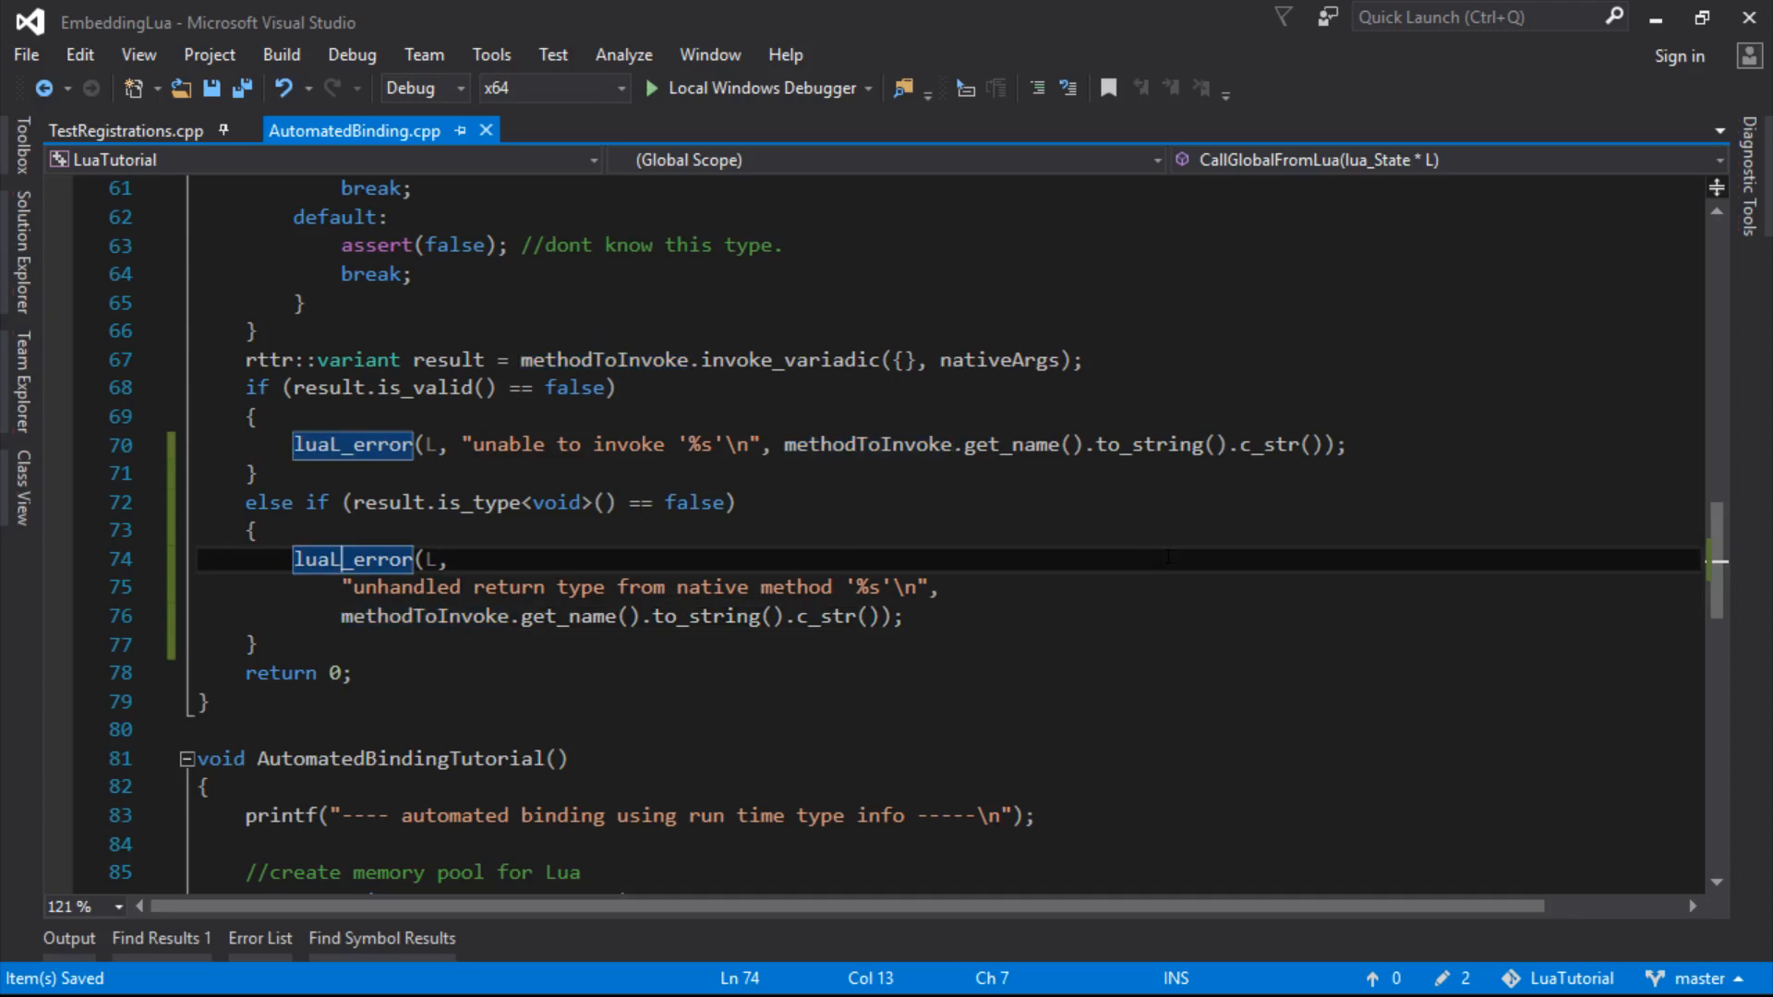
scroll(up, 3)
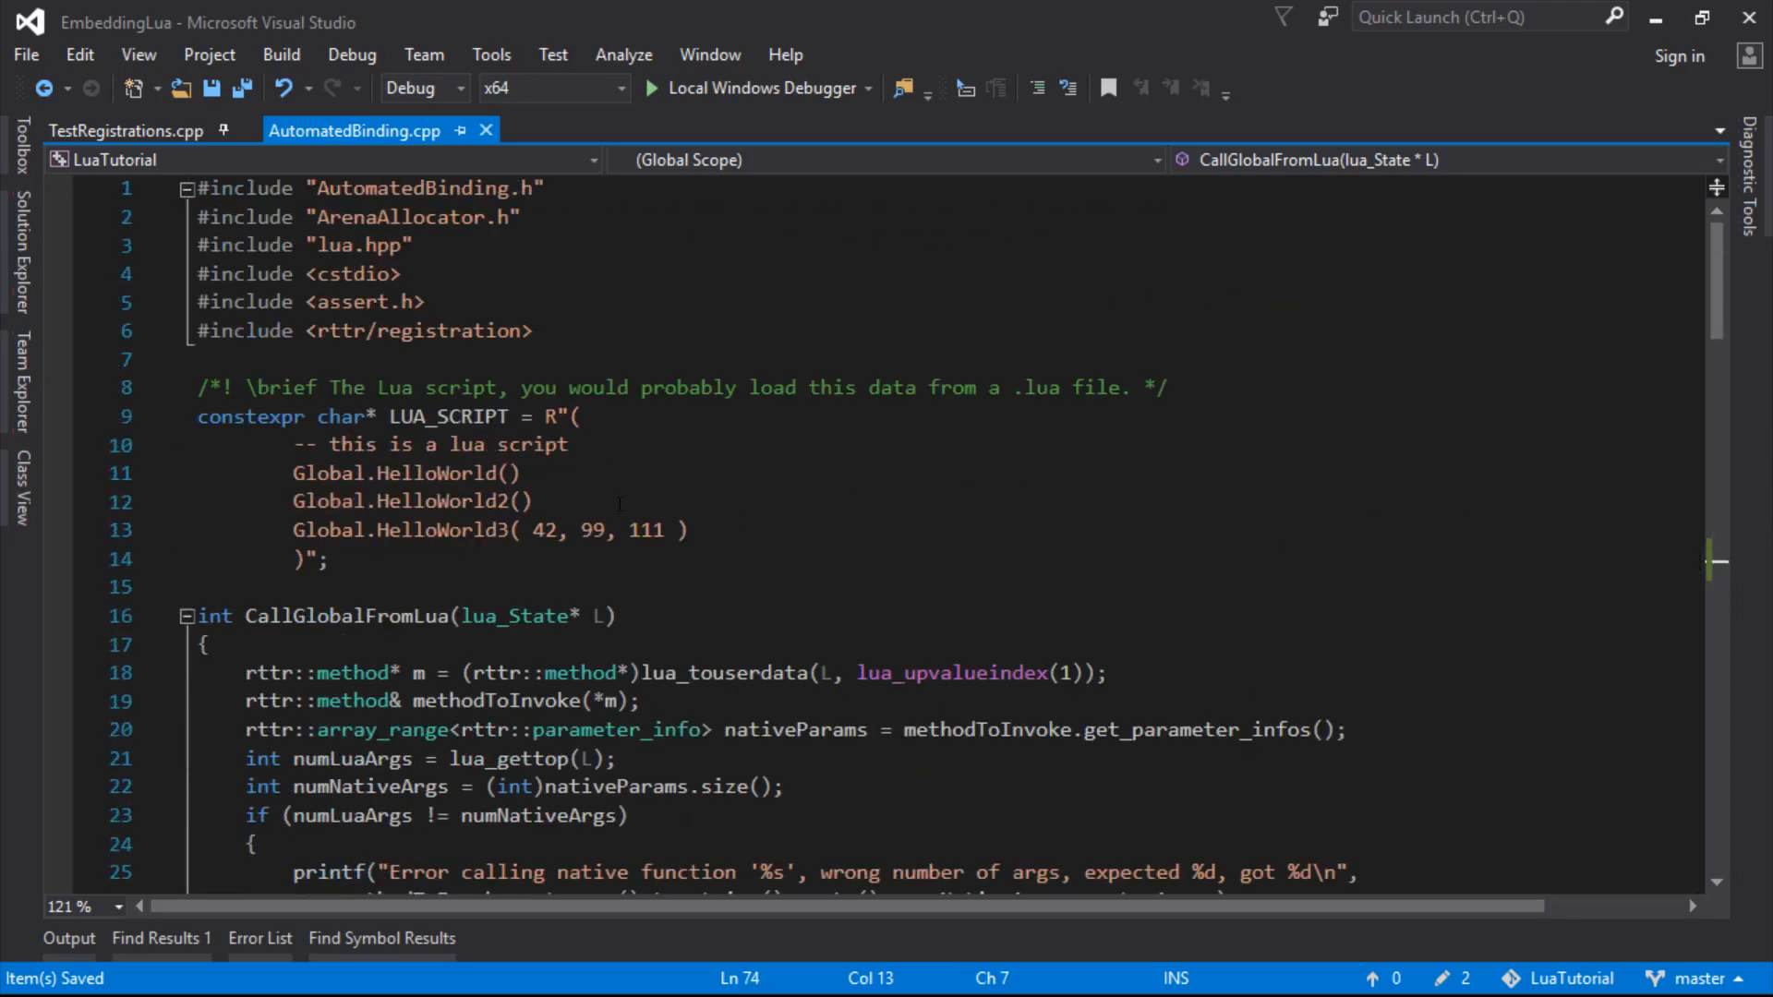
Add 'local c = Global.Add( 42, 43 )' to LUA_SCRIPT, pass c to HelloWorld3, and build the solution
text(local c Glo)
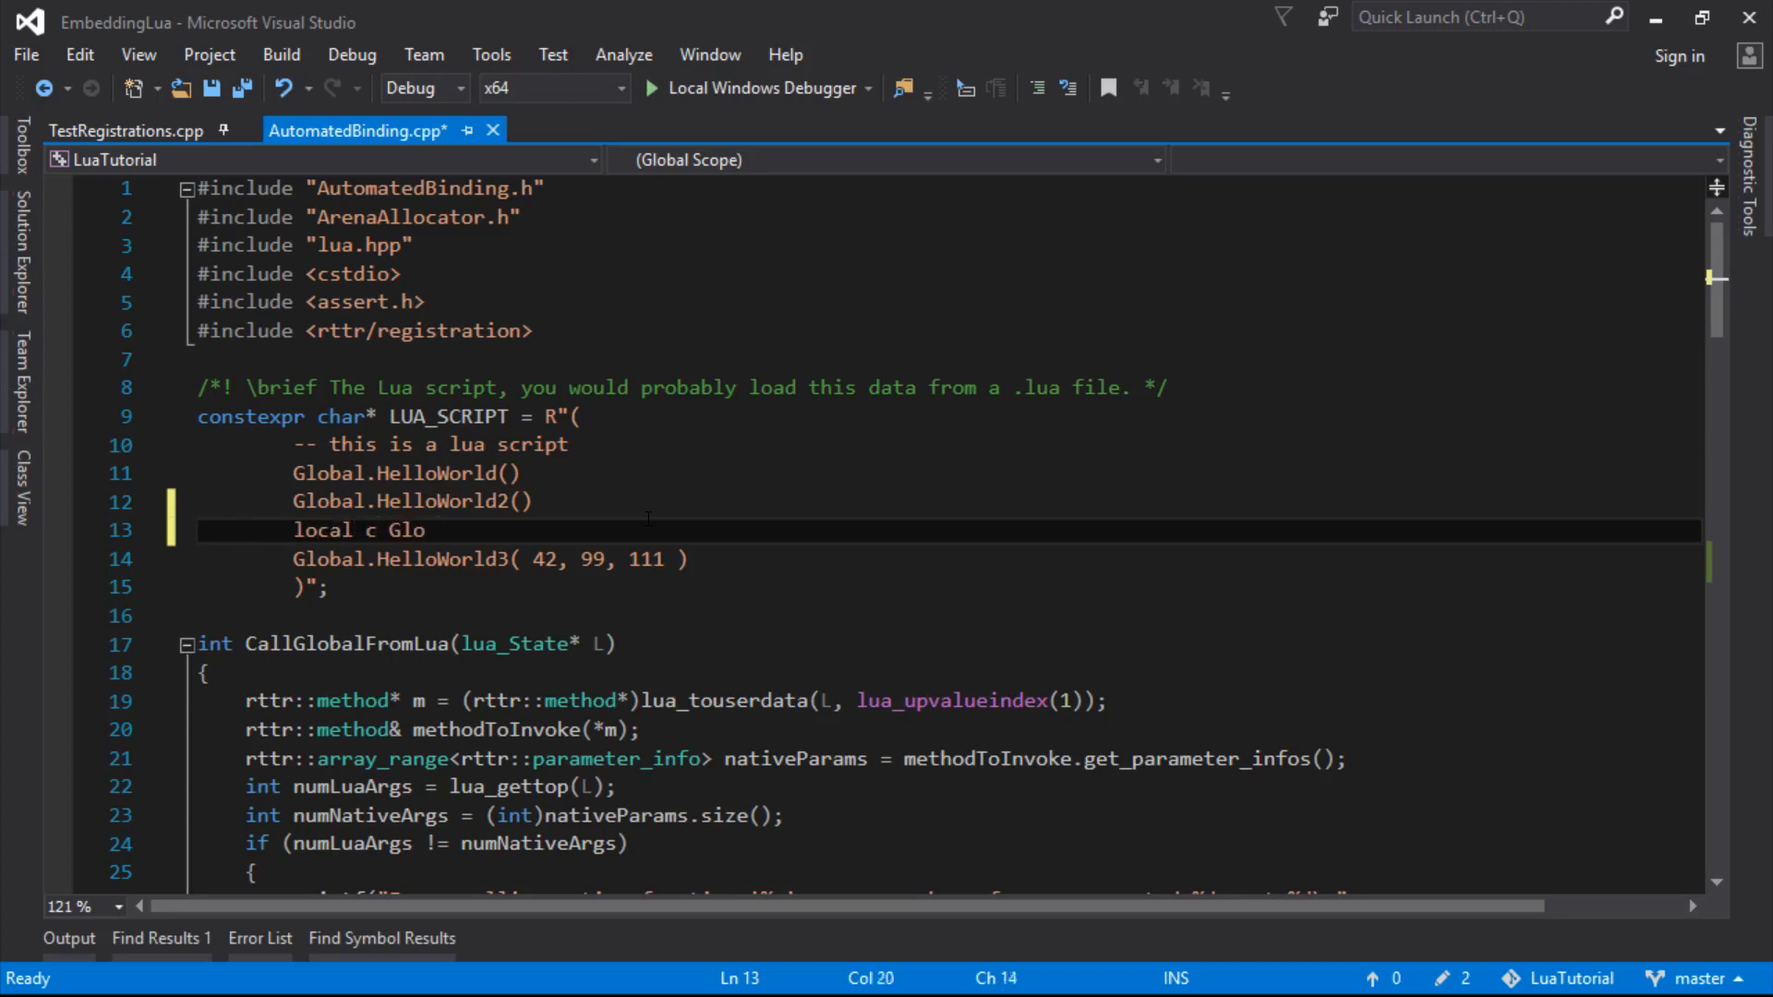
text(=)
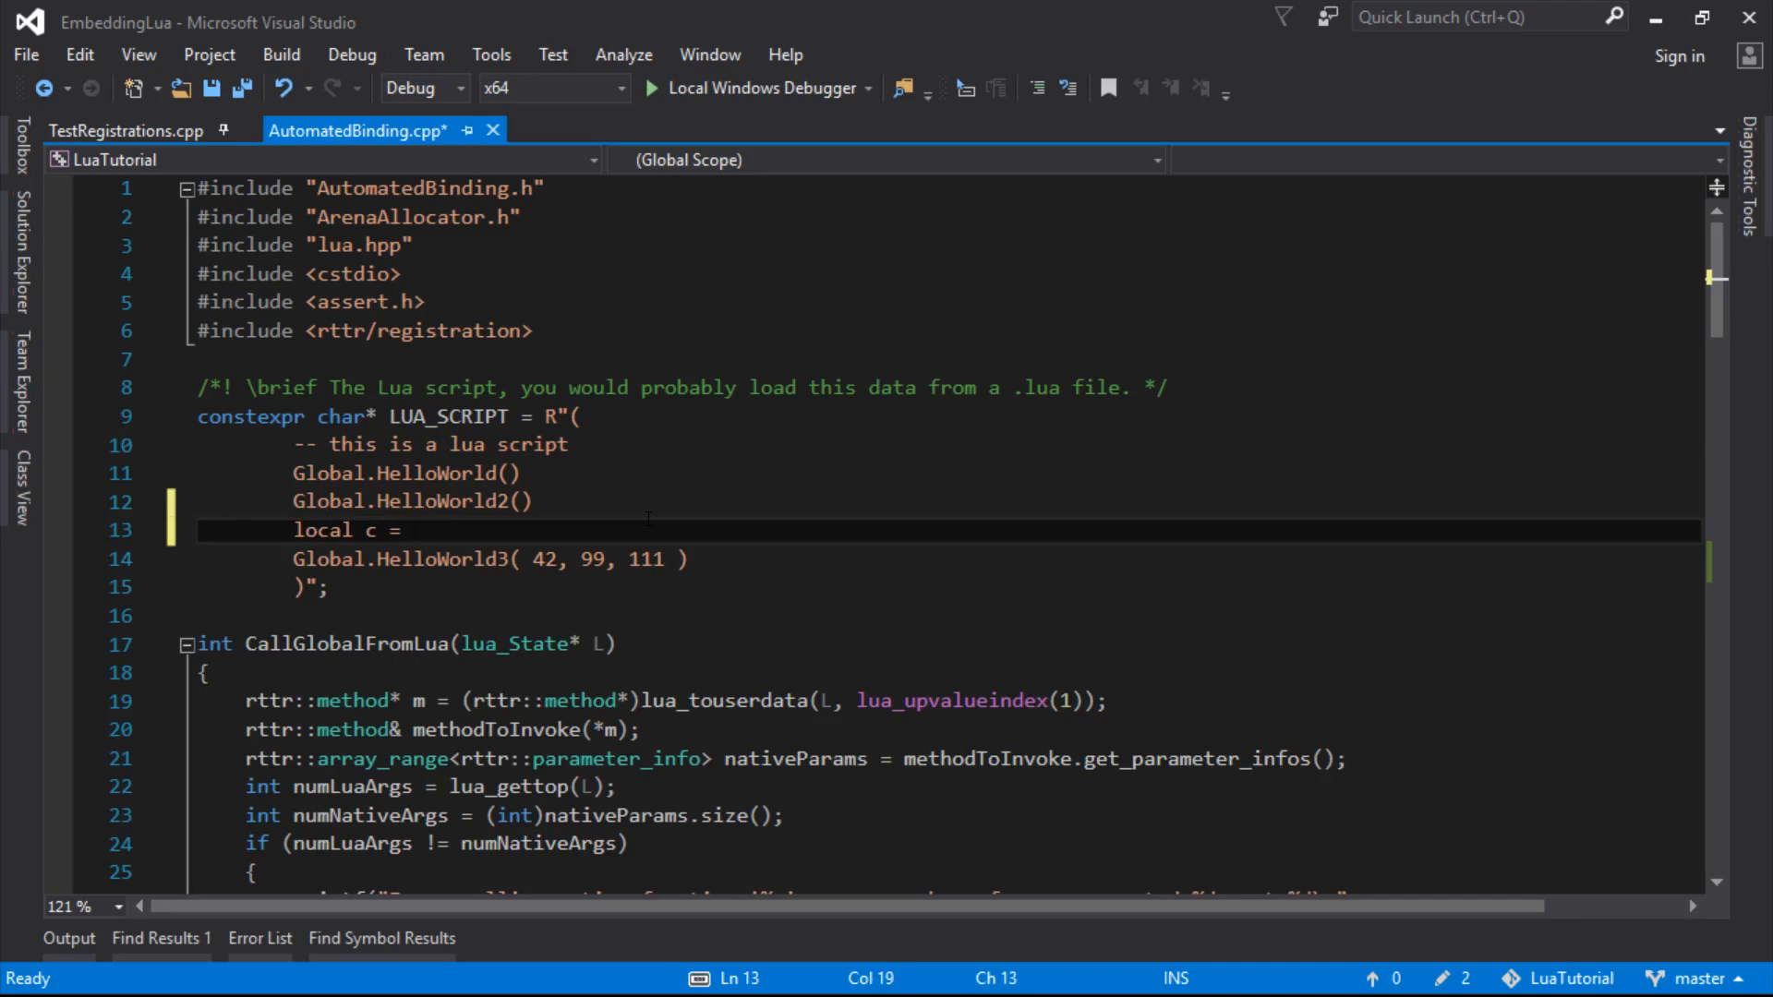
text(Global.Add)
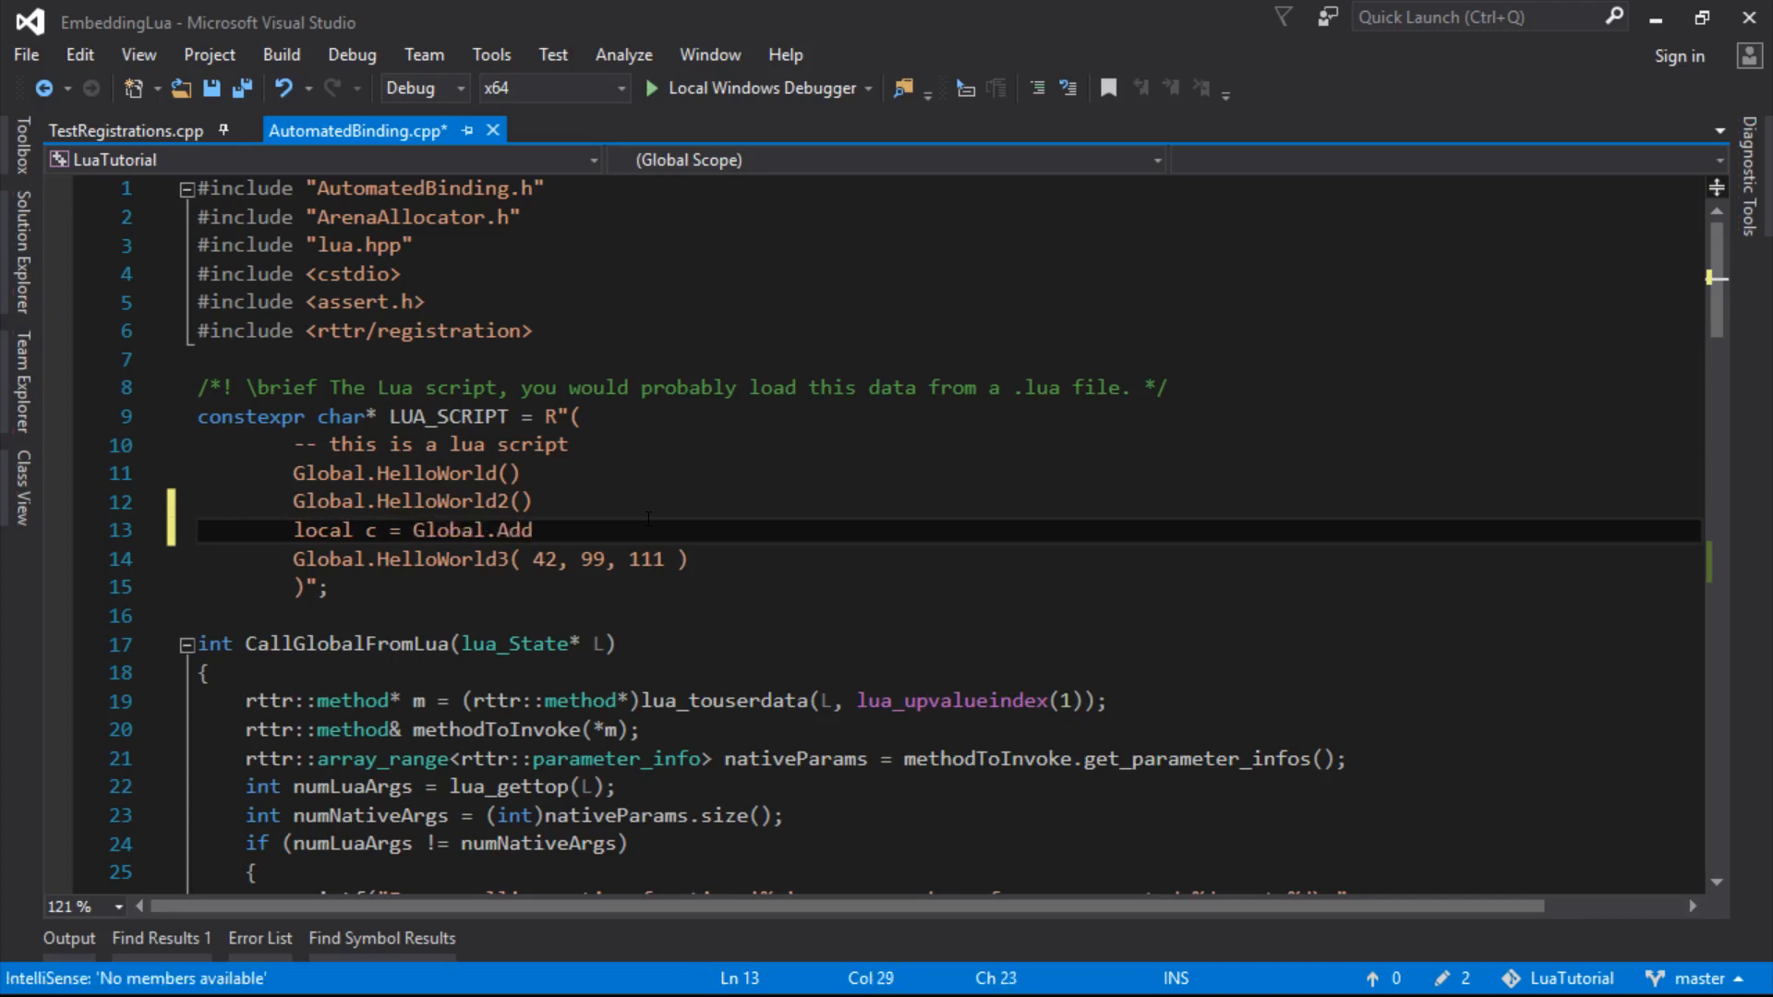
text(( 32)
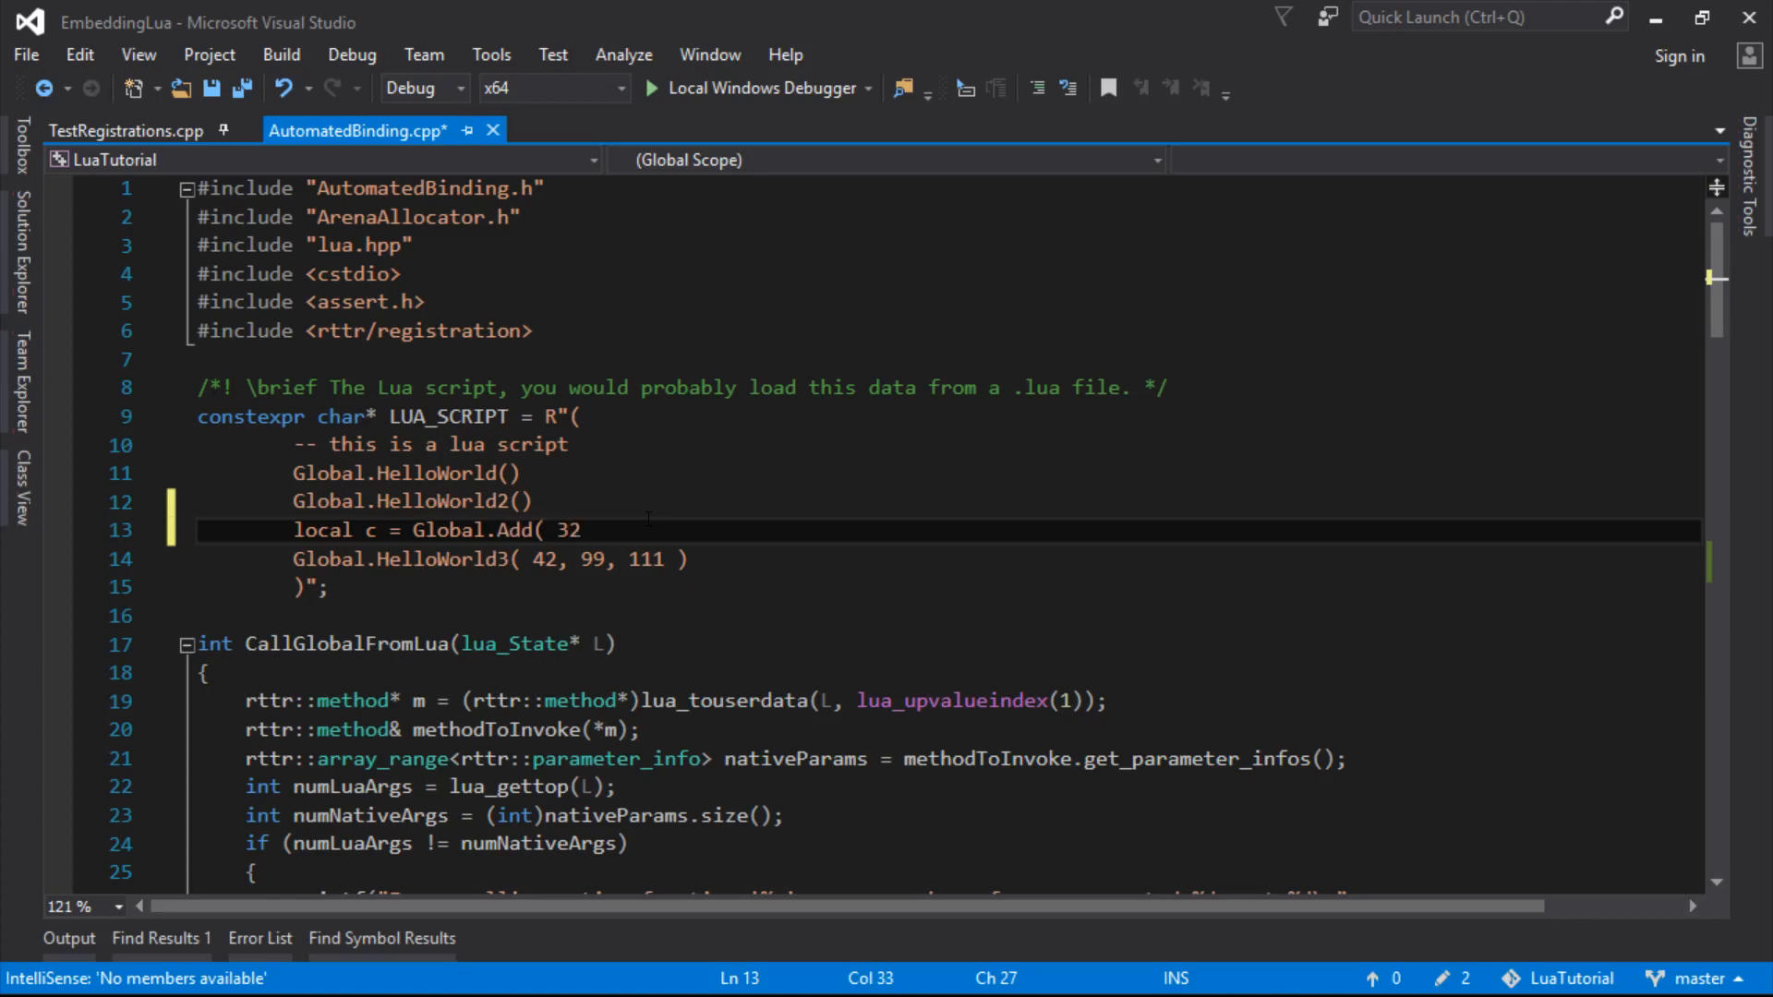
text(2,)
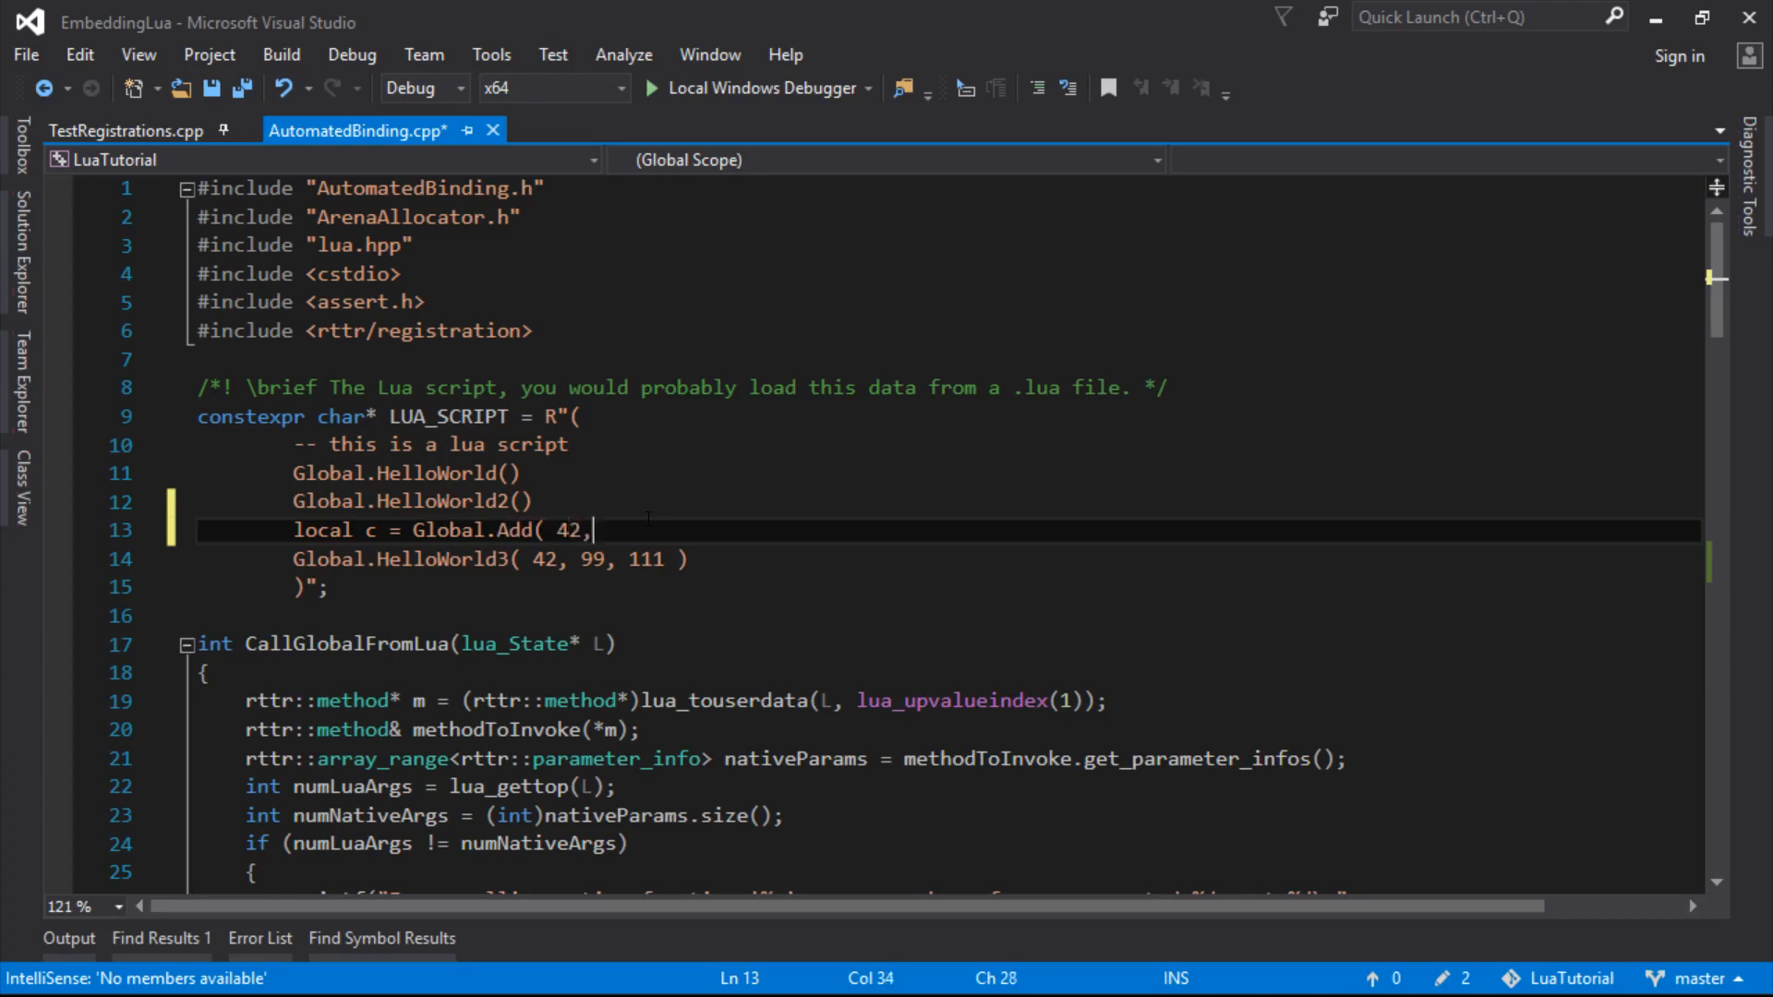
text(23)
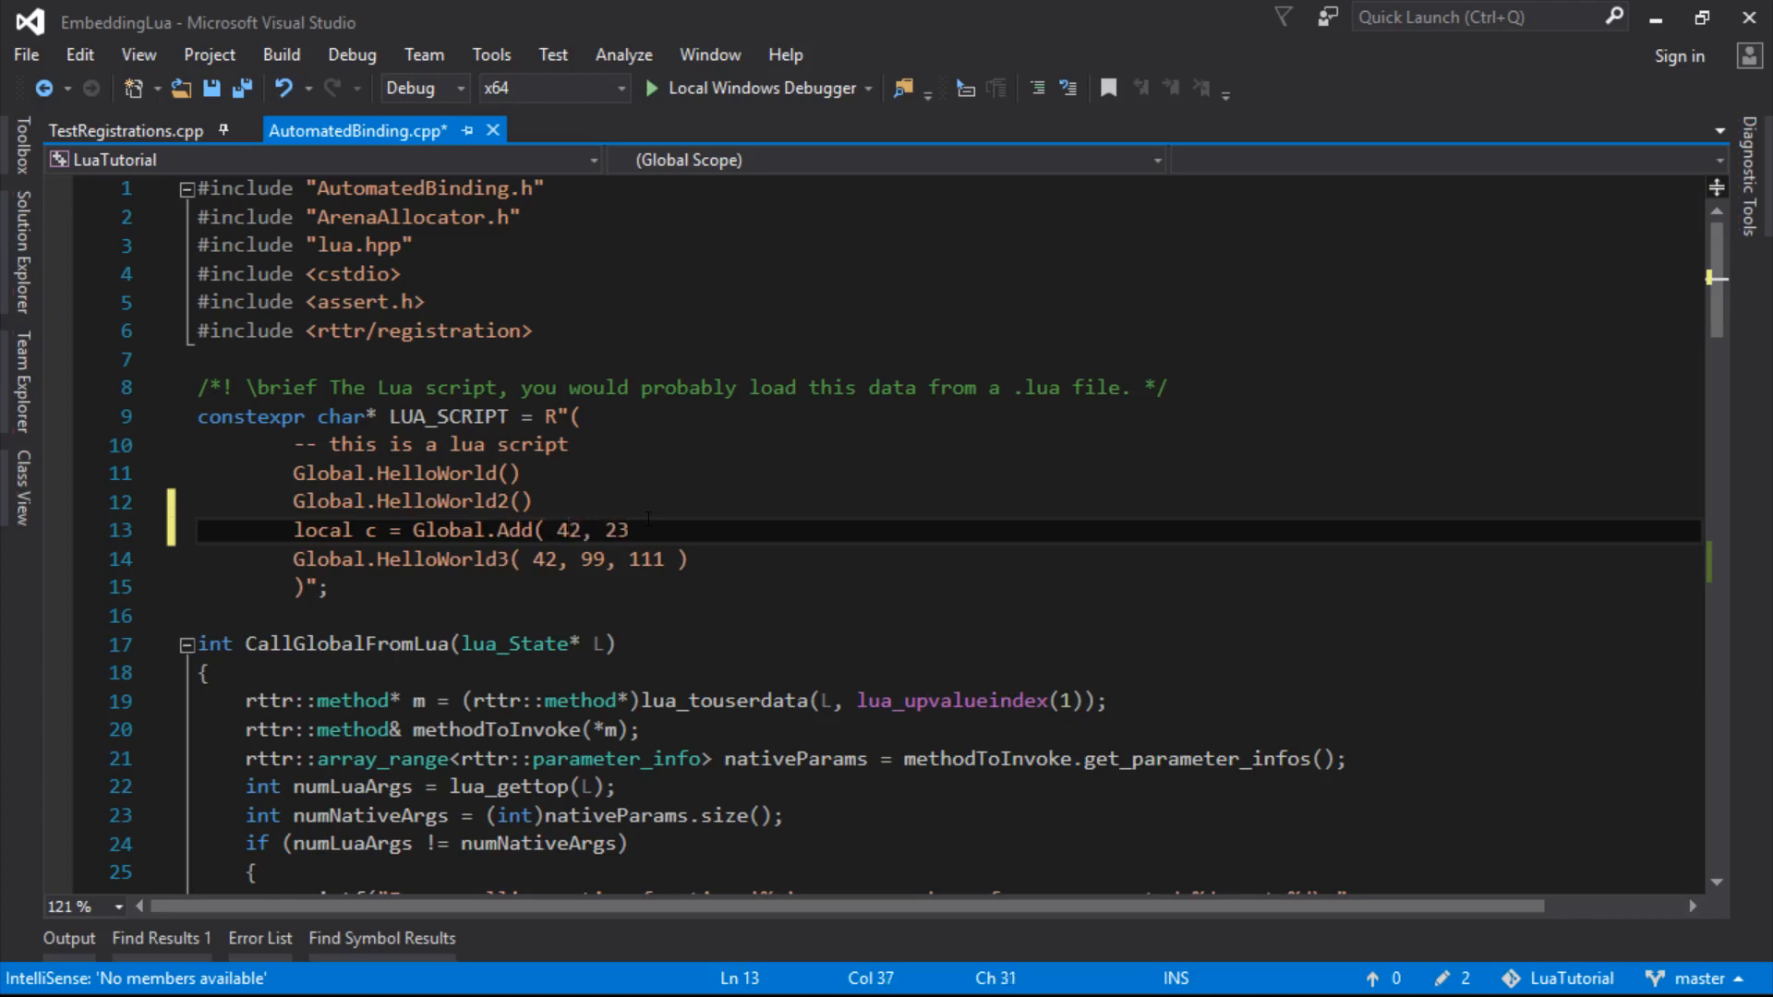
text(3 ))
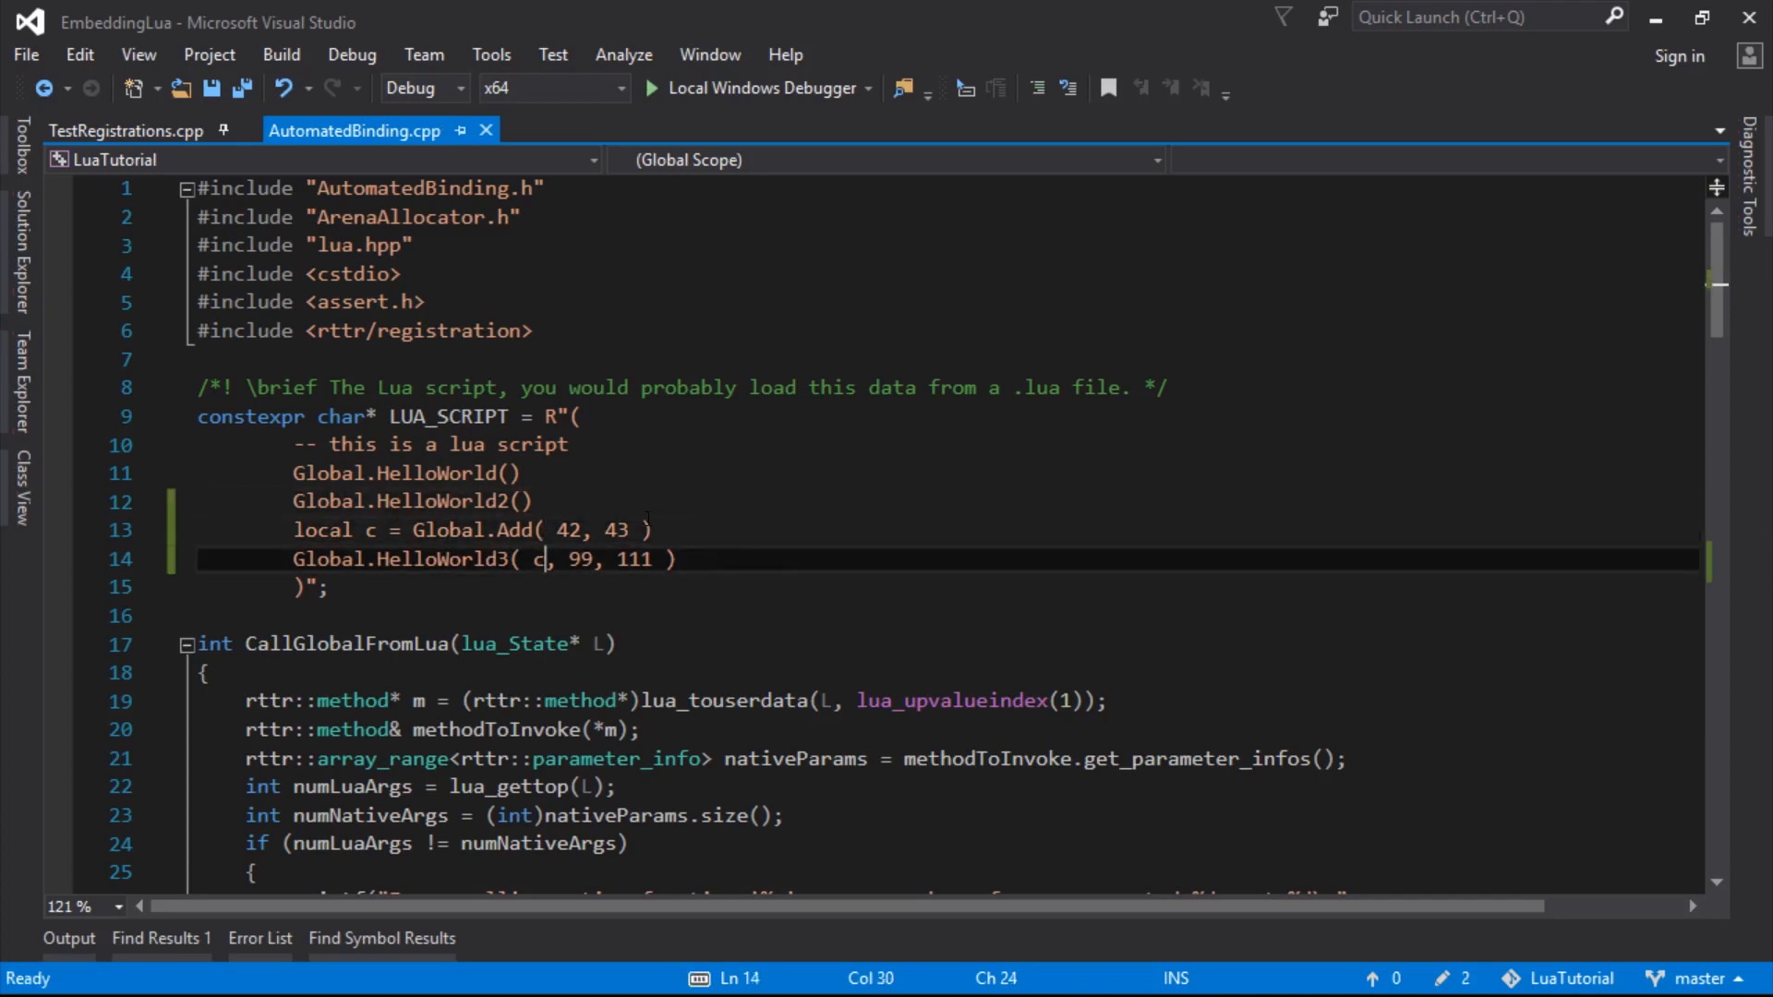
click(436, 559)
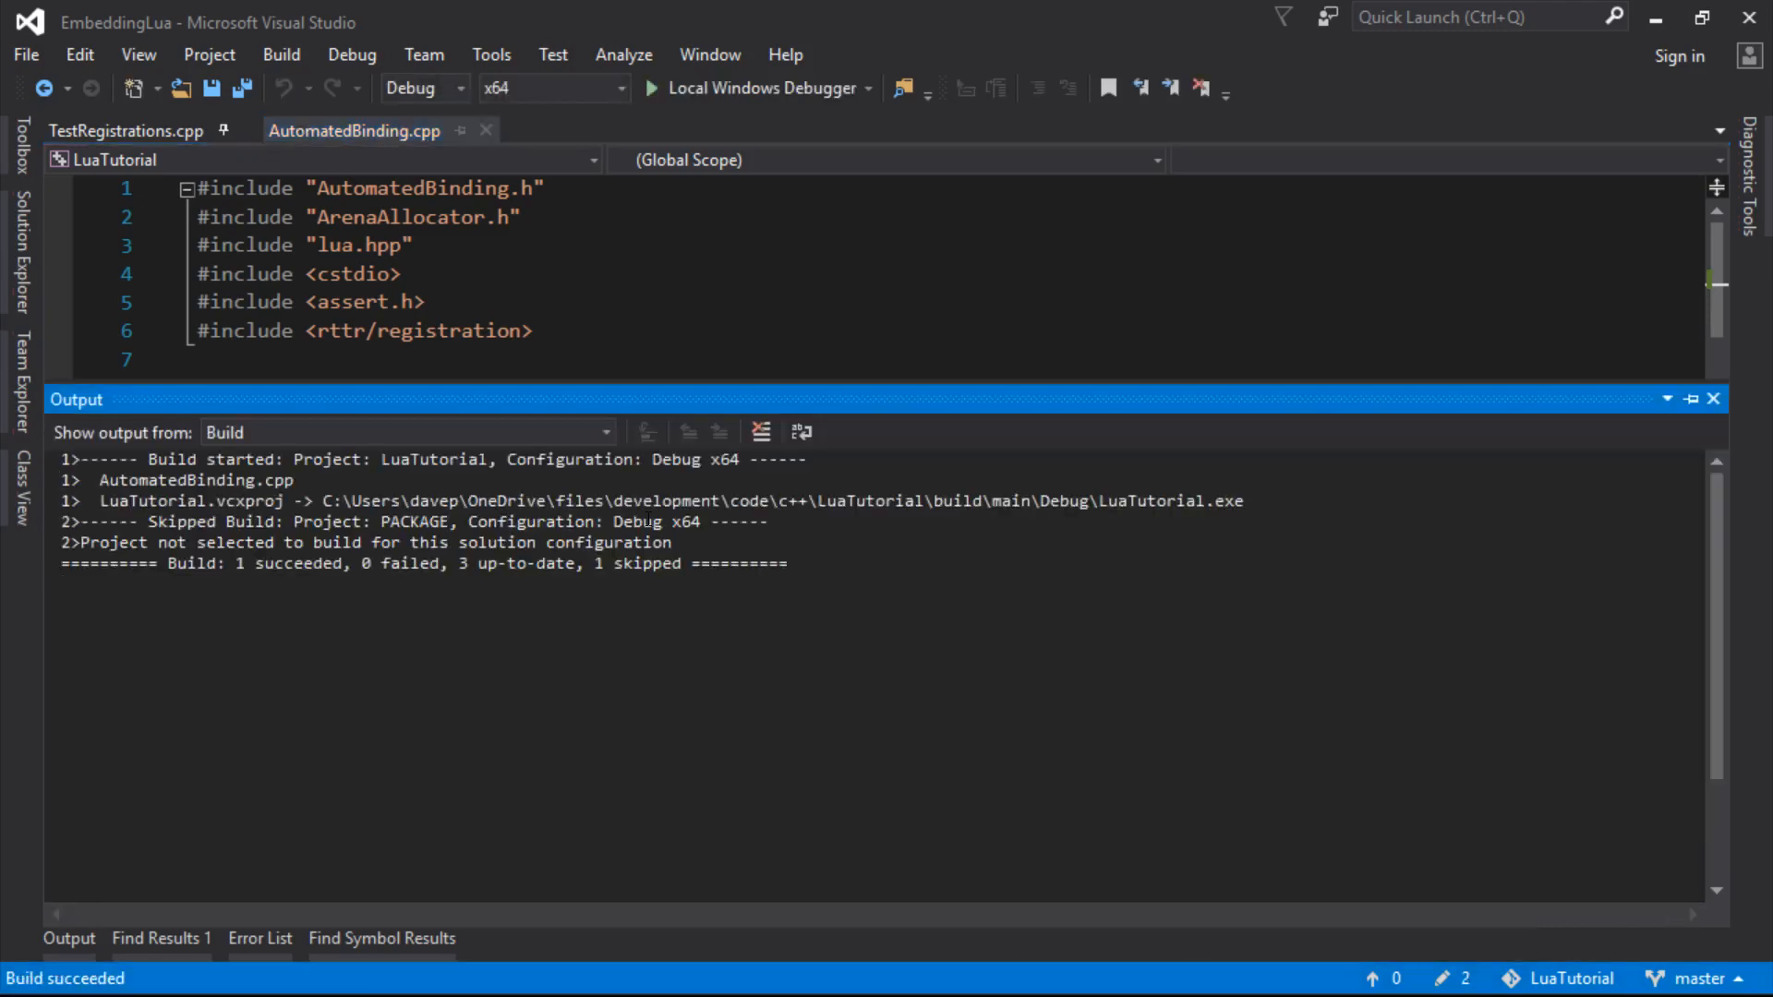
Dismiss the build Output window and return to the else-if luaL_error block
click(646, 87)
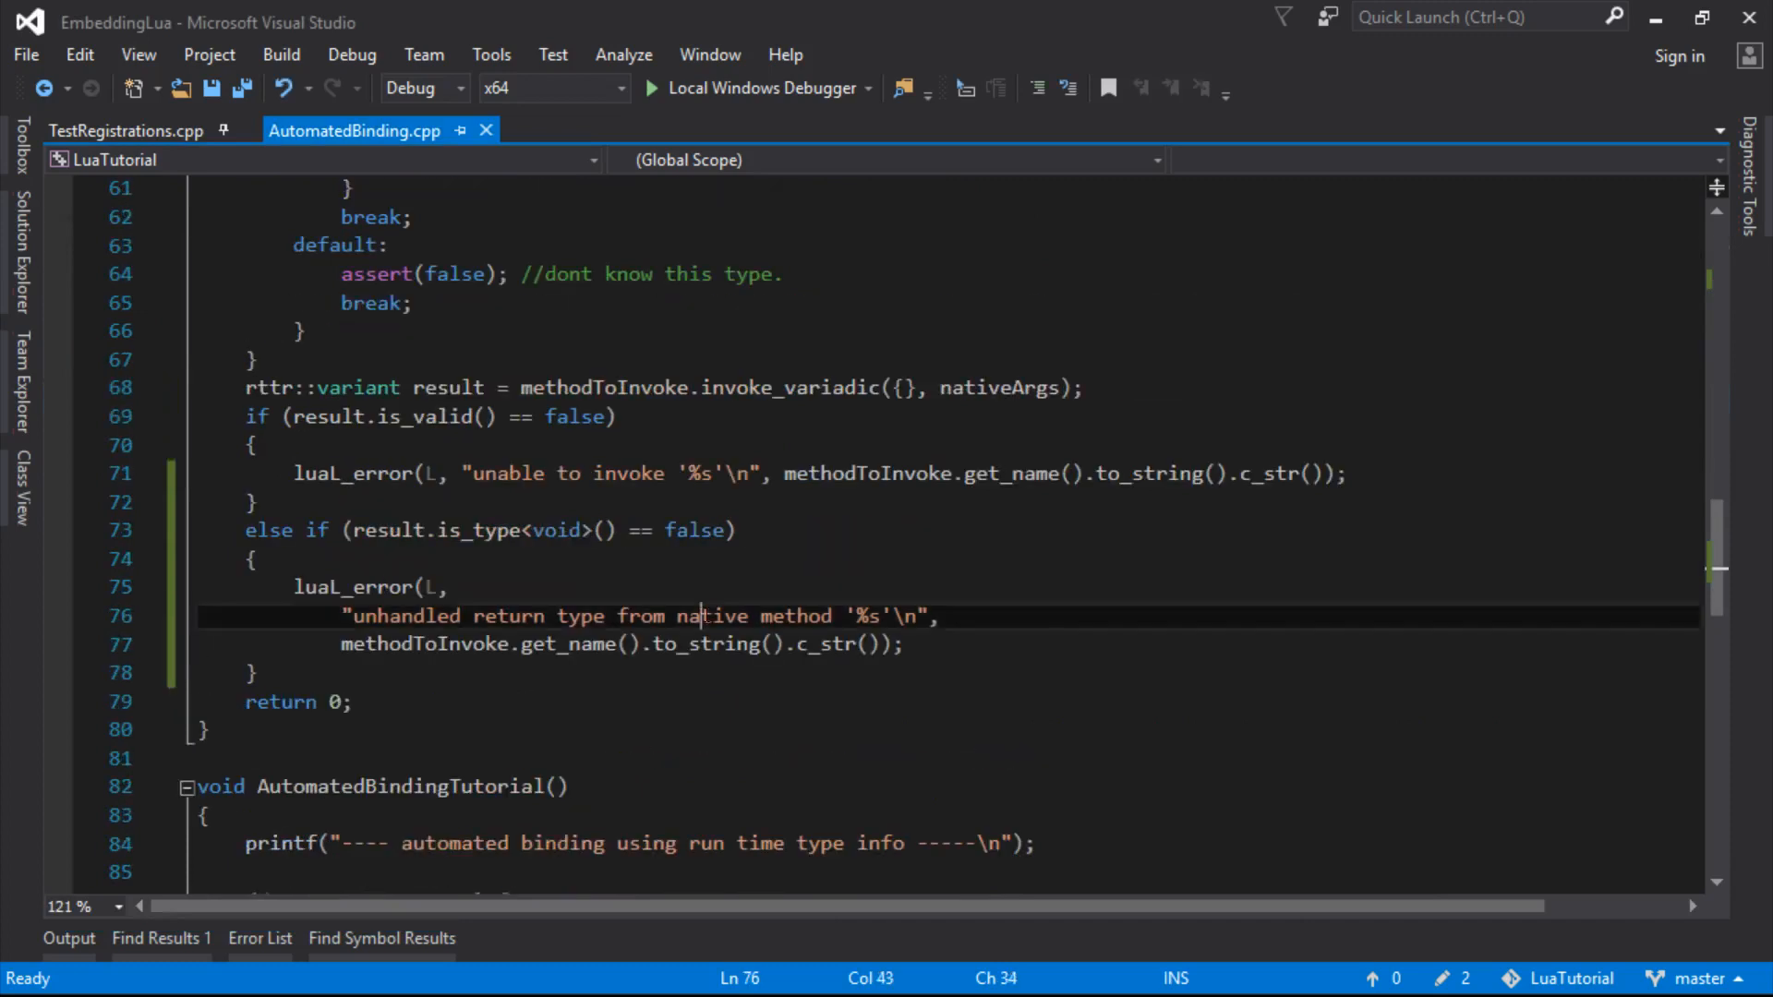
Add result.get_type().get_name().to_string().c_str() and a '%s' placeholder to the unhandled-return-type error, and save
click(258, 557)
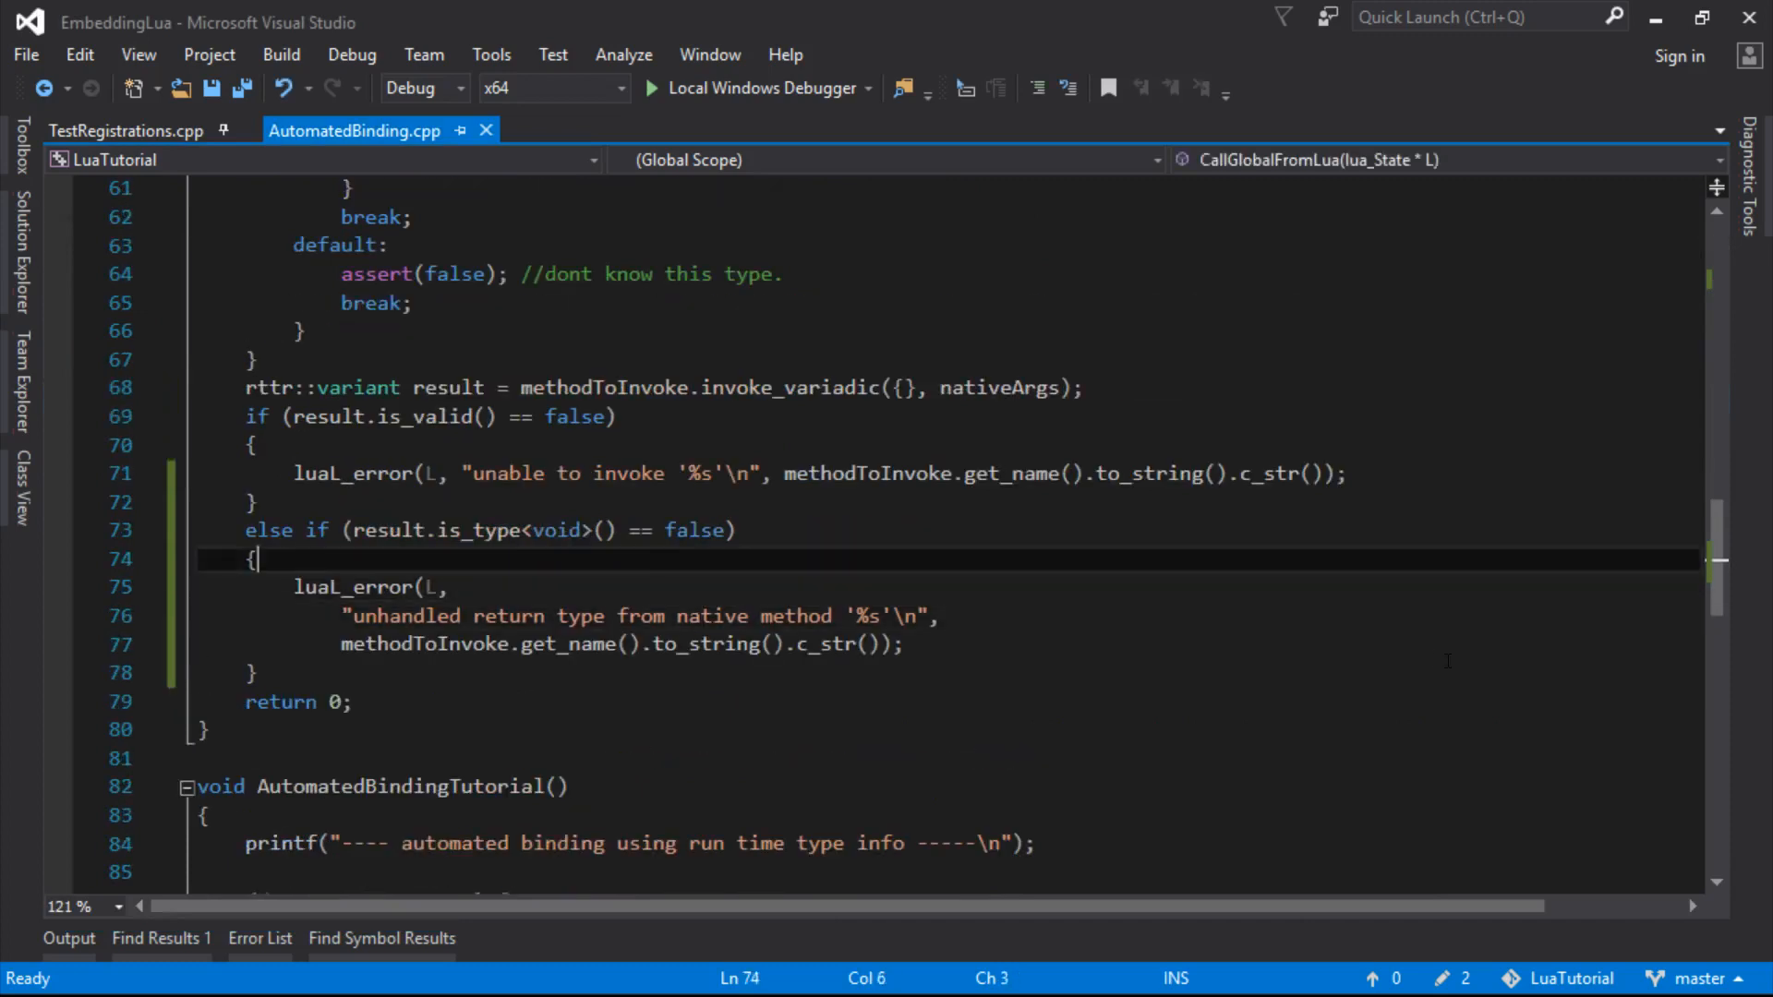
double_click(388, 530)
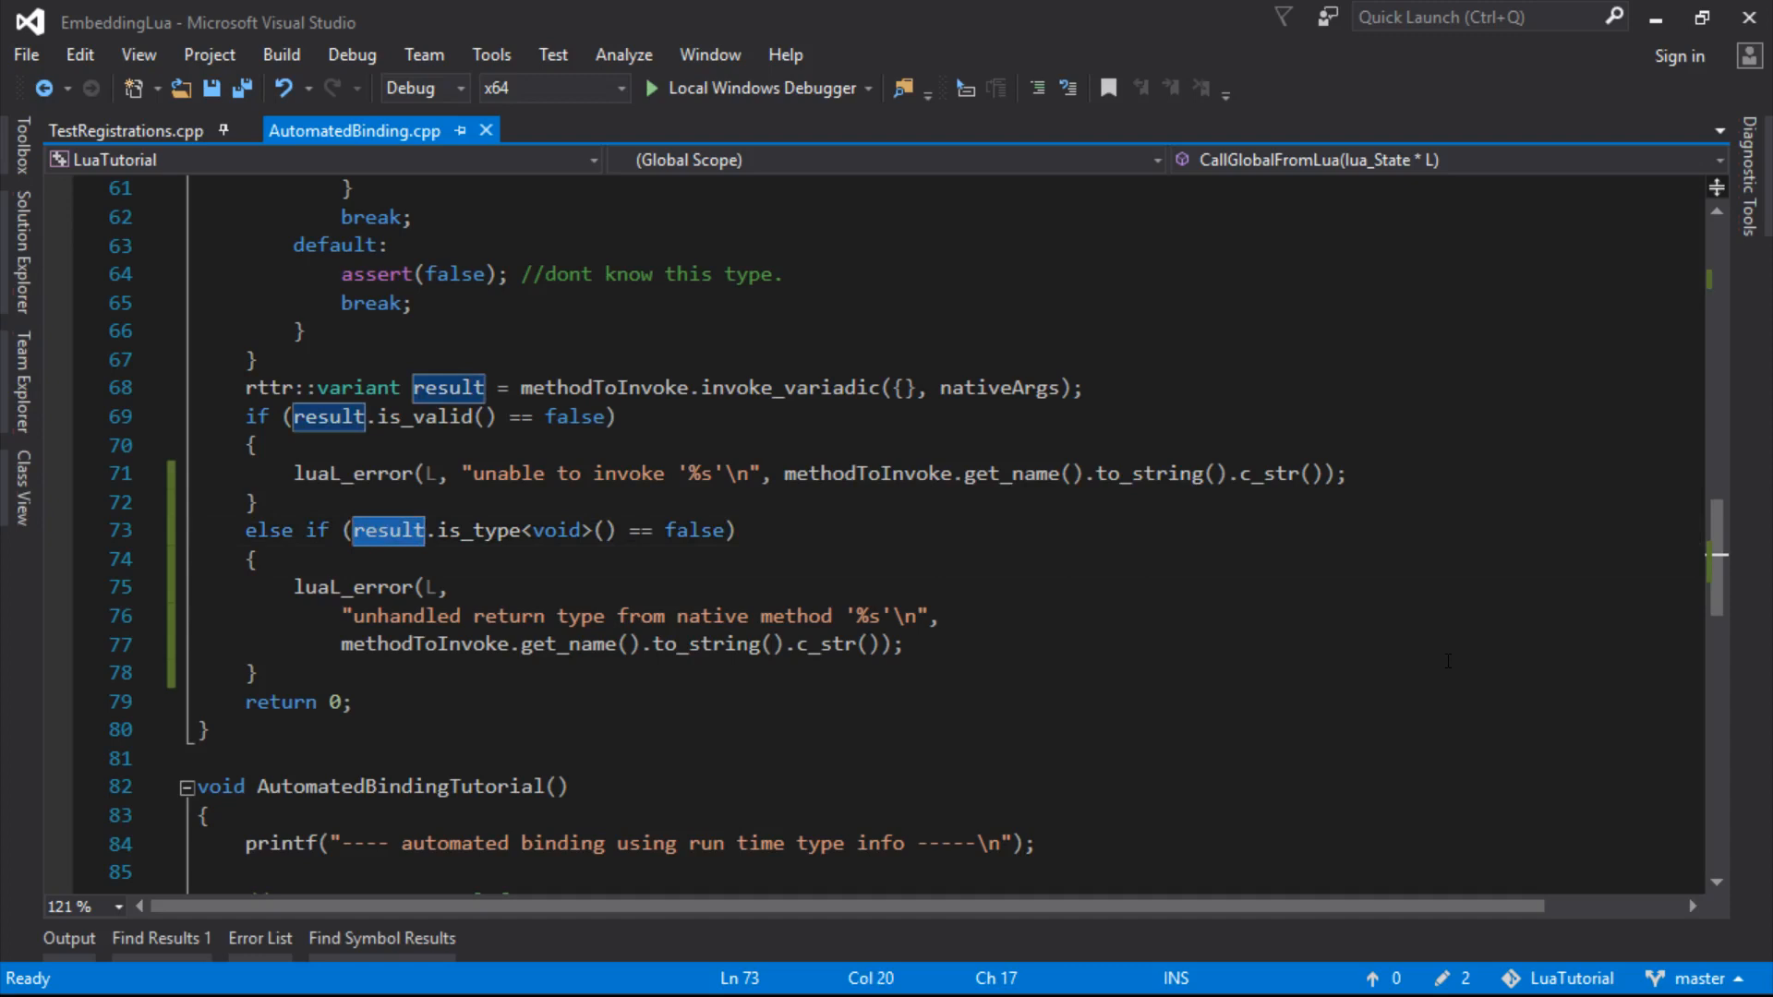
text(result.get_type()
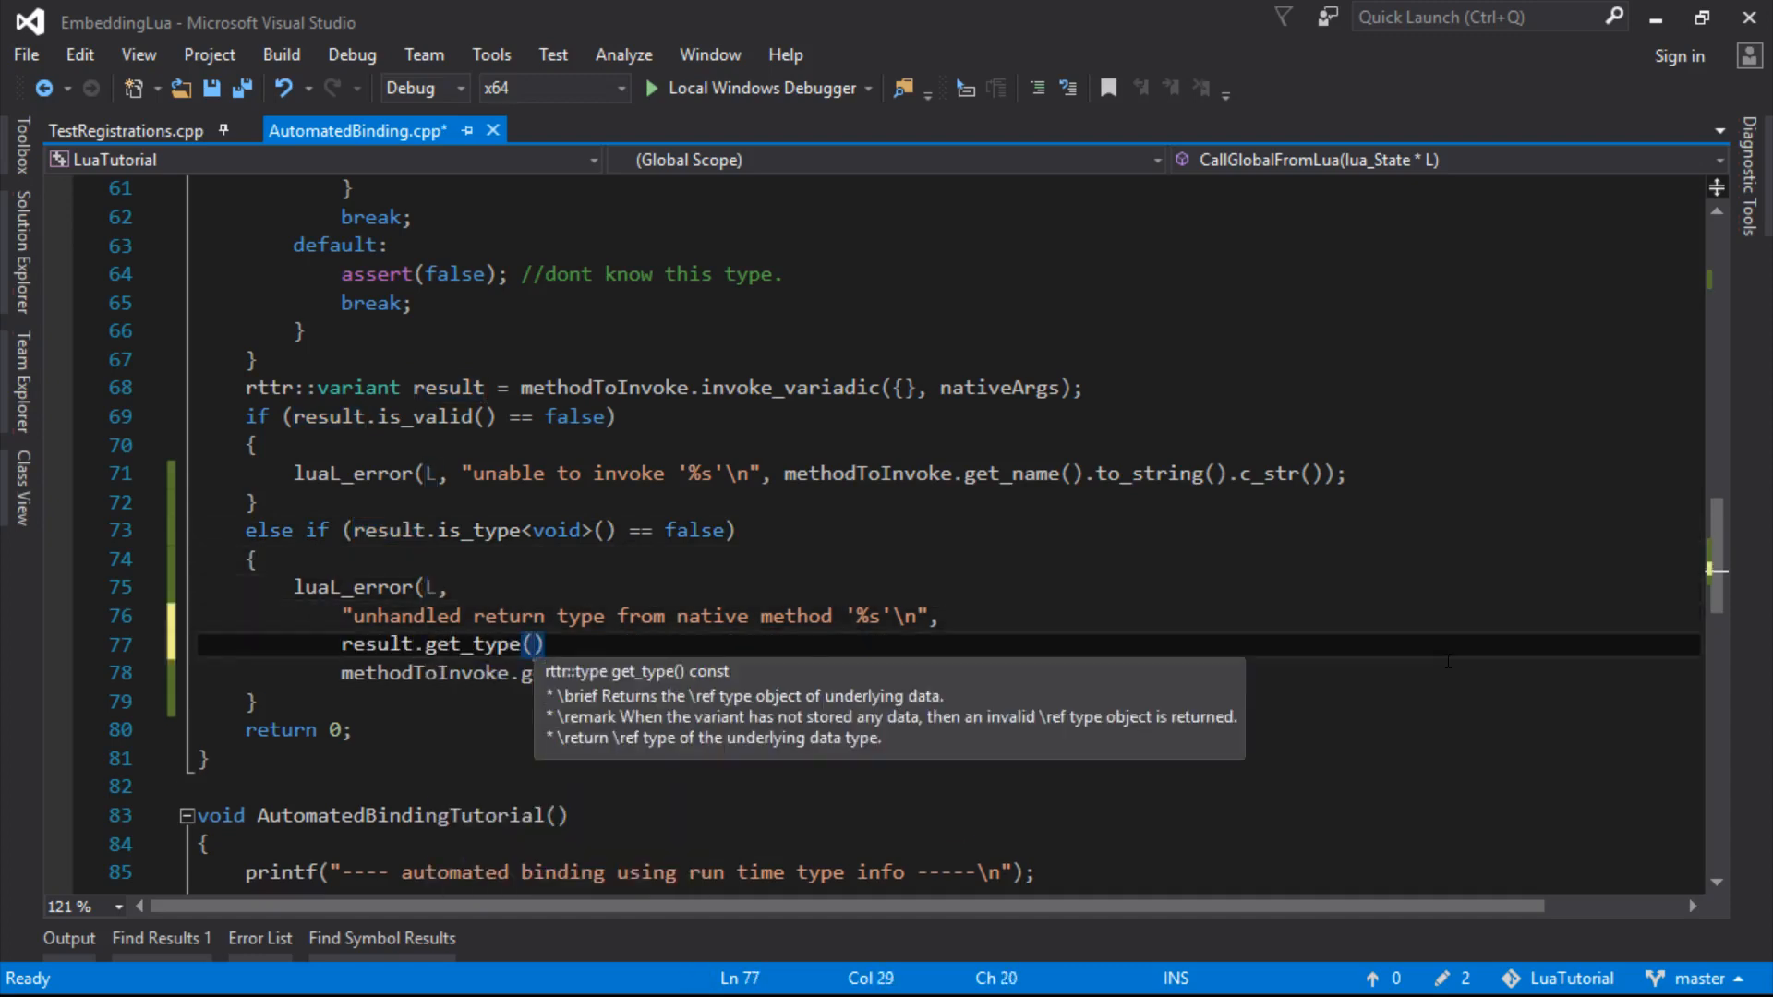
text(.get)
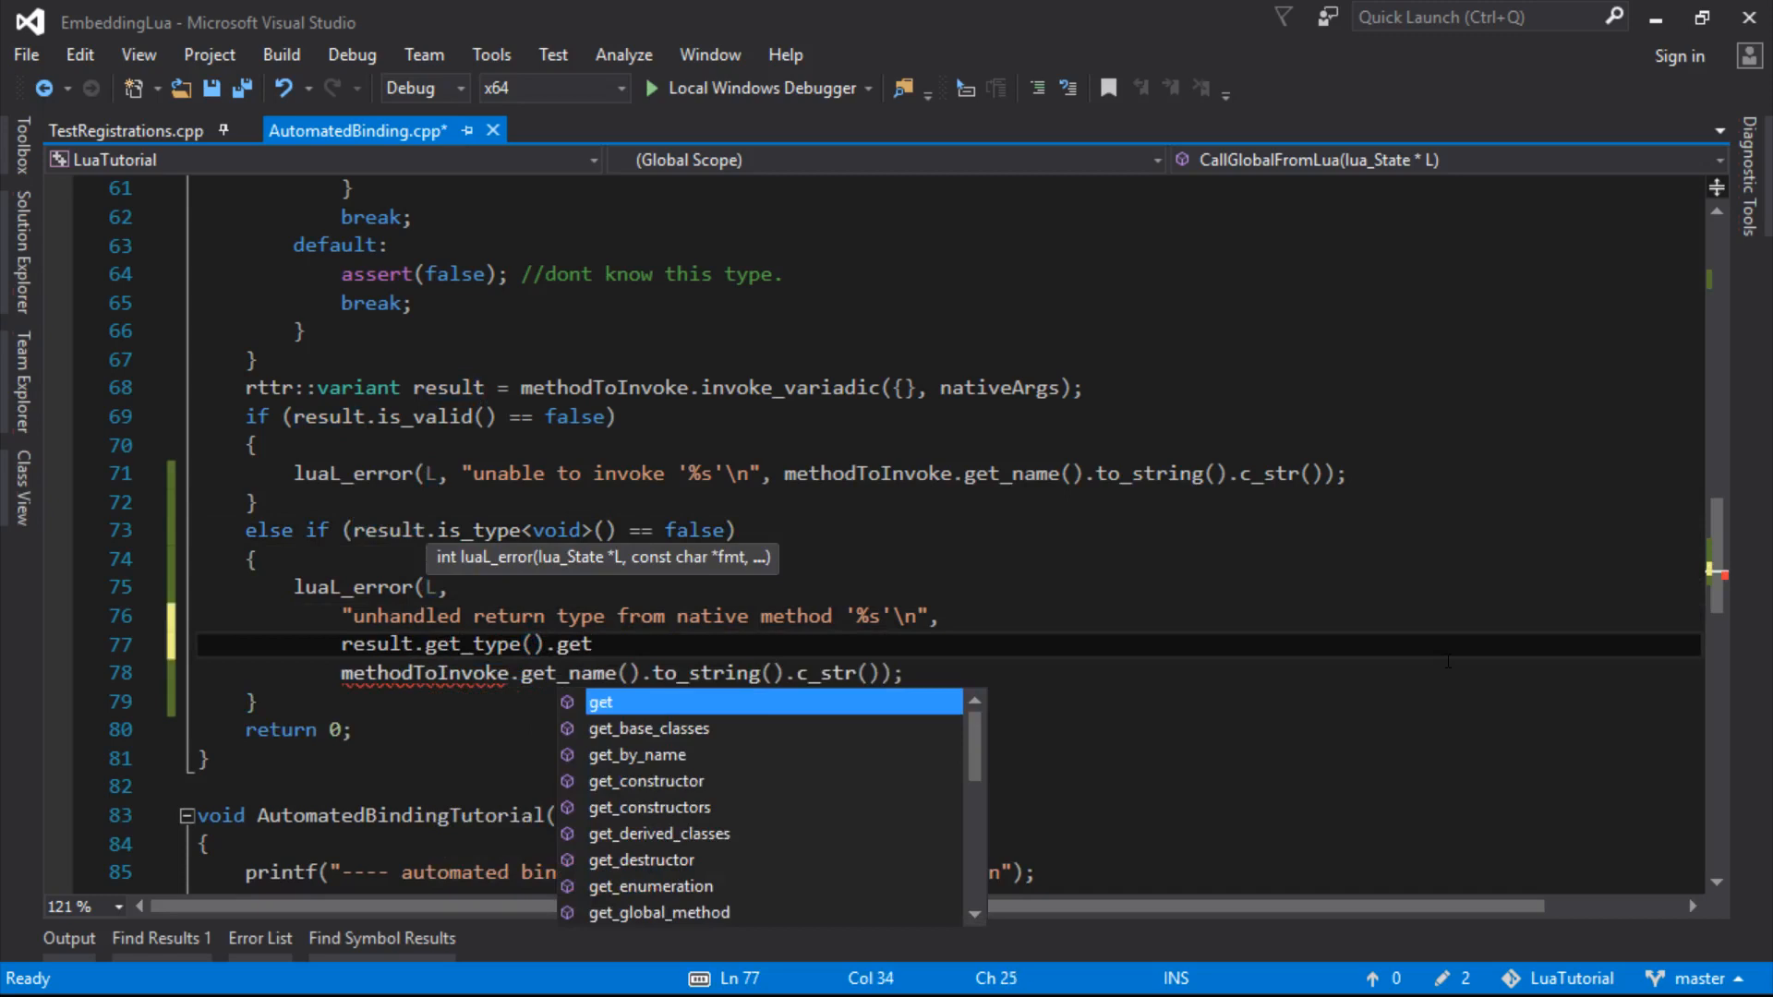
text(_name)
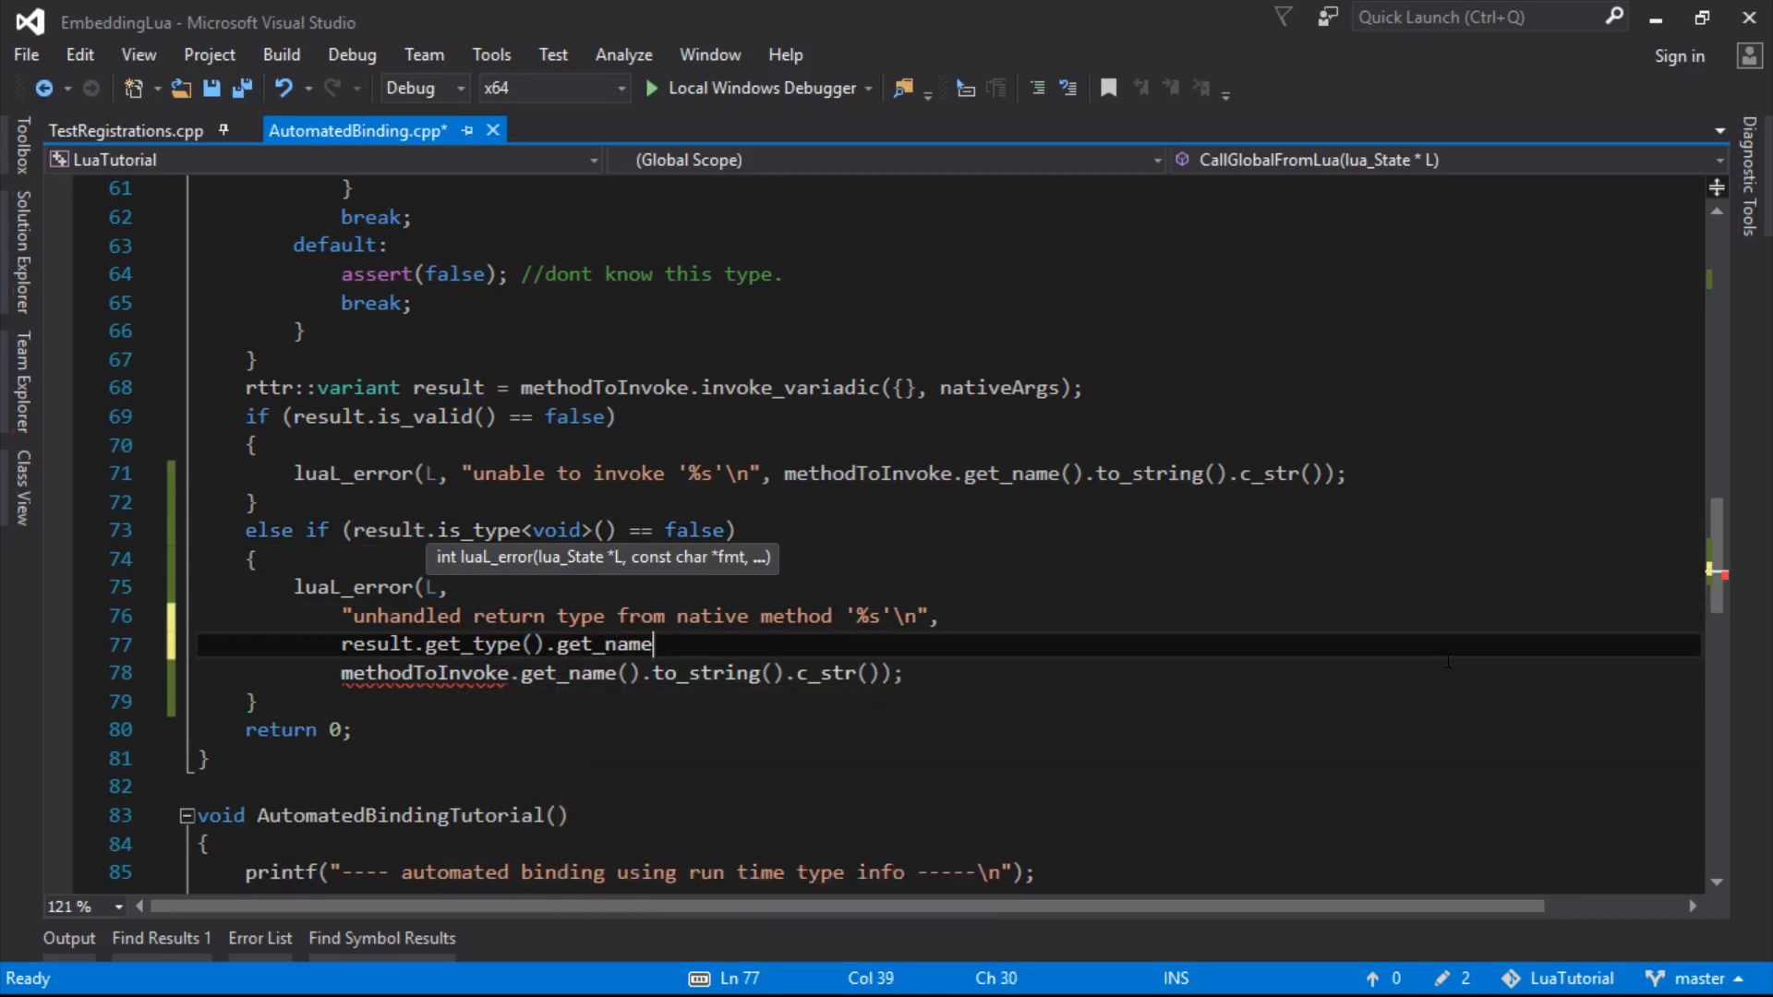
text(().to)
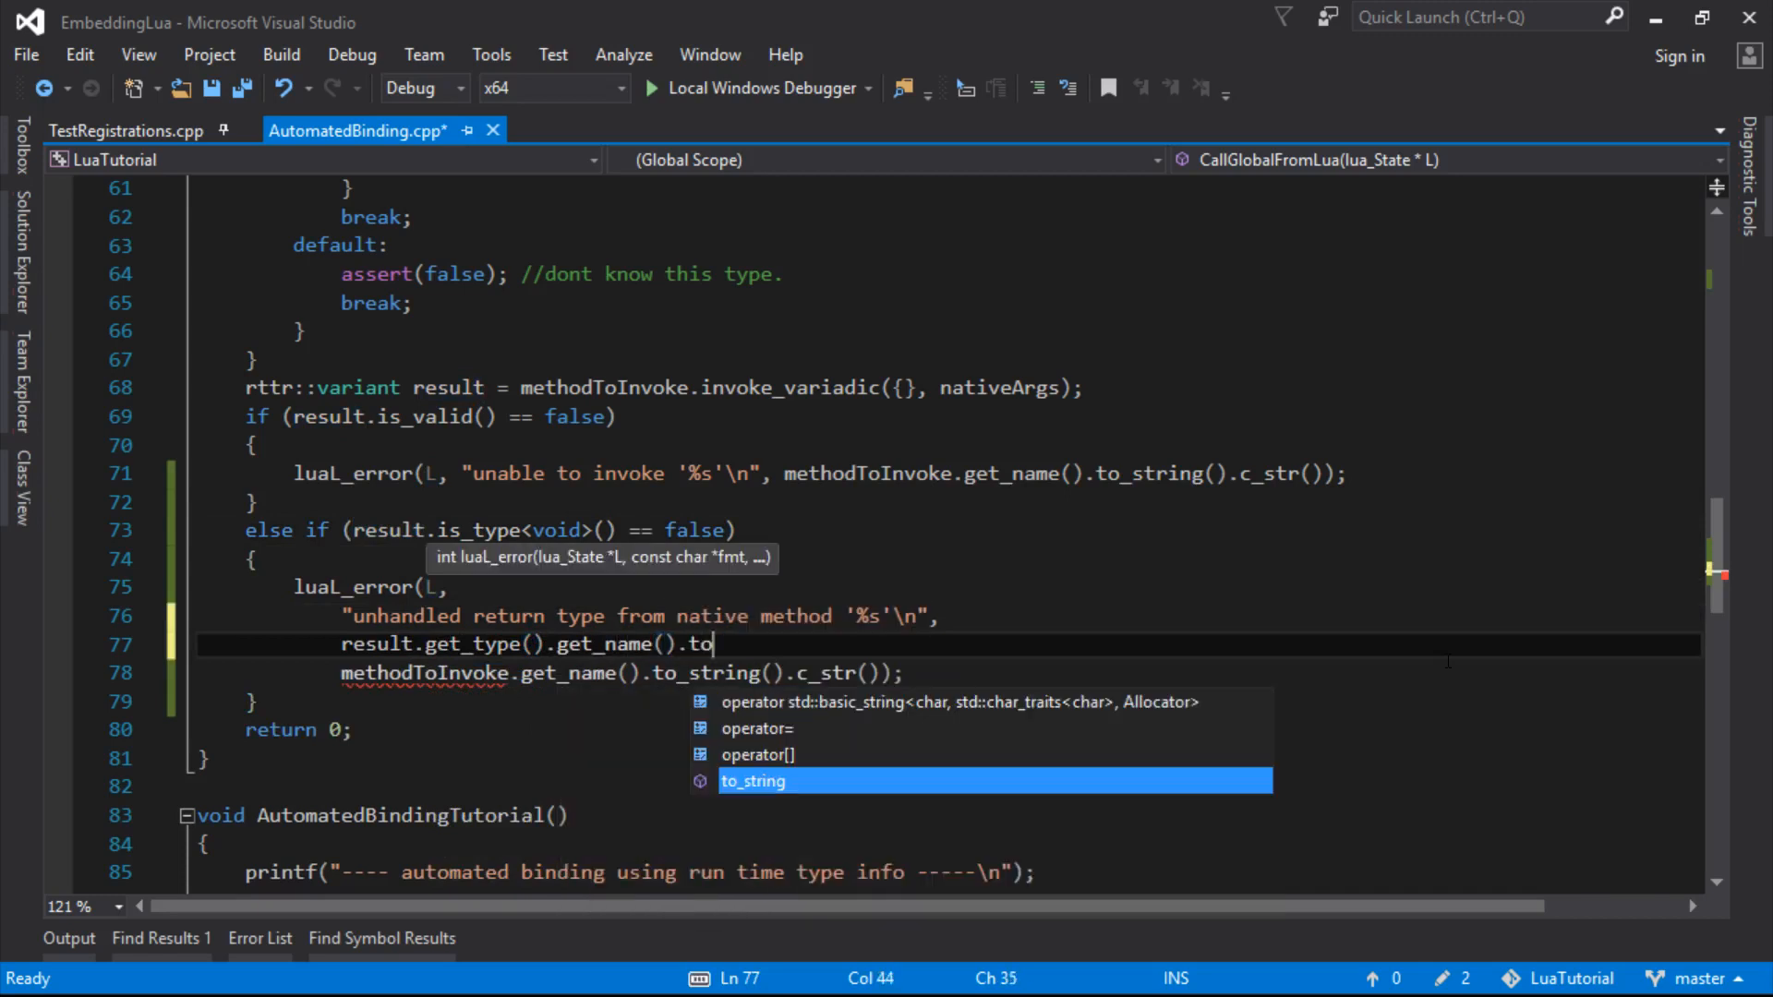
text(_string().c_str(),)
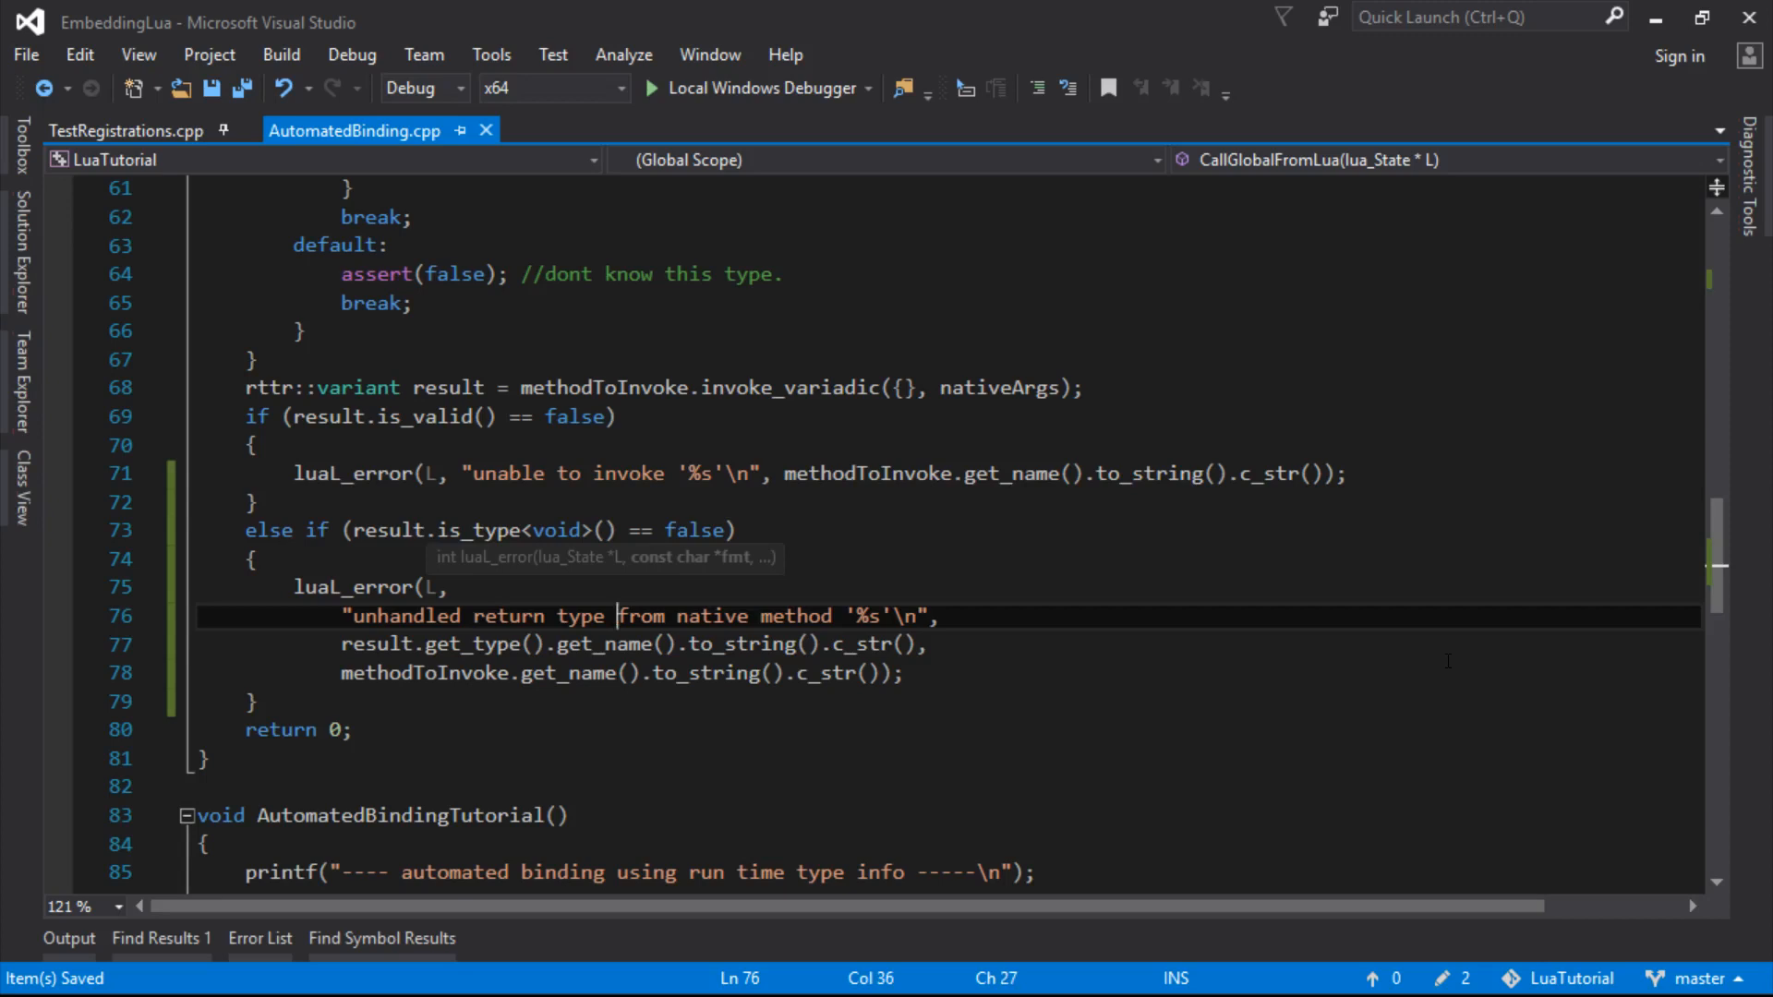
text('')
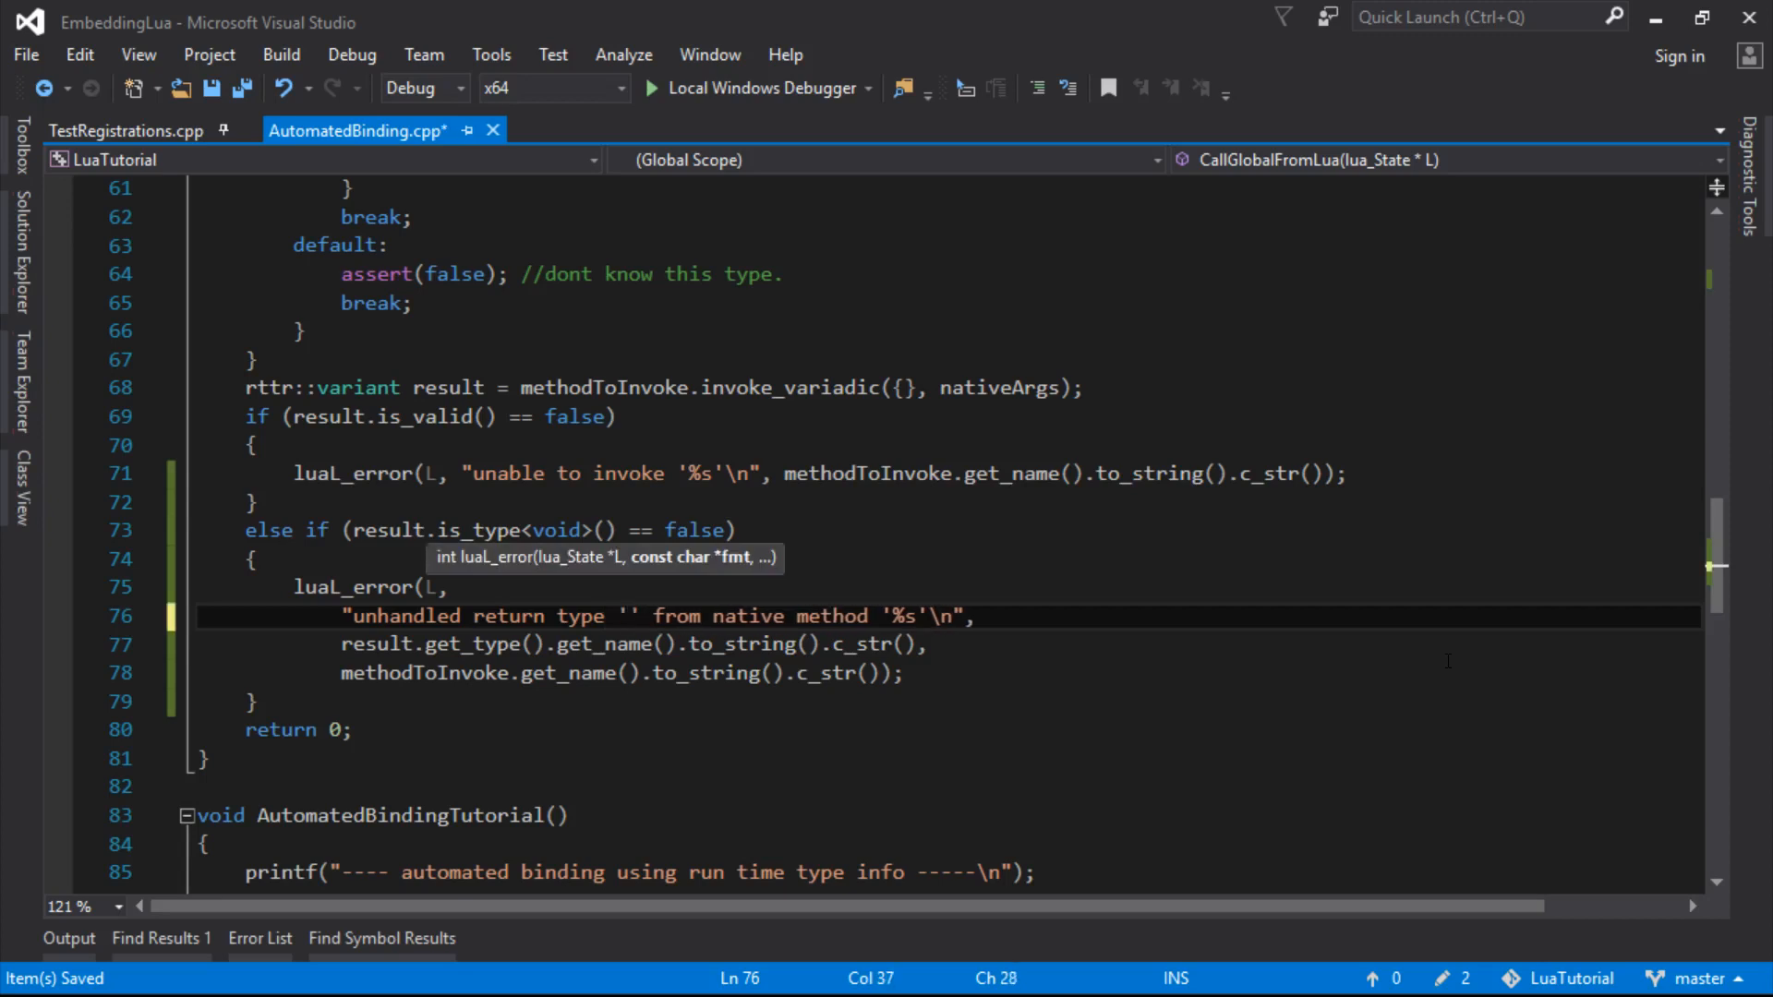
text(%s)
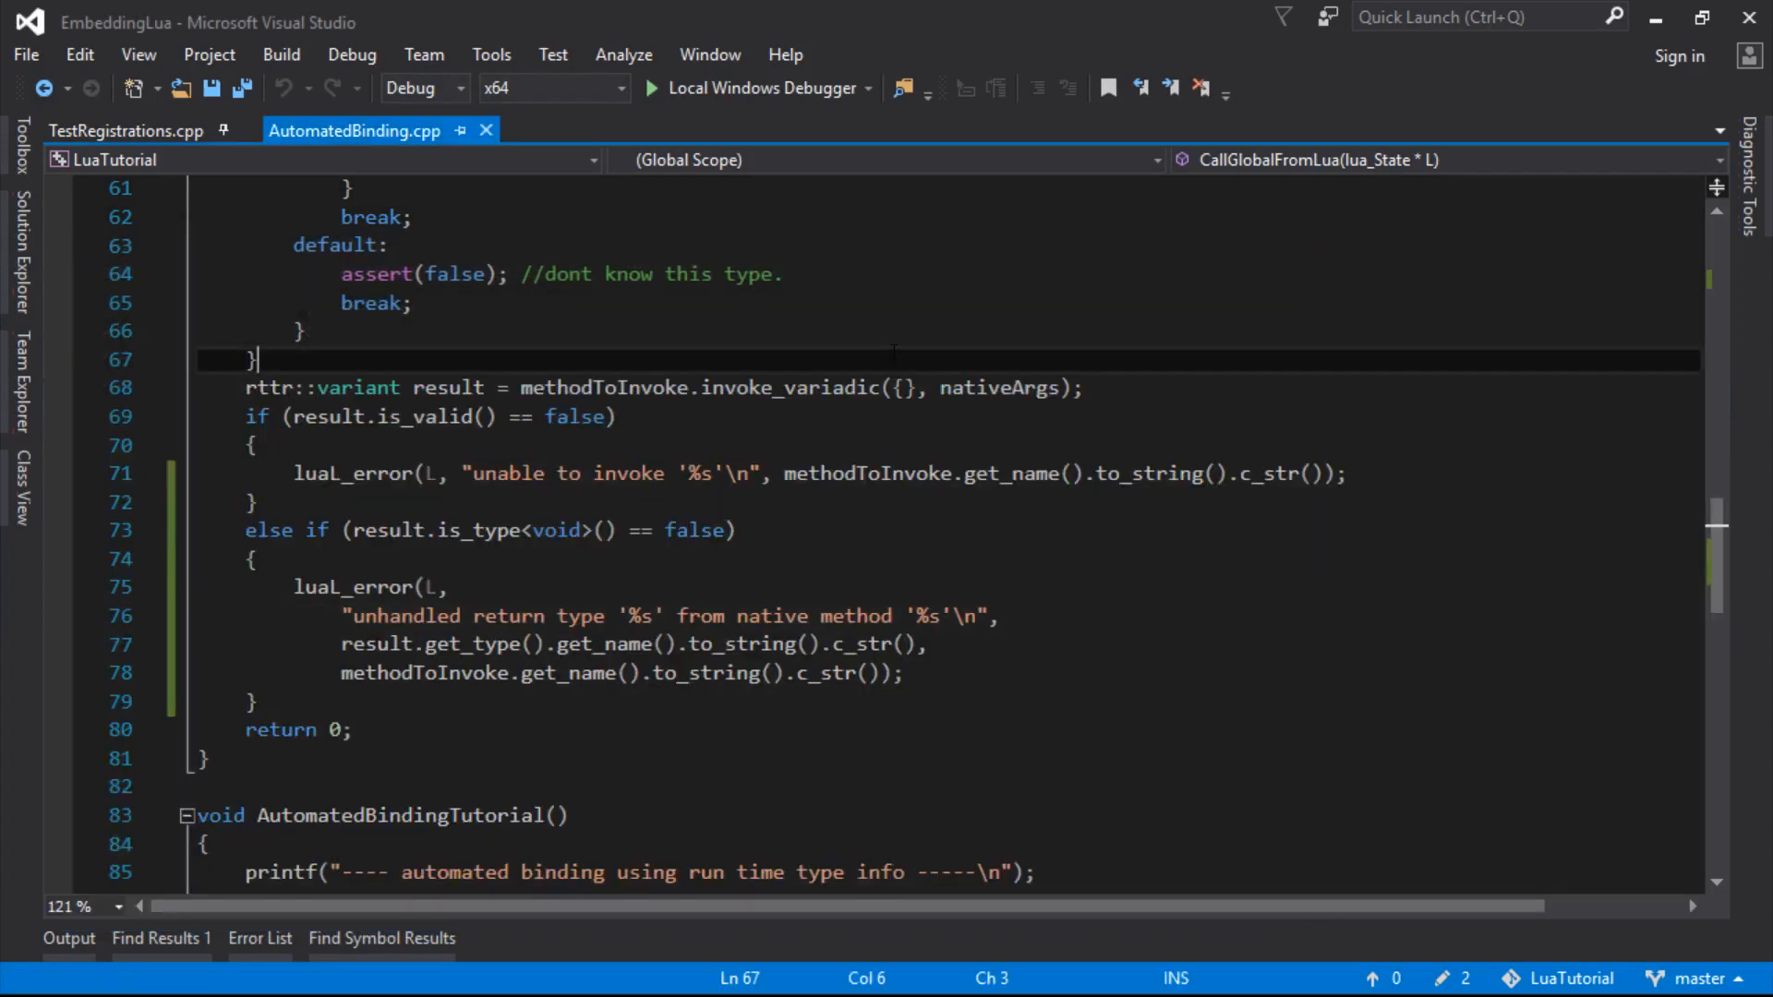
click(277, 559)
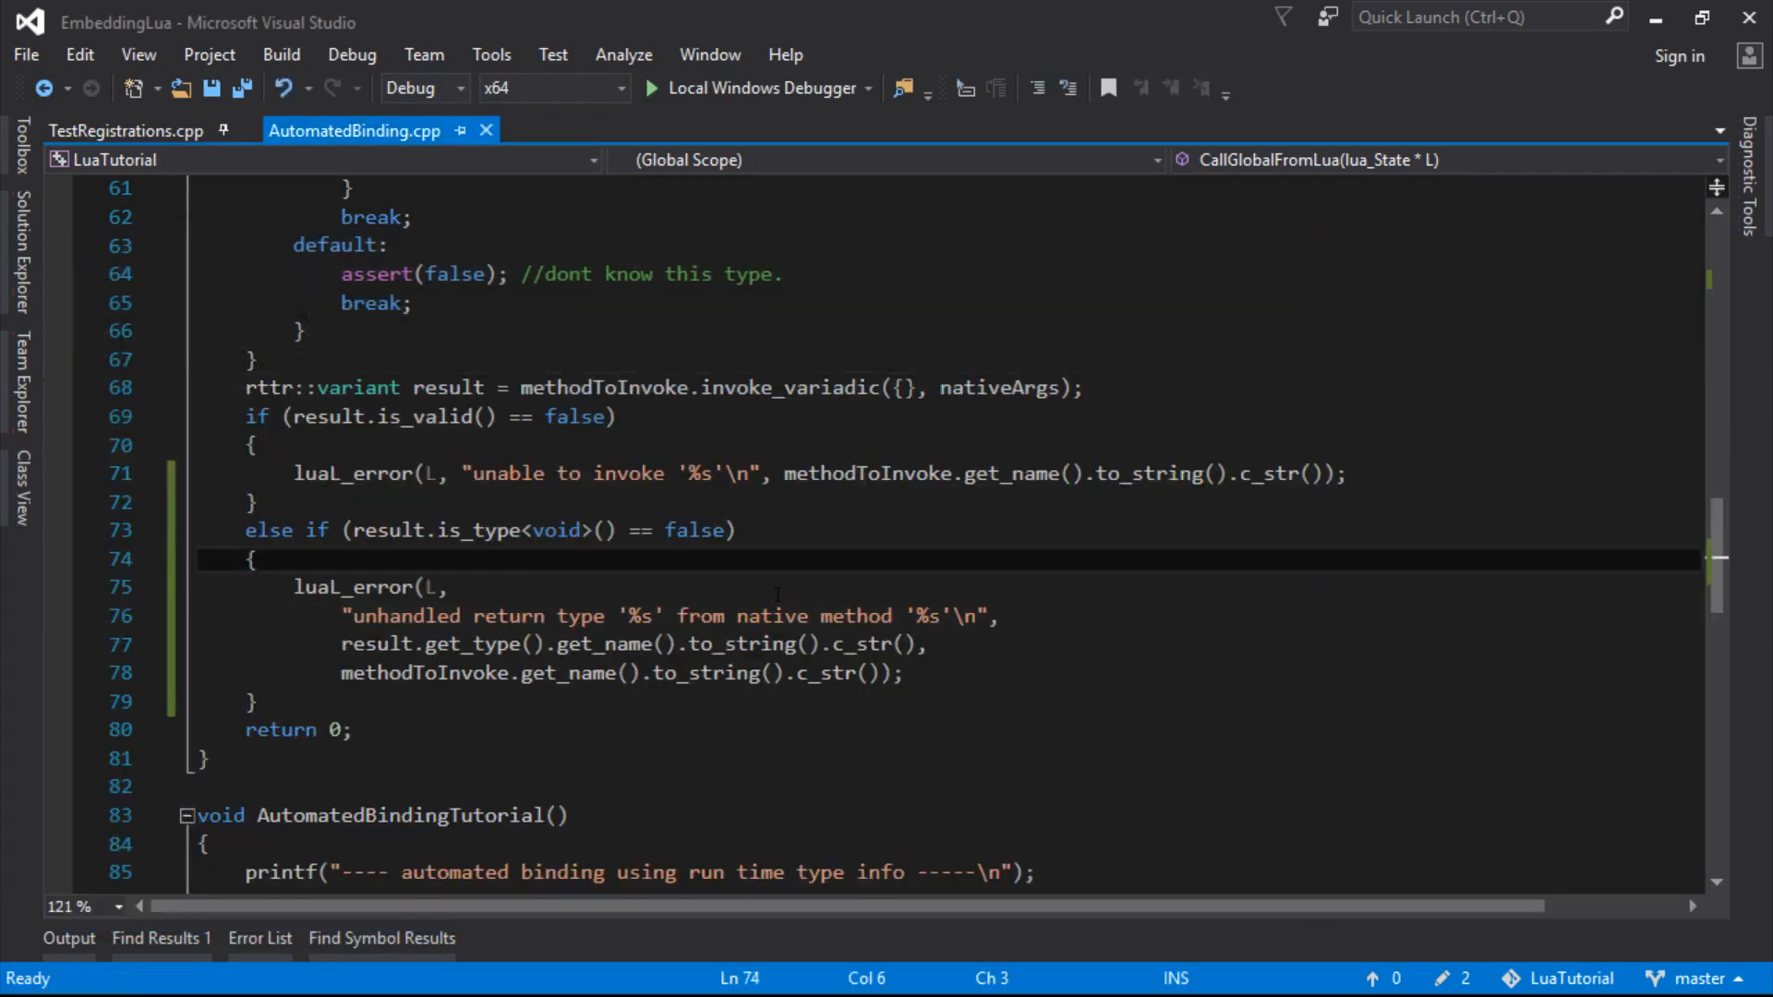
Add an if (result.is_type<int>()) { branch above the error, wrapping luaL_error in an else block
key(ctrl+s)
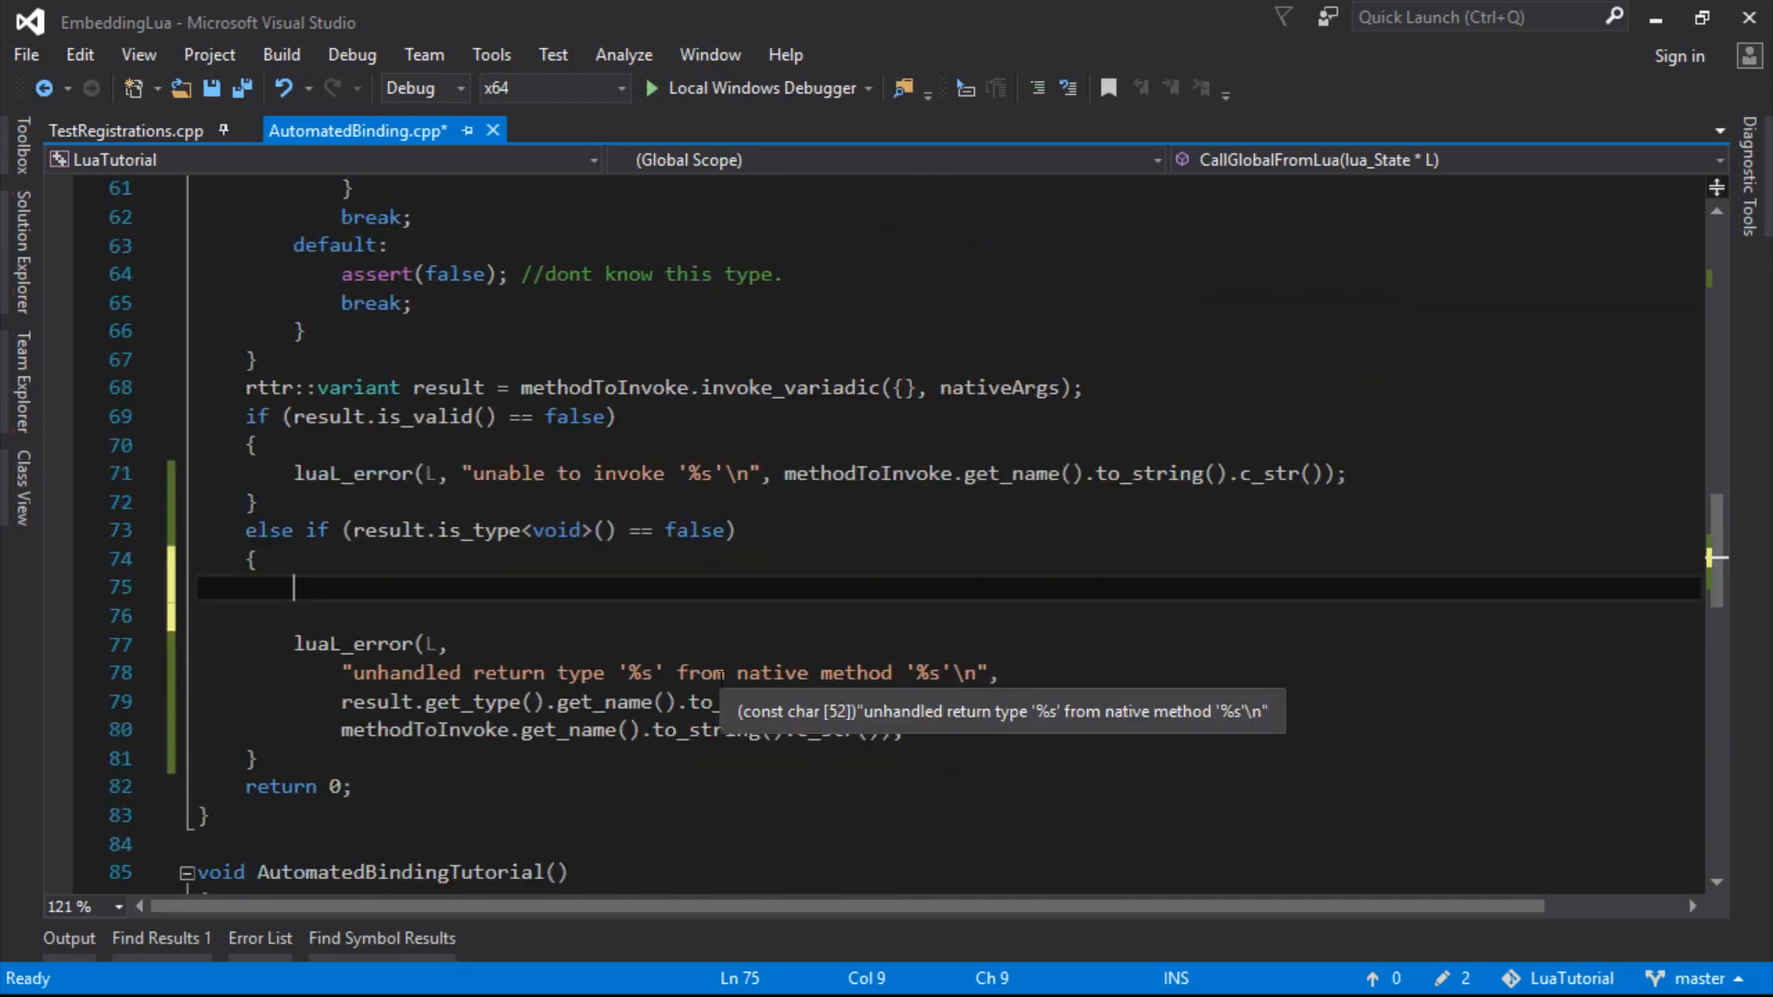
text(if ( result ))
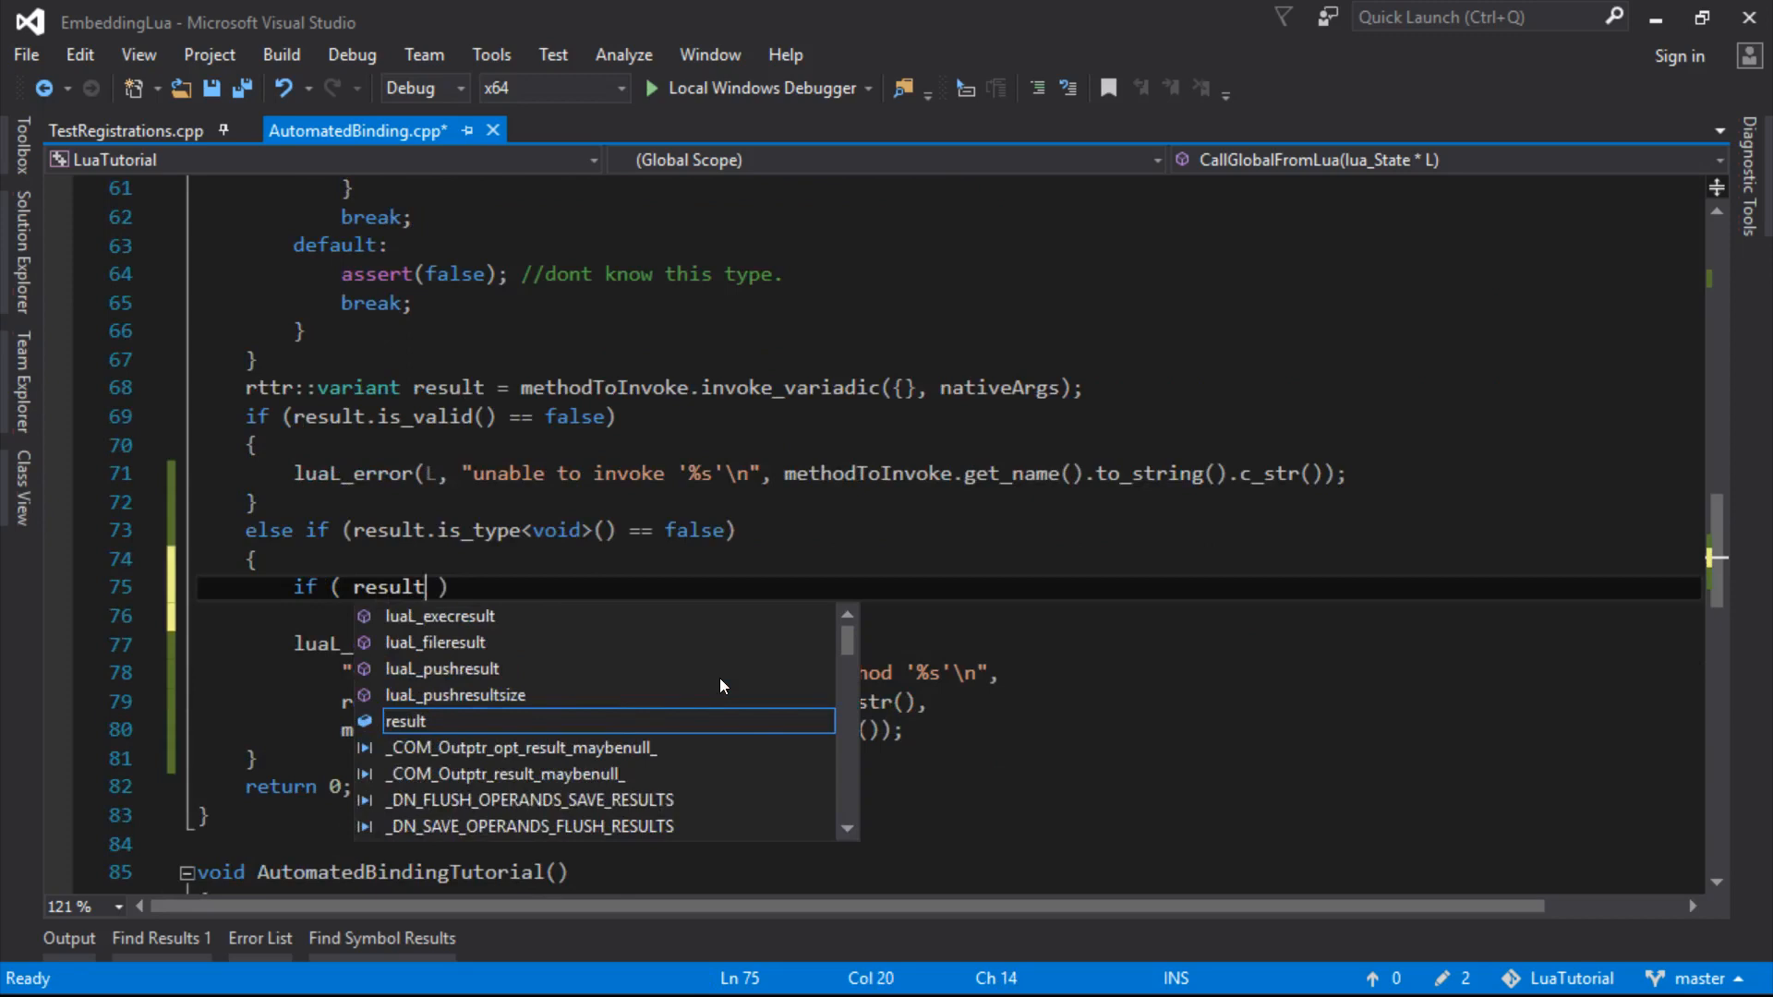
text(.is_type)
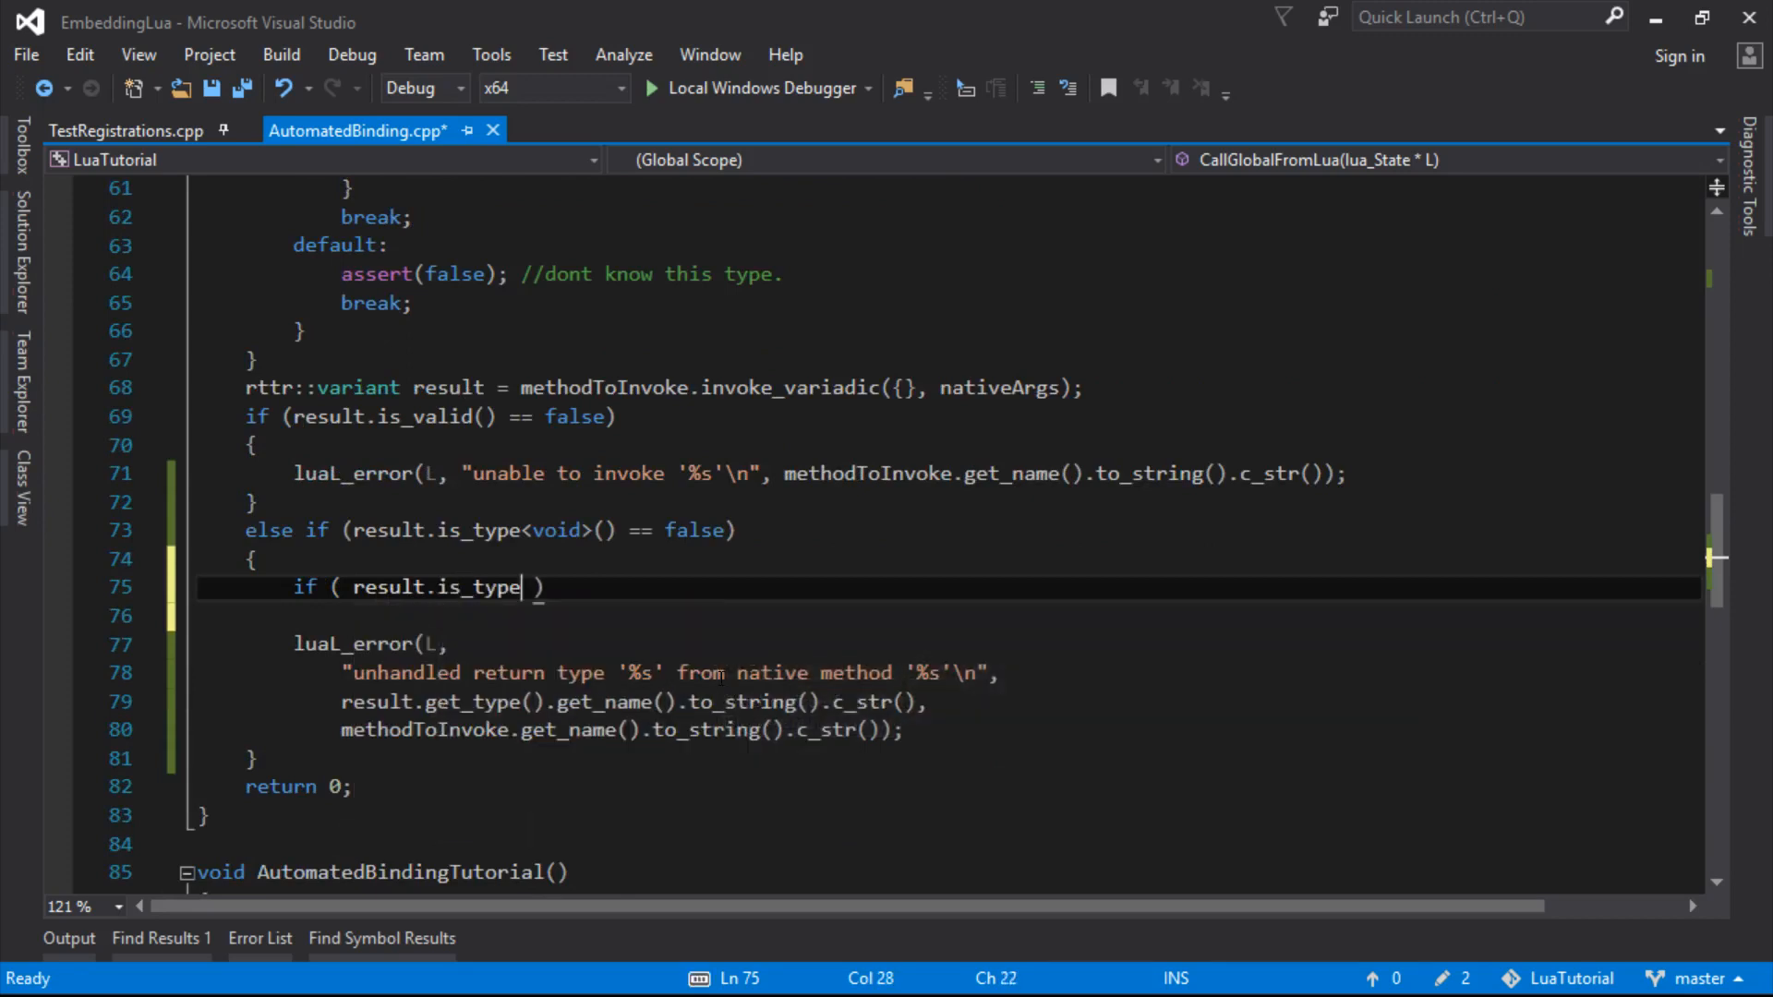
text(<int>())
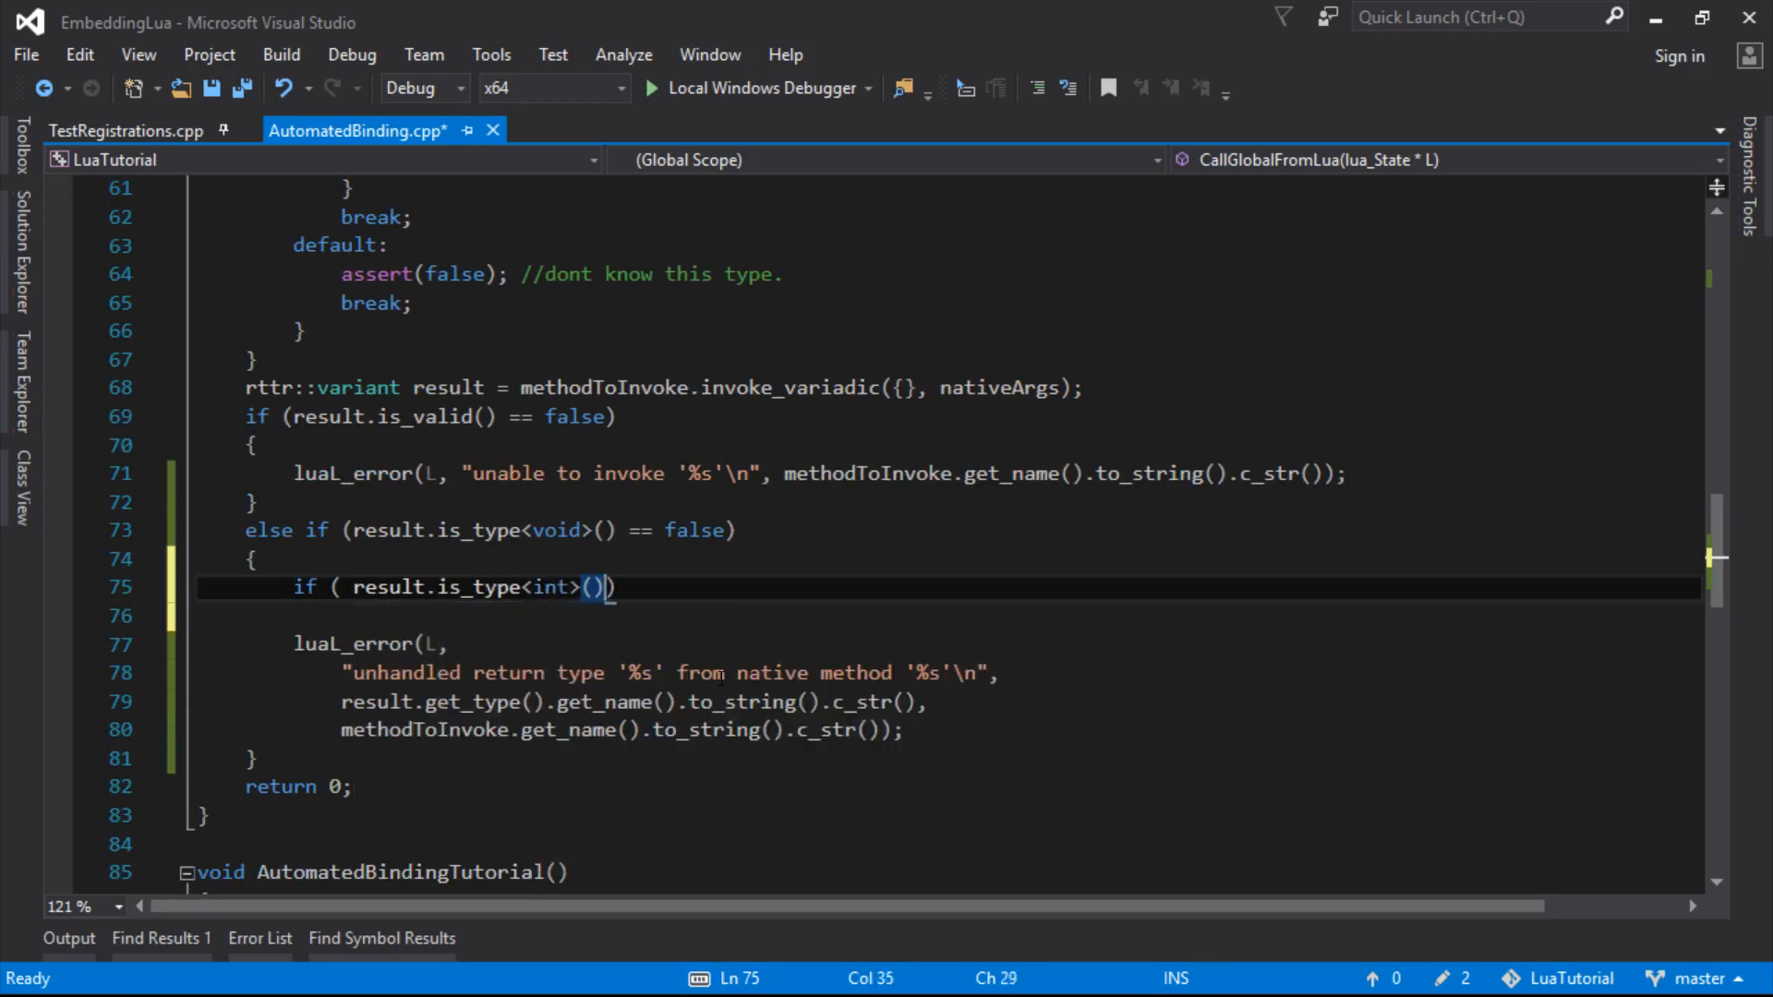
text({)
text(else)
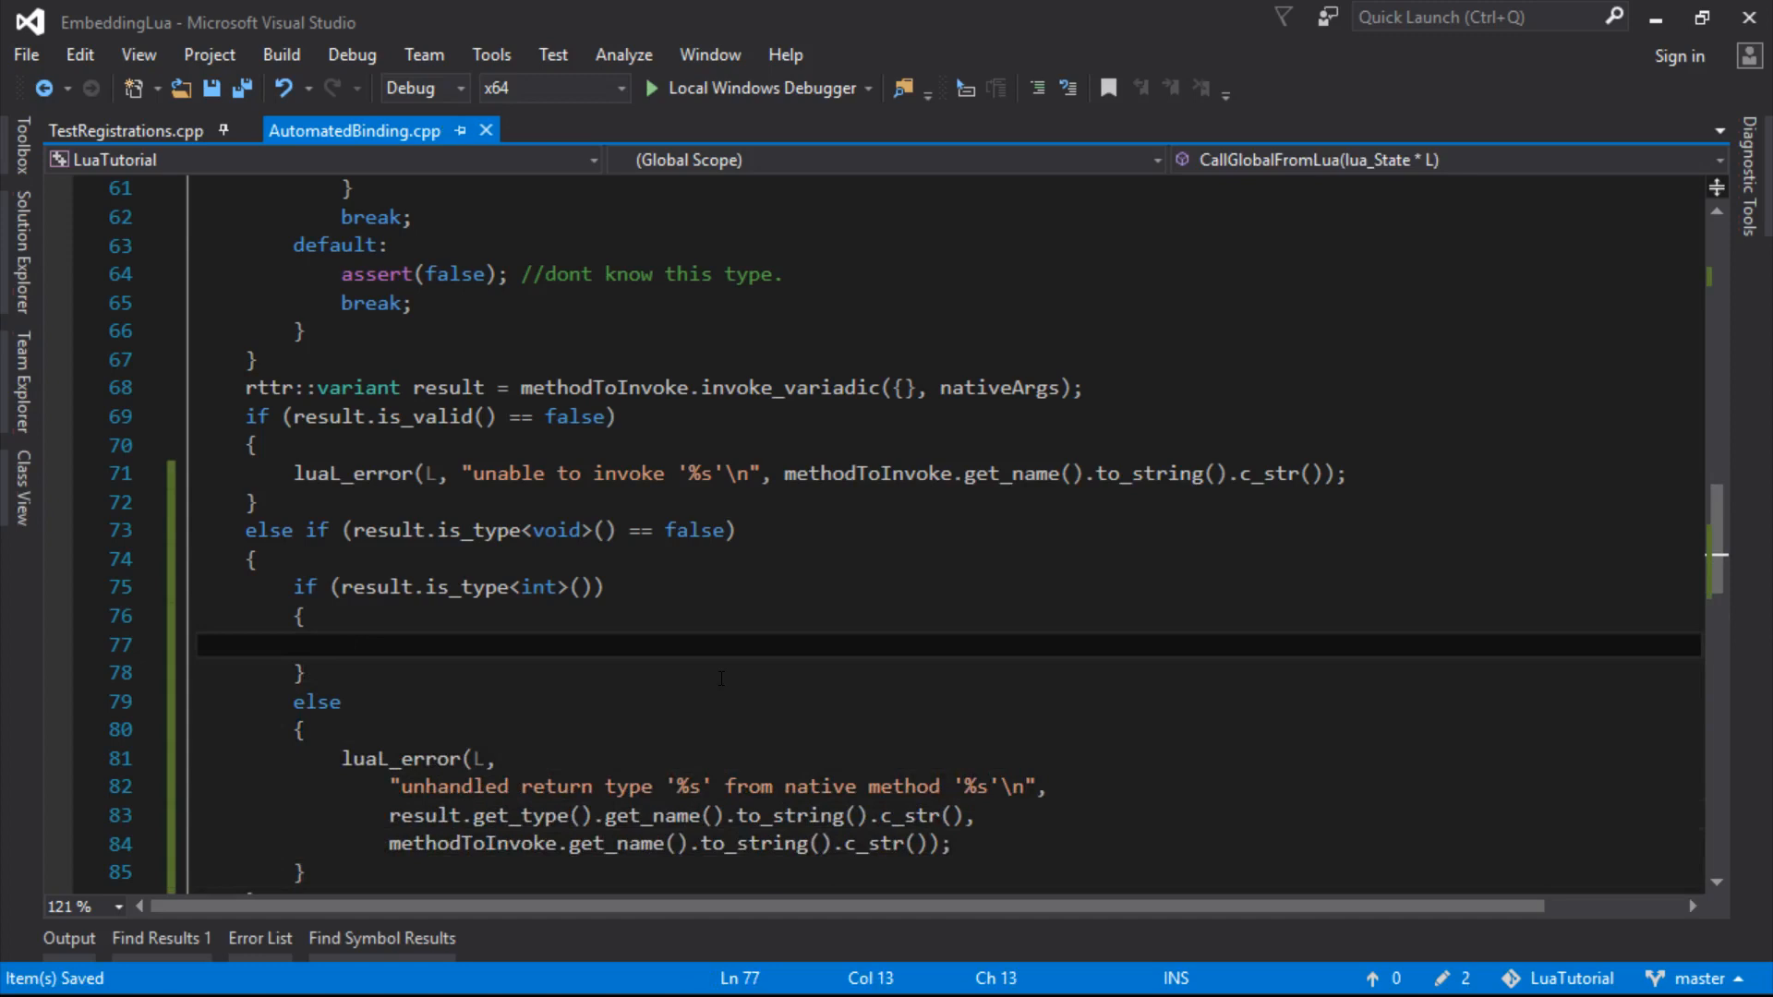
Inside the int branch call lua_pushnumber(L, result.get_value<int>()) to return the value to Lua
text(lua_)
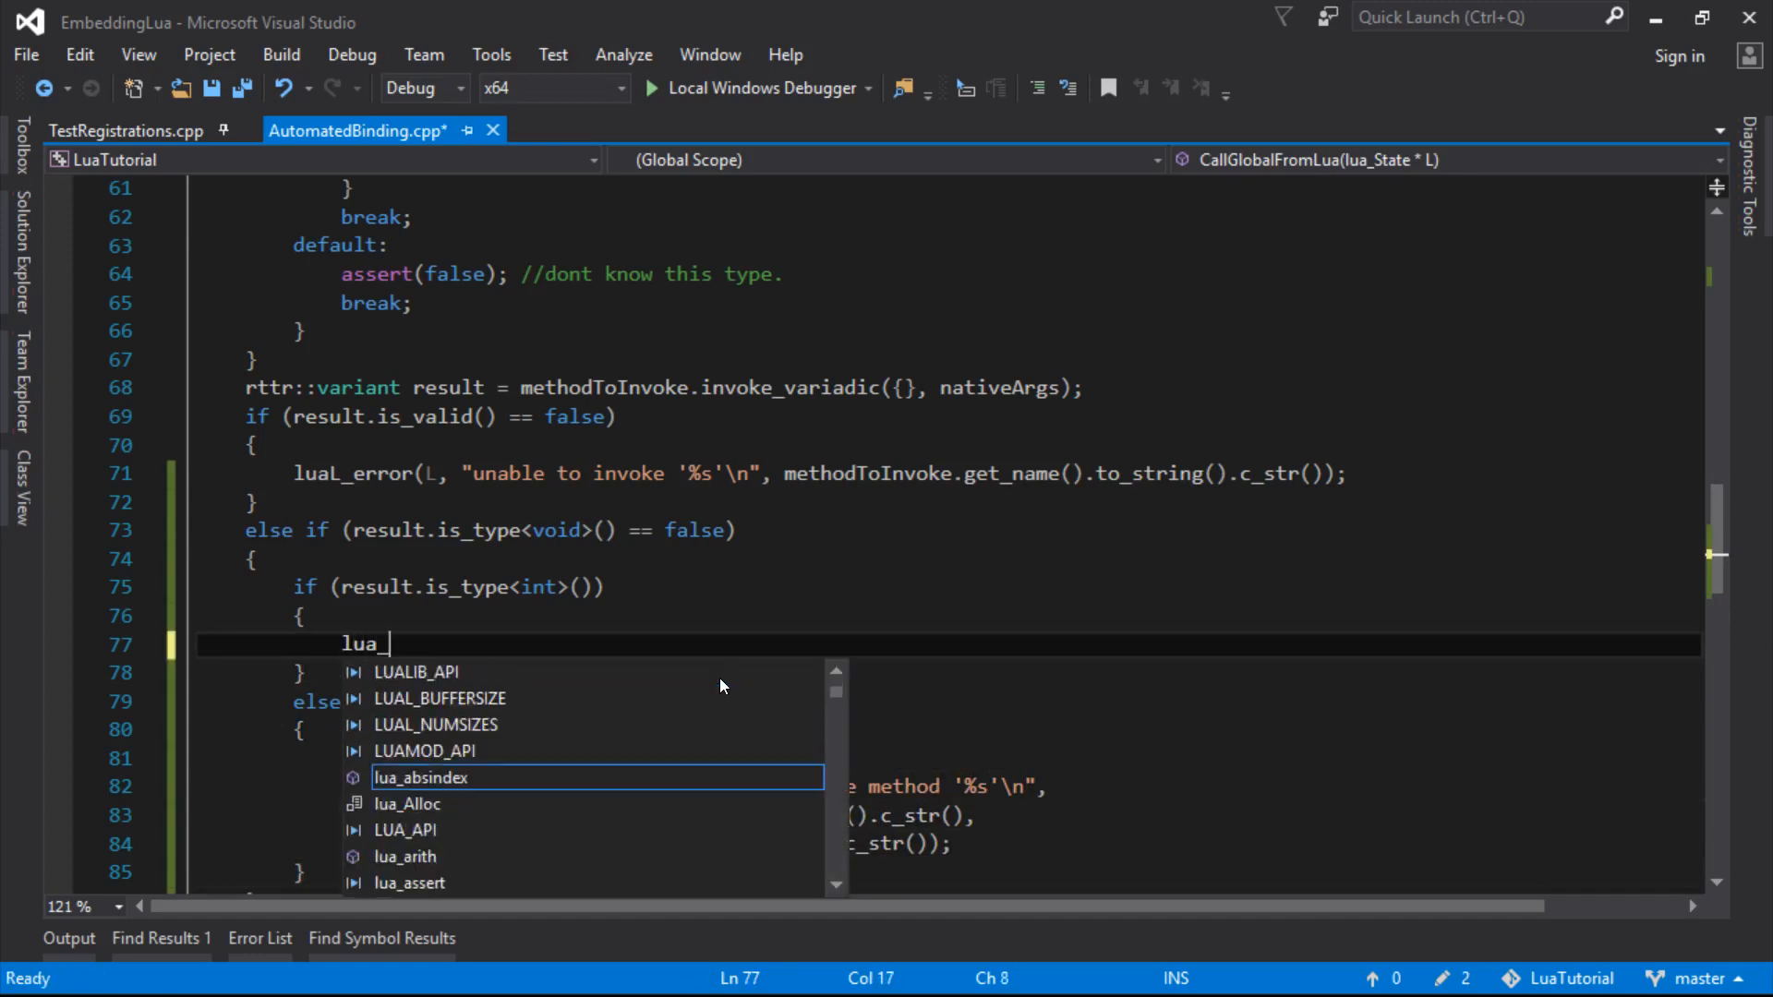
text(pushnumber)
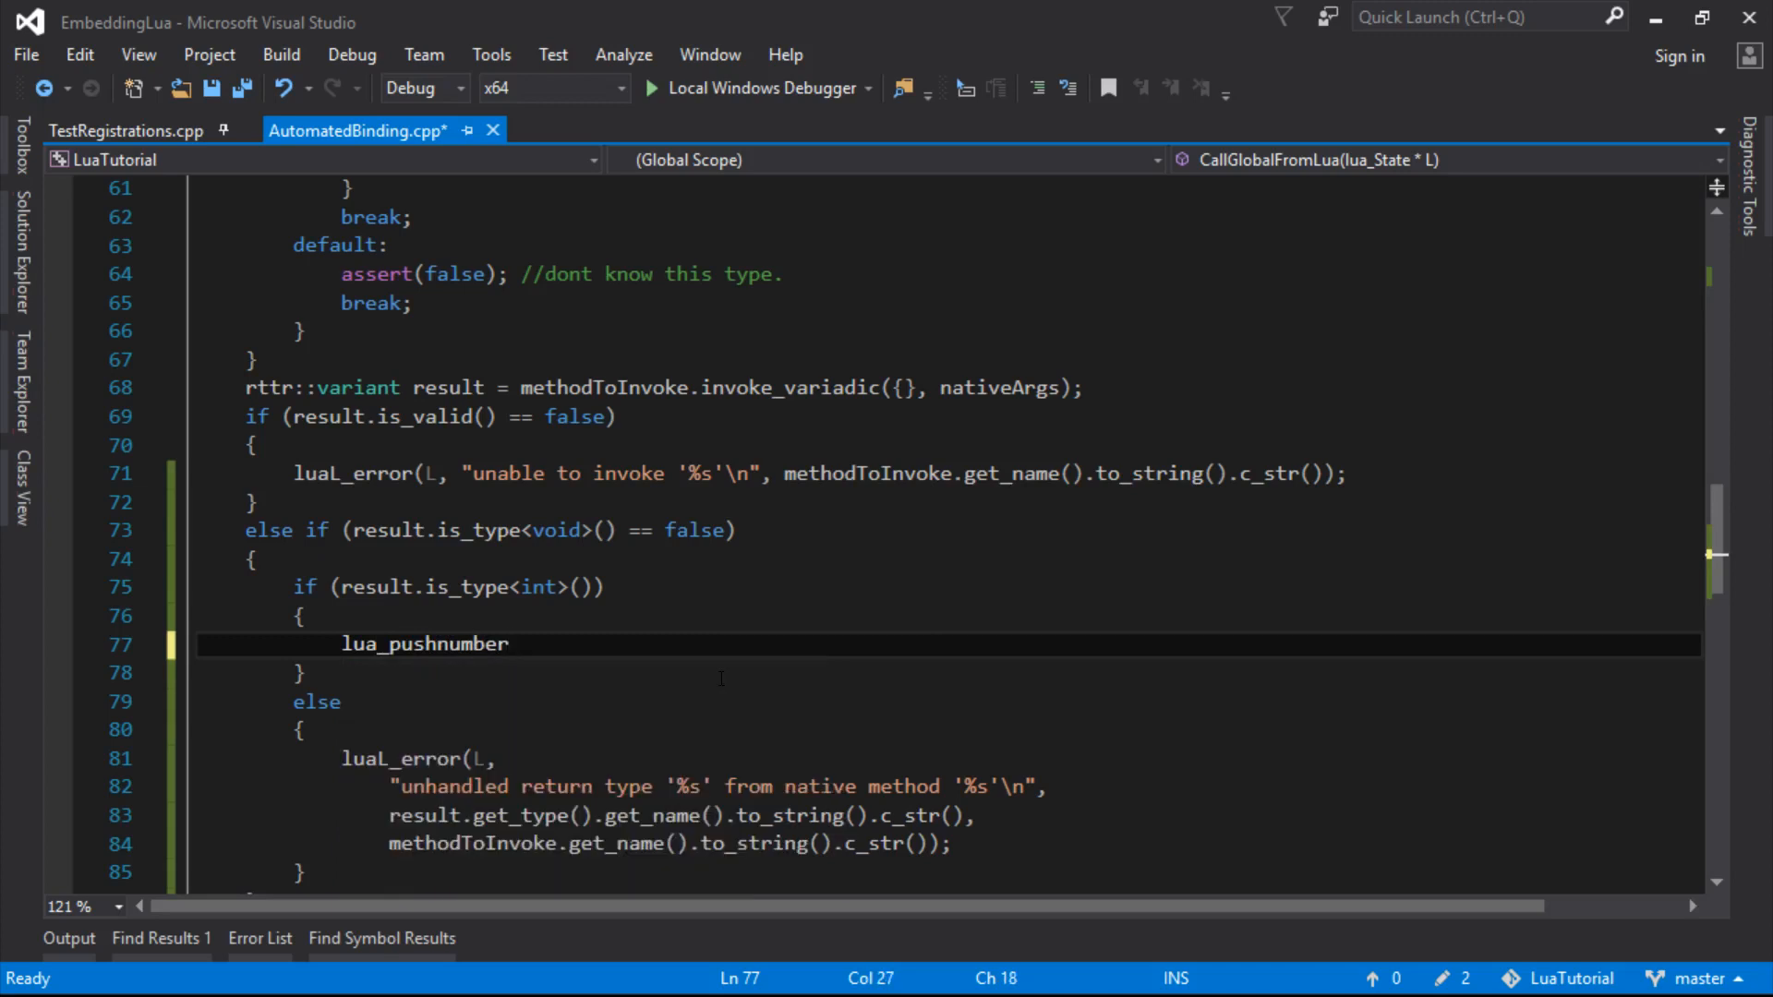
text((L,)
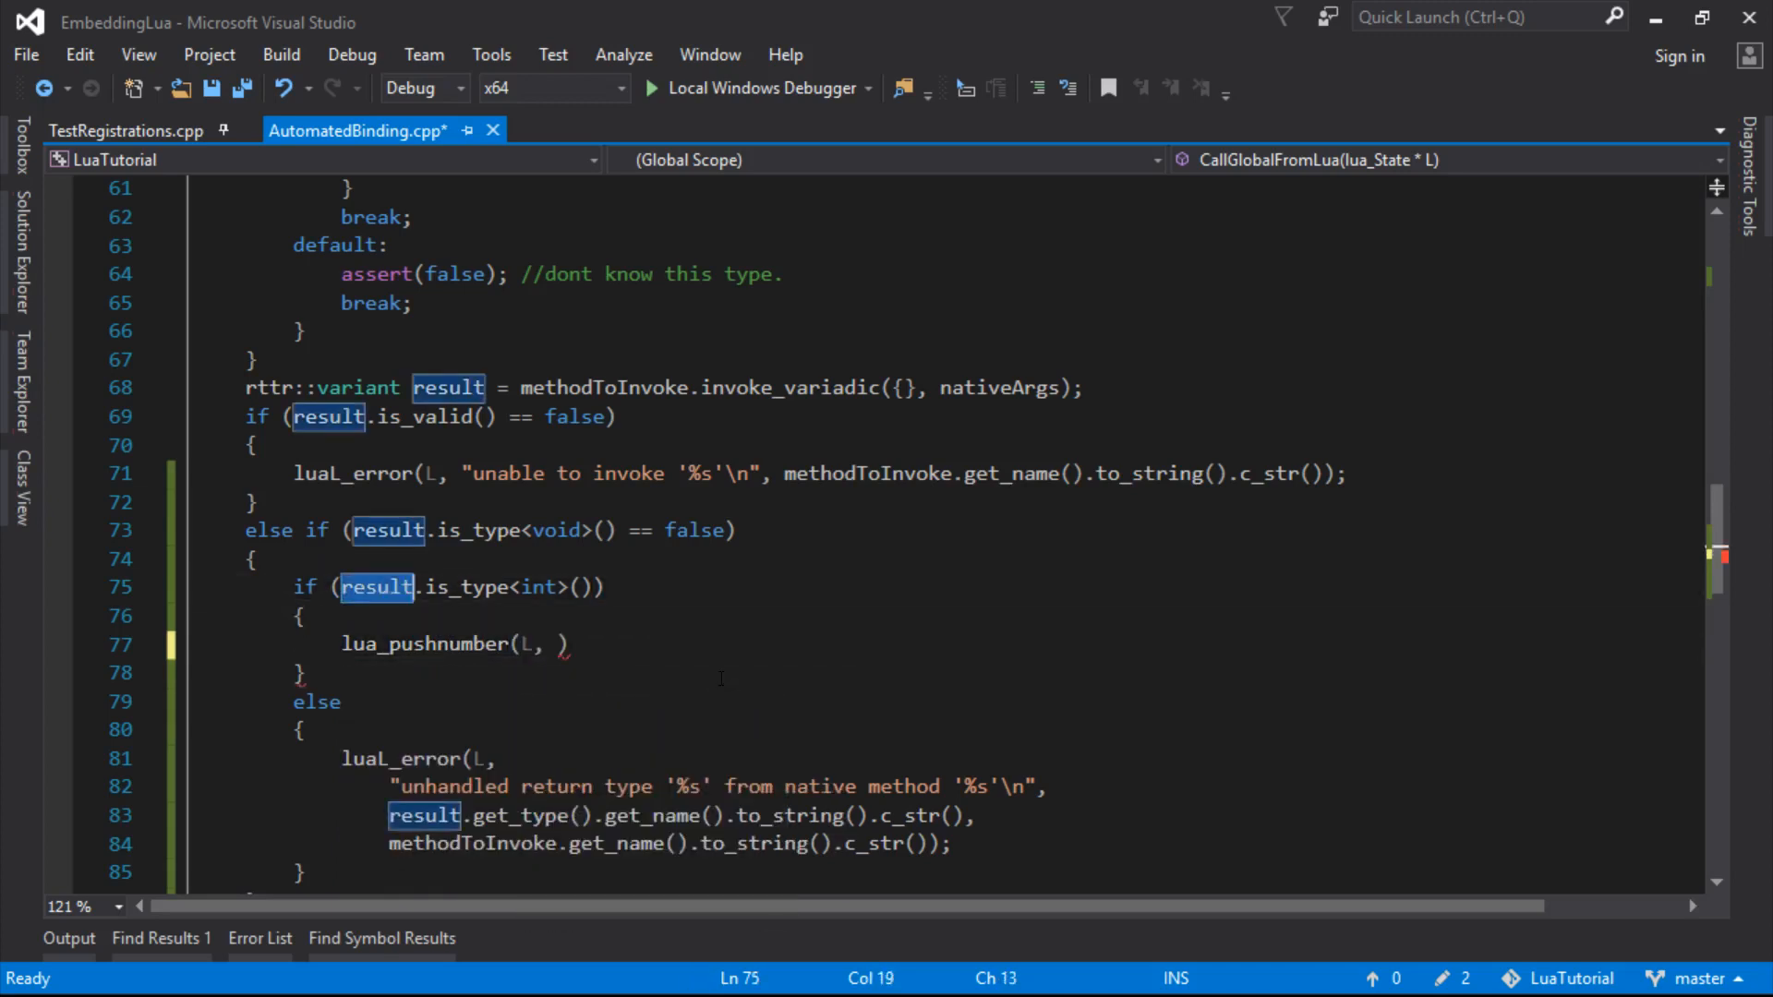
text(result)
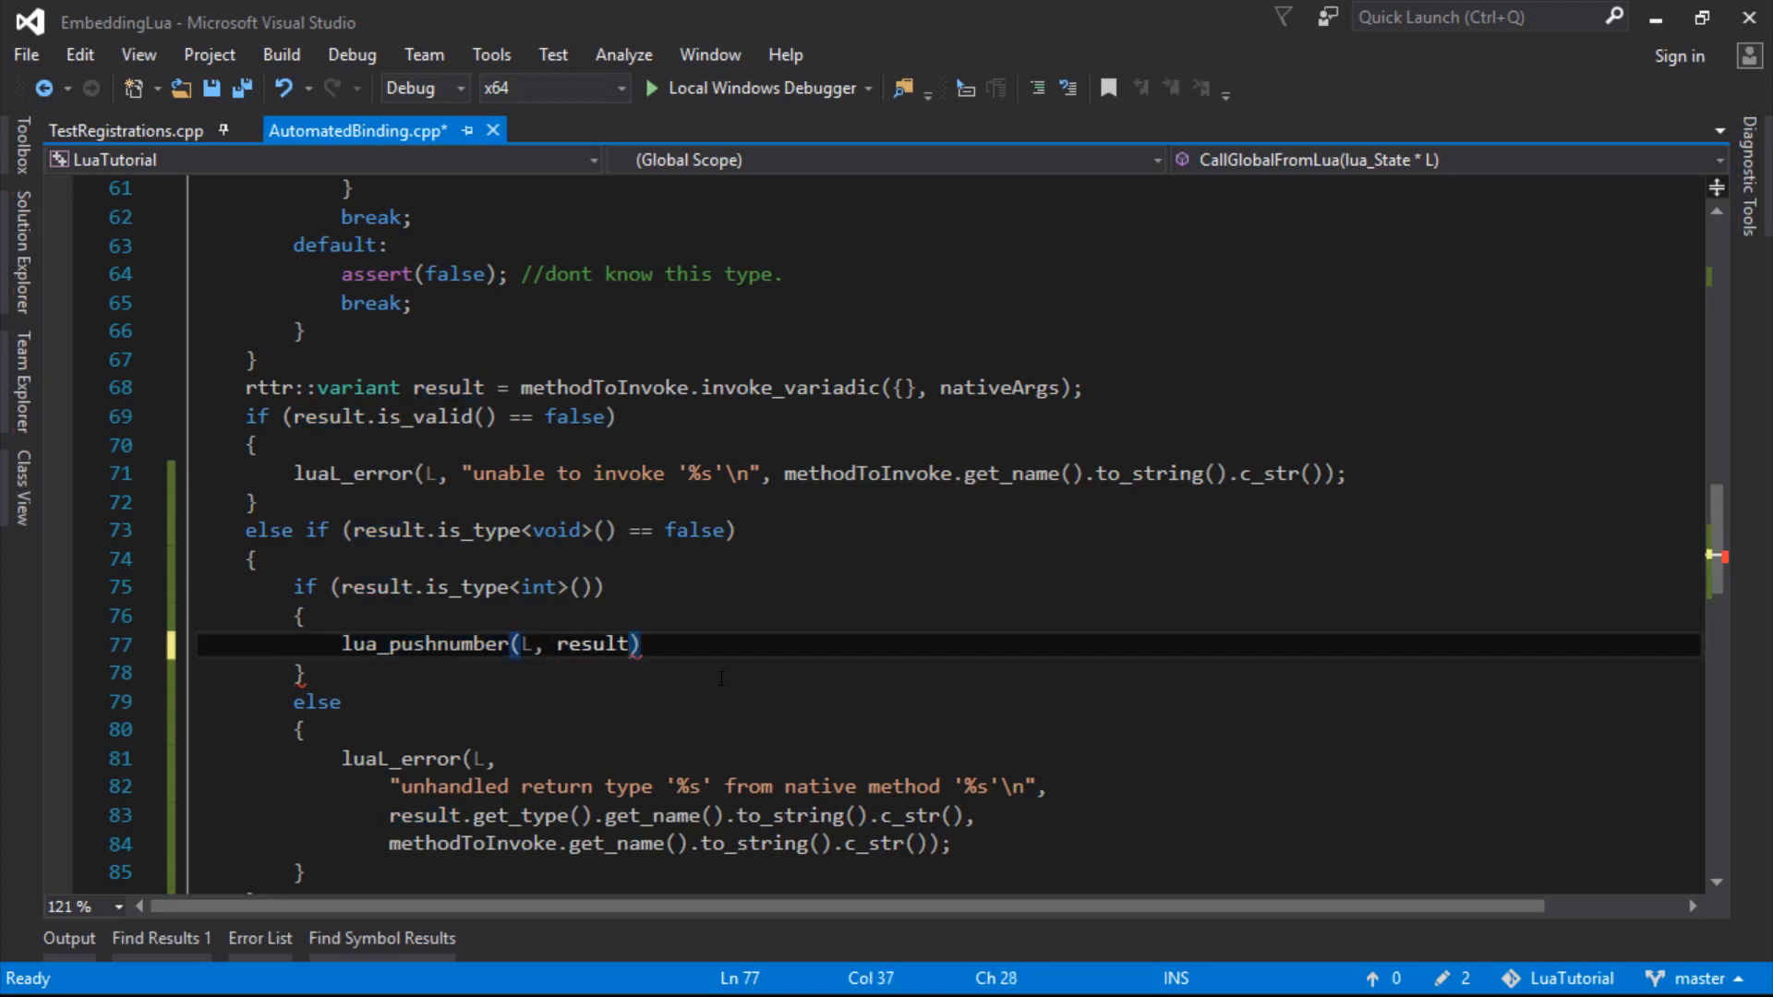
text(.get_value)
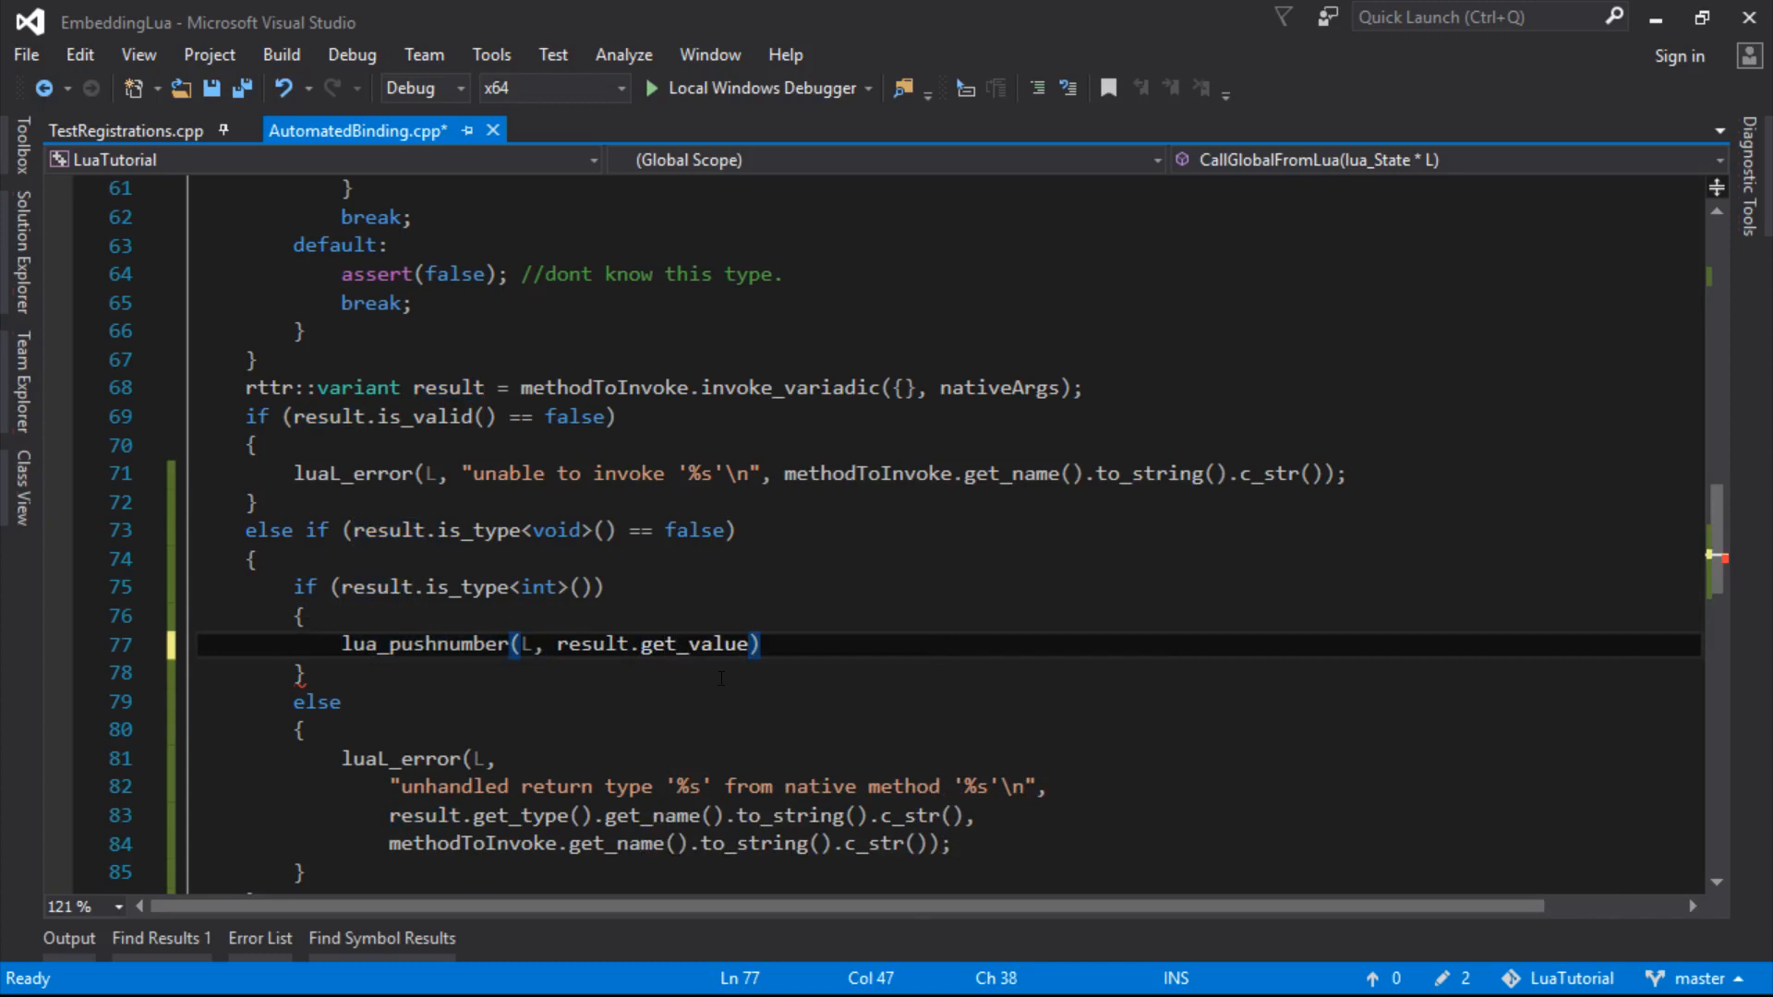
text(()
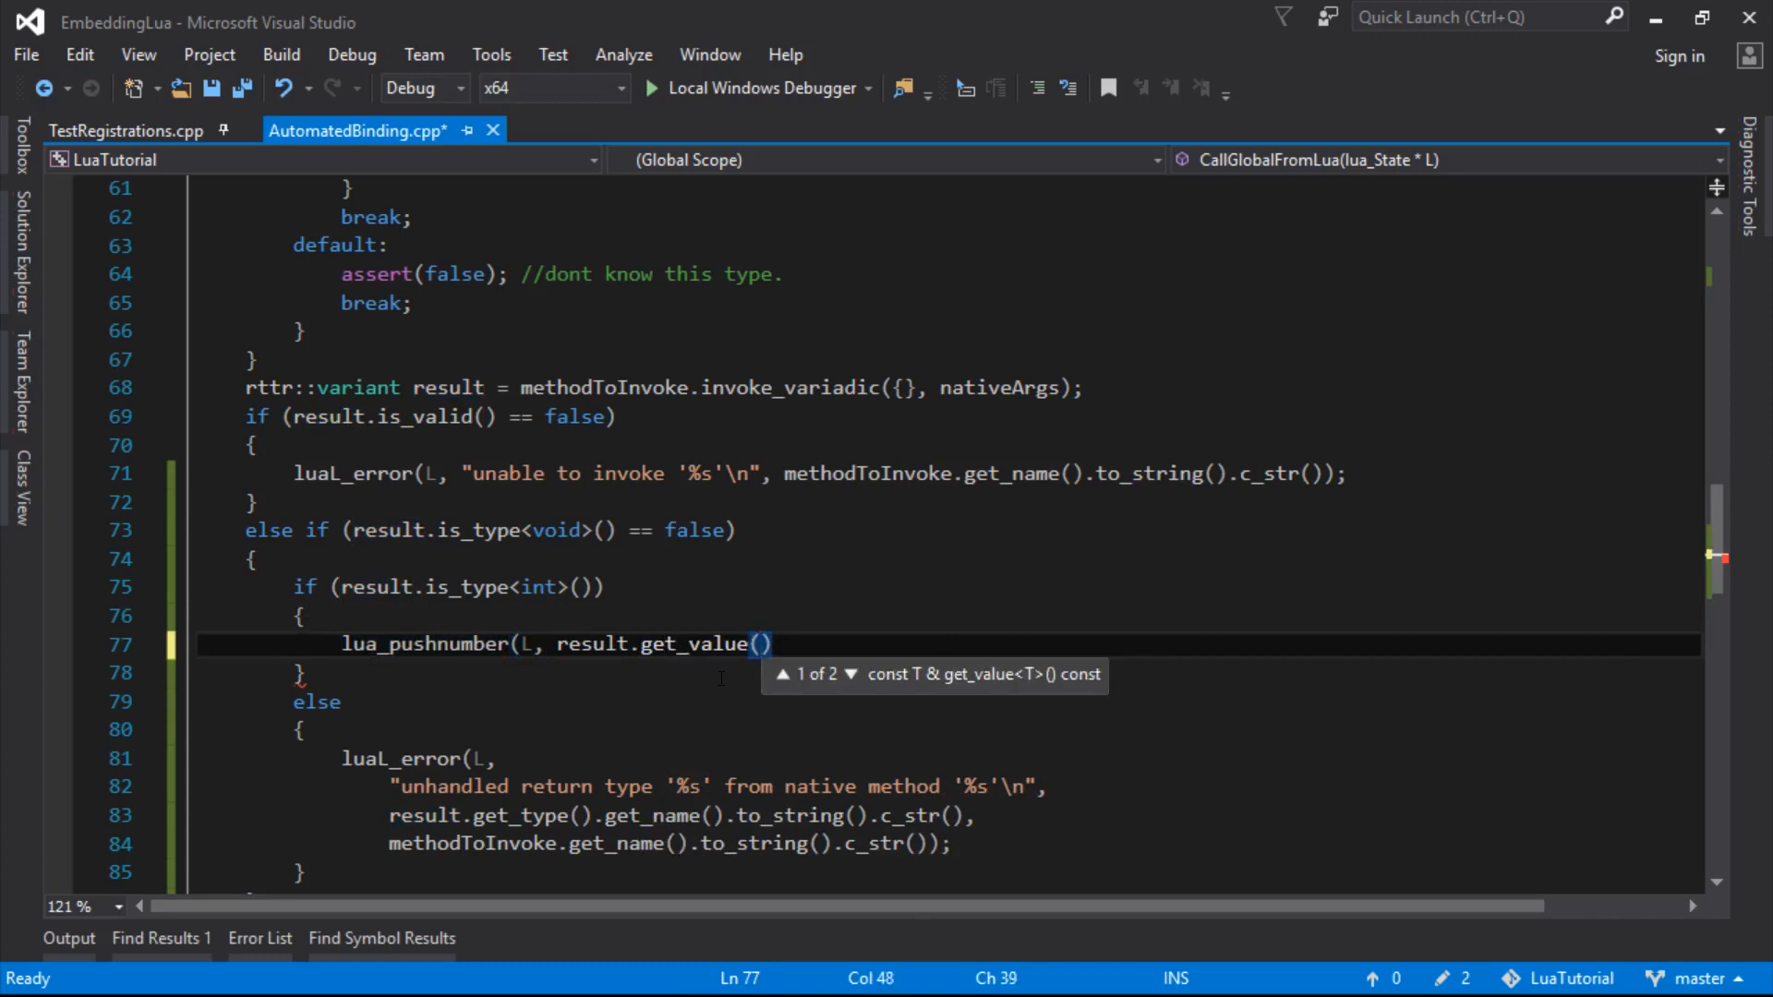
text(<)
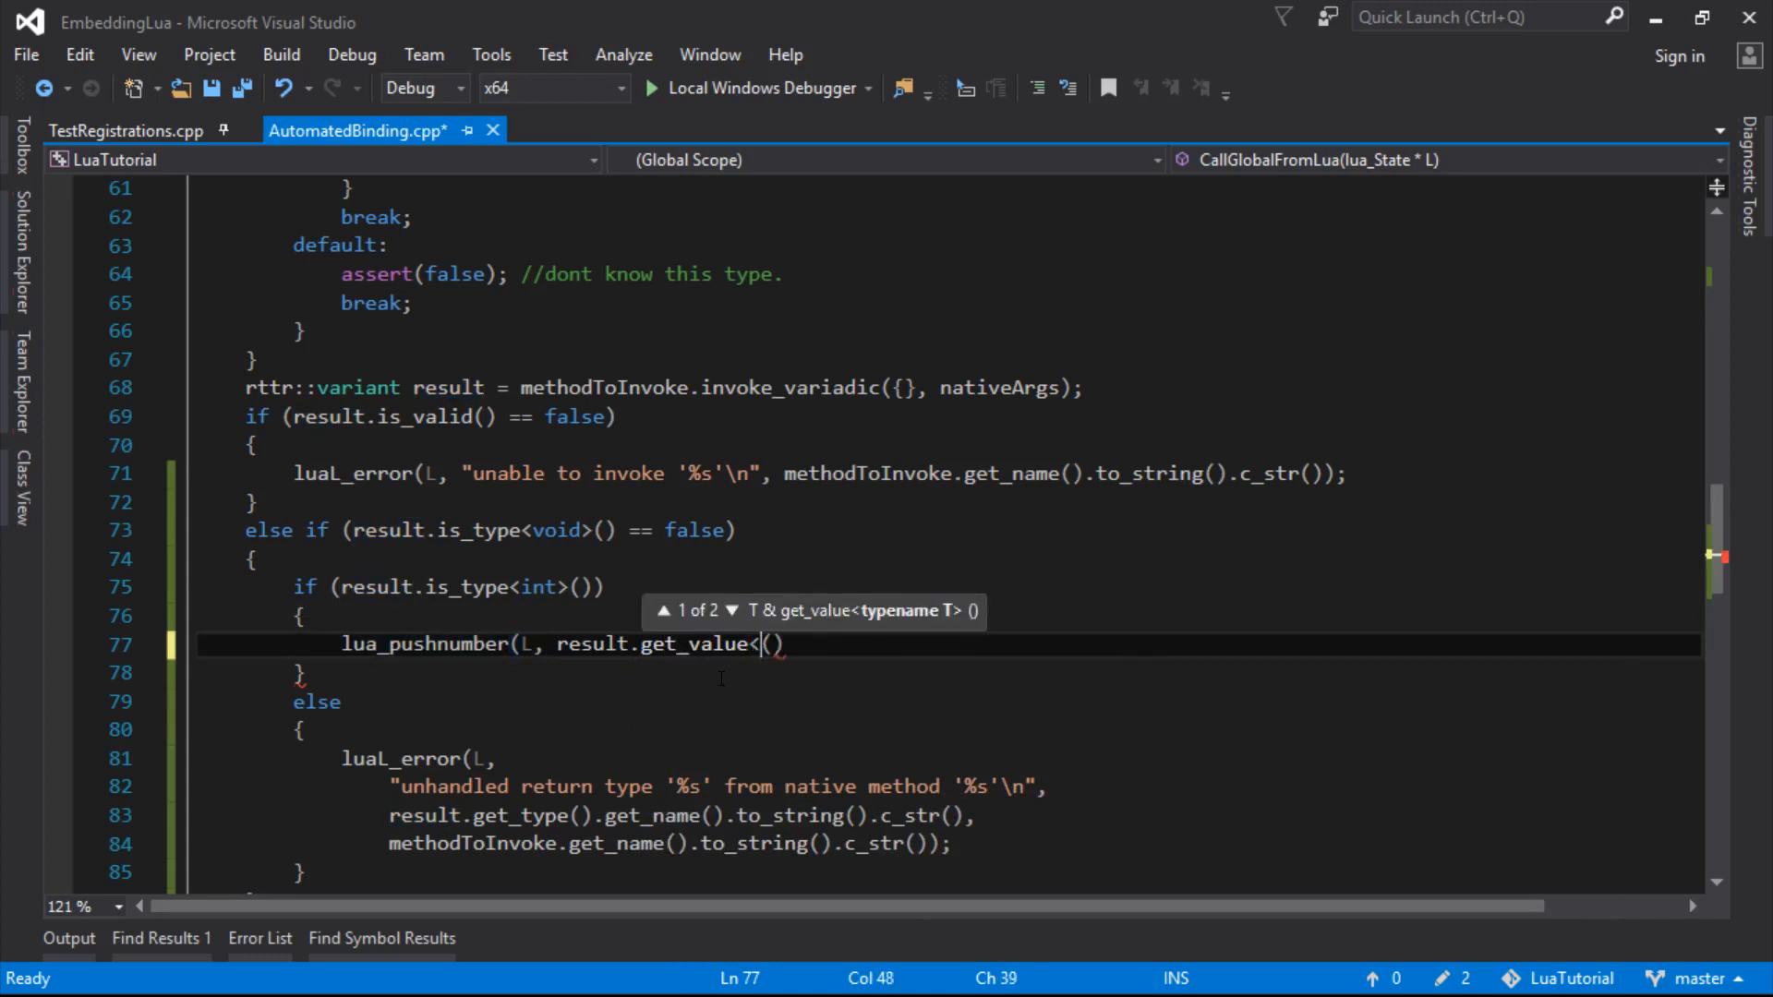
text(int>)
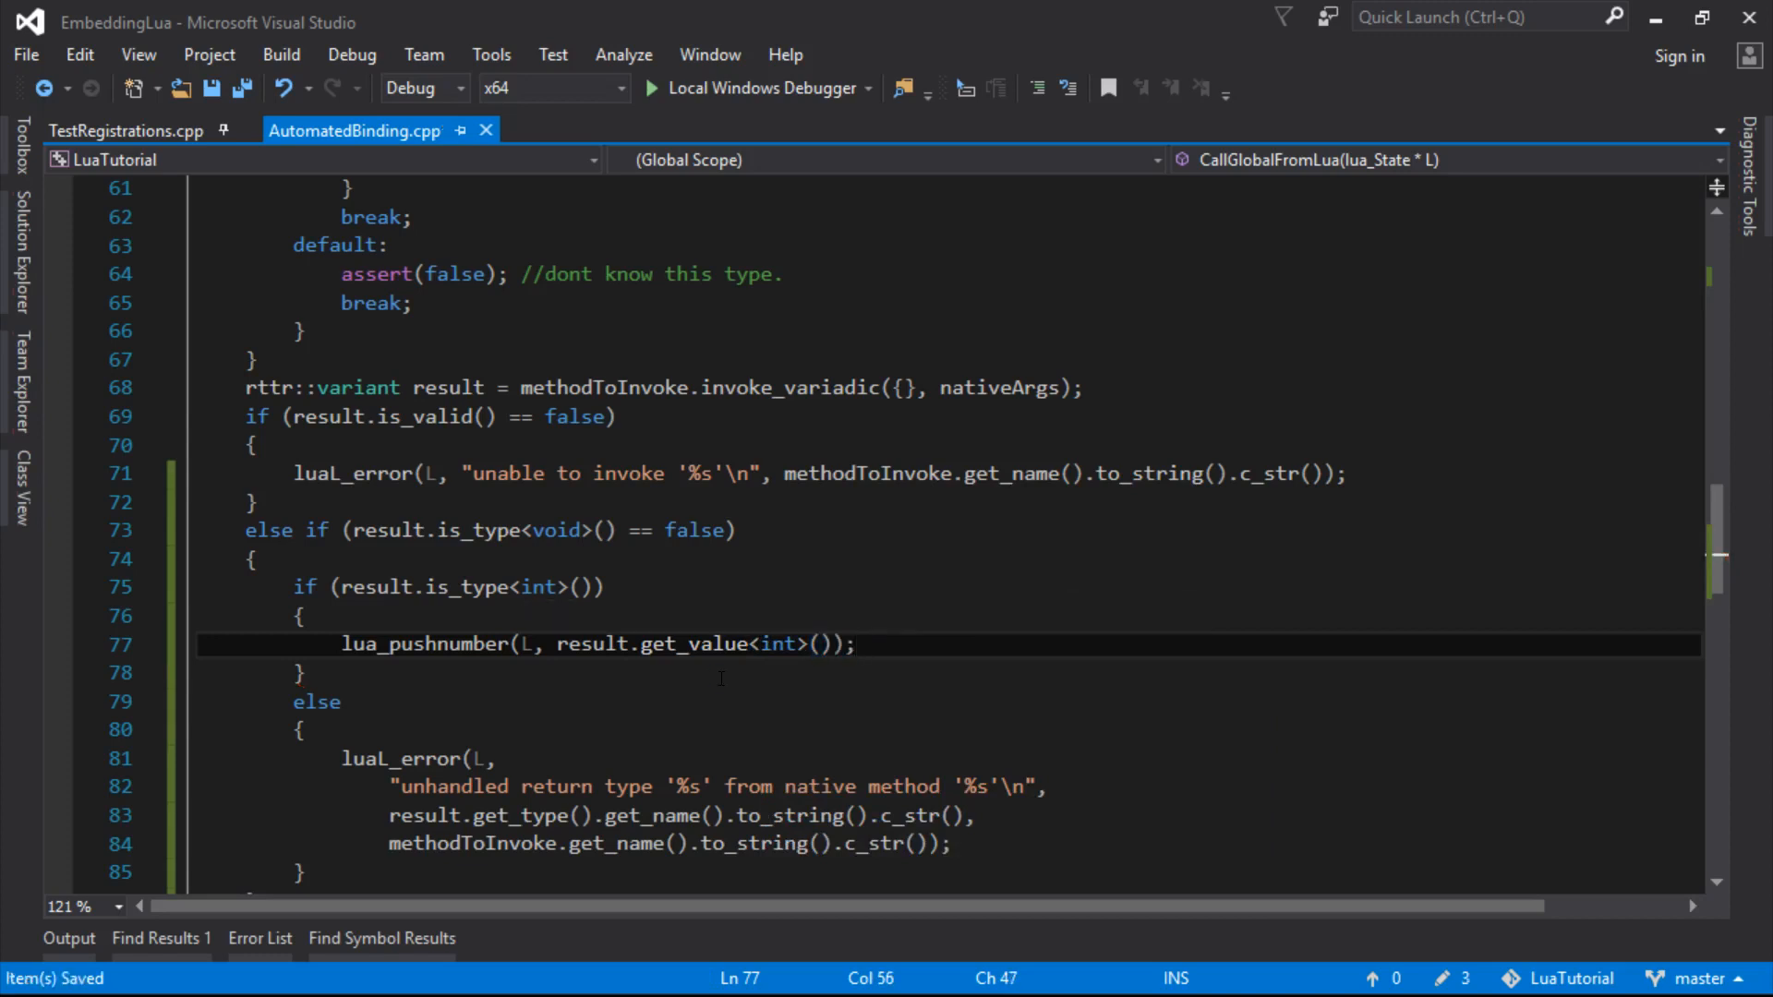
double_click(695, 643)
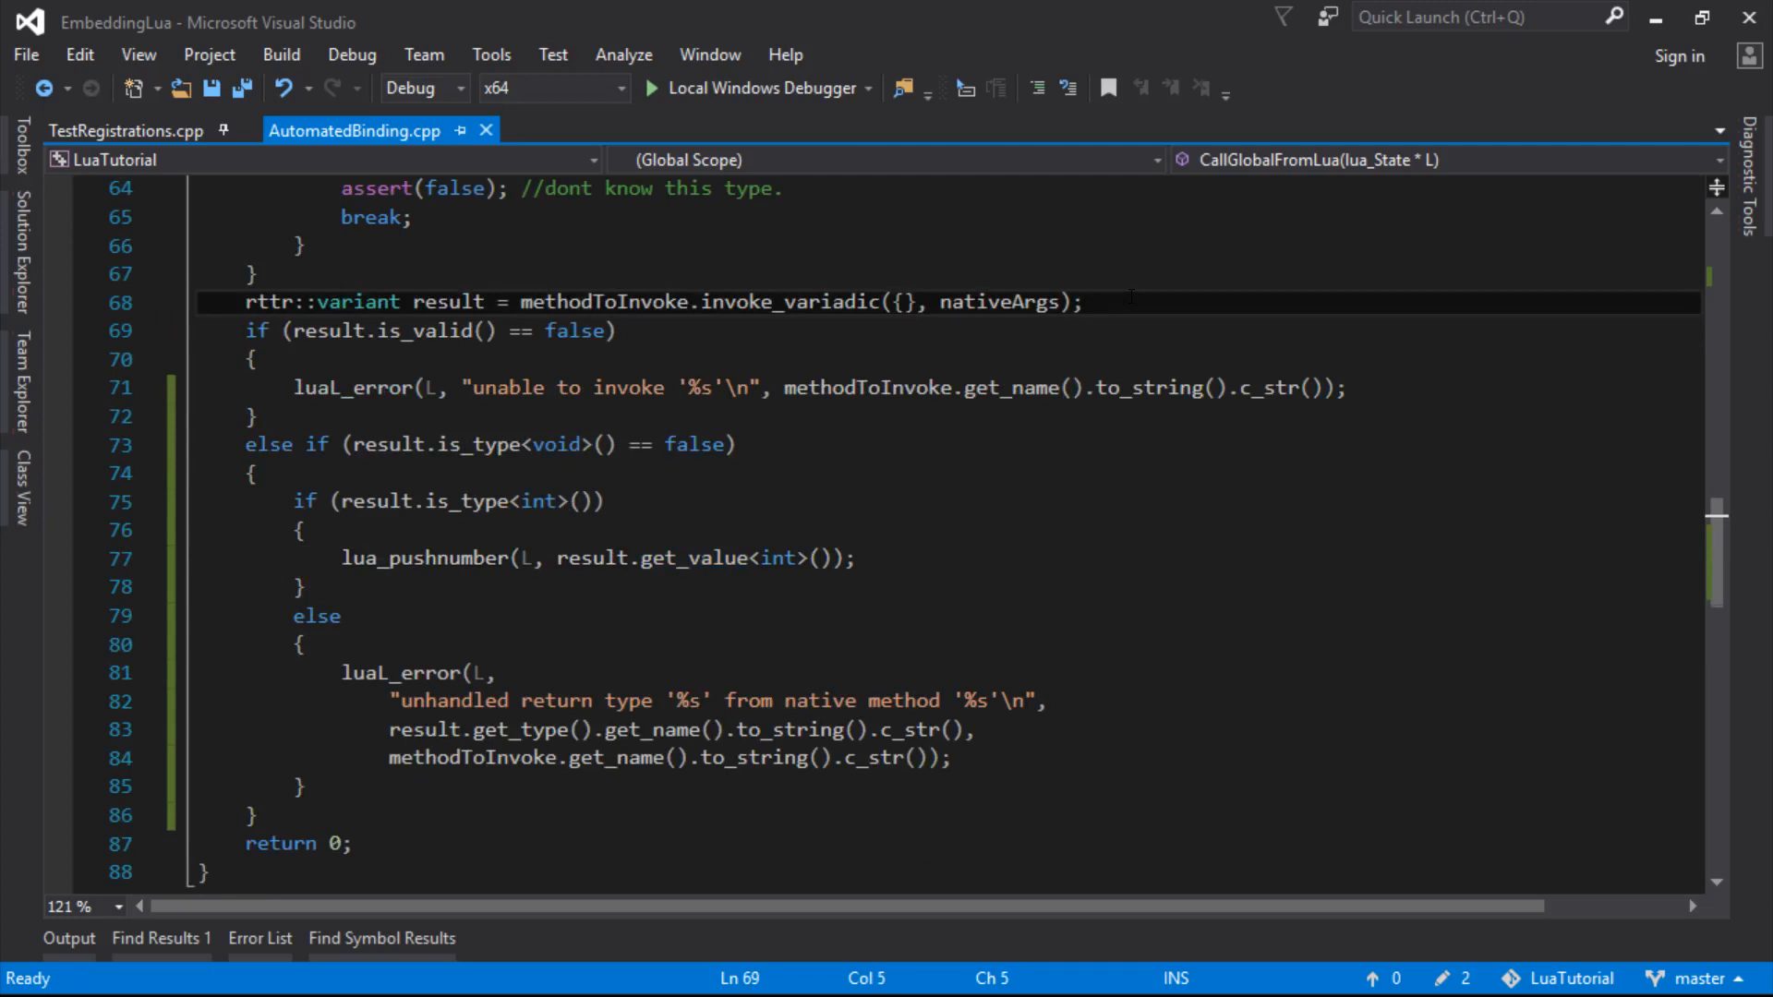
Declare int numberOfReturnValues = 0, increment it after lua_pushnumber, return it, and build
text(int numberOf)
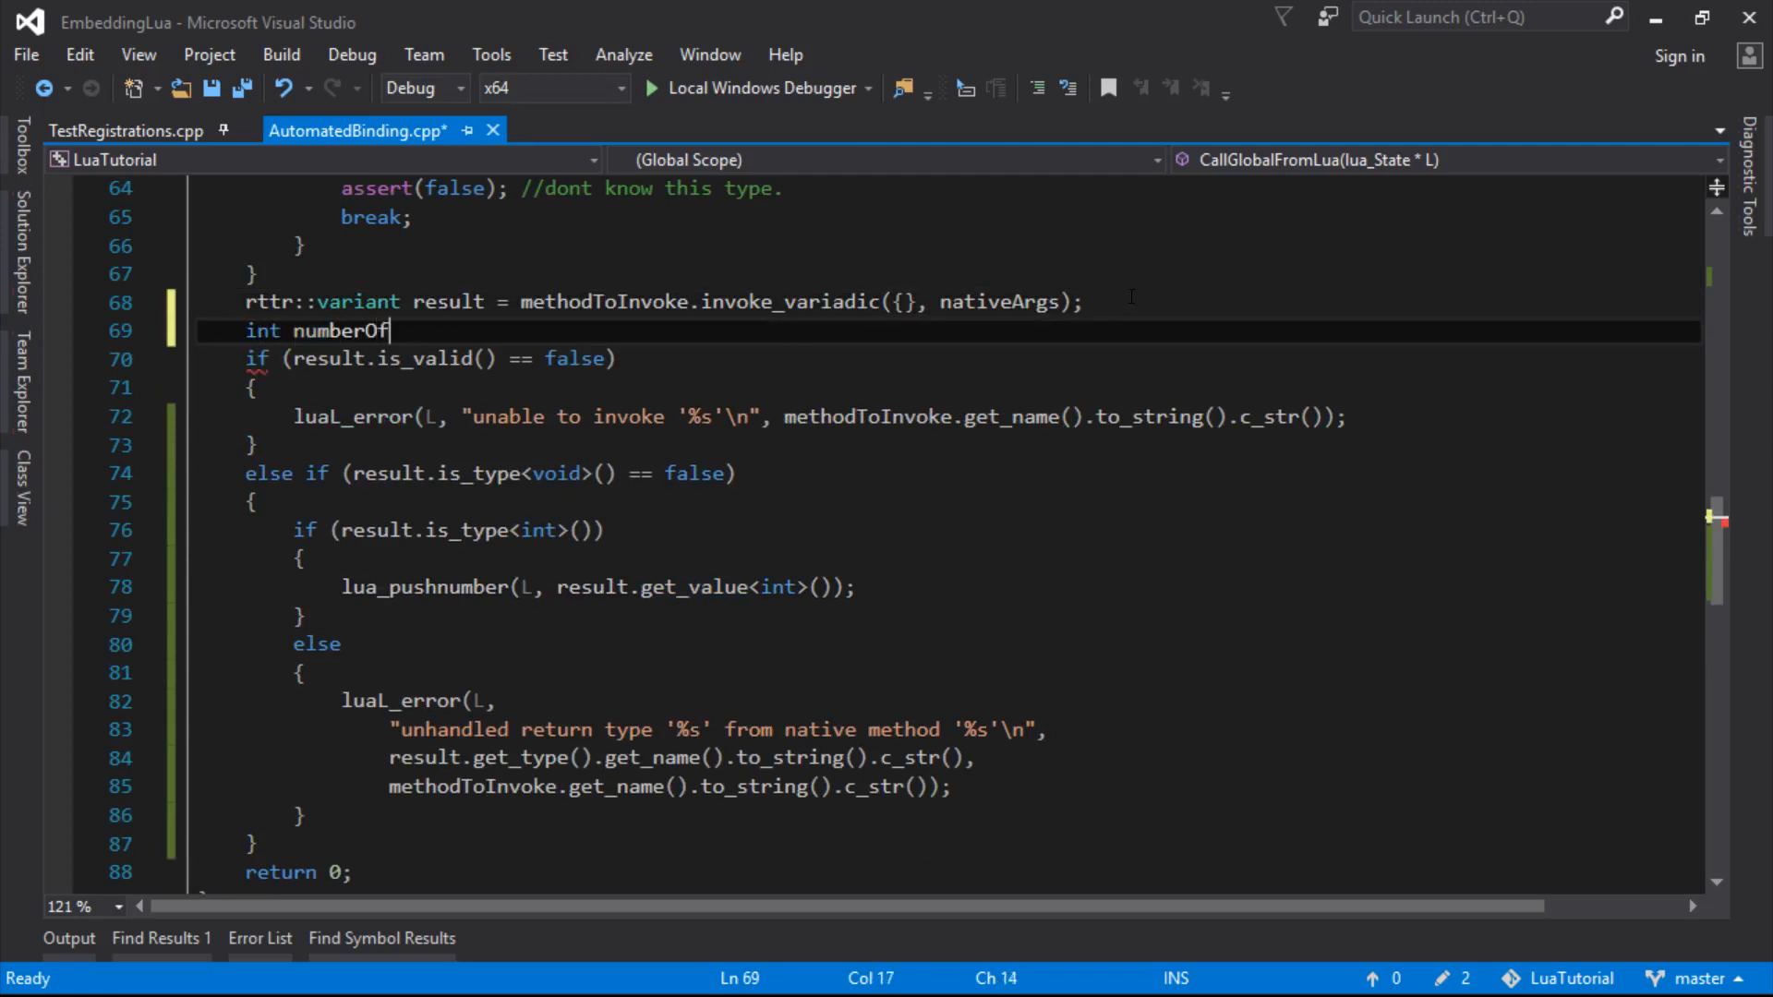
text(ReturnValues =)
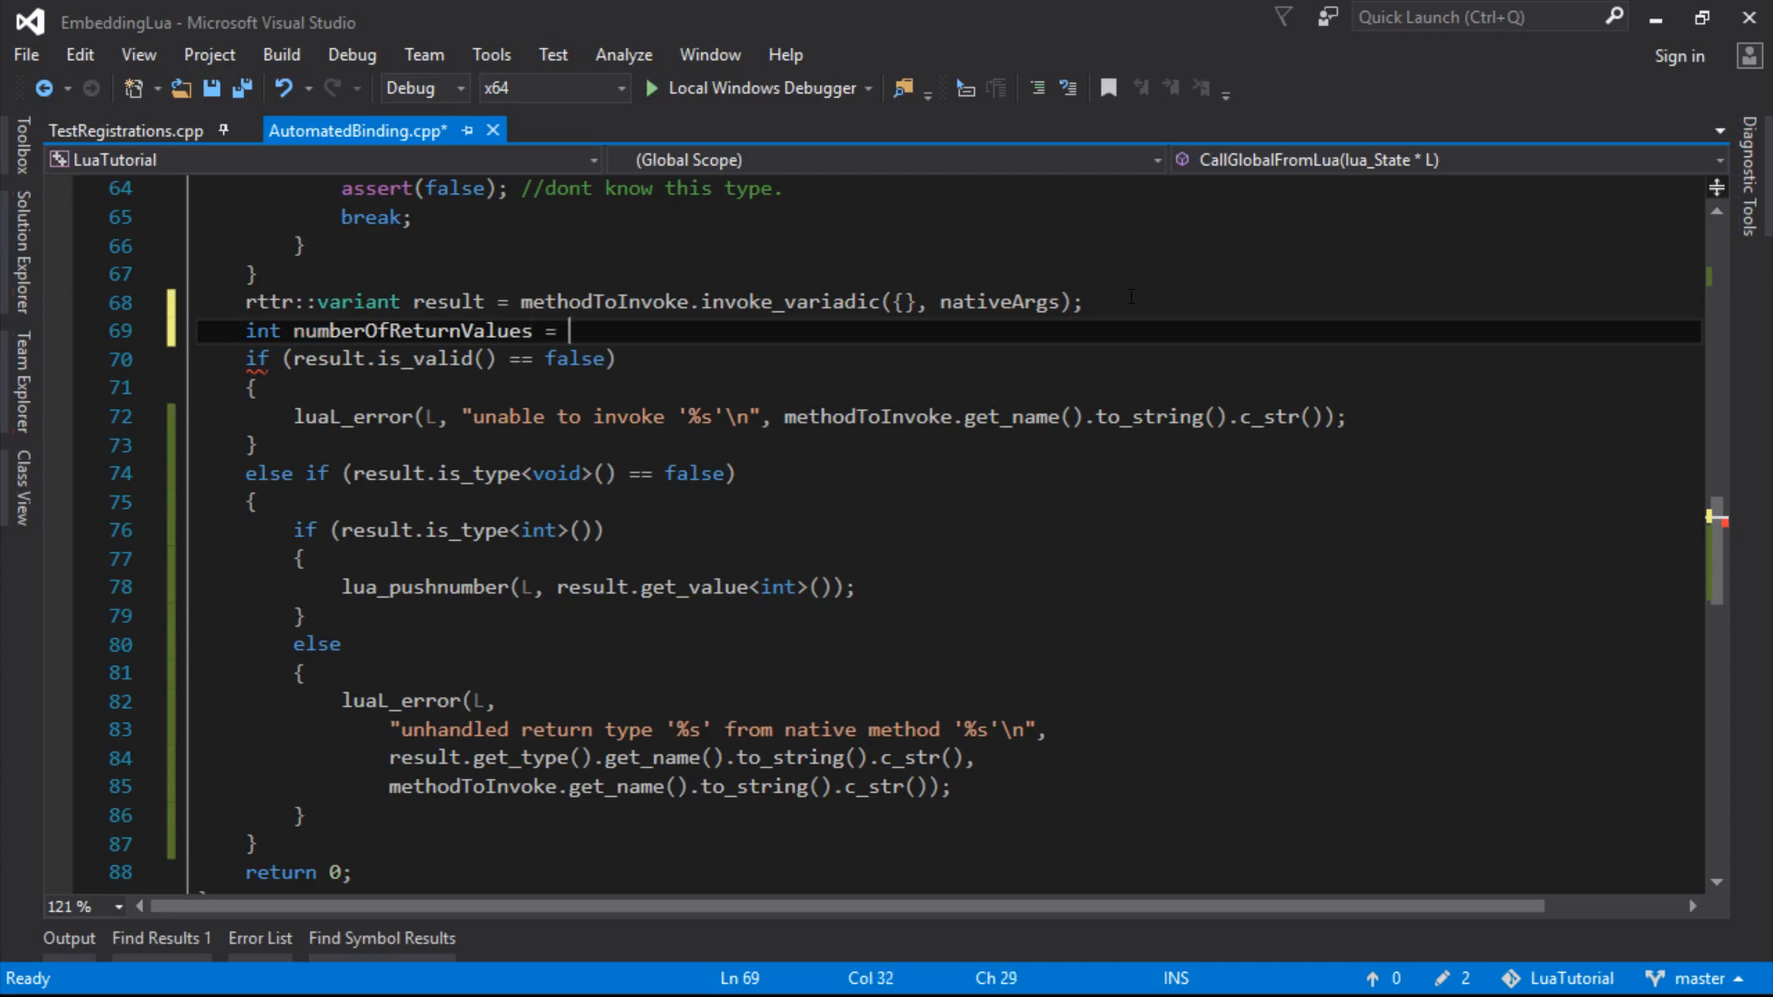
text(0;)
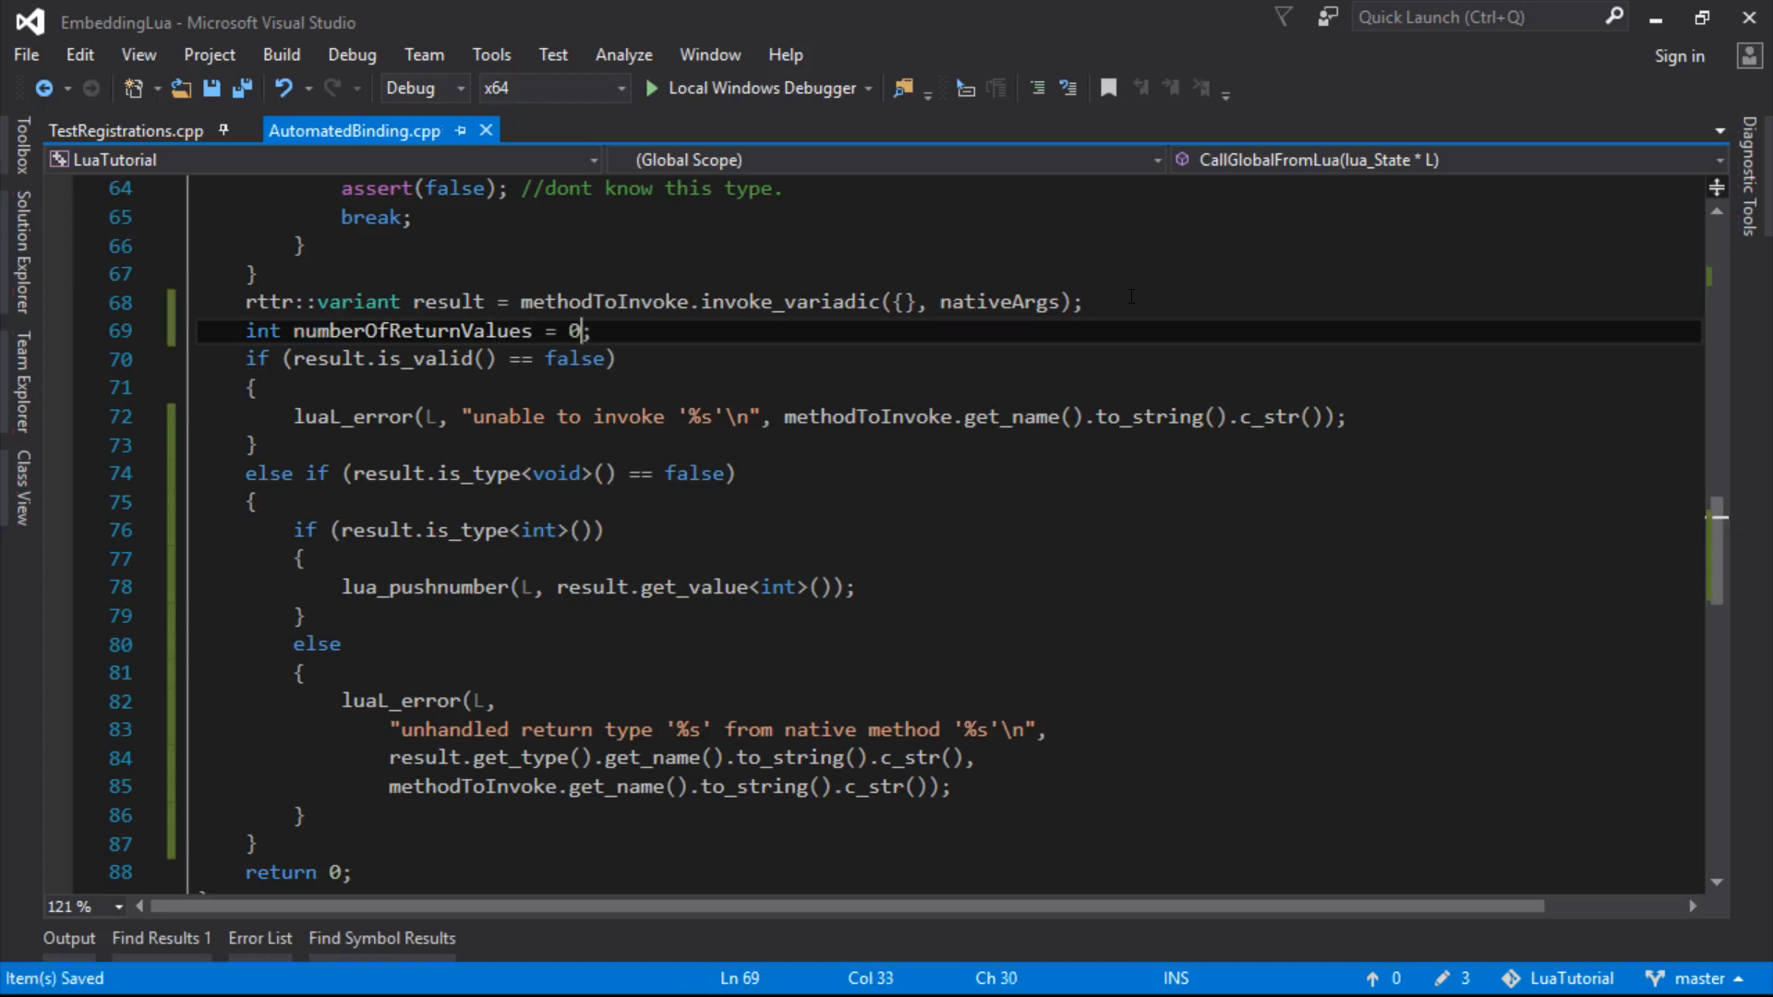
double_click(410, 330)
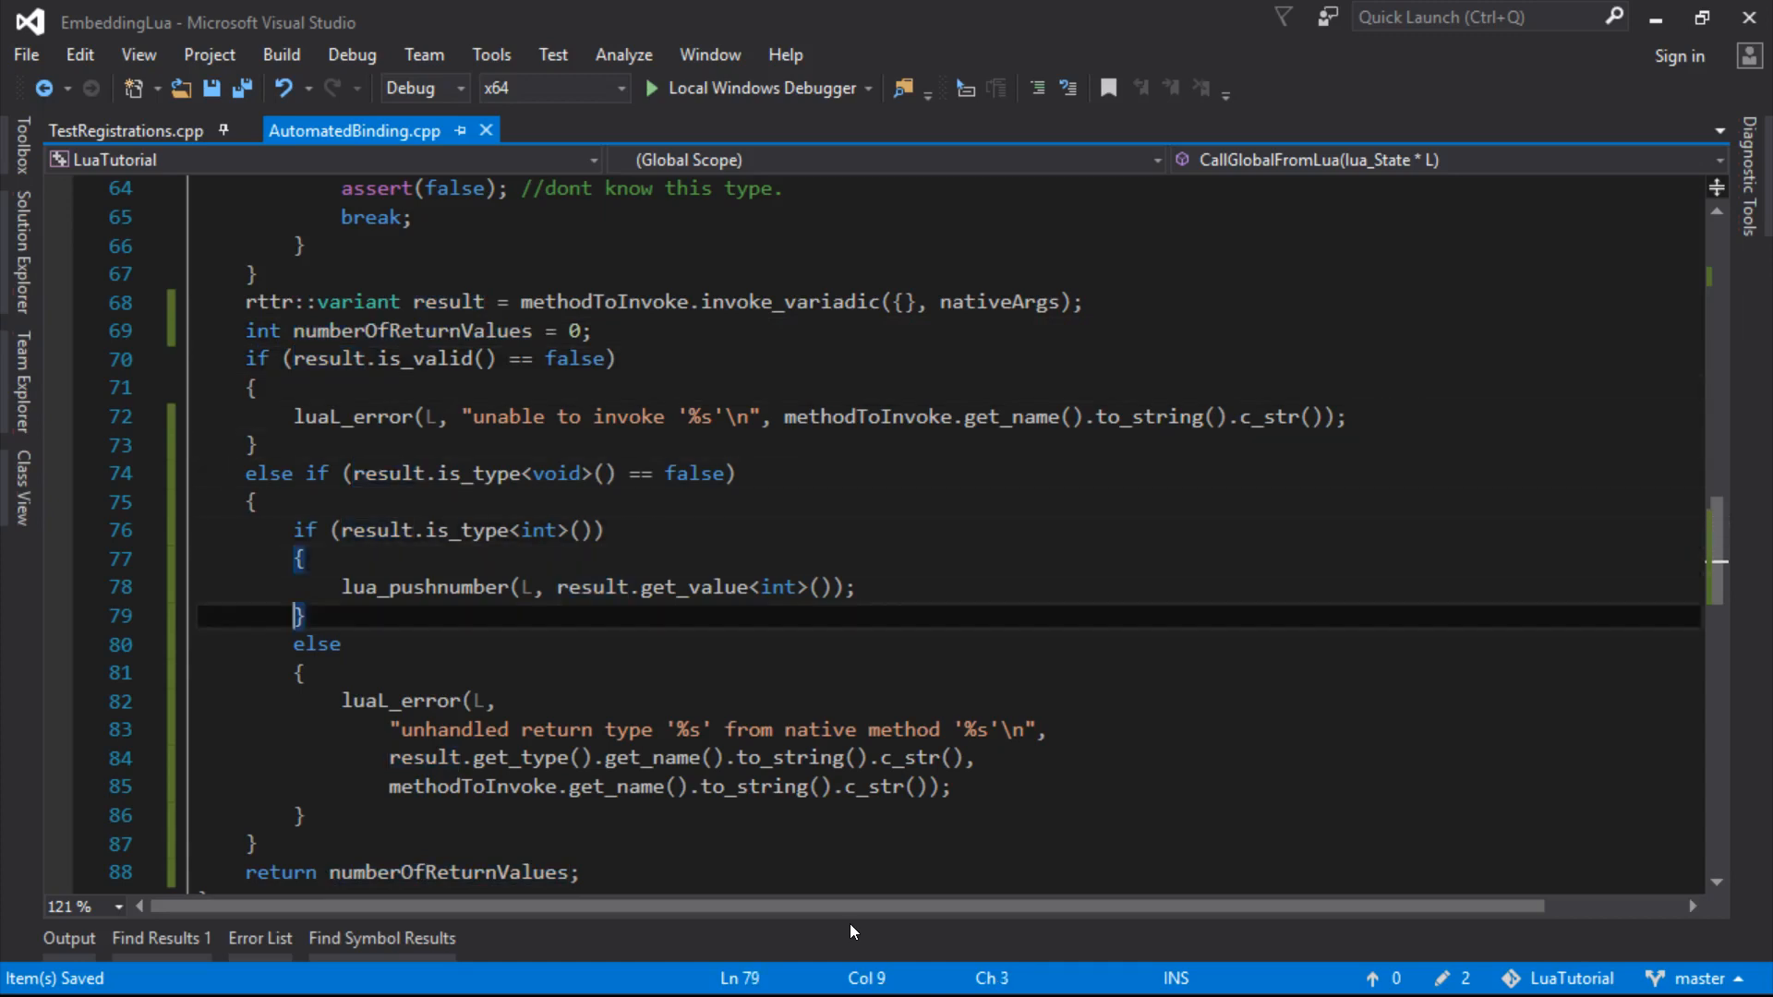
text(numberOfReturnValues++;)
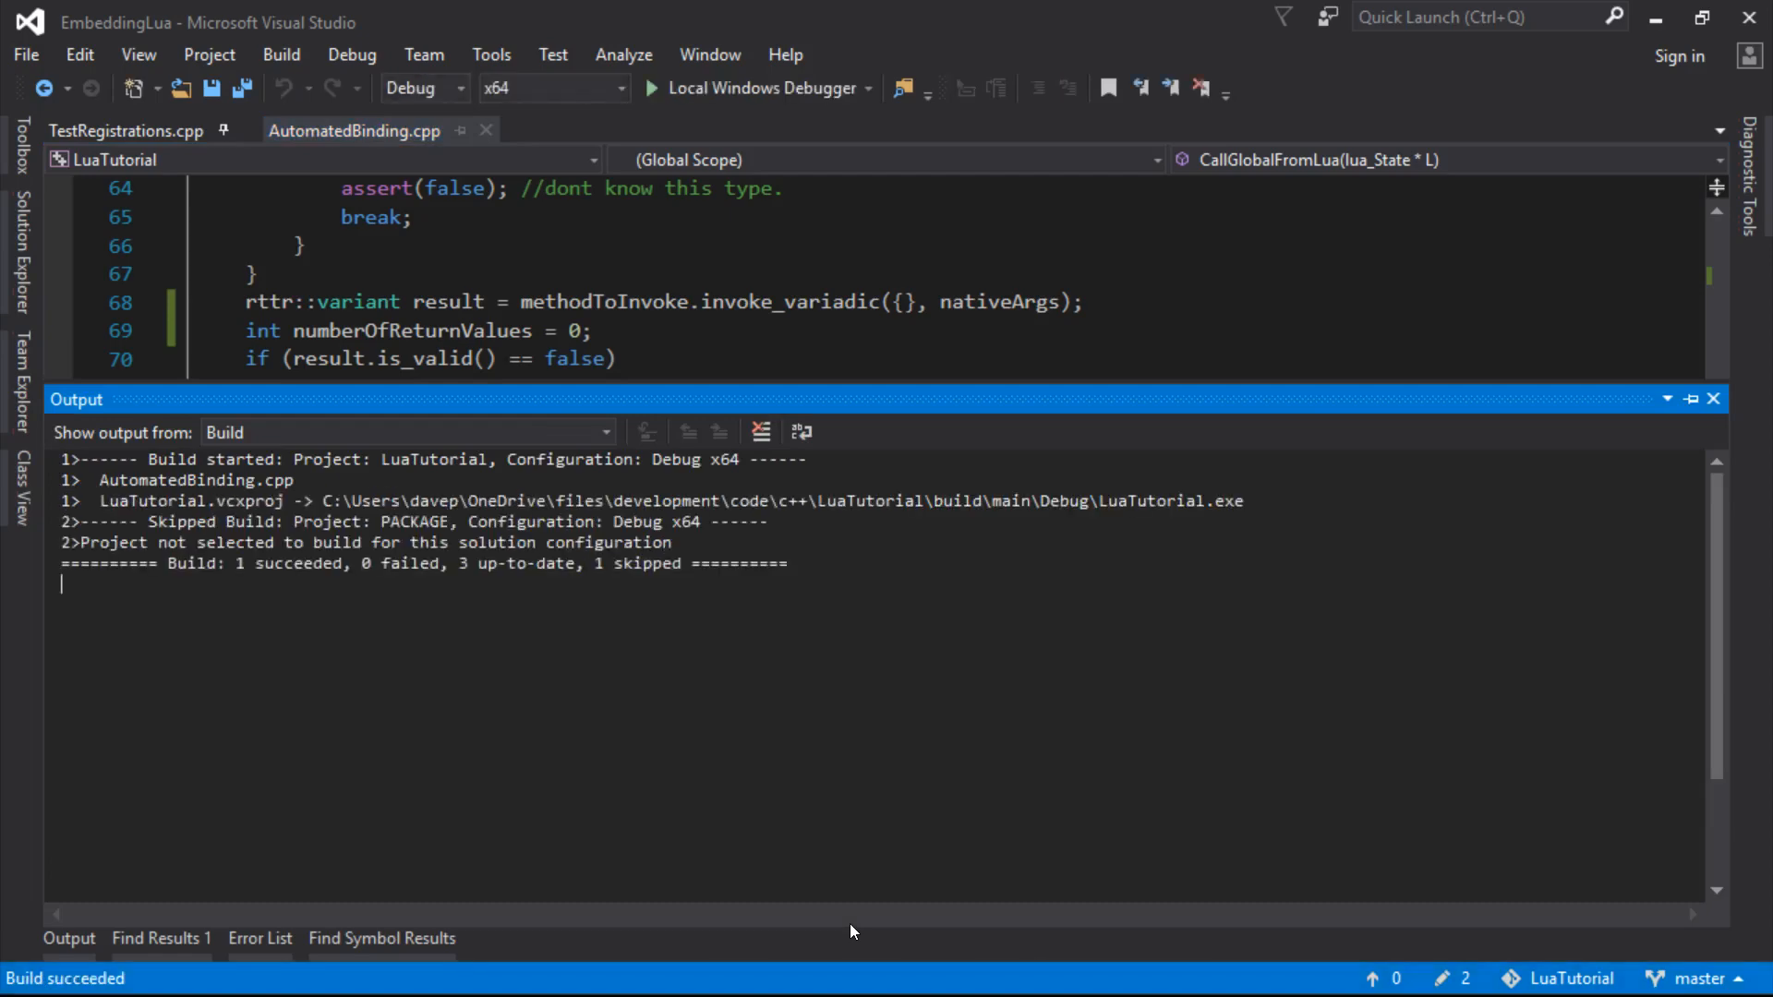
Run LuaTutorial and check the console ends with Hello, World 3 (85, 99, 111)
click(644, 89)
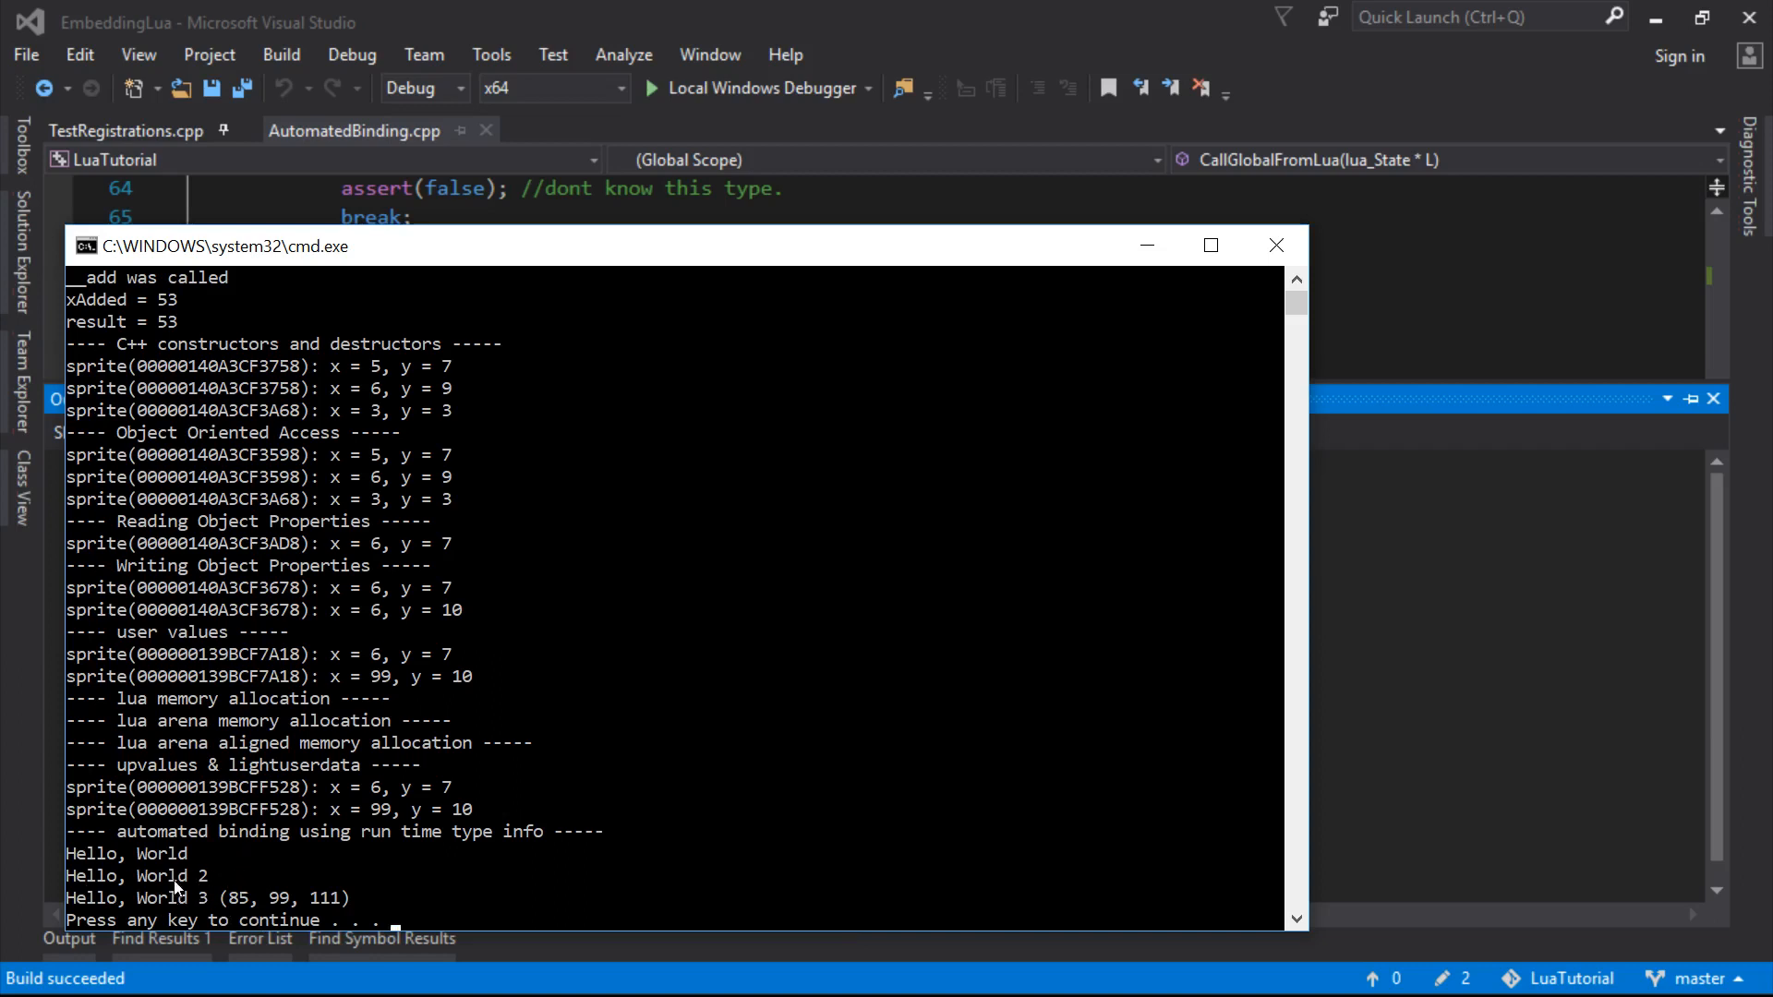
mouse_move(251, 901)
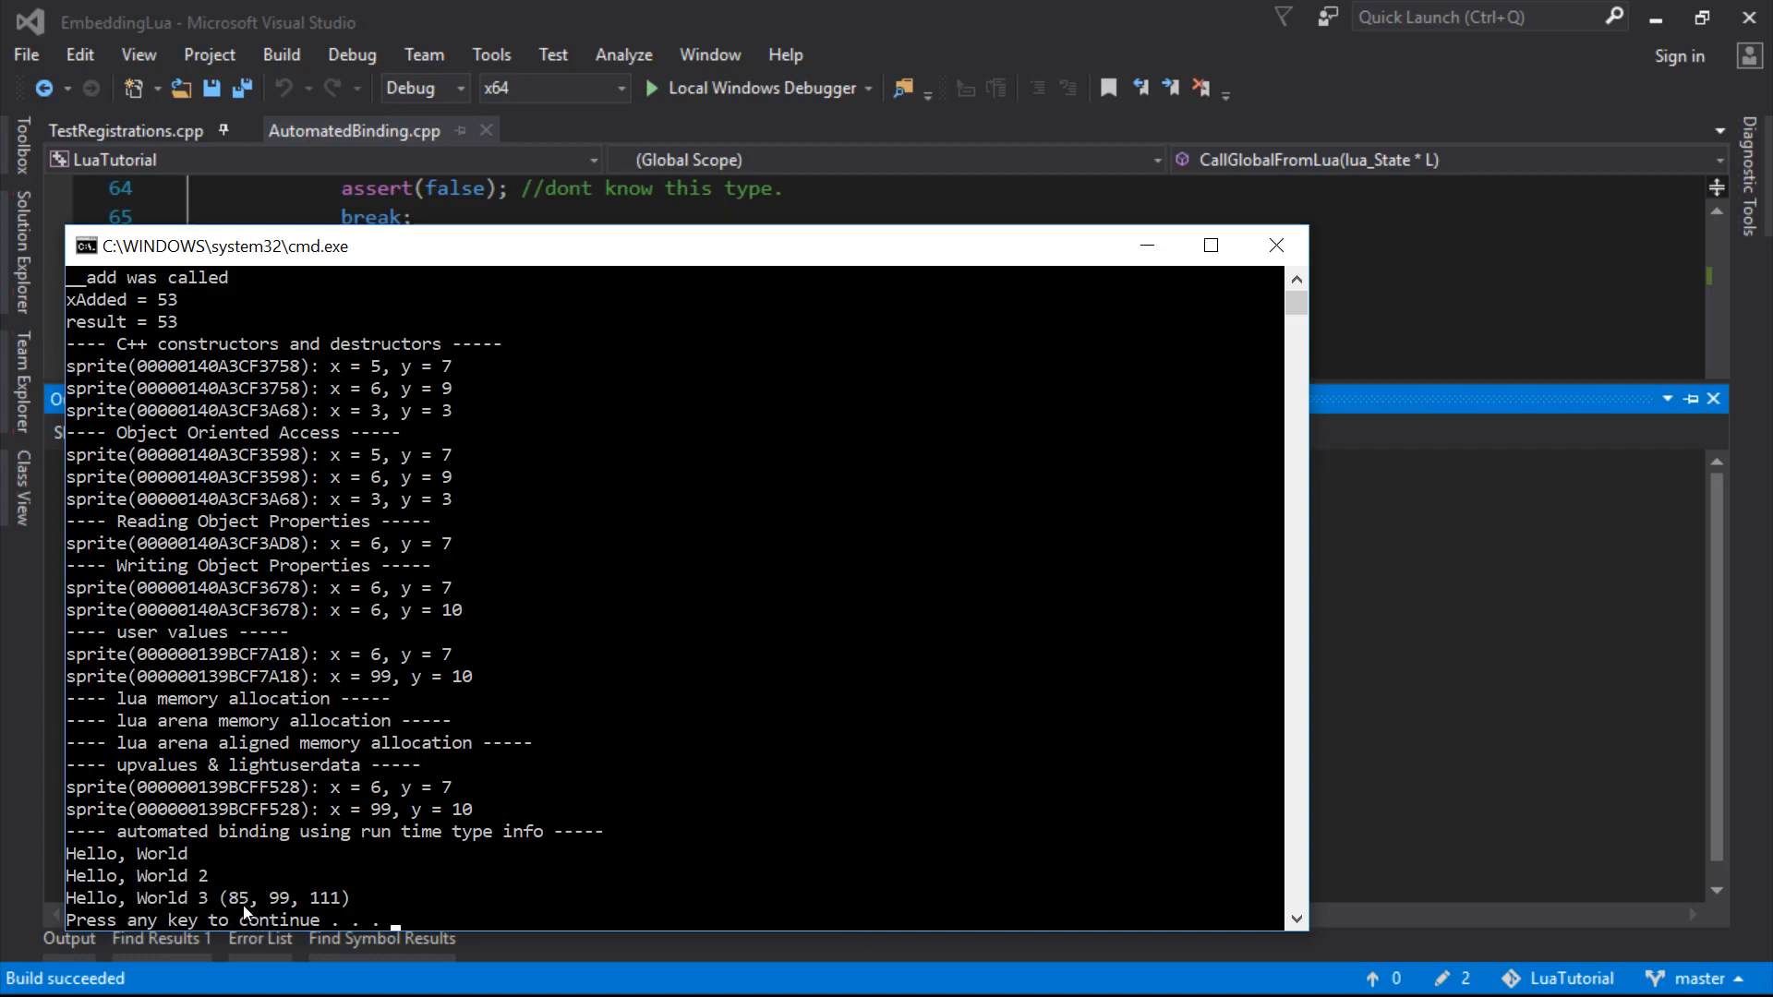
mouse_move(258, 919)
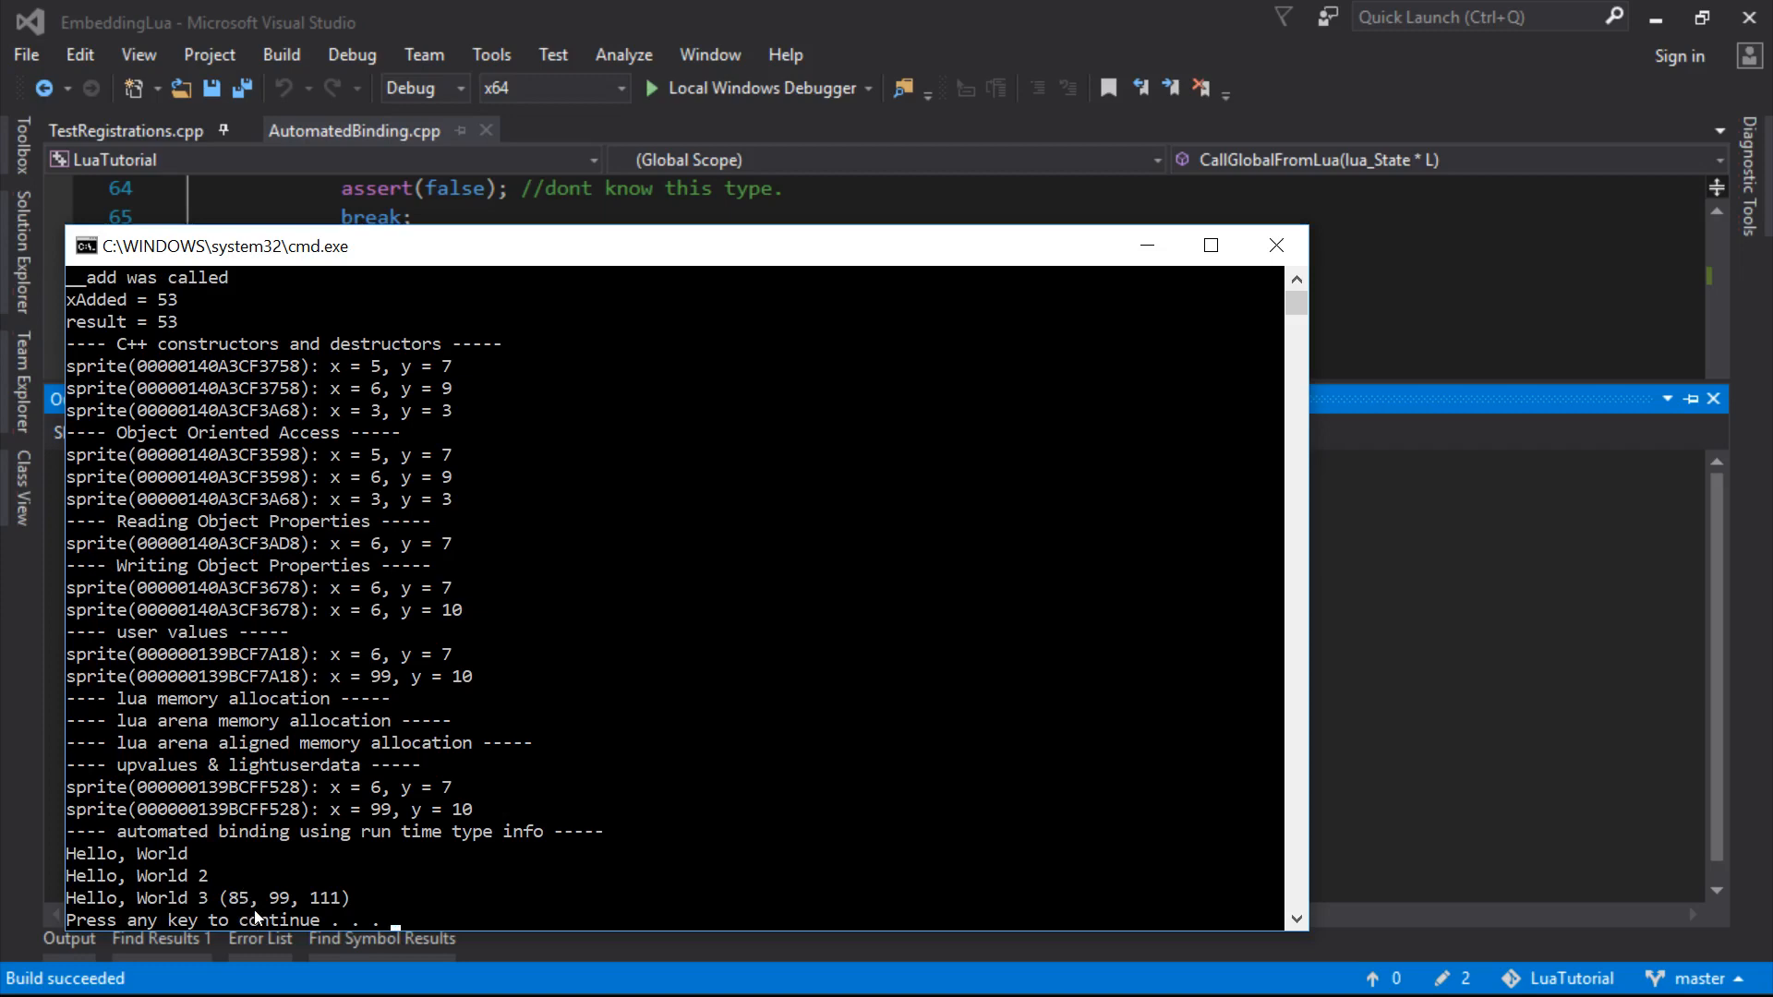
mouse_move(445, 839)
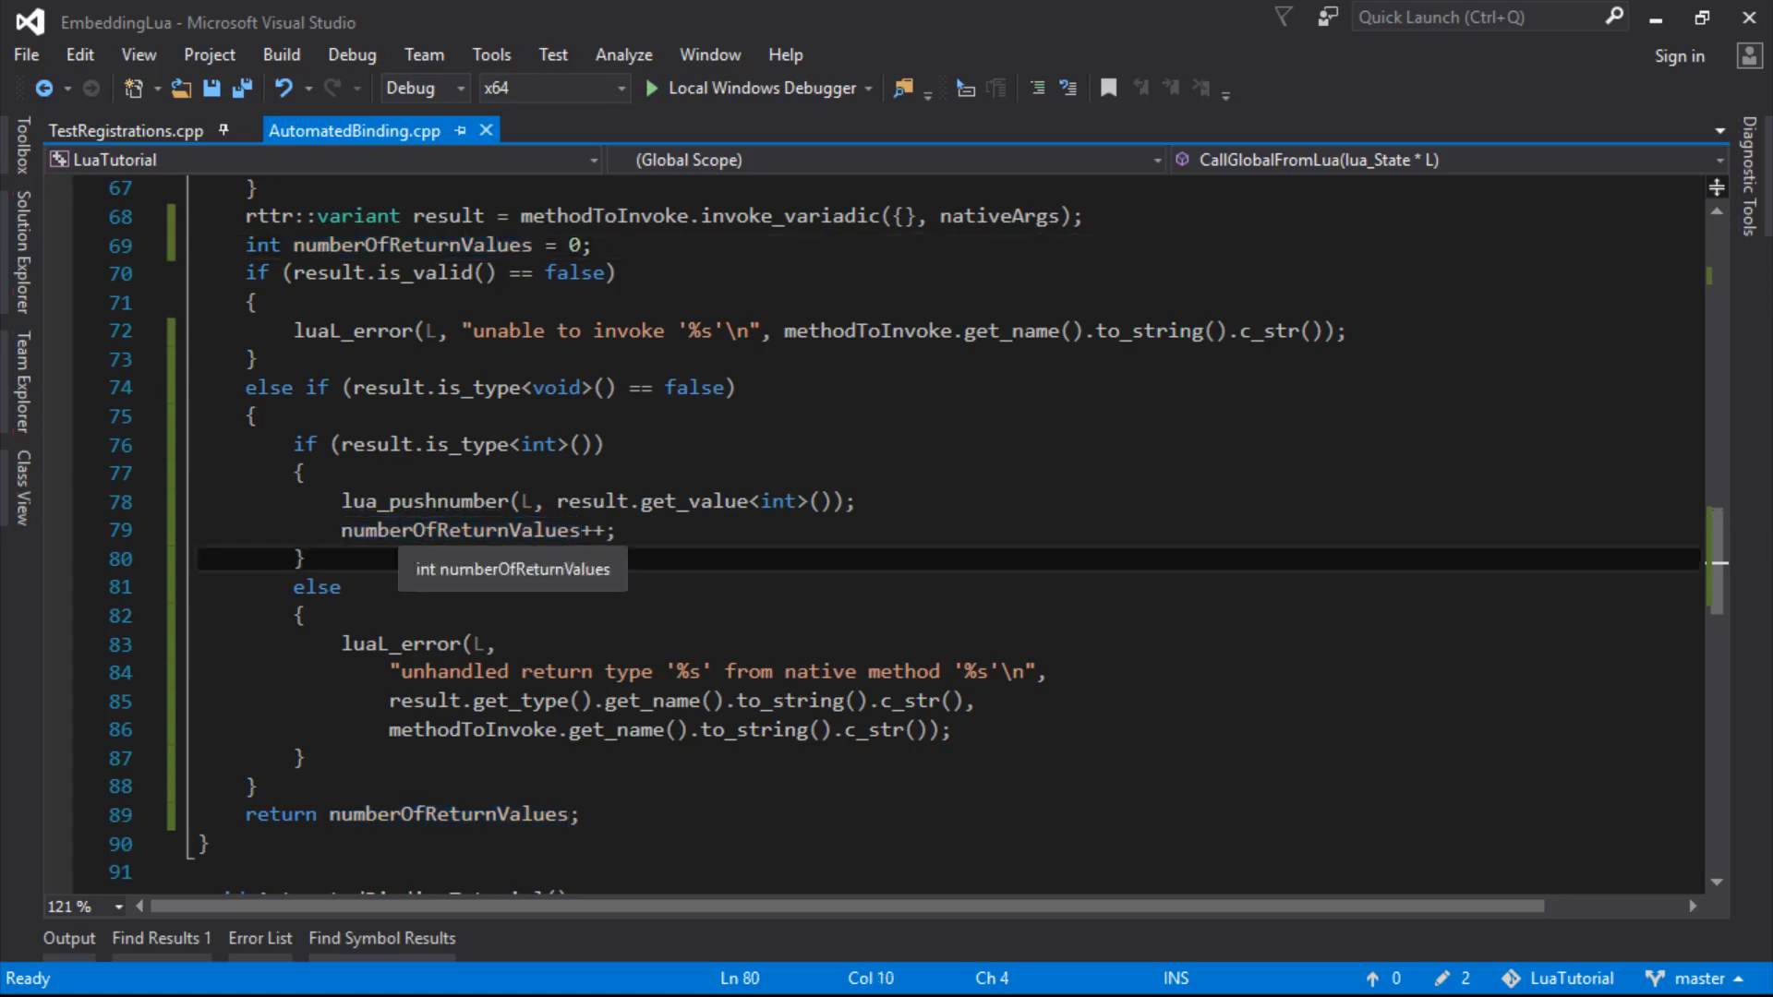
Change Add in TestRegistrations.cpp to take and return short values and rerun to see the error
click(126, 131)
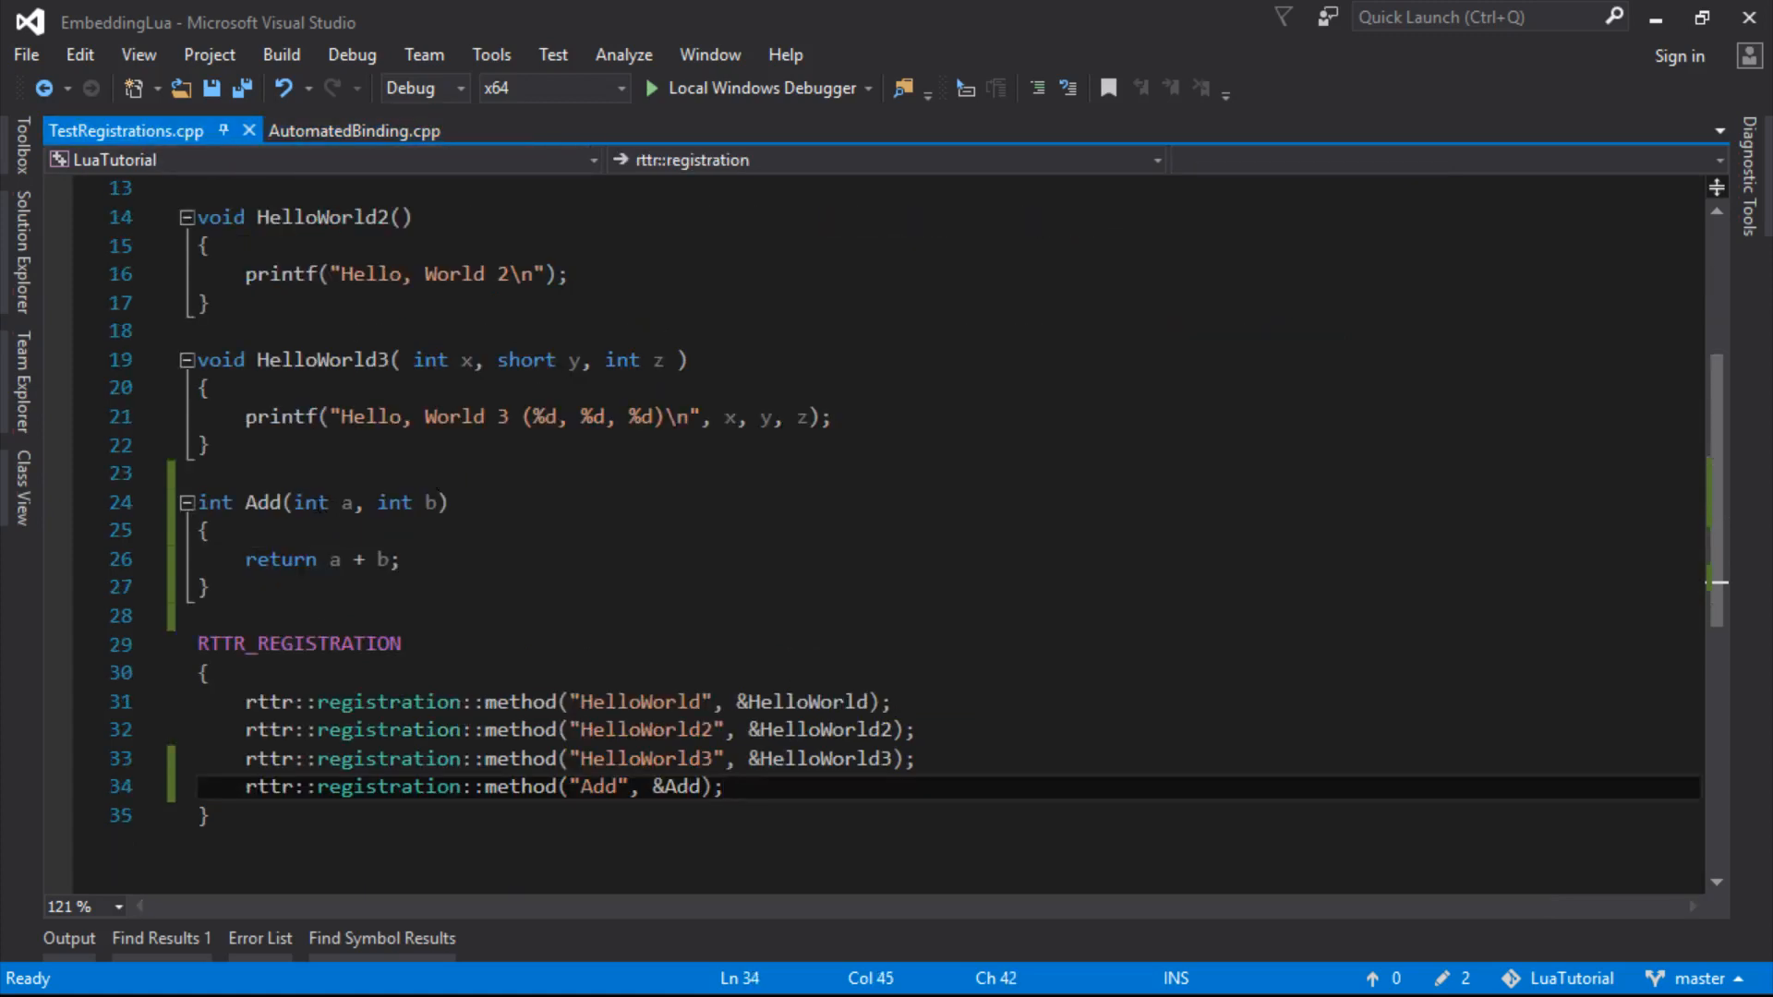
text(sho)
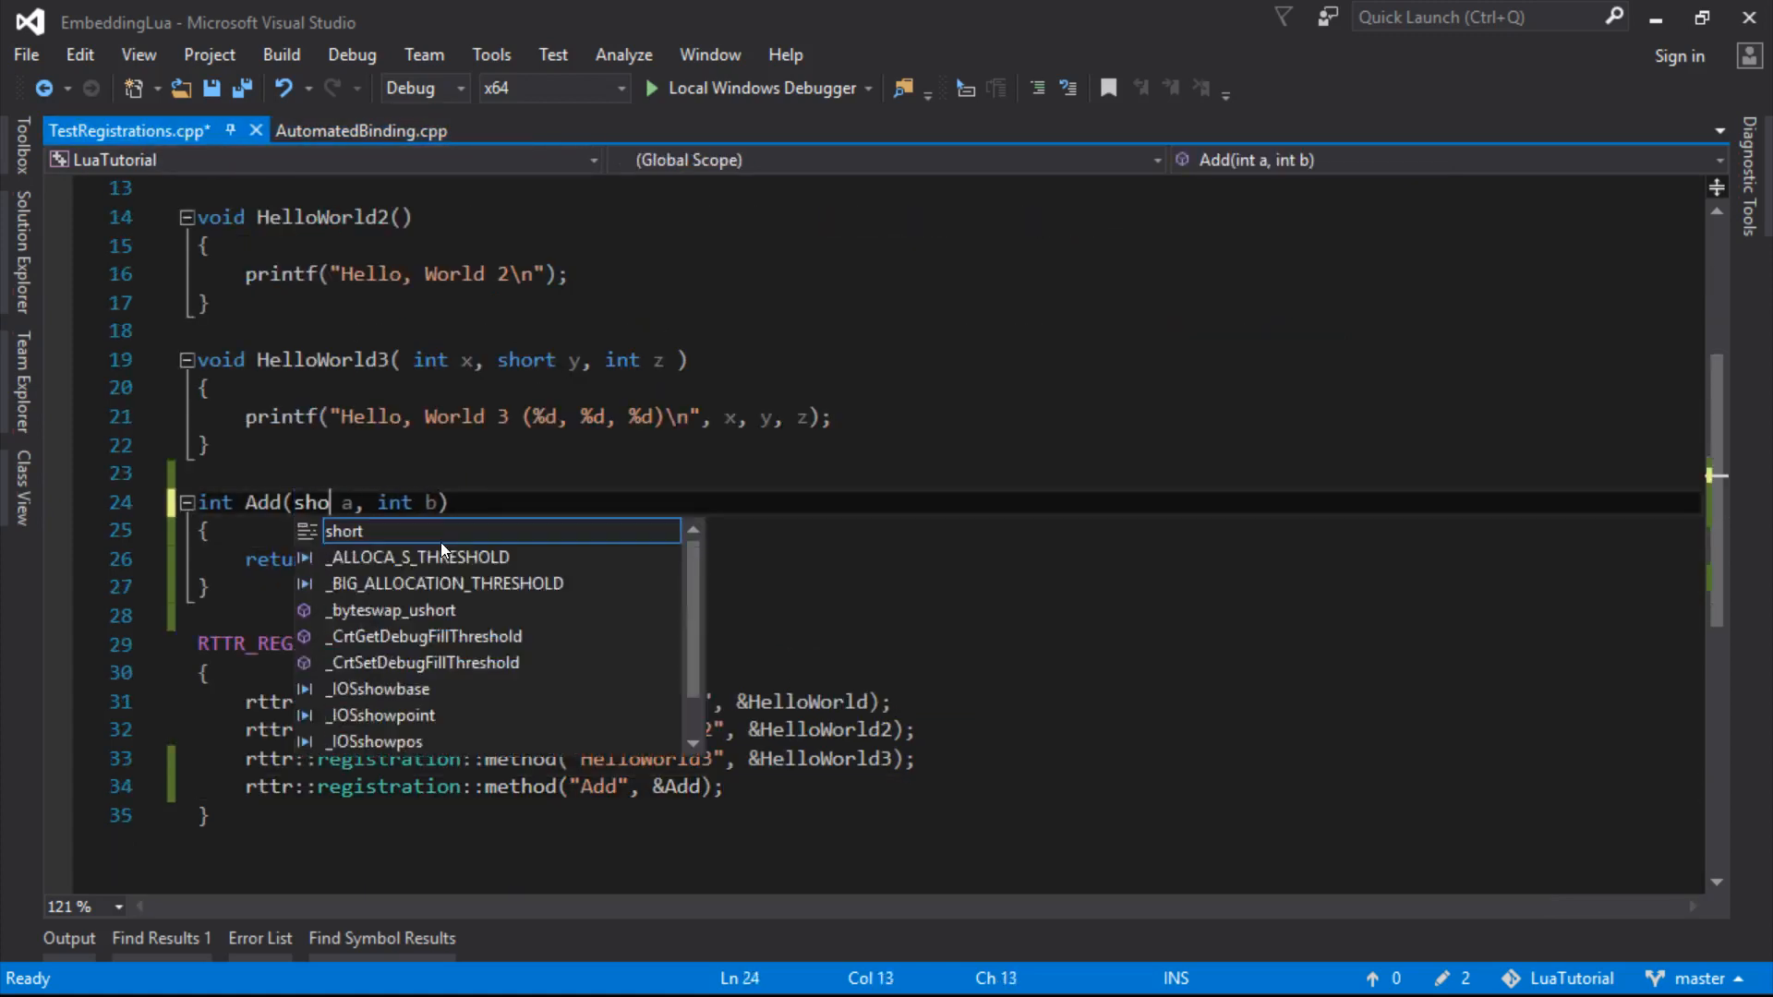
key(Tab)
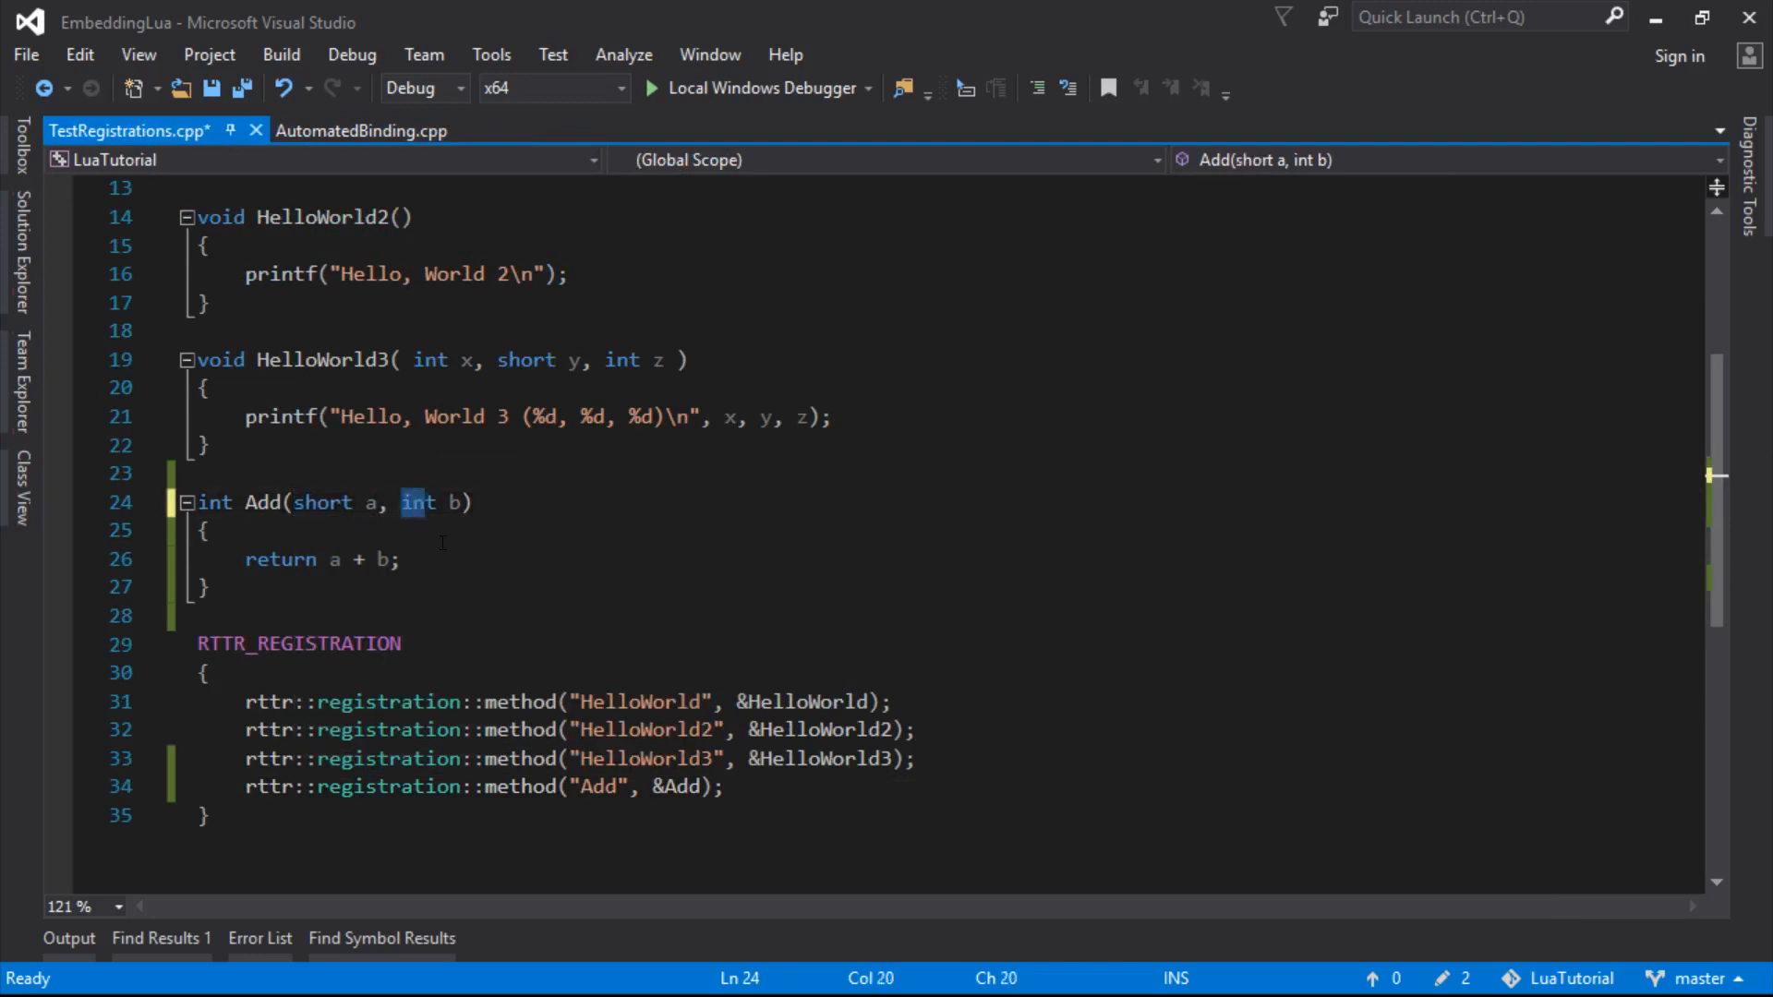
text(short)
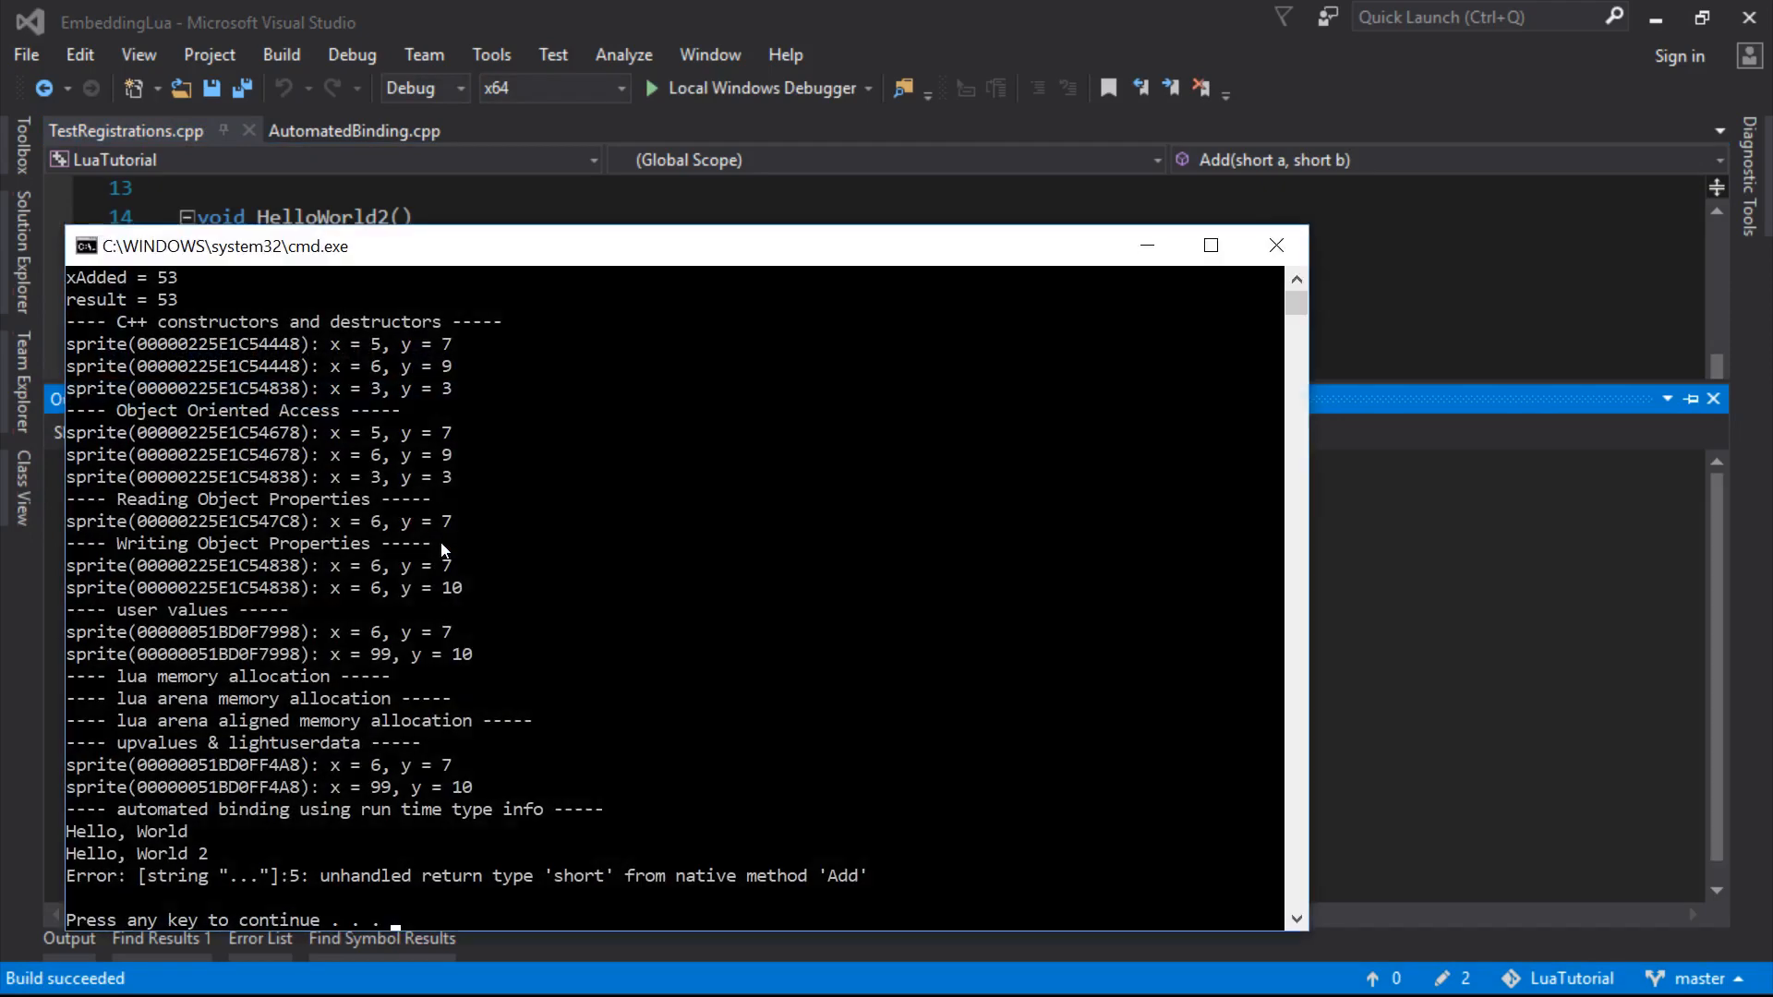
mouse_move(783, 848)
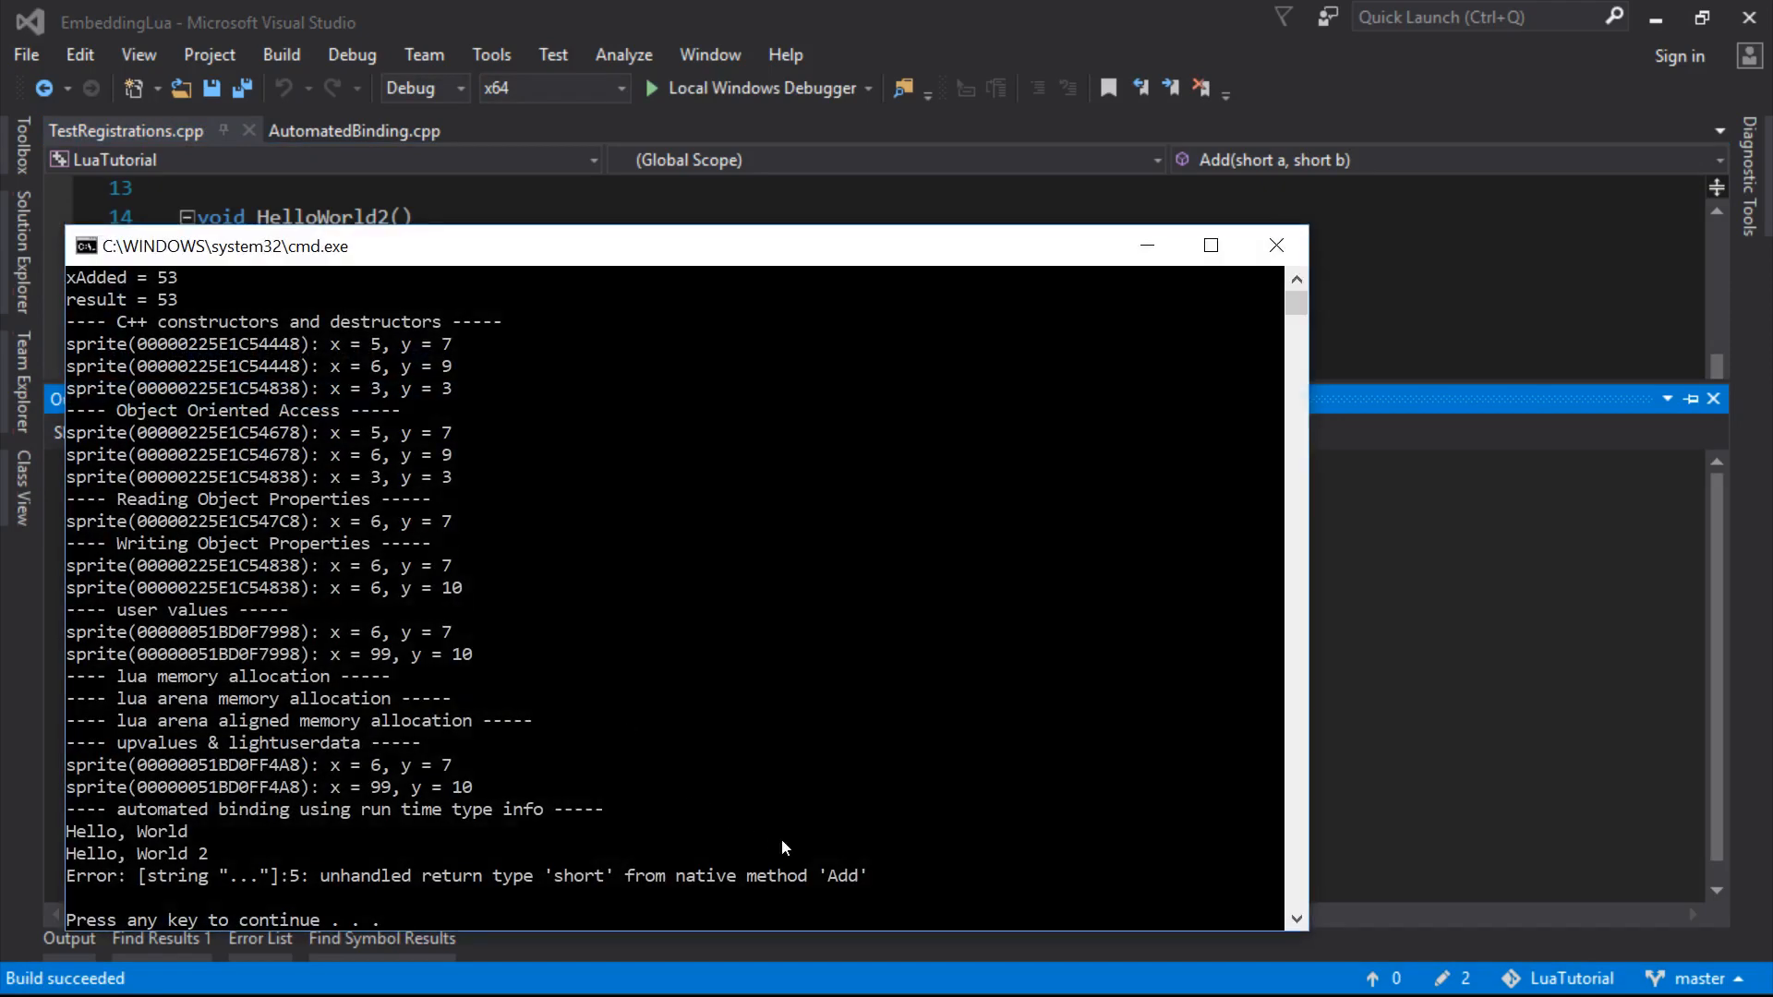
mouse_move(883, 905)
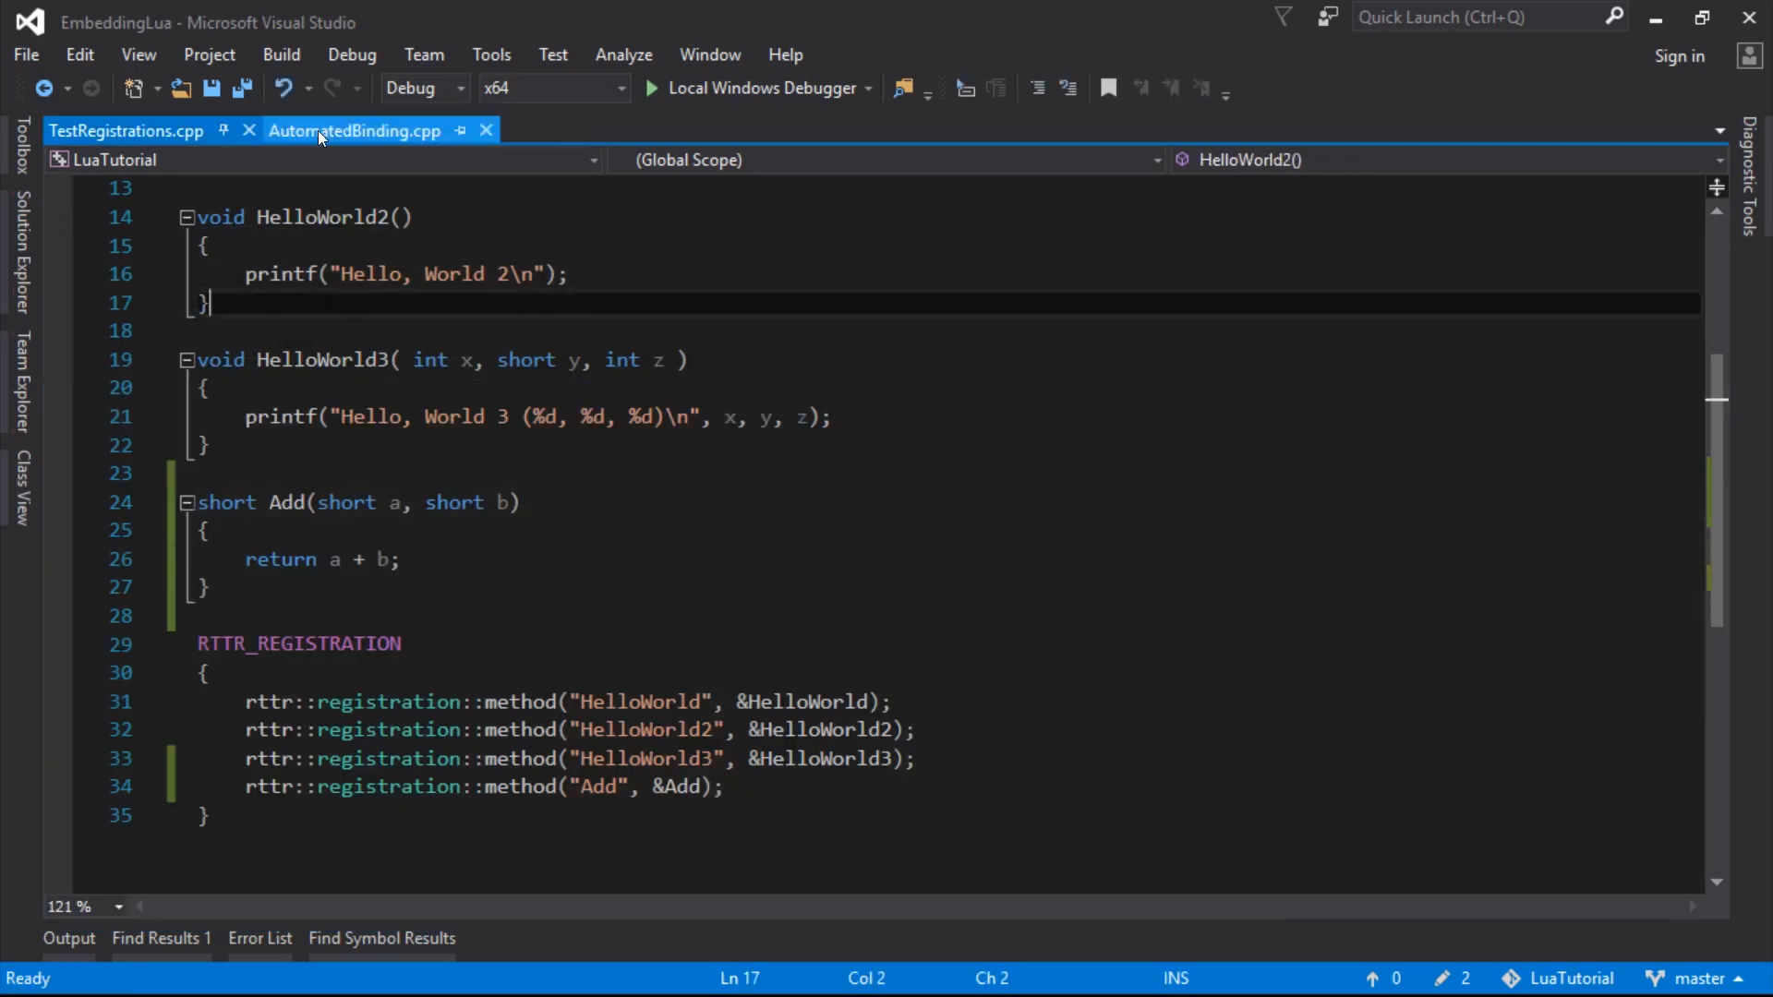
Duplicate the int branch as else if (result.is_type<short>()) pushing short values, then build and run
click(355, 129)
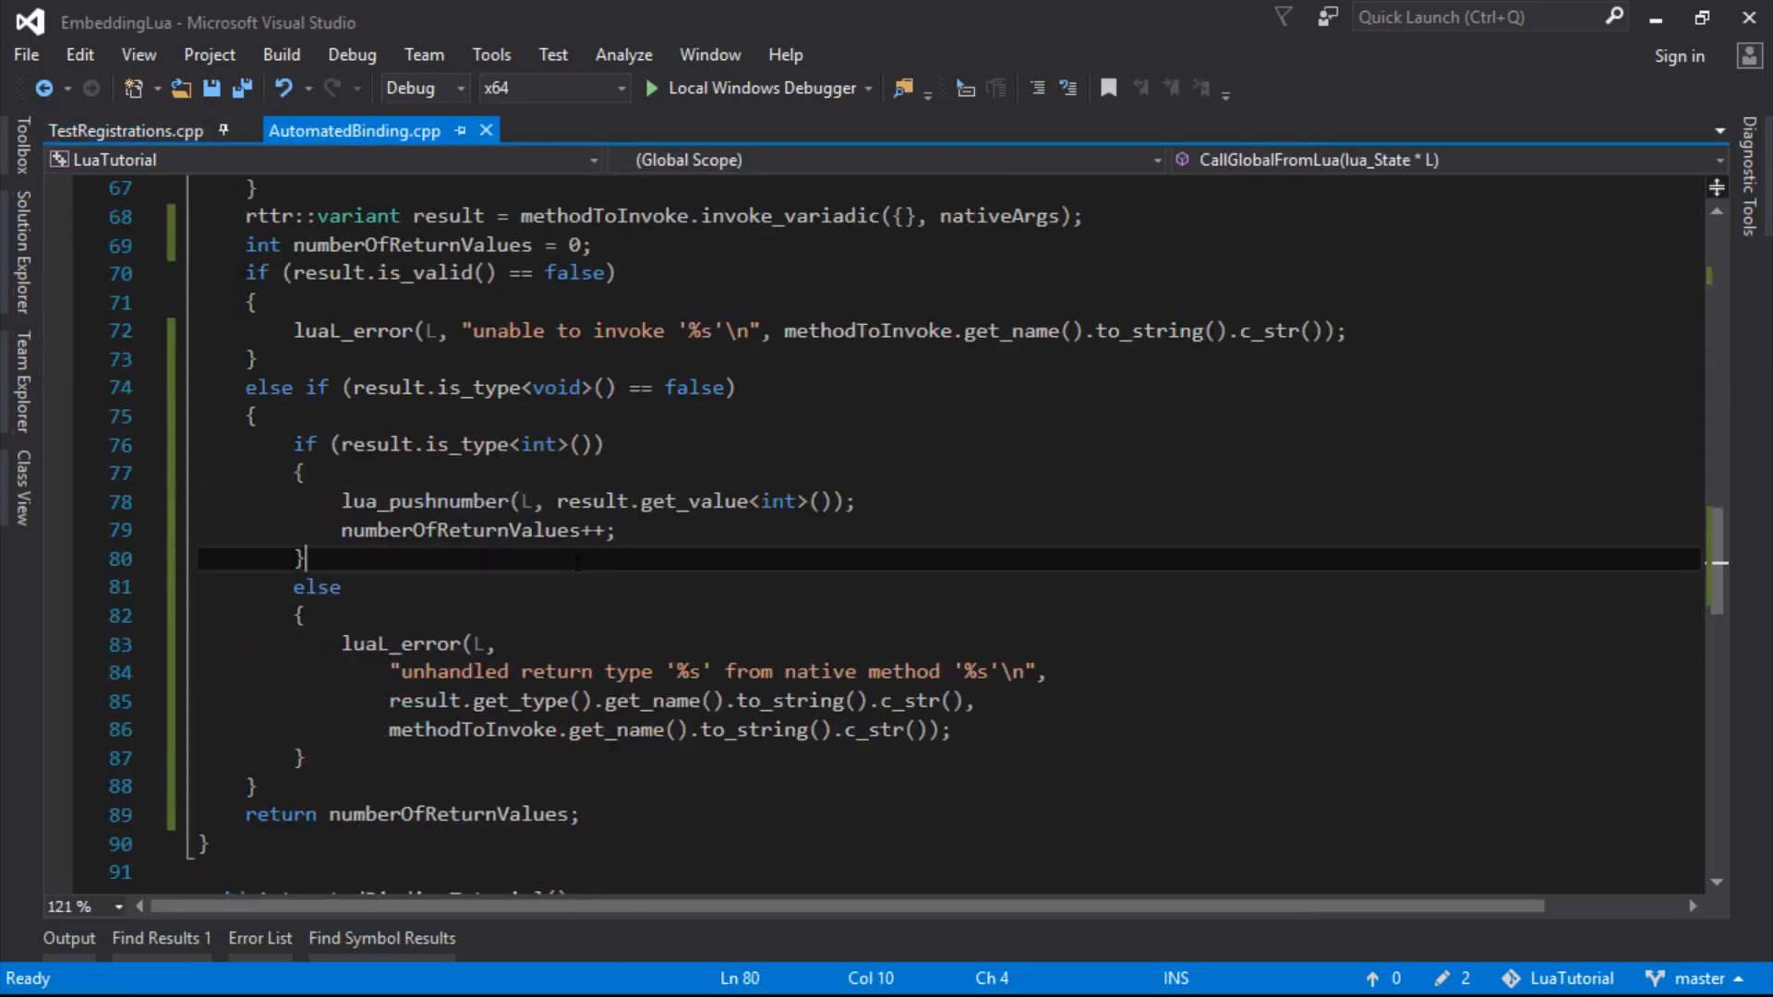
drag(297, 557, 297, 445)
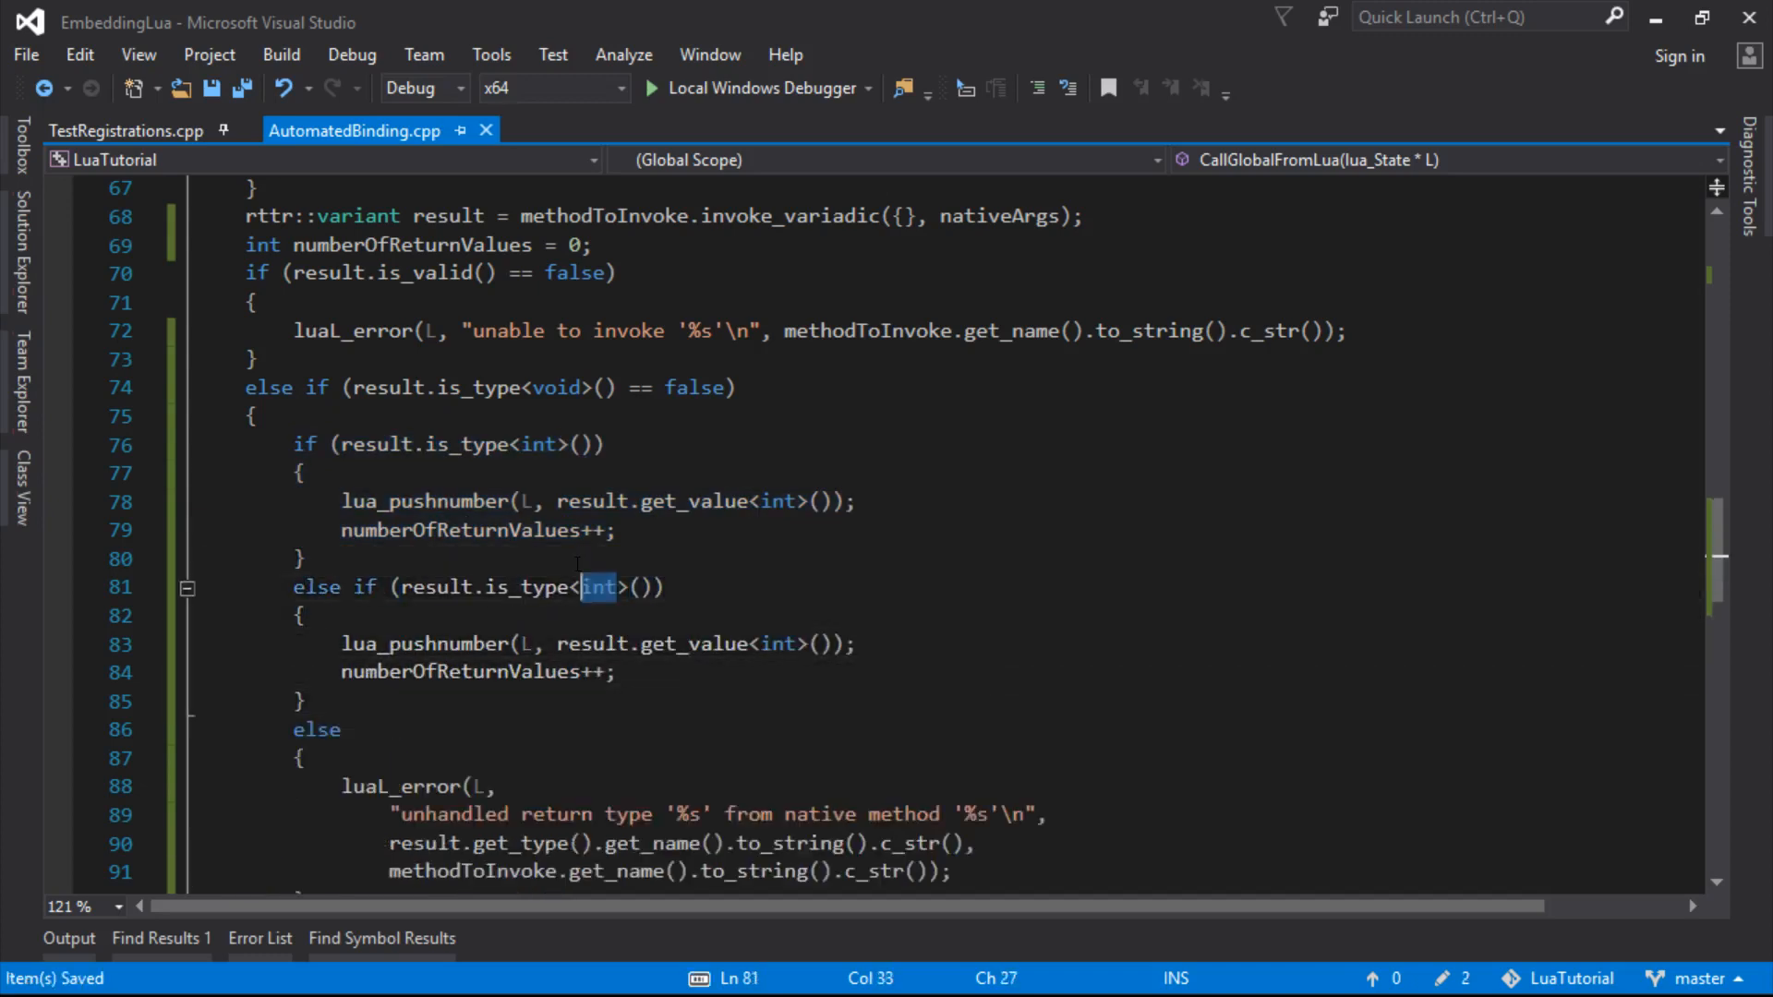
text(short)
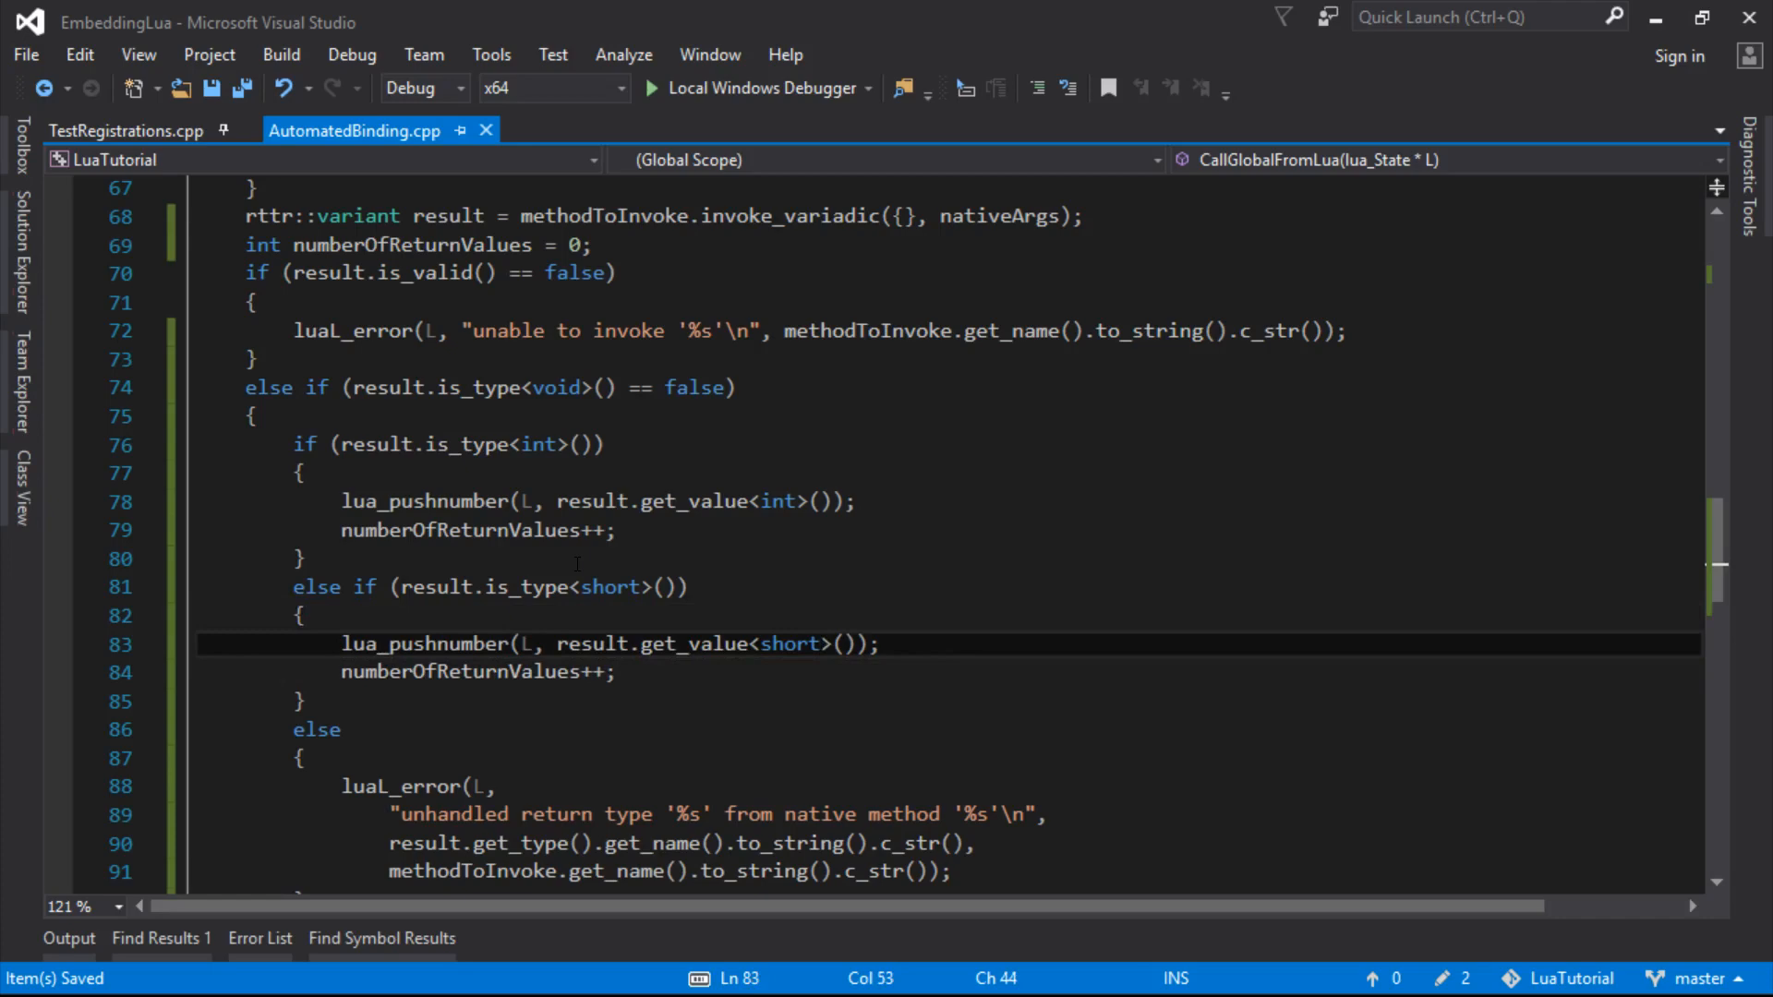
click(619, 672)
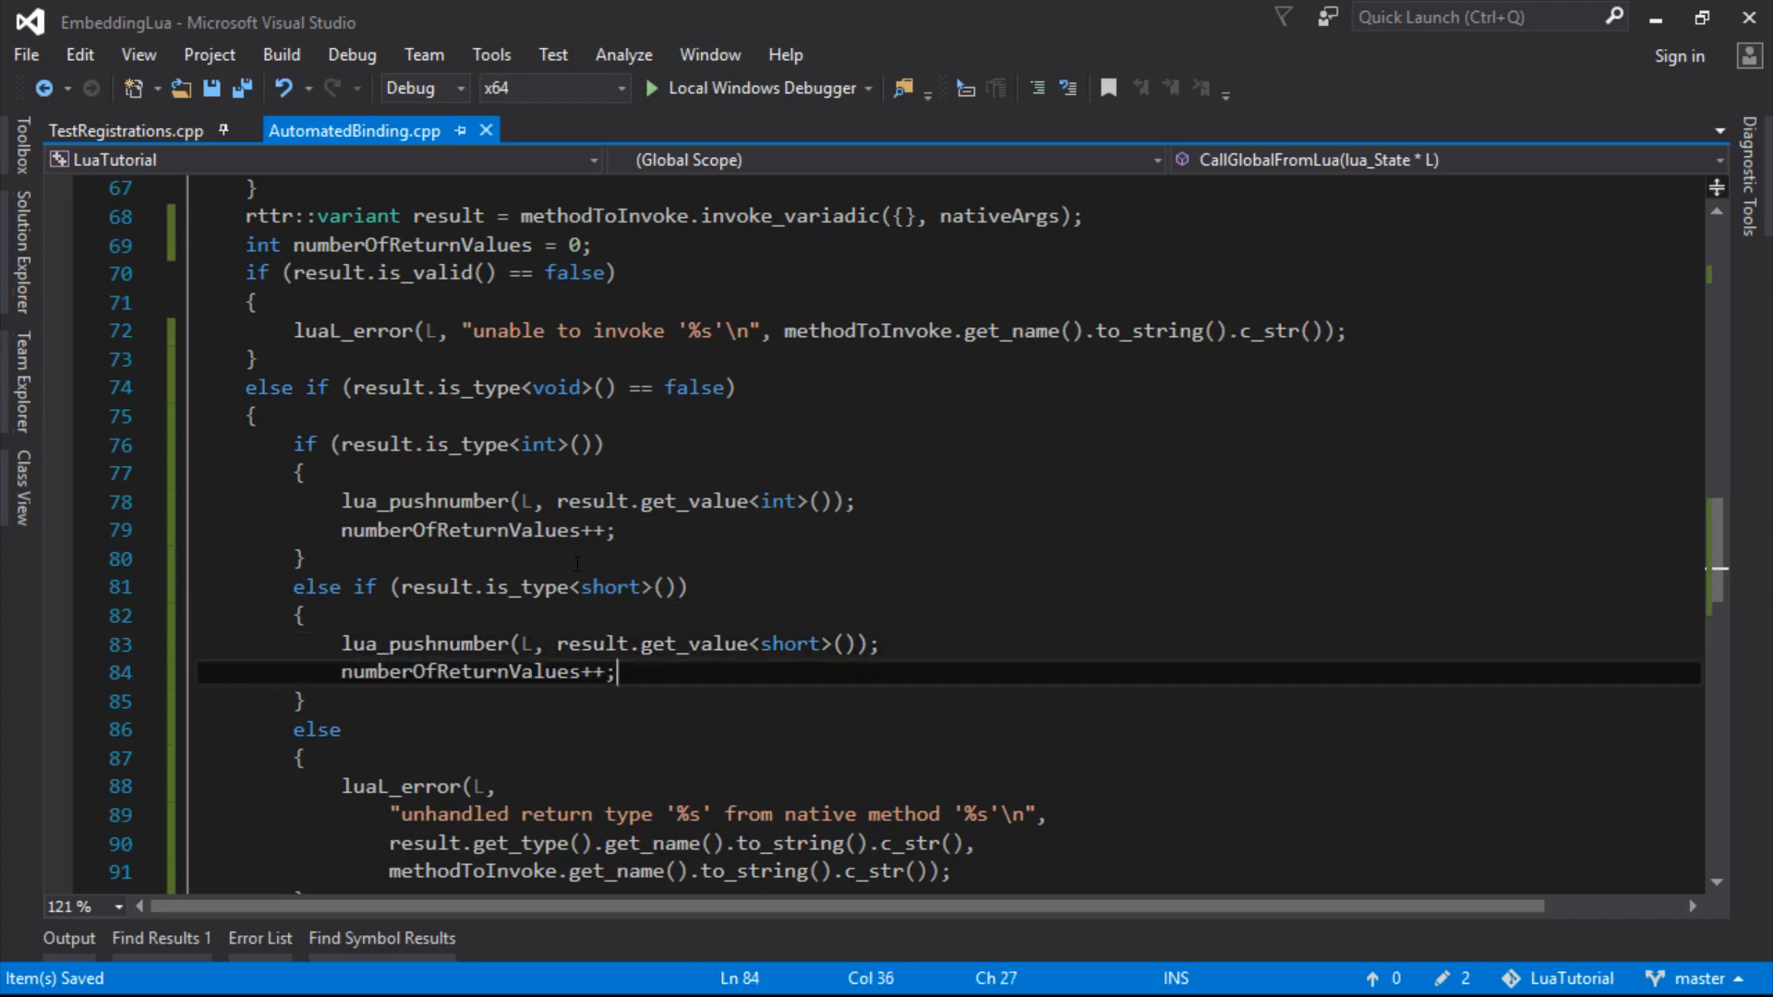
scroll(down, 3)
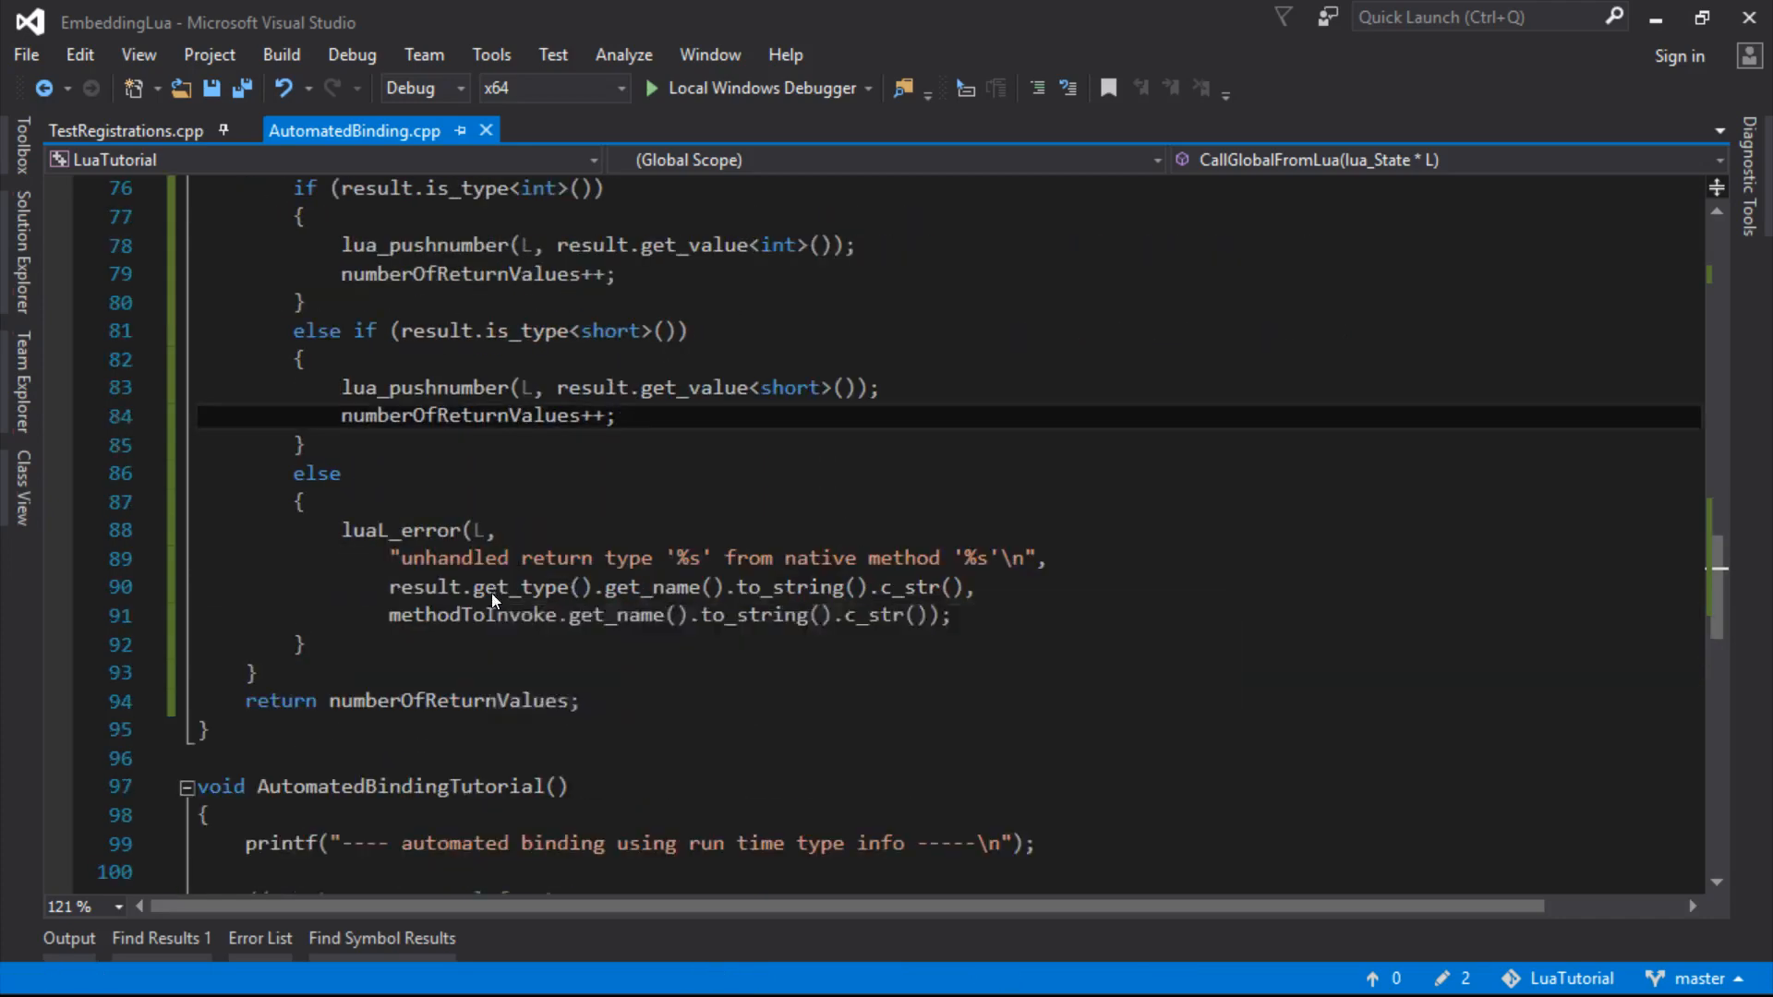
key(F7)
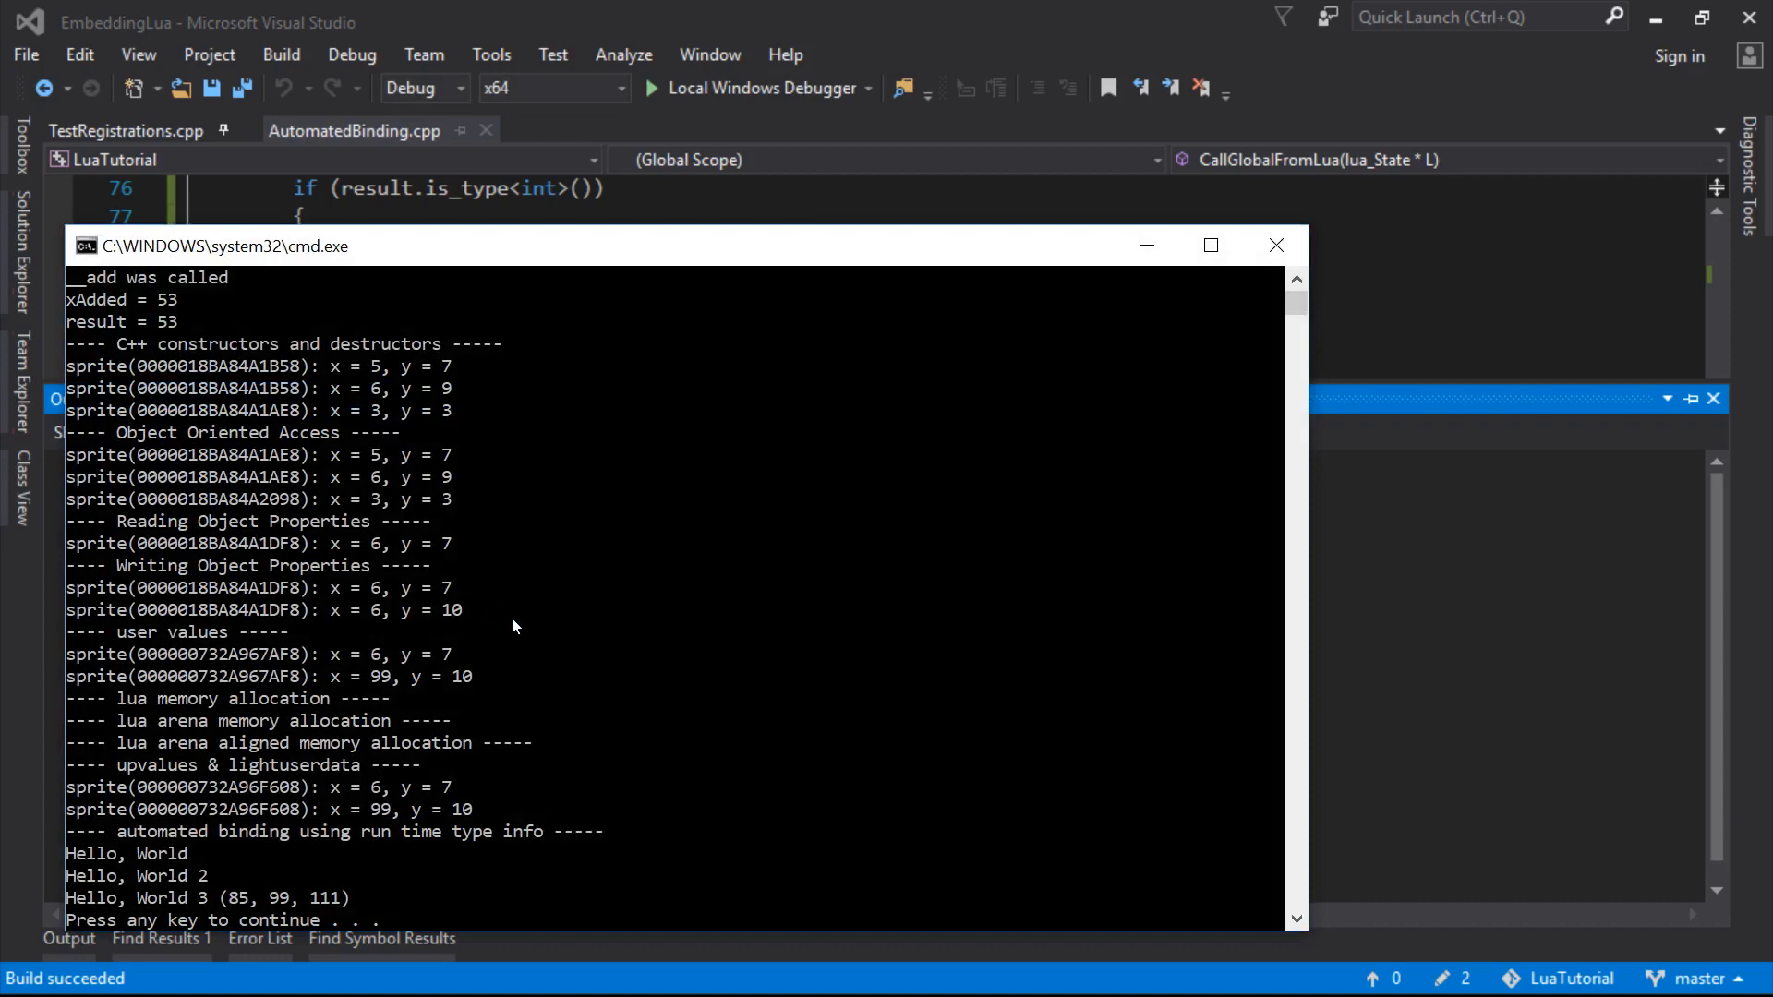
Close the program's console and return to TestRegistrations.cpp
click(1276, 244)
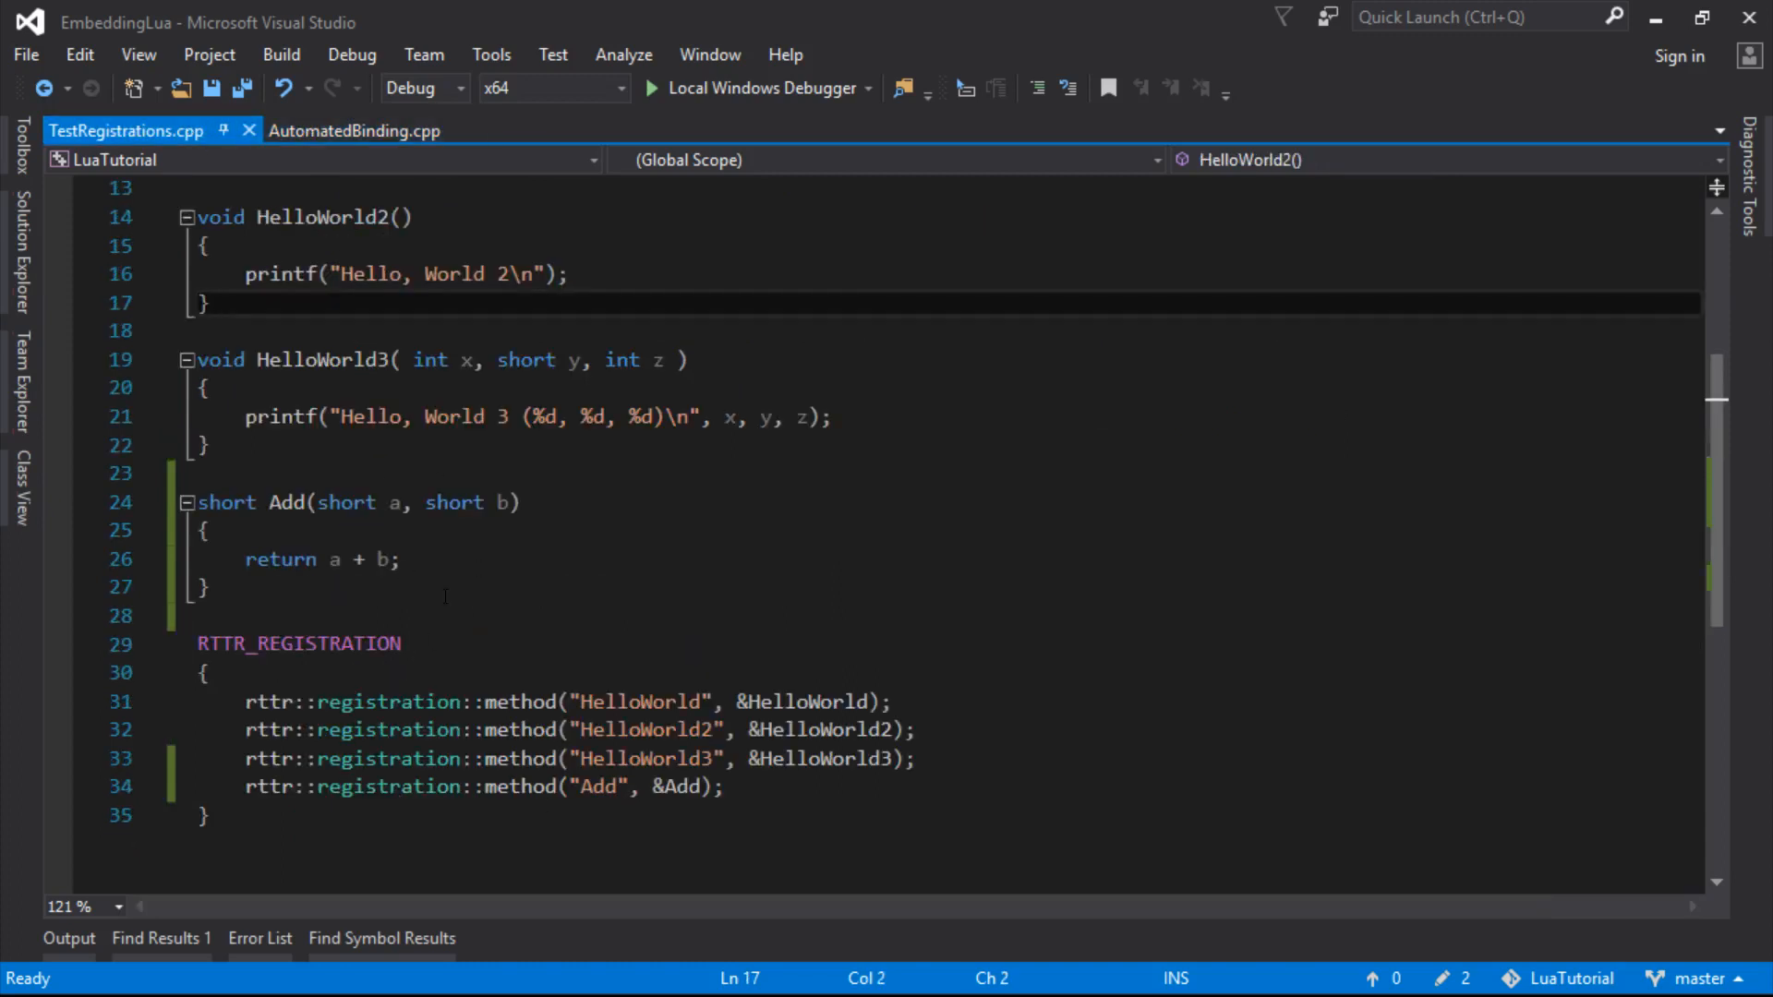
Duplicate Add as a short Mul returning a * b and register it with rttr::registration::method
drag(198, 502, 209, 587)
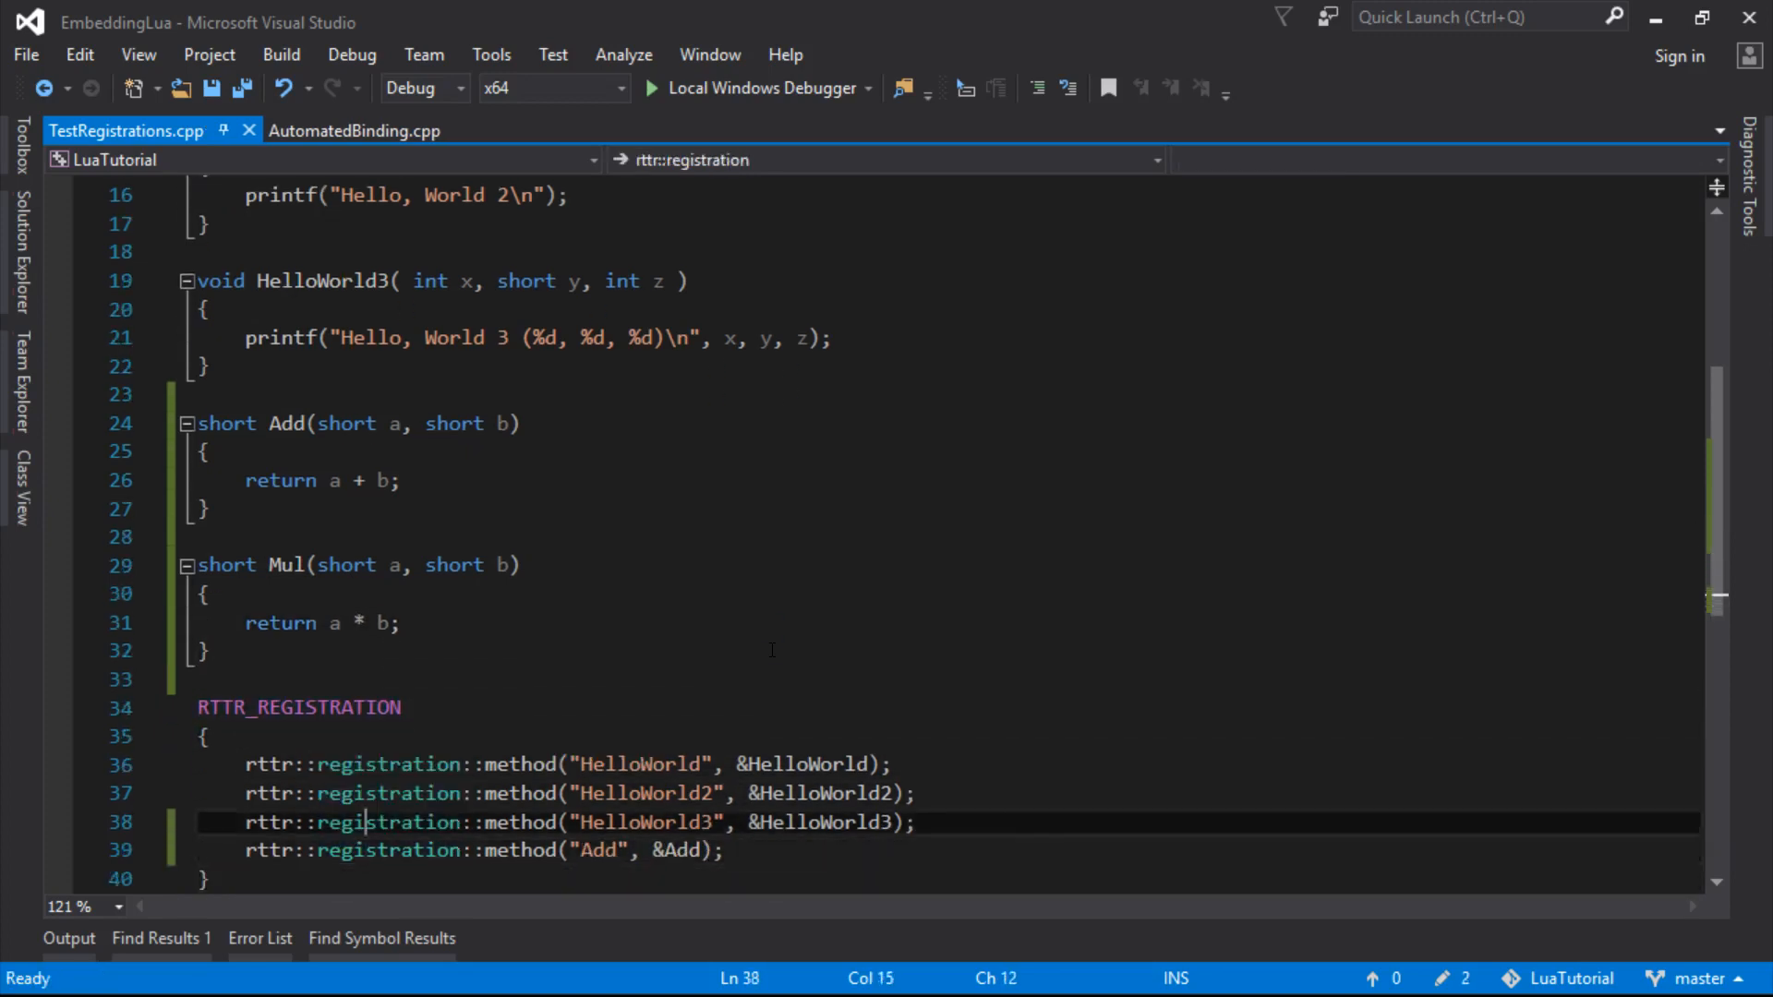
text(rttr::registration::method("Add", &Add);)
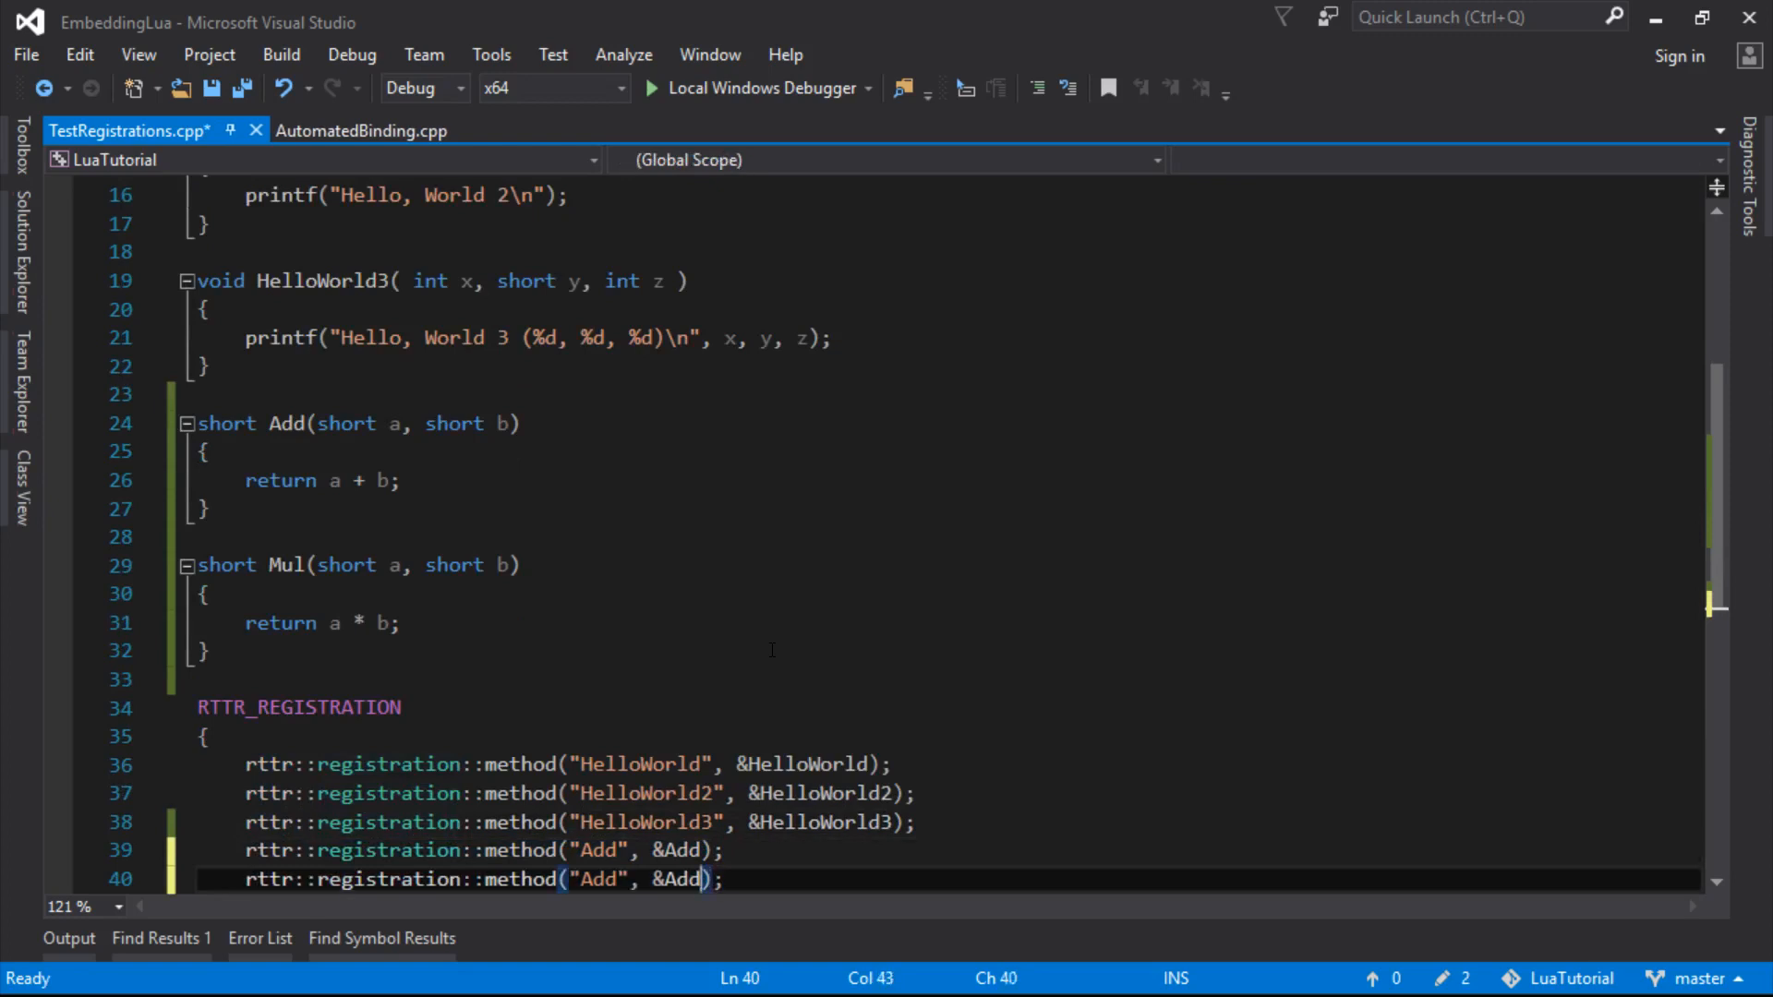
text(Mi)
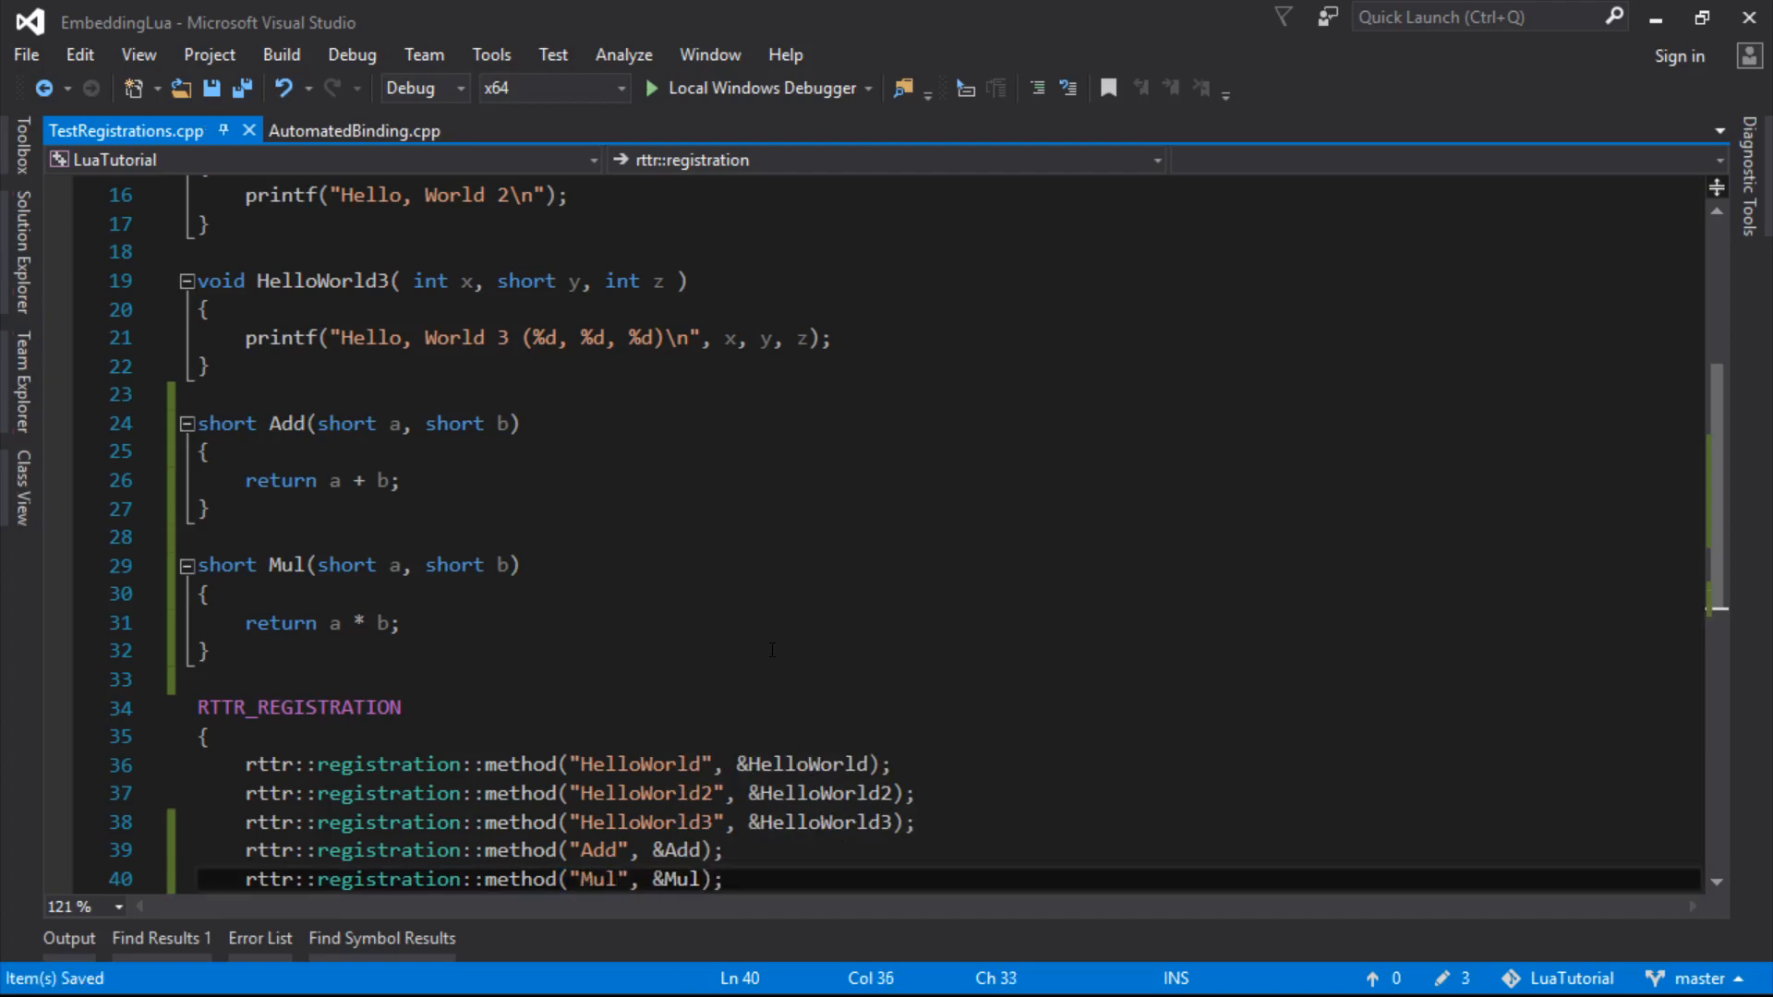
click(355, 130)
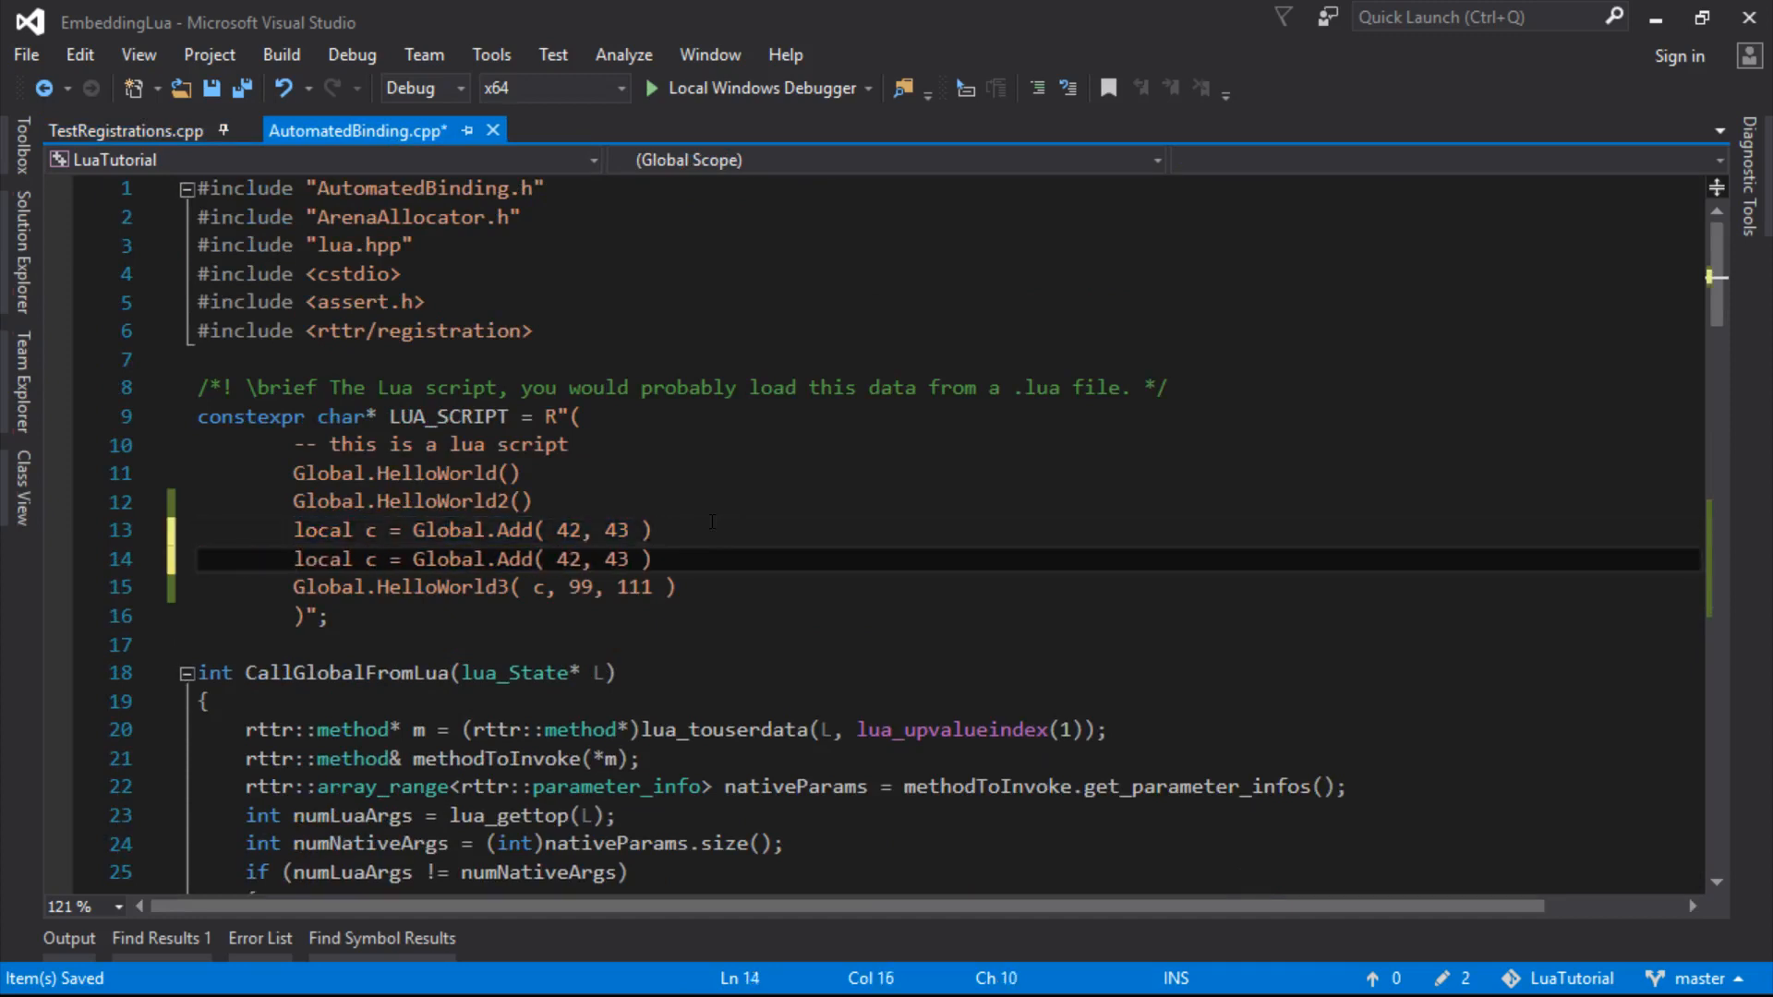
Store Global.Add( c, 2 ) in local d and pass d as HelloWorld3's first argument
text(d)
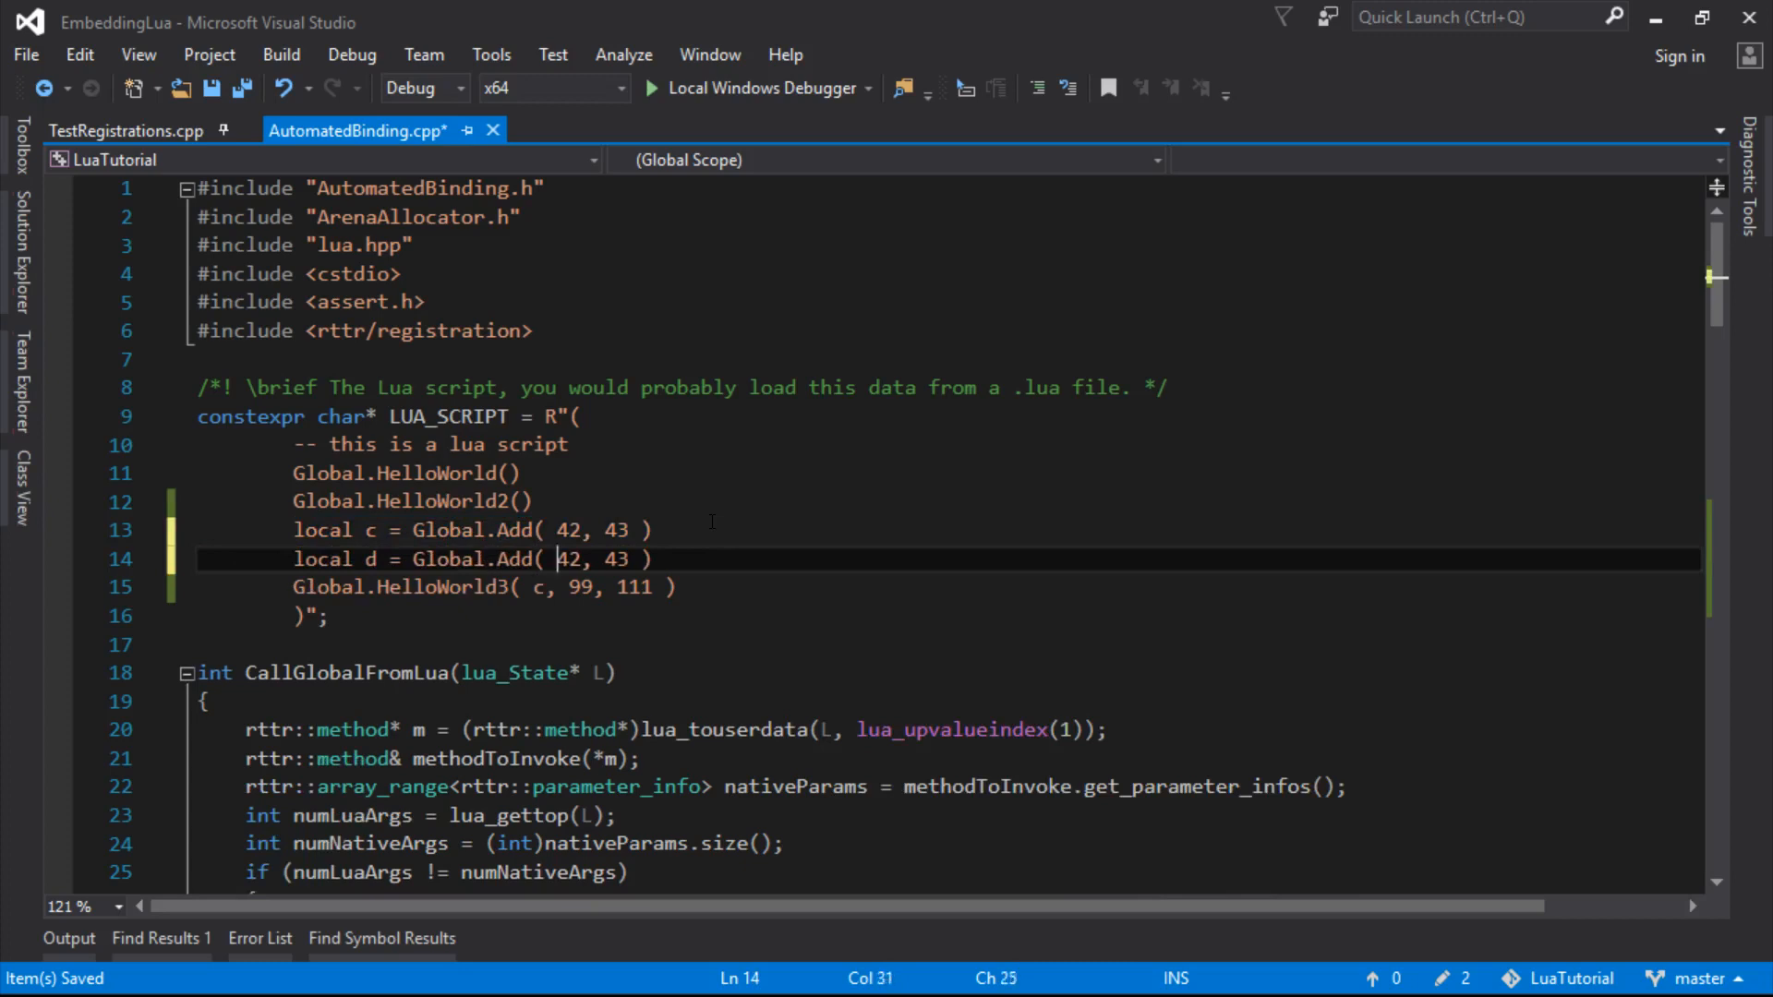
text(c)
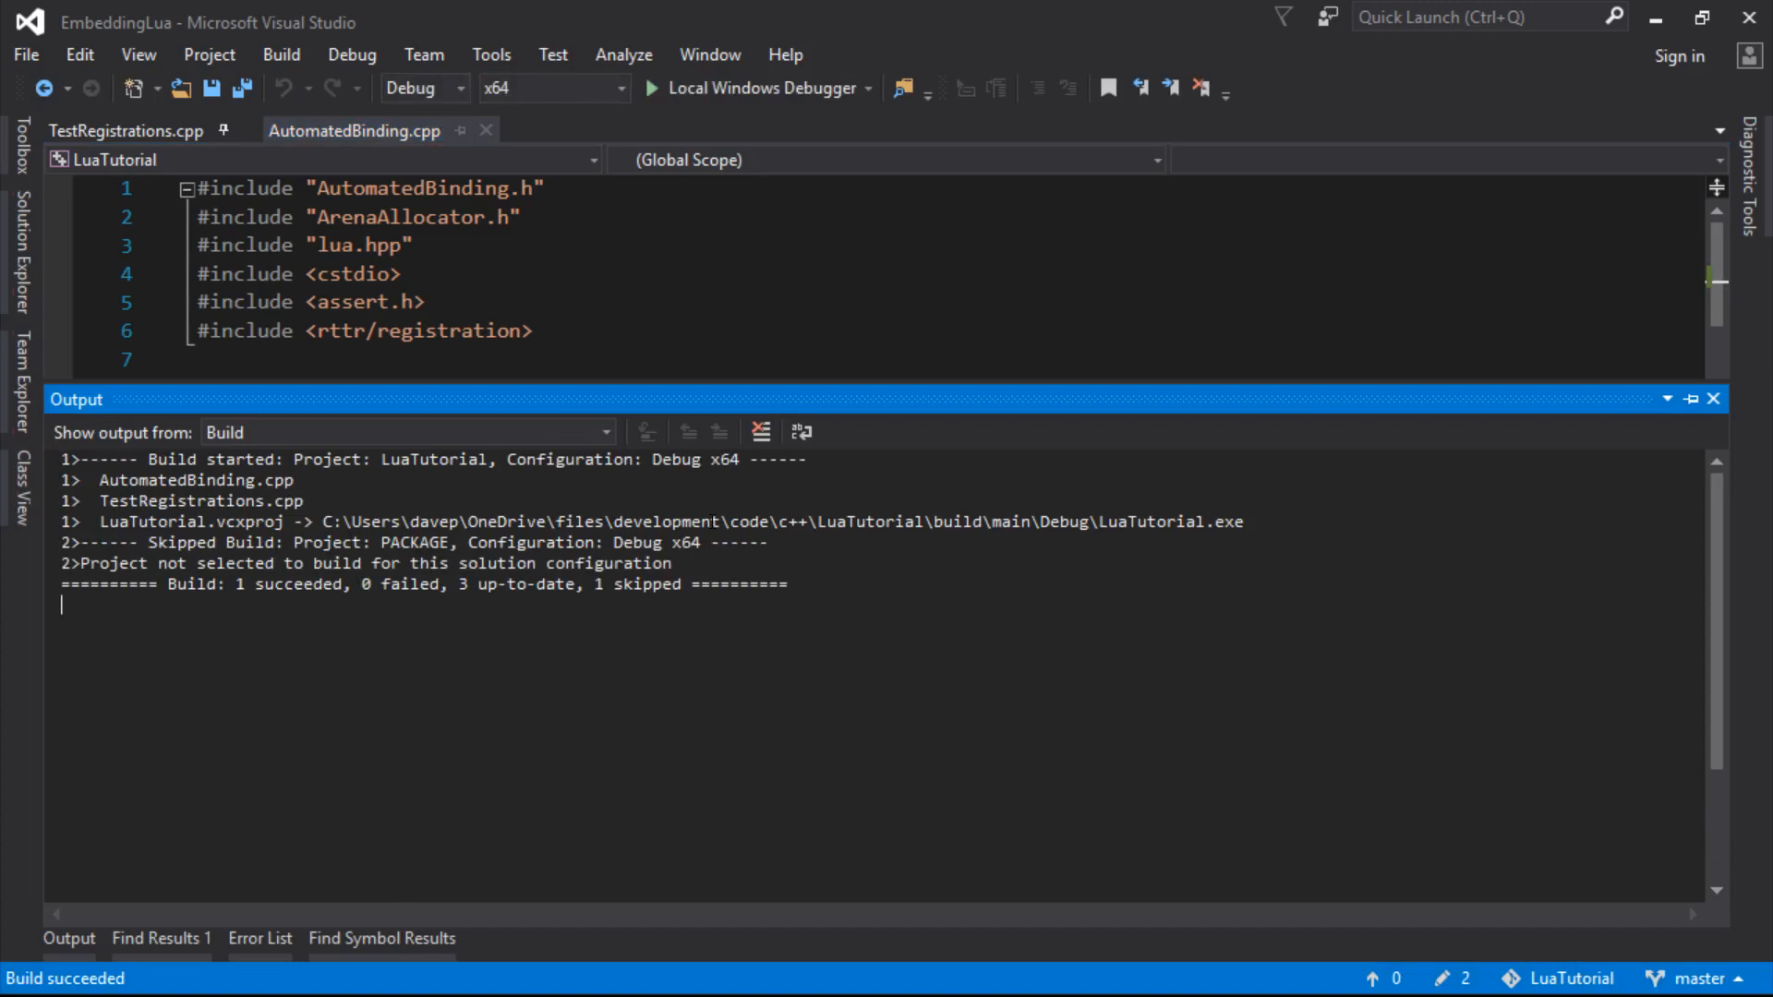
mouse_move(517, 406)
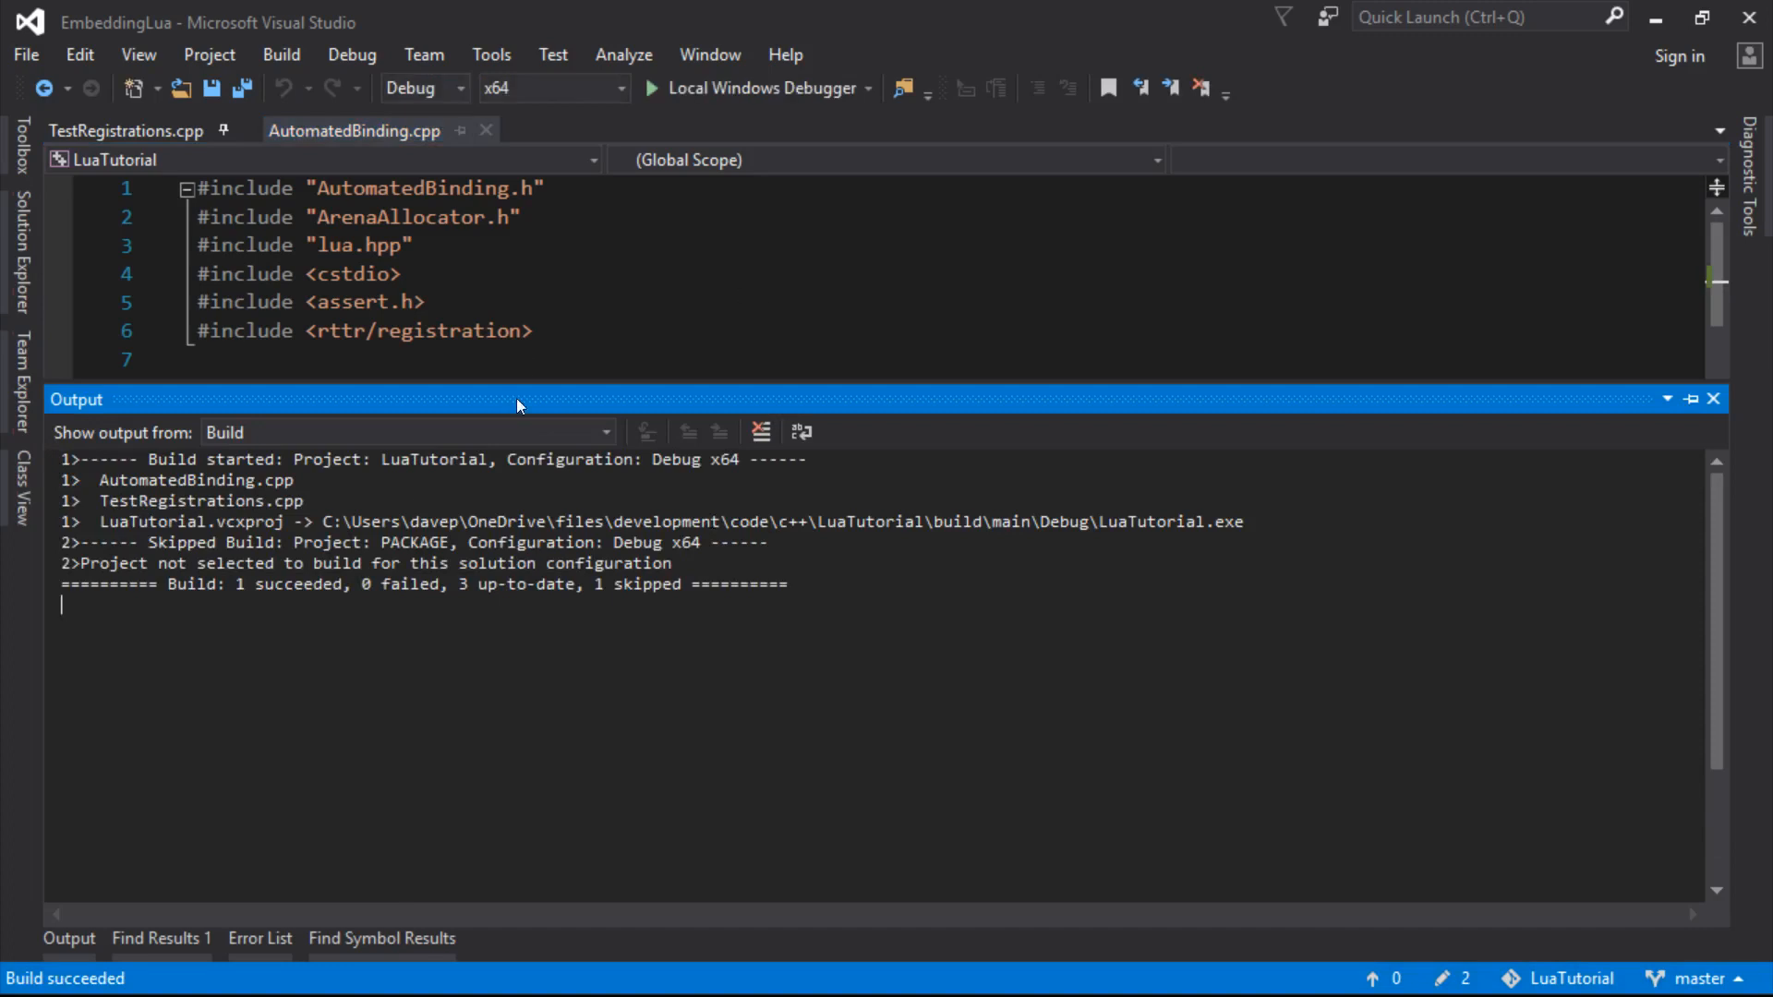
Run under Local Windows Debugger, confirm Hello, World 3 prints 87, 99, 111, and dismiss the console
click(1713, 399)
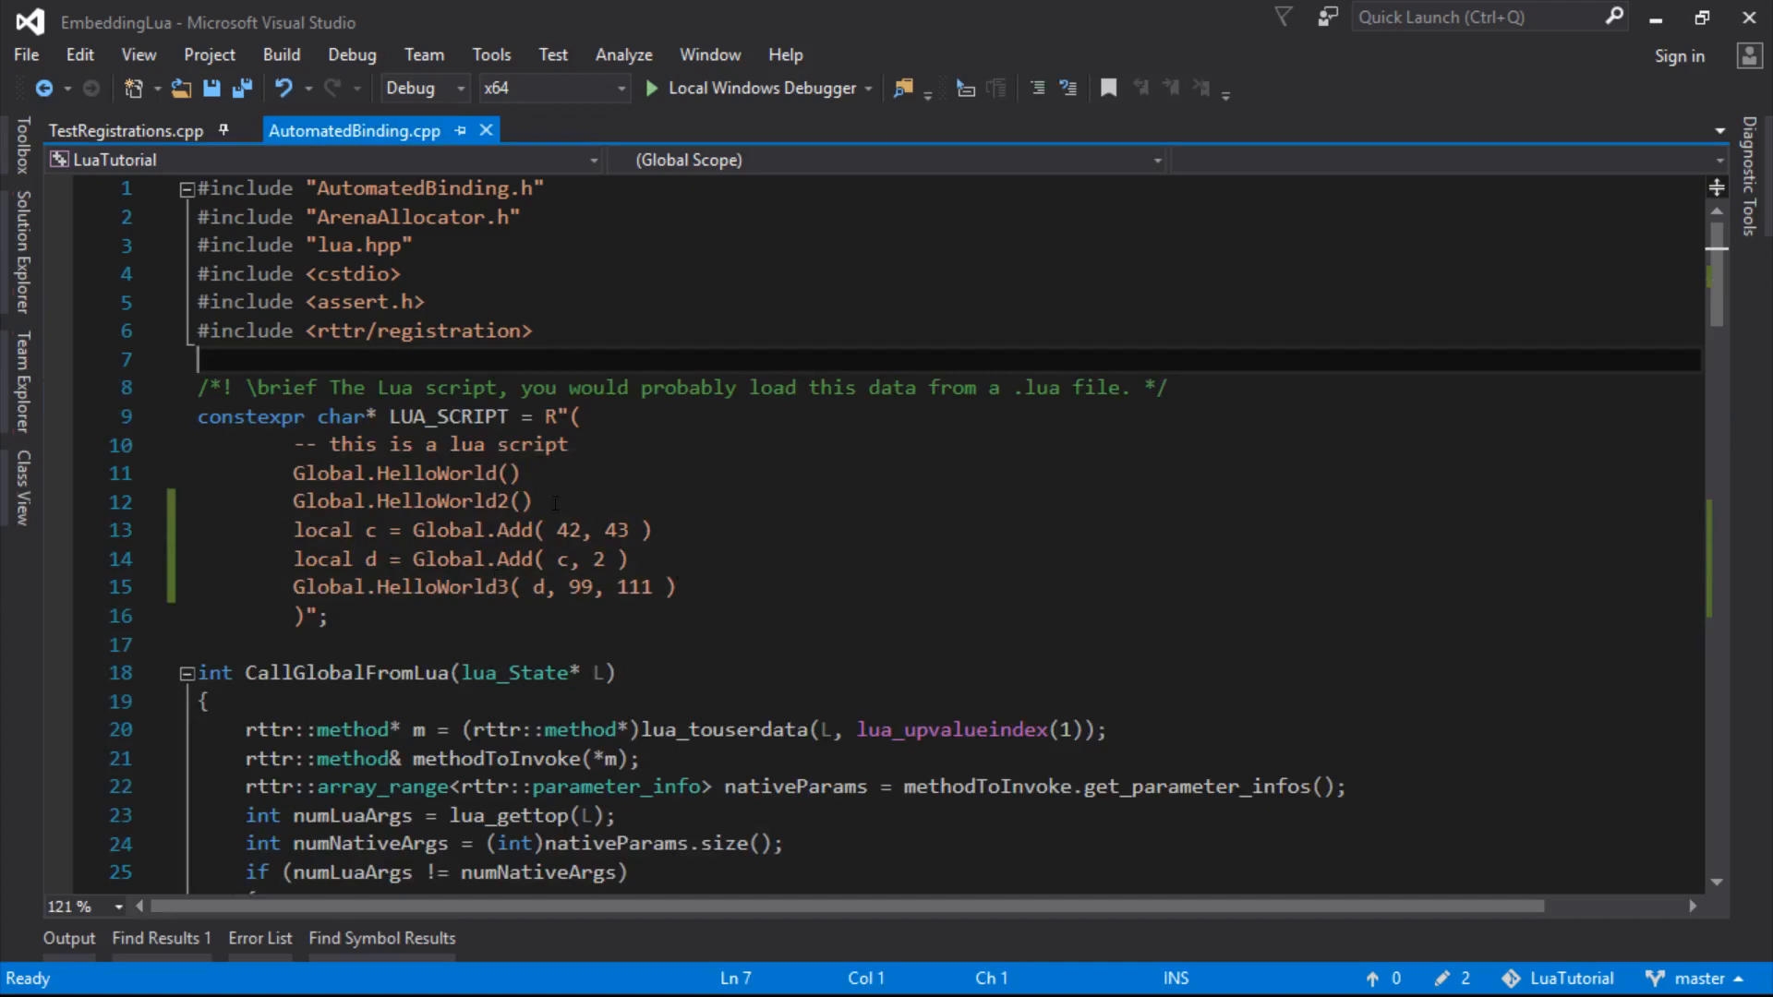
click(643, 87)
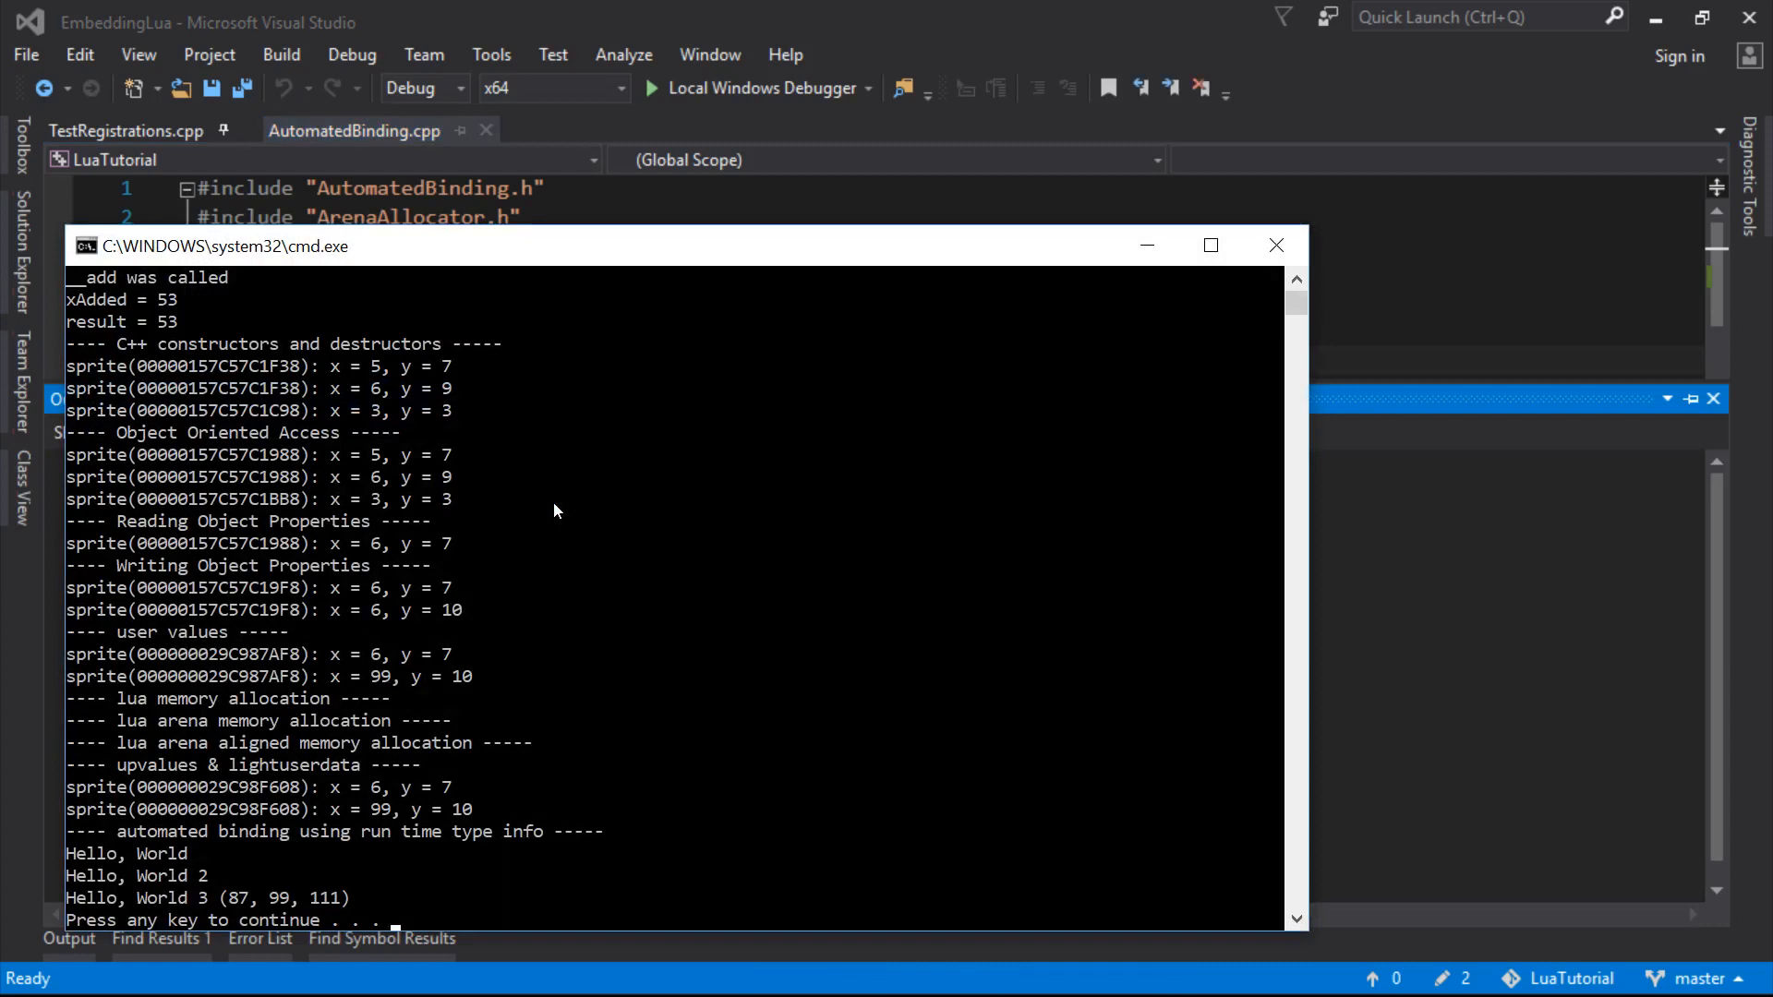
mouse_move(256, 875)
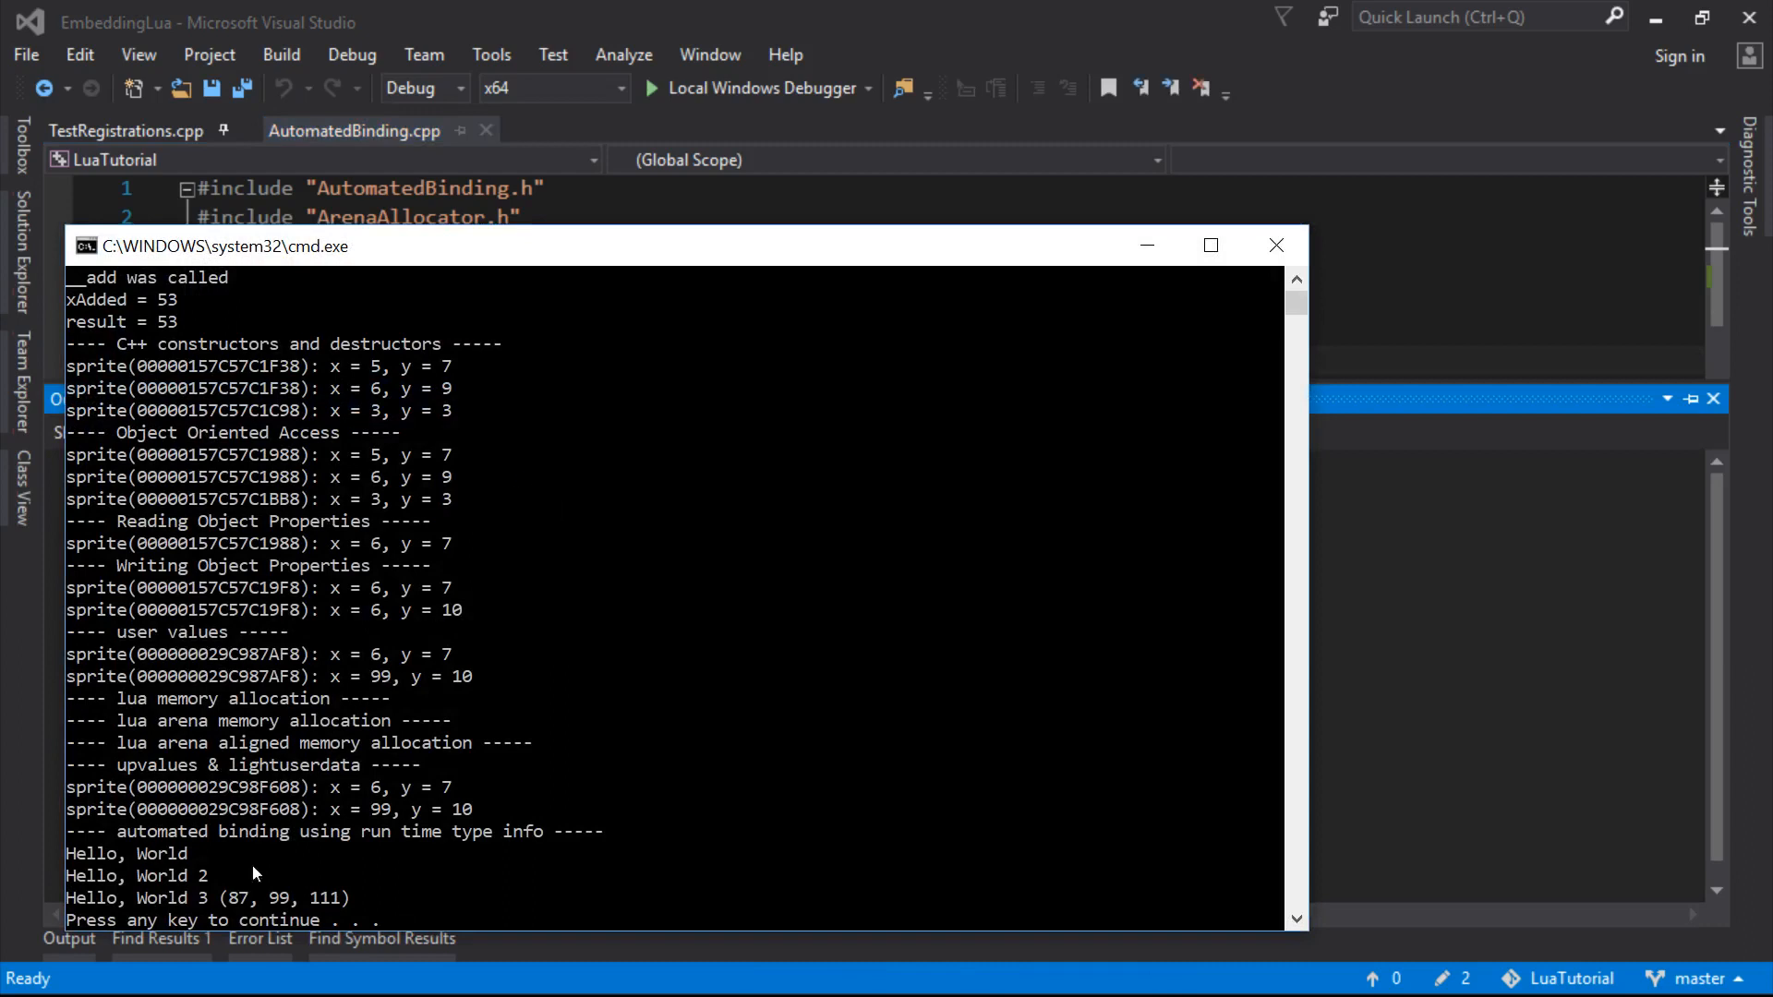
mouse_move(775, 63)
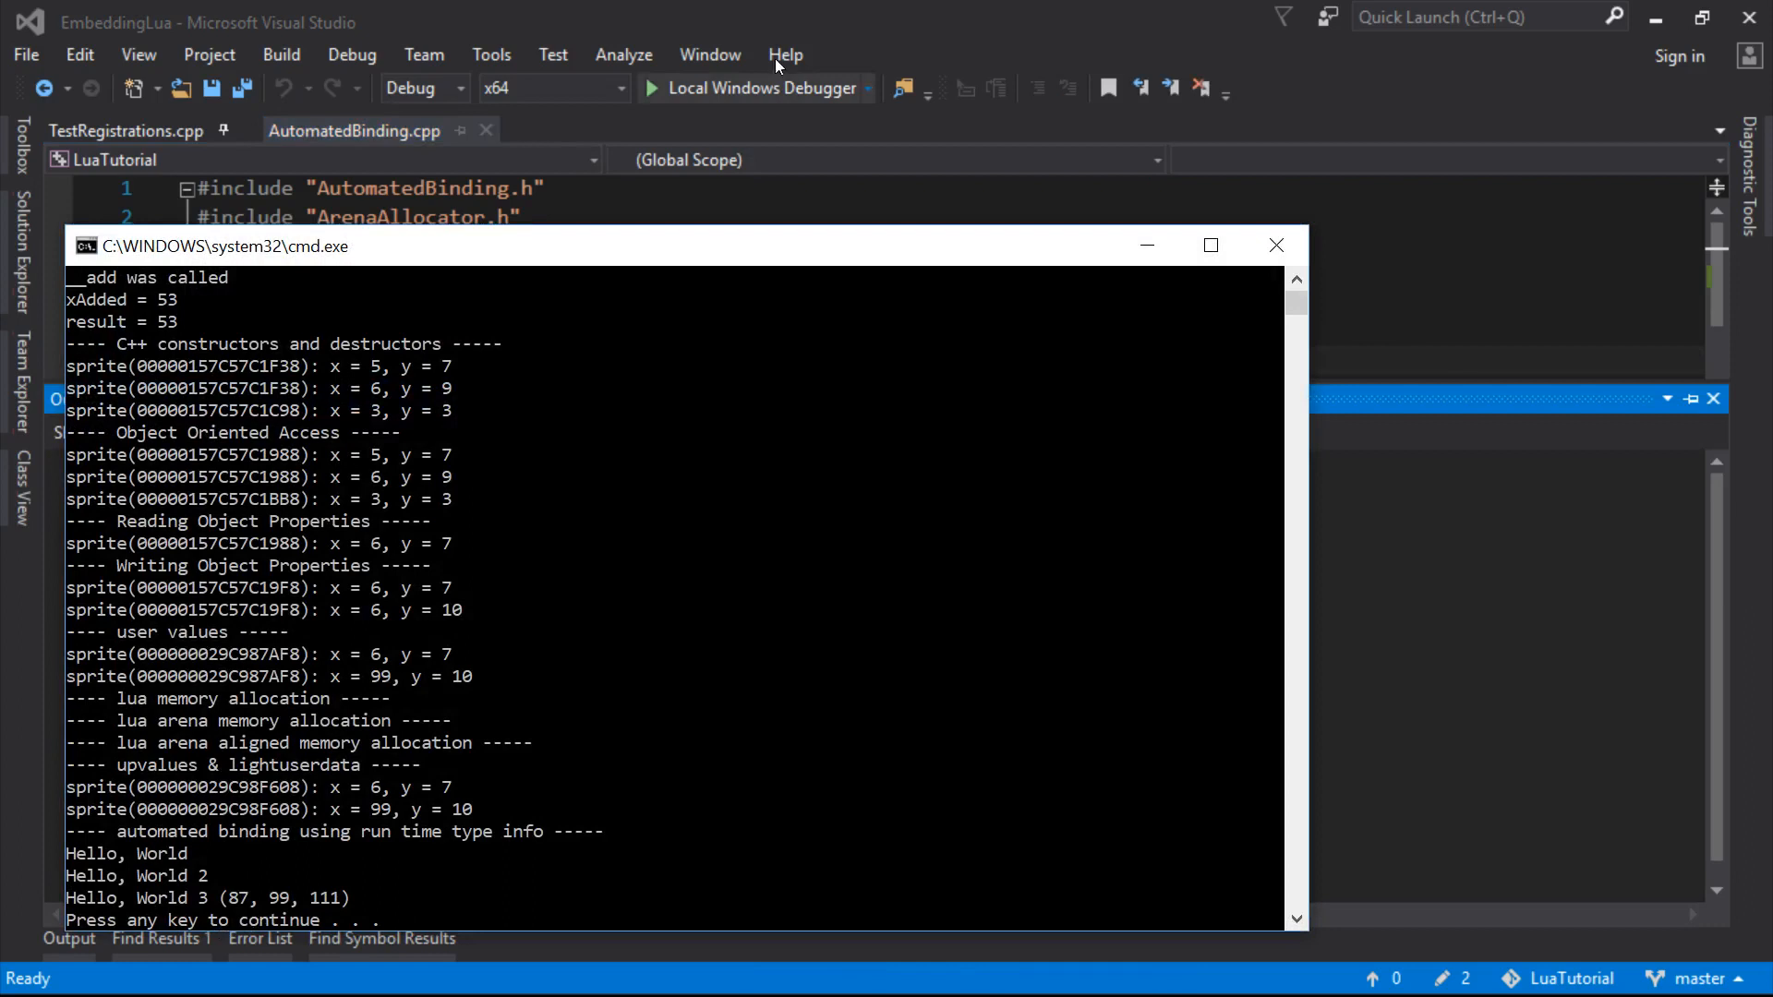
click(1276, 243)
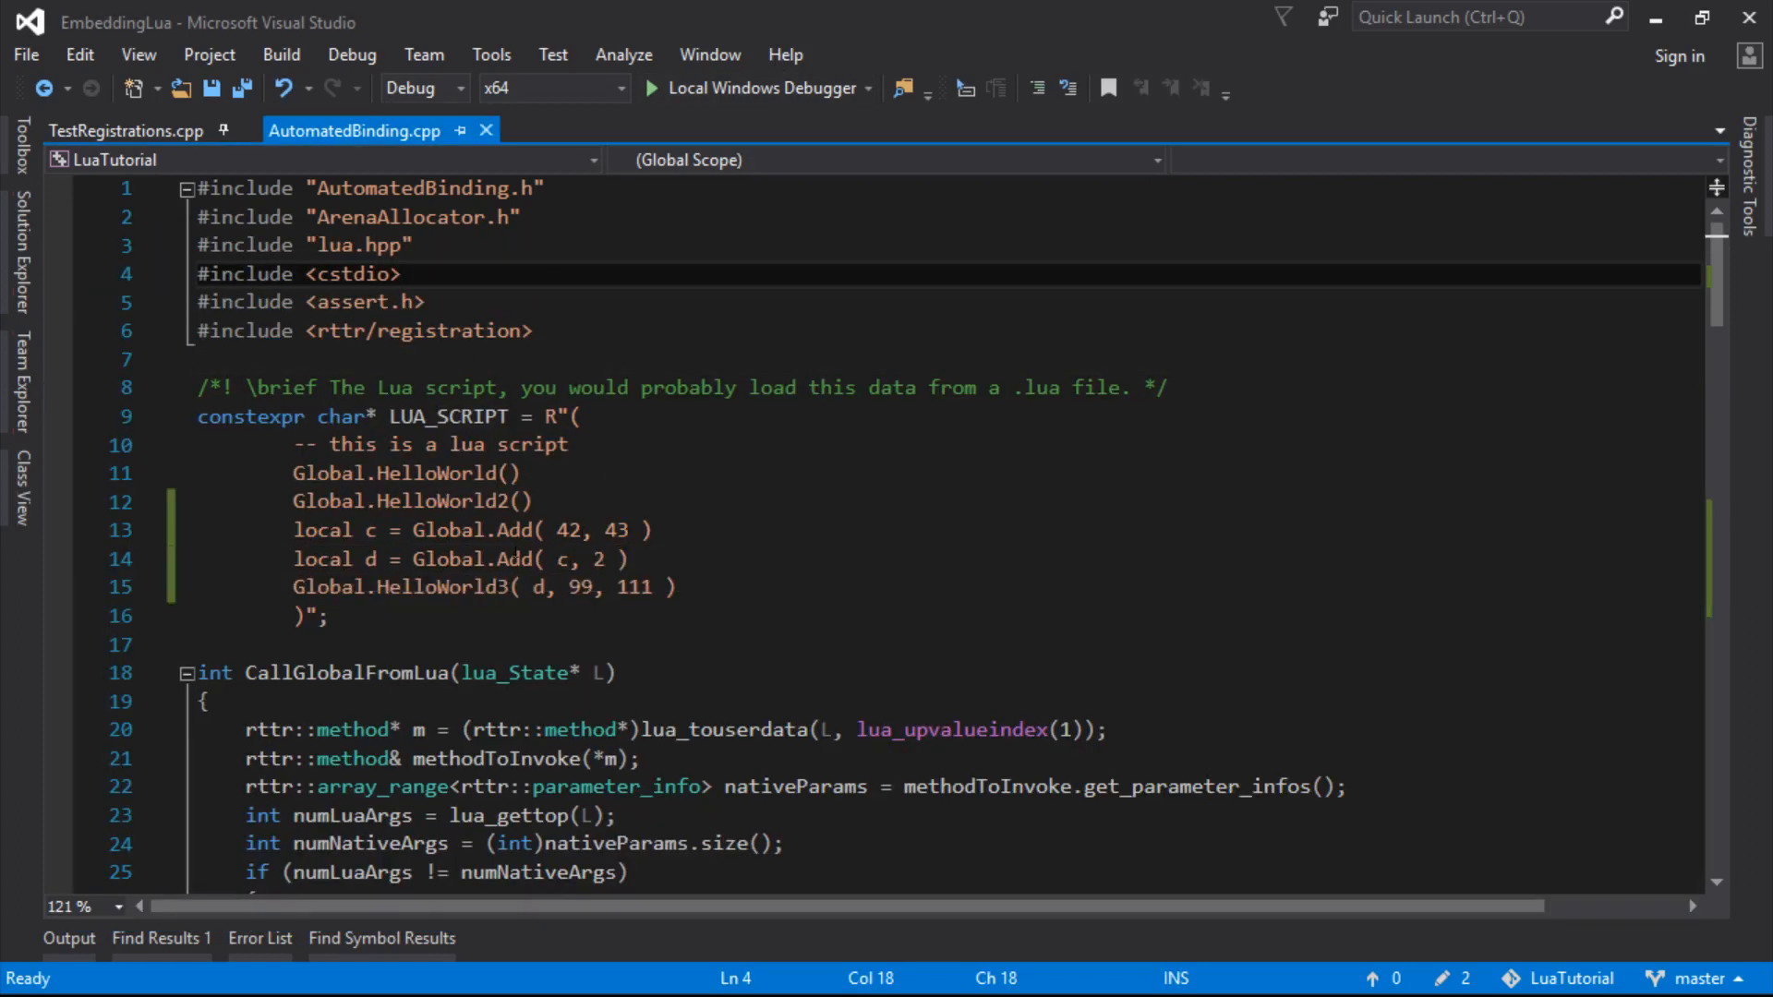
Replace Global.Add with Global.Mul( c, 2 ) for d in the Lua script string
text(Mul)
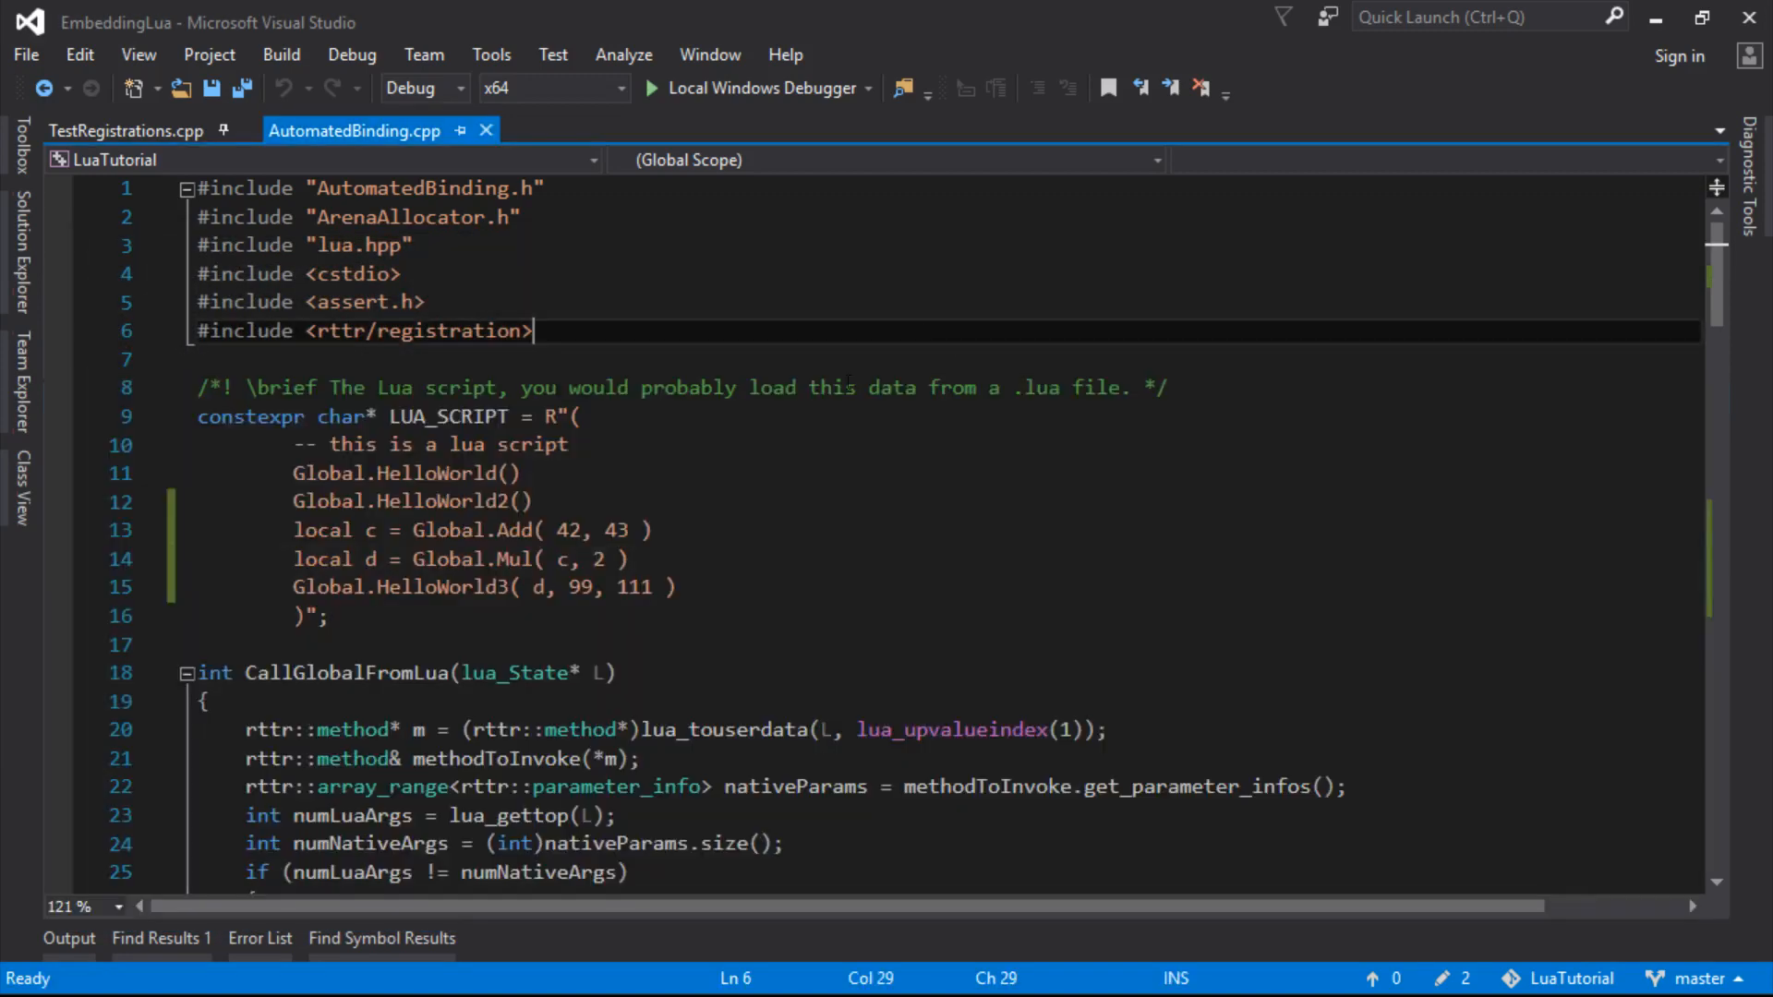
scroll(down, 3)
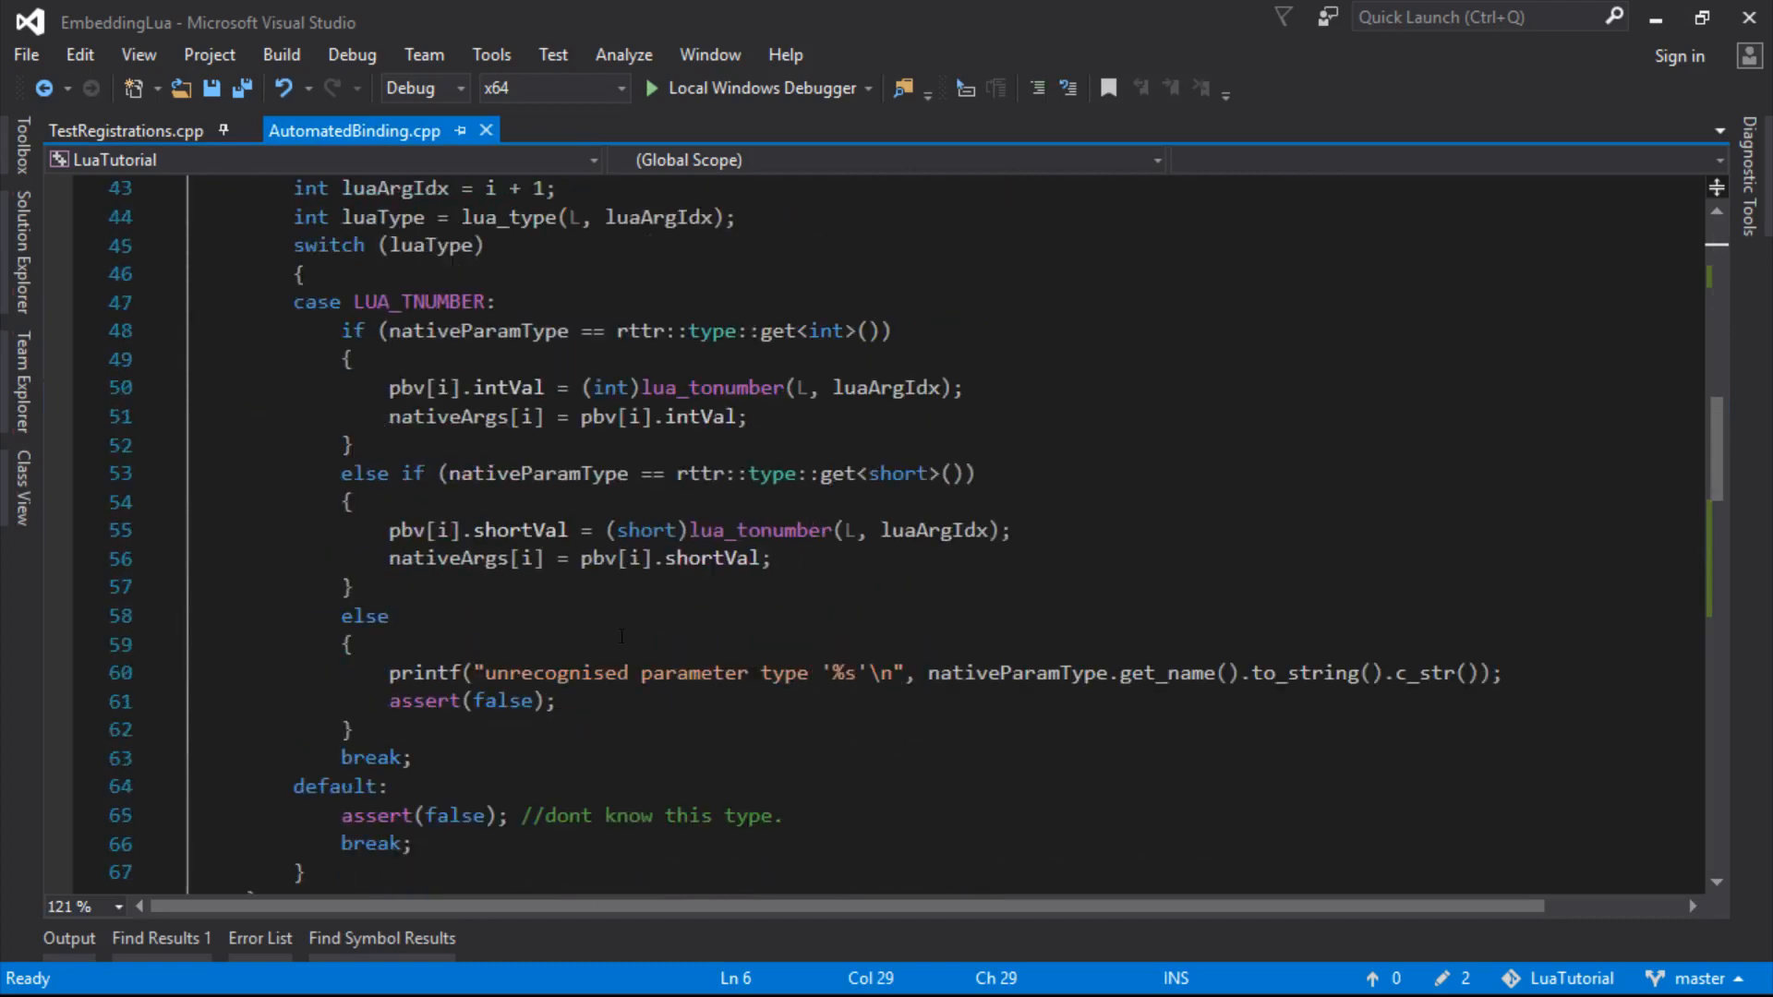
click(126, 131)
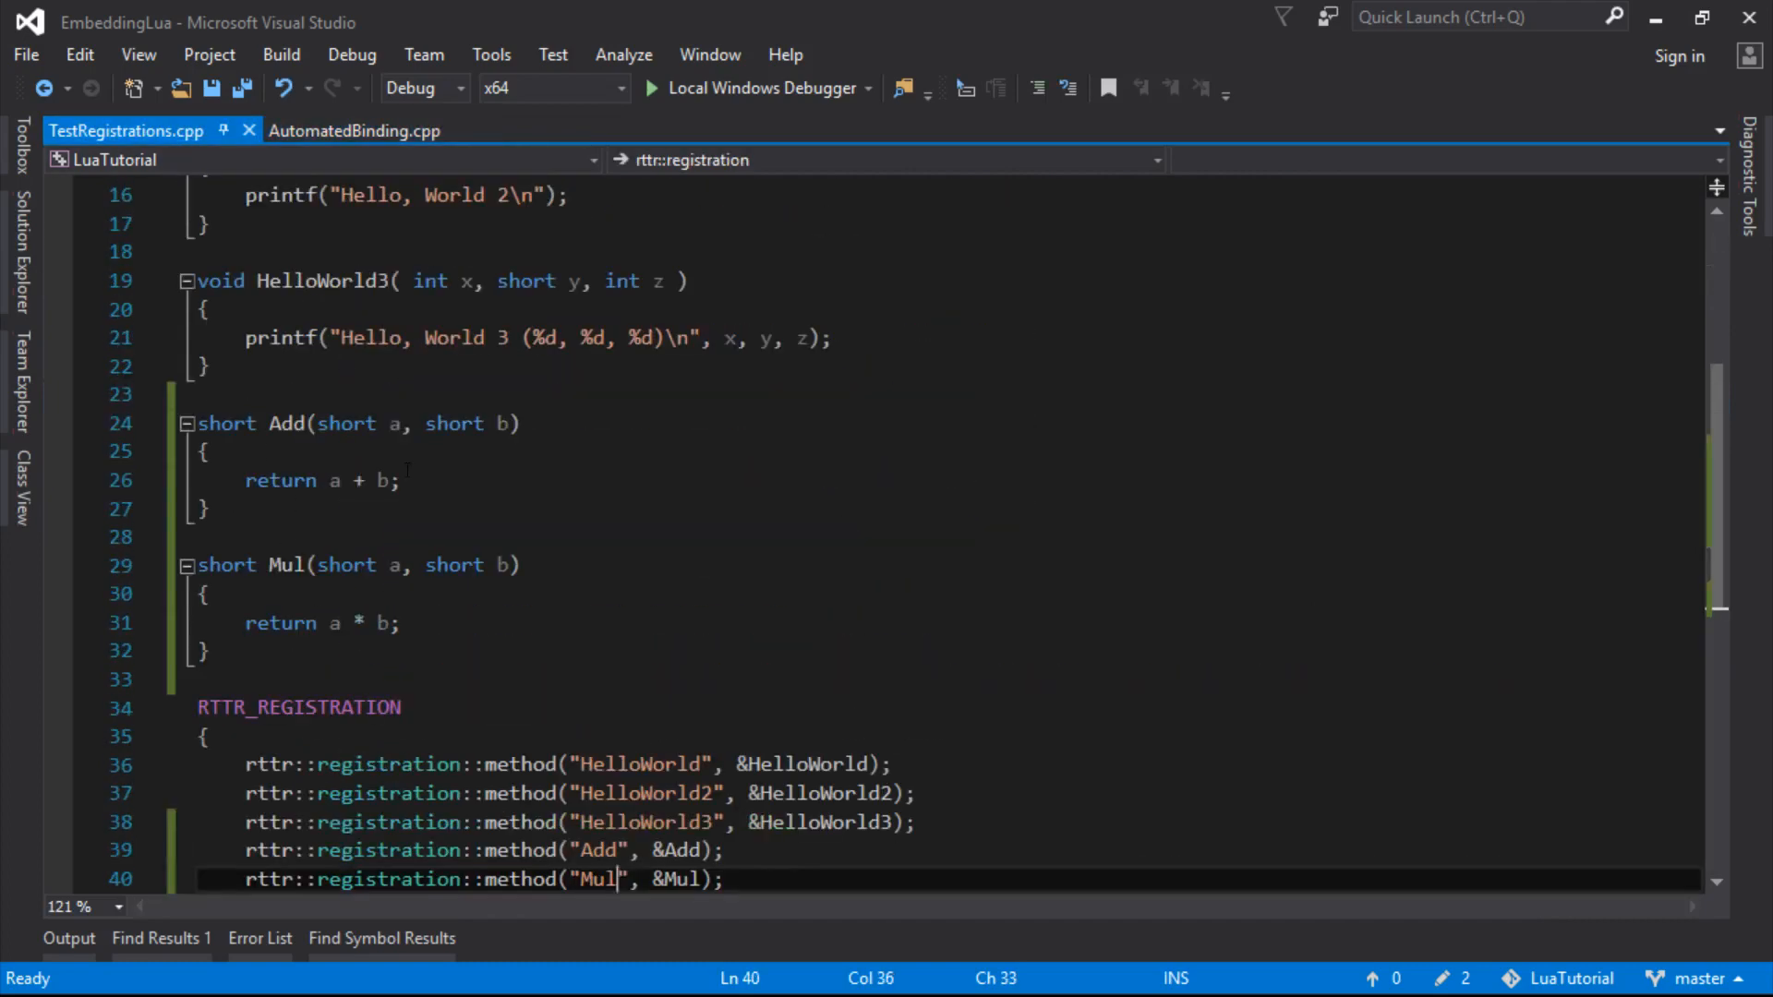
click(355, 129)
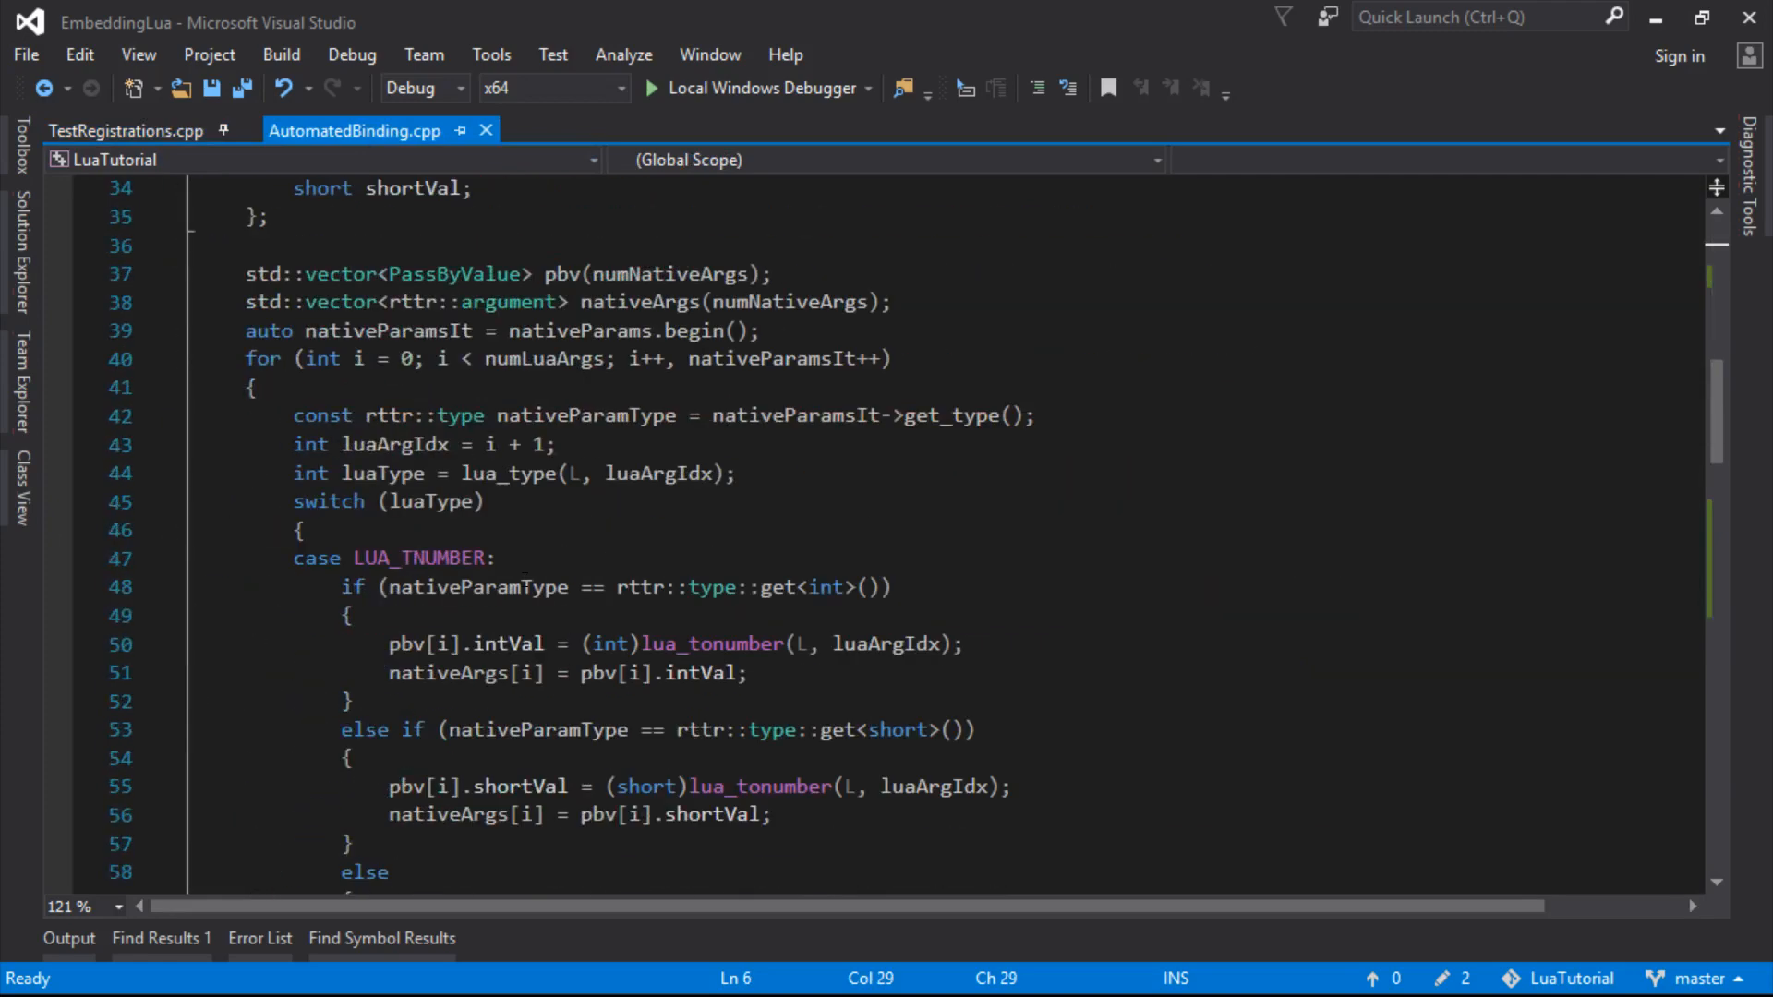
scroll(down, 3)
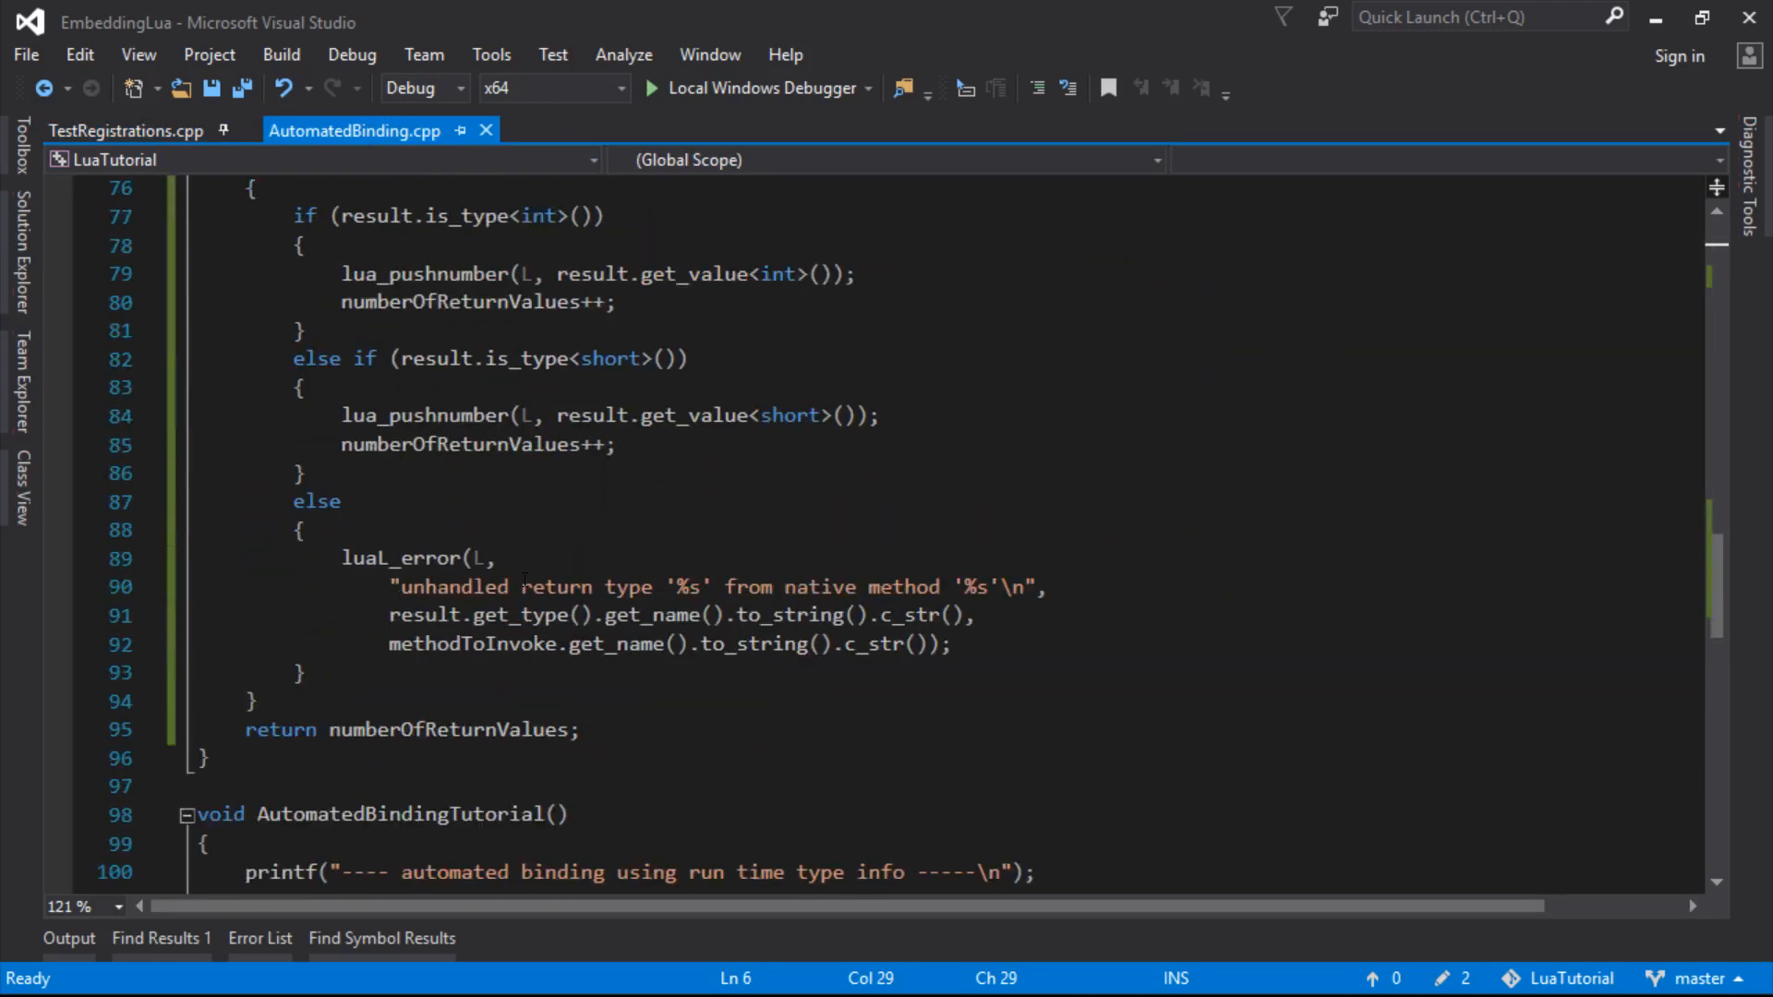
scroll(up, 3)
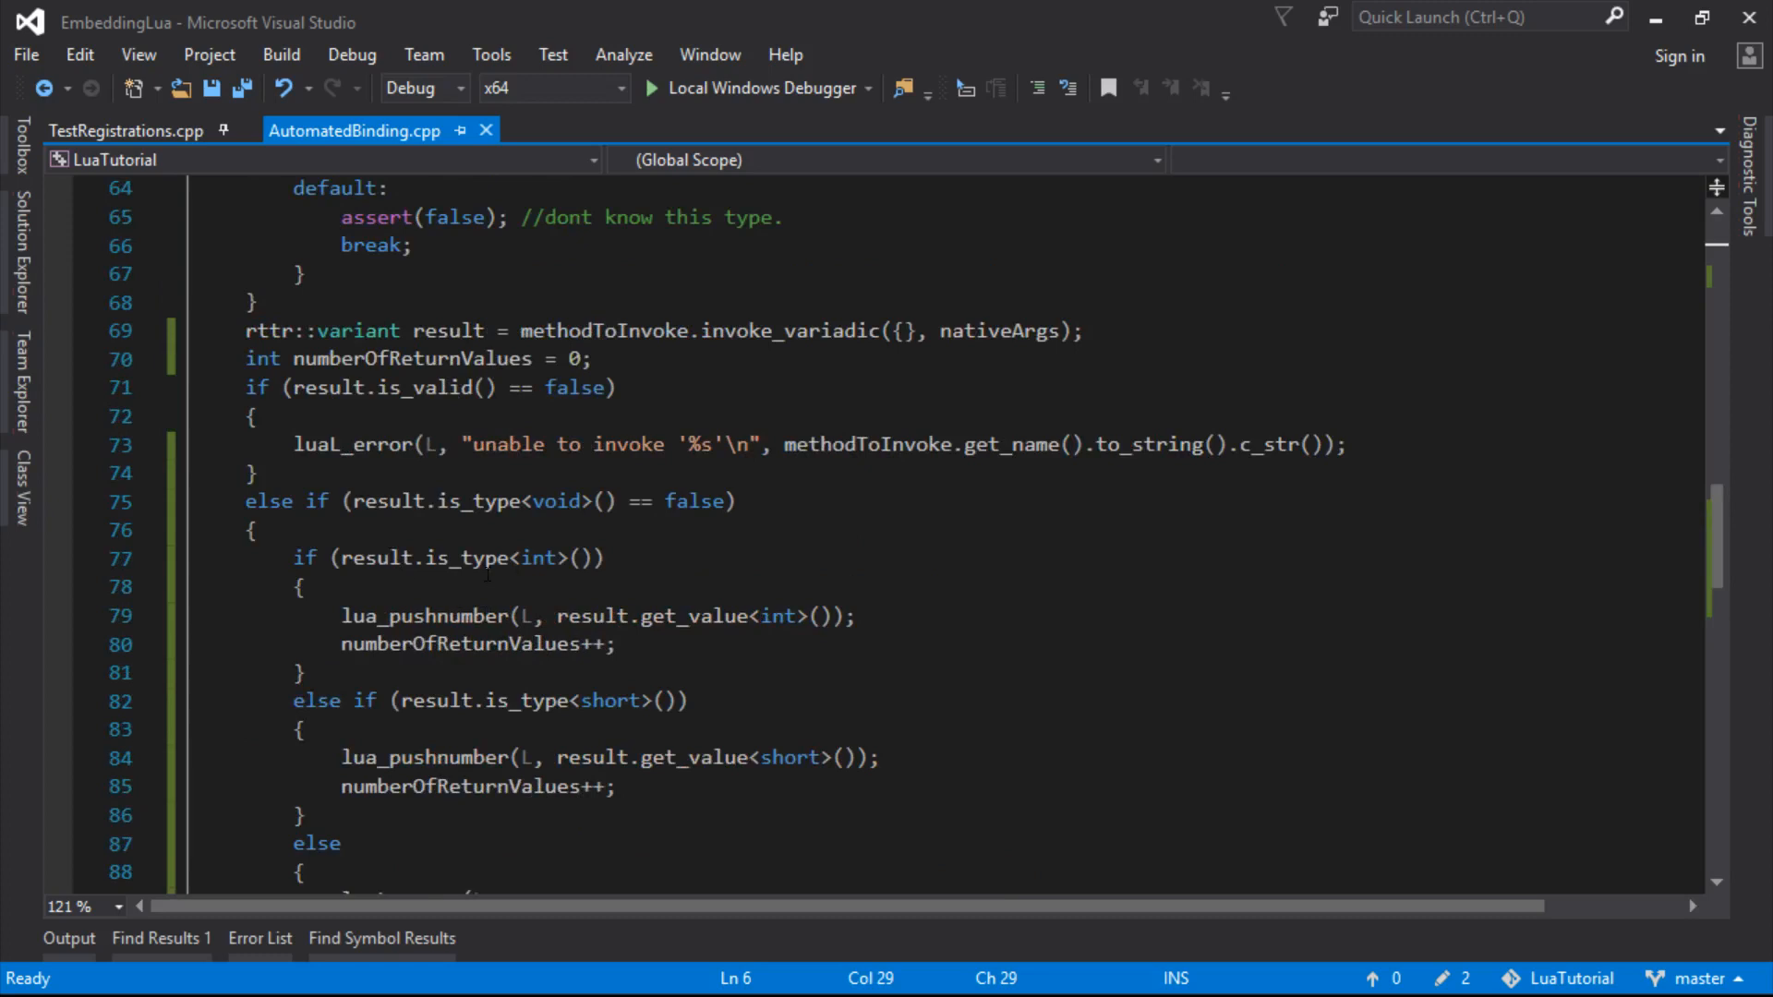